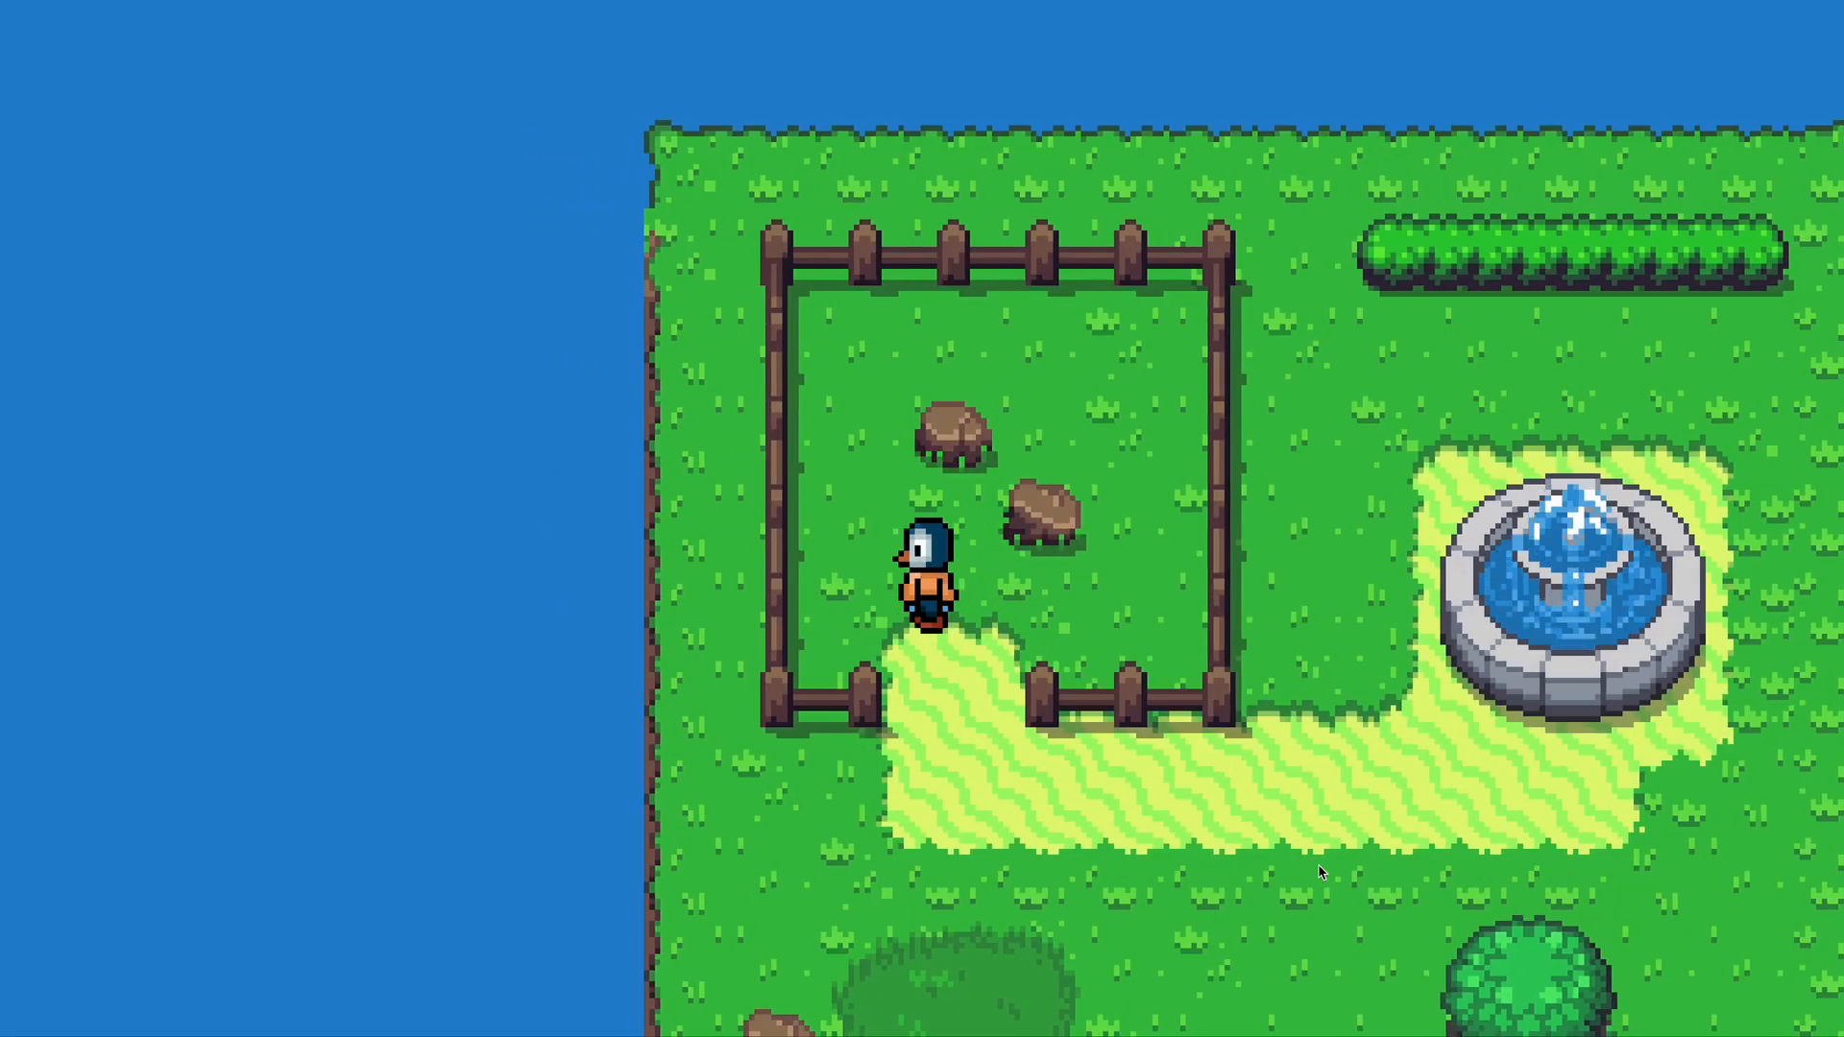
- Scroll through the inbox overlay on the way to the task dashboard
{"action": "key", "text": "down"}
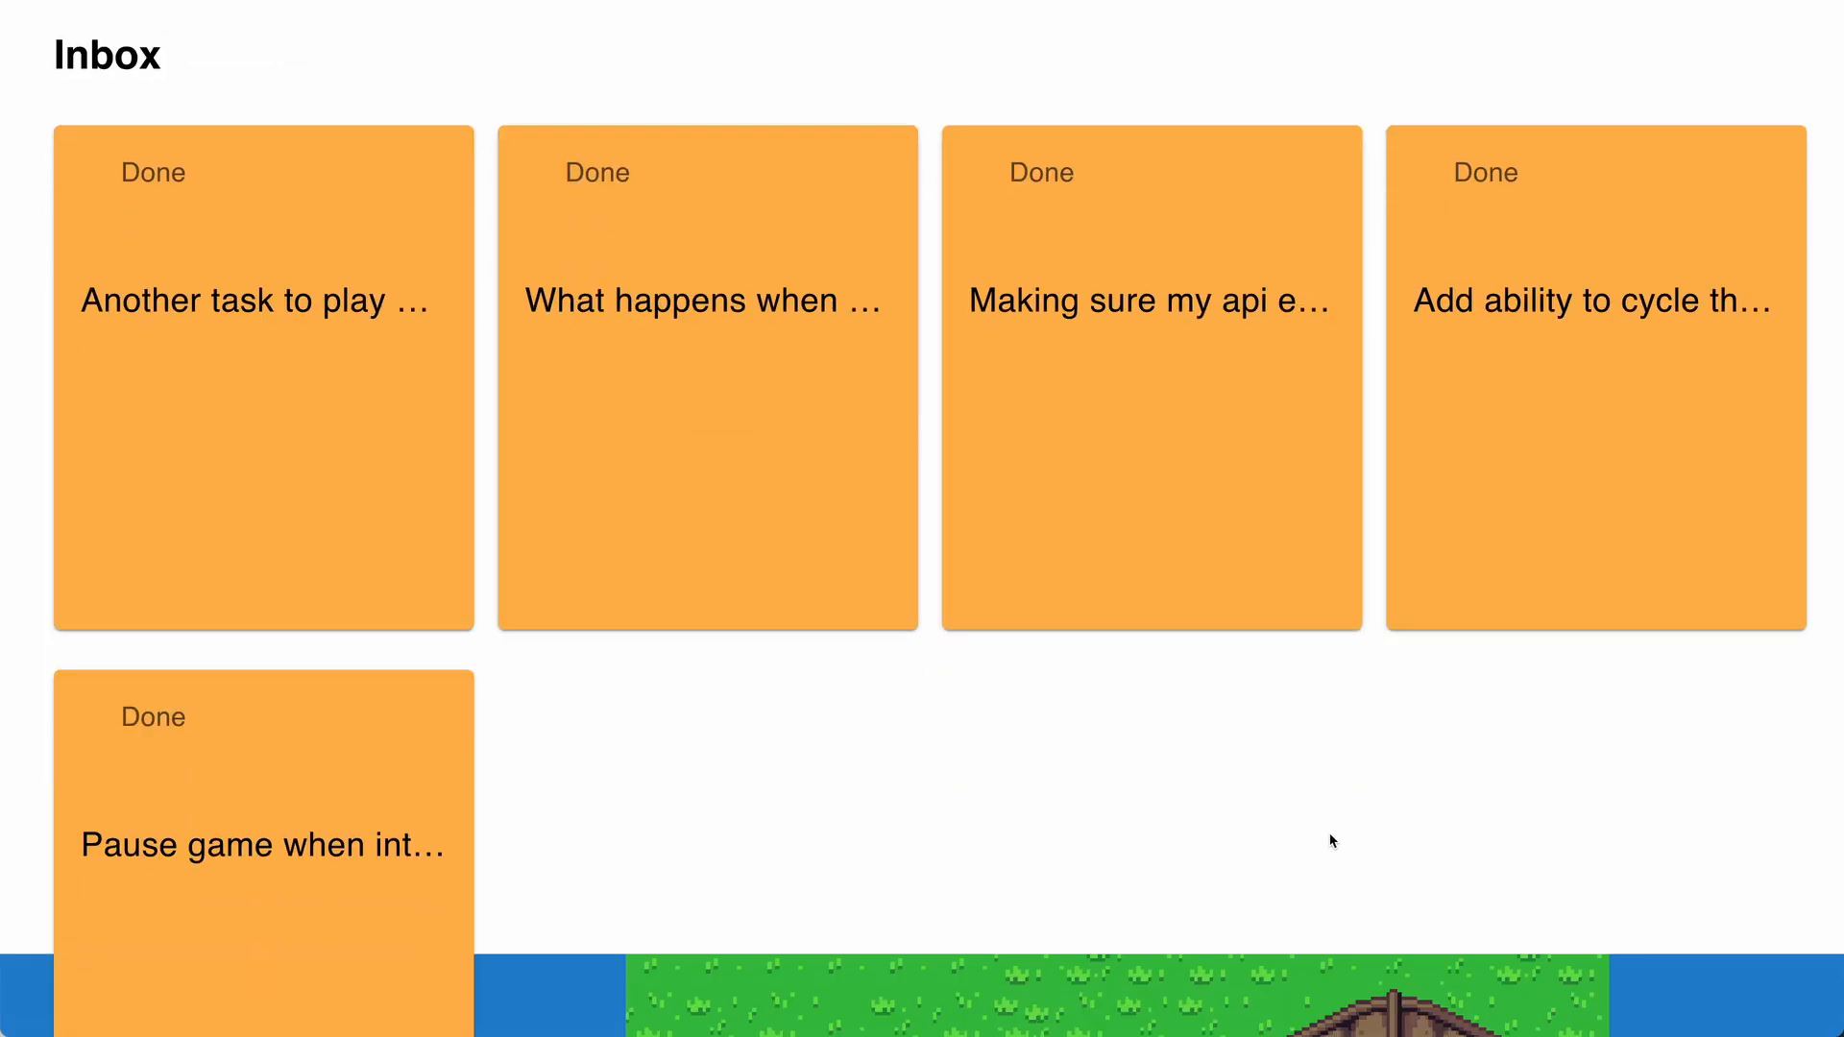
{"action": "scroll", "scroll_direction": "down", "scroll_amount": 3}
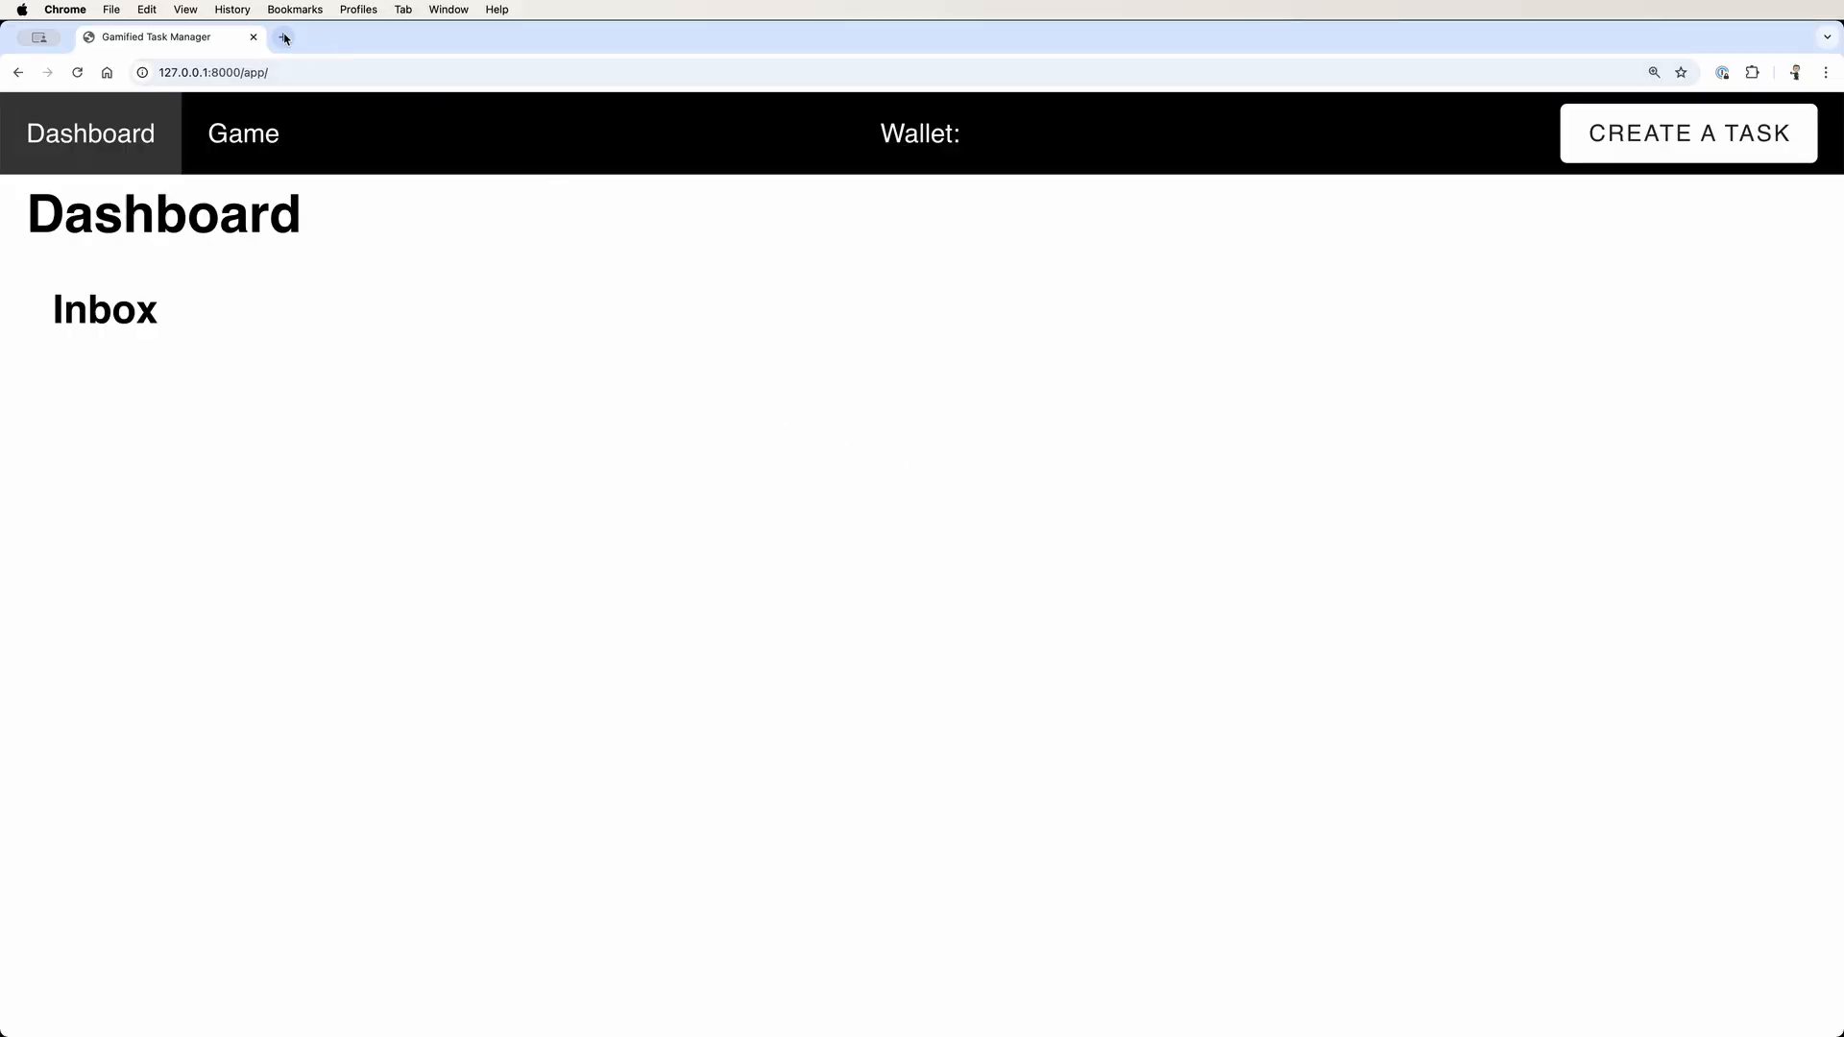
- Log in to Django admin as creadevlabs, then return to the task manager tab
{"action": "type", "text": "c"}
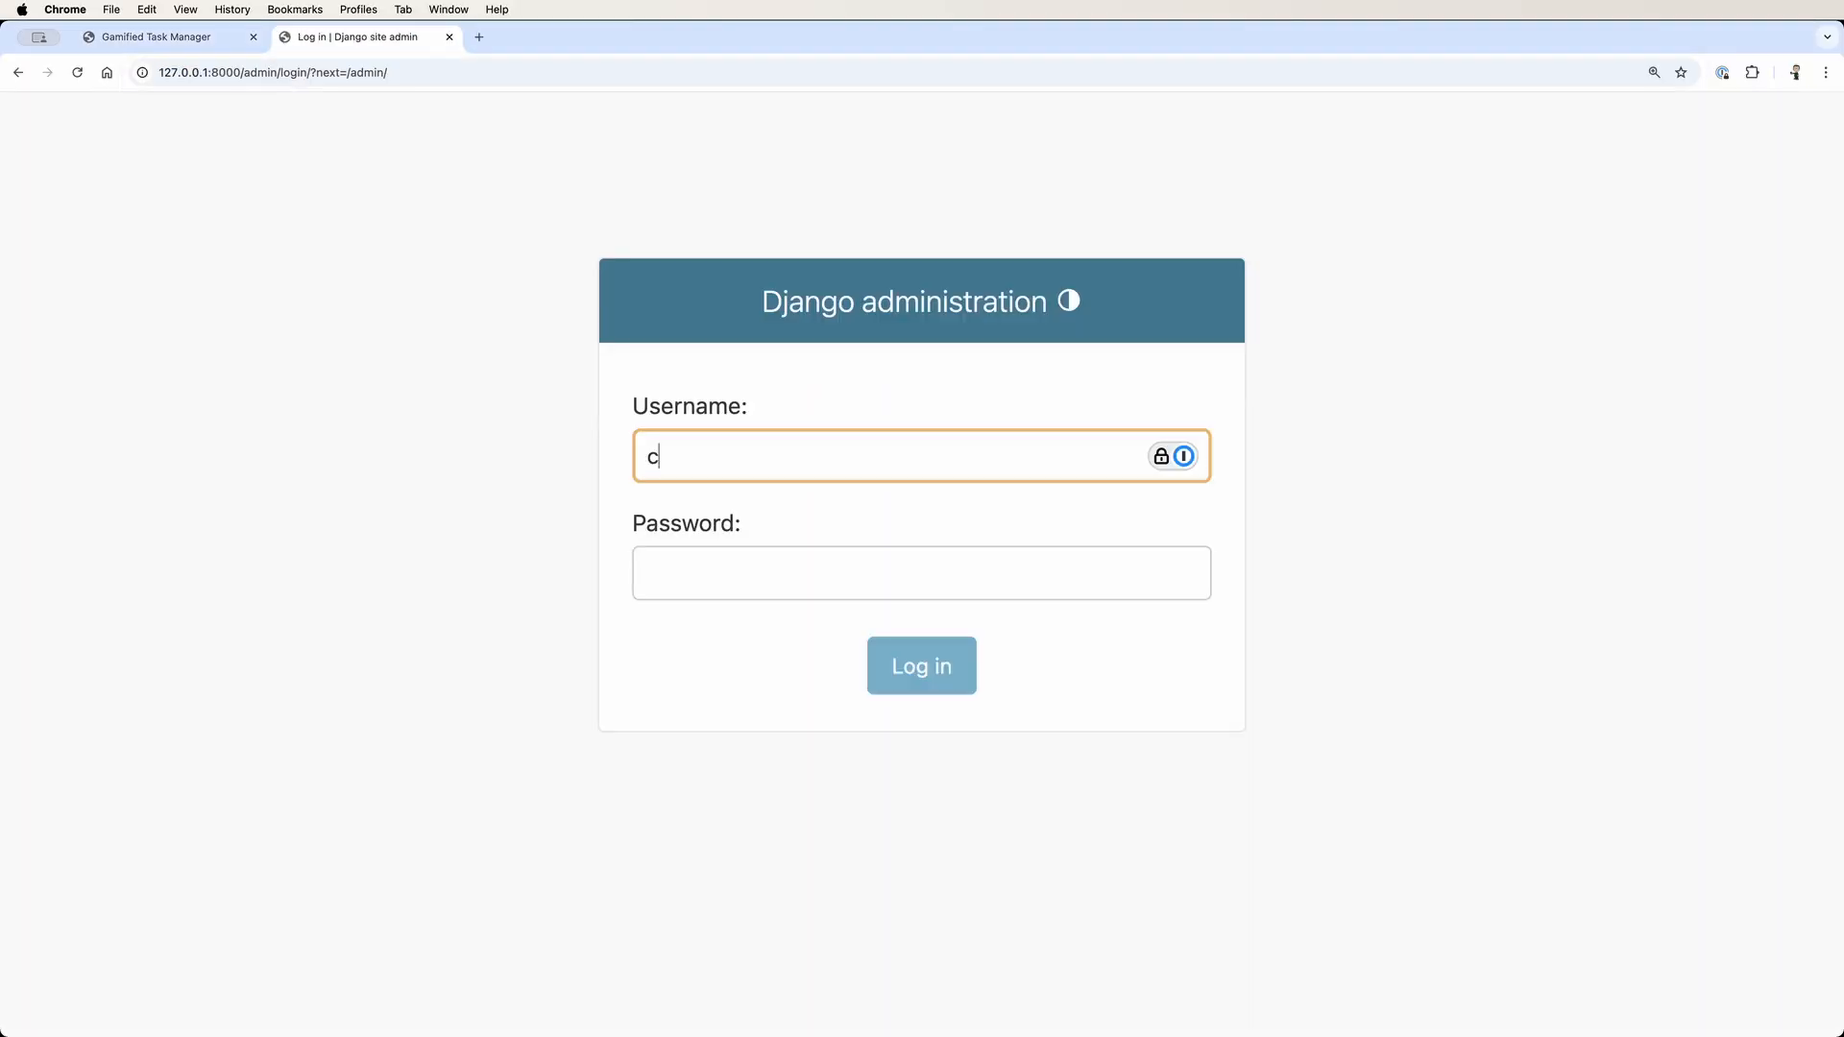
{"action": "type", "text": "readevlabs"}
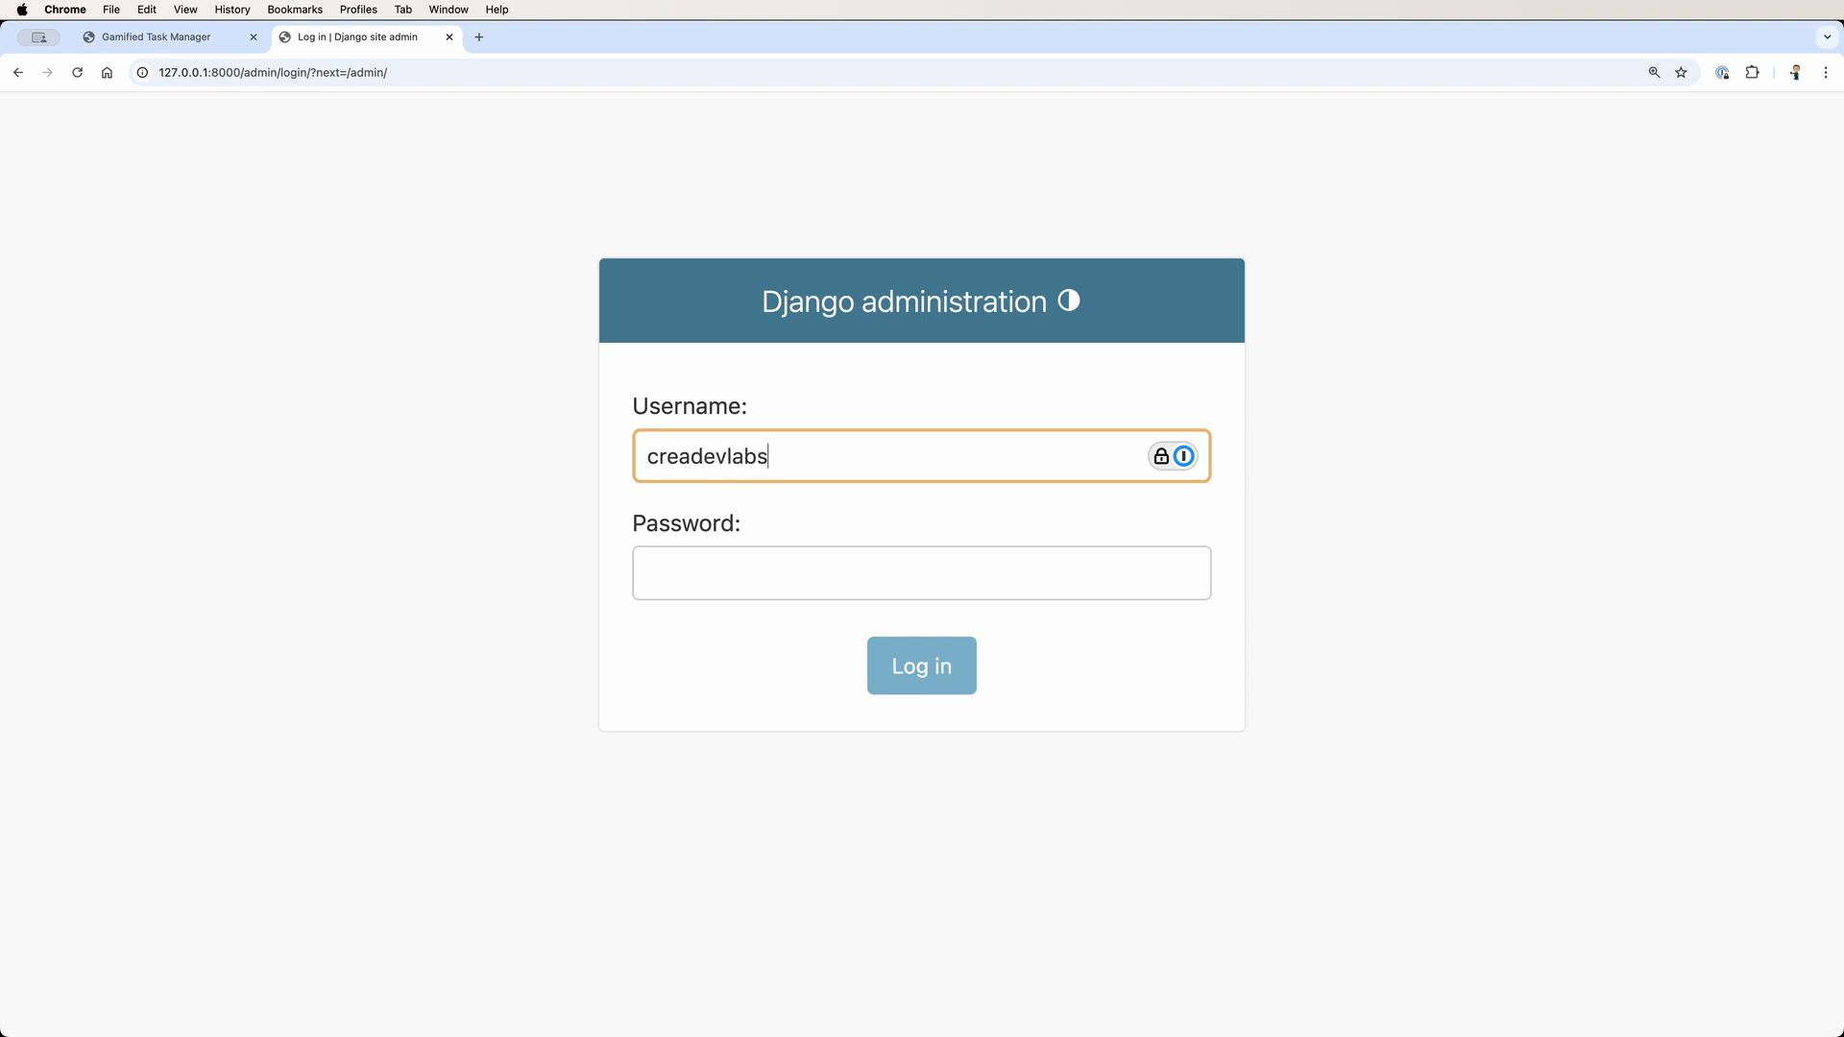
{"action": "left_click", "coordinate": [921, 664]}
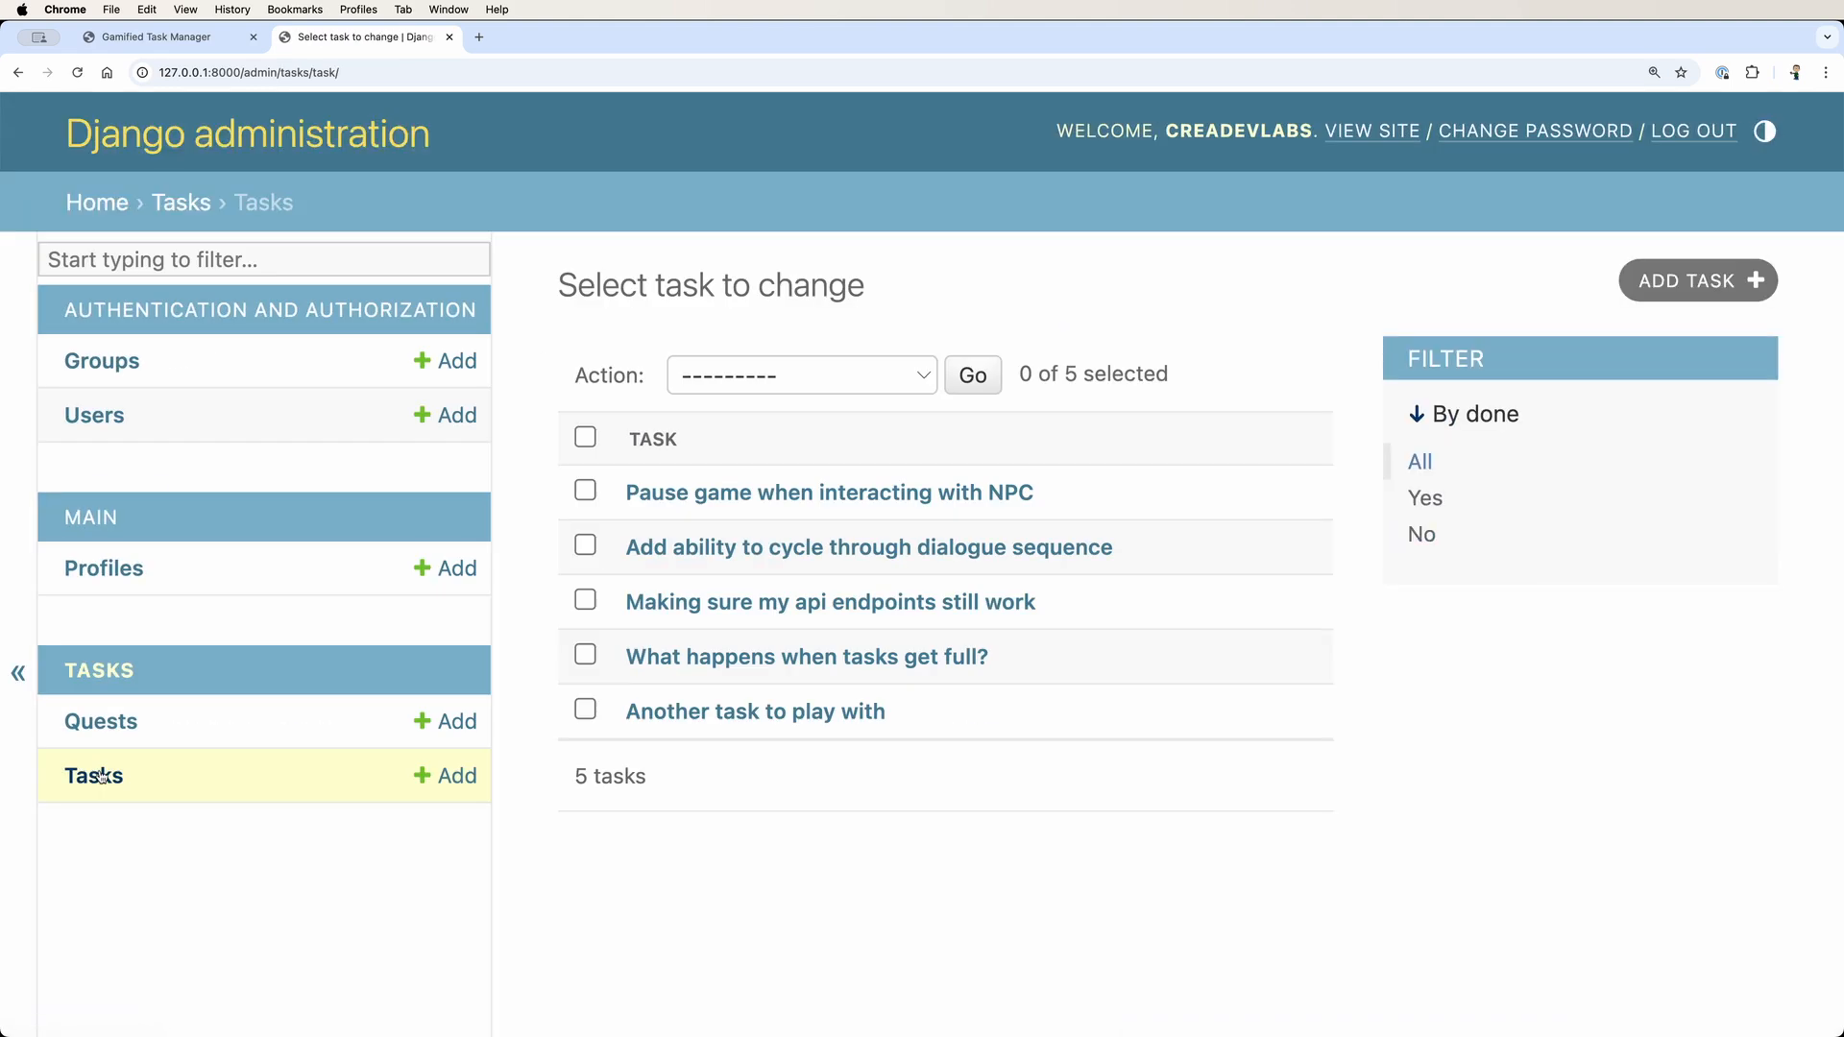
{"action": "mouse_move", "coordinate": [873, 806]}
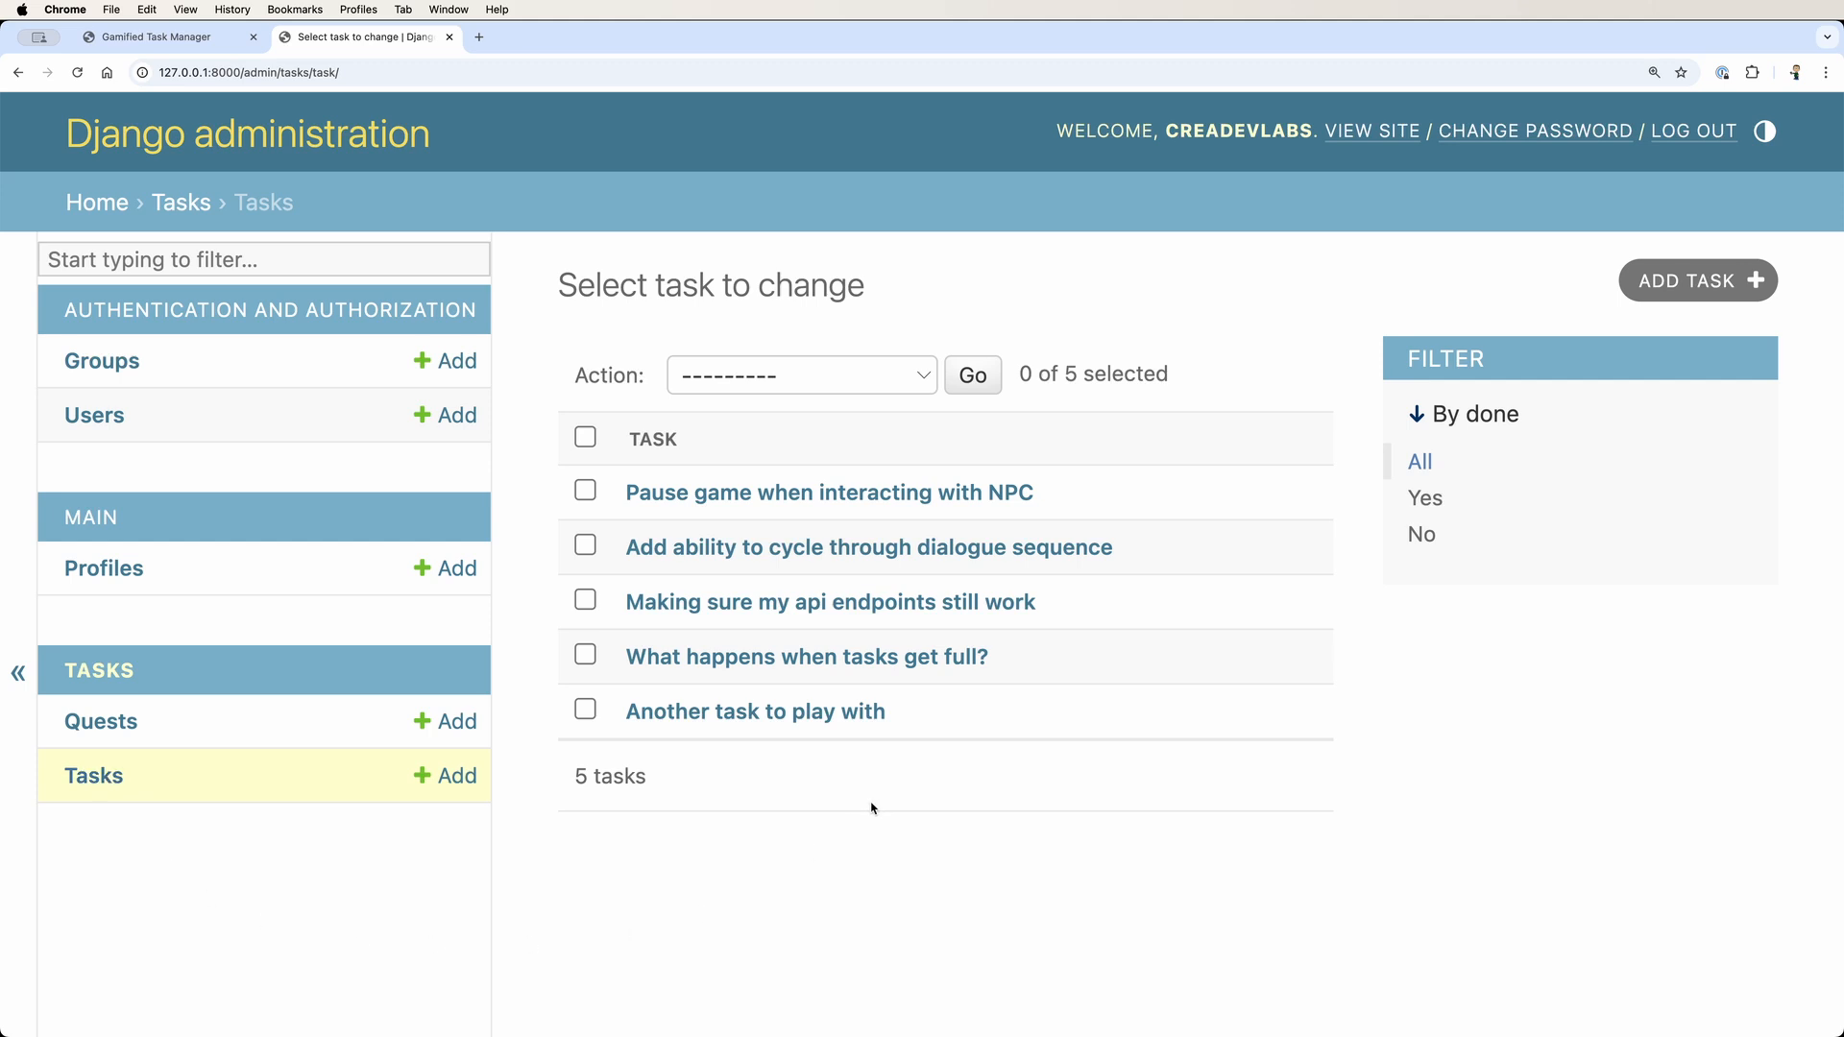
{"action": "mouse_move", "coordinate": [852, 806]}
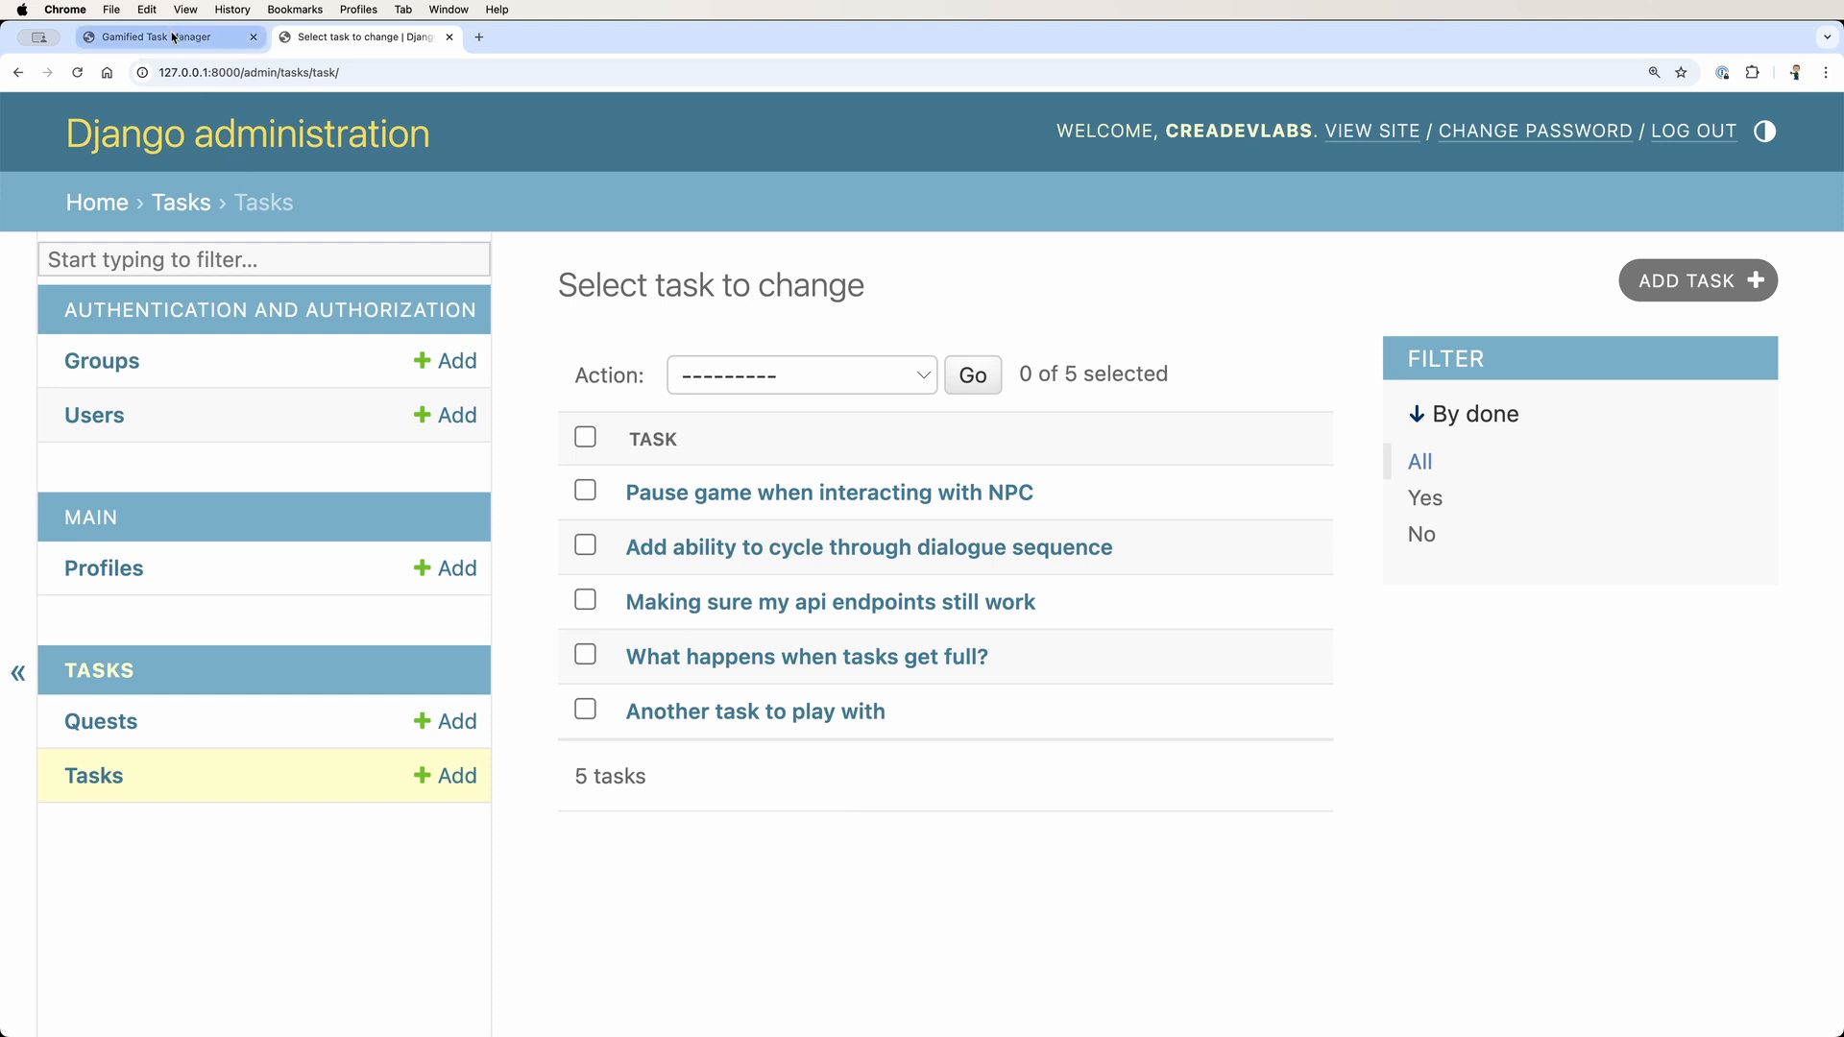
{"action": "left_click", "coordinate": [165, 37]}
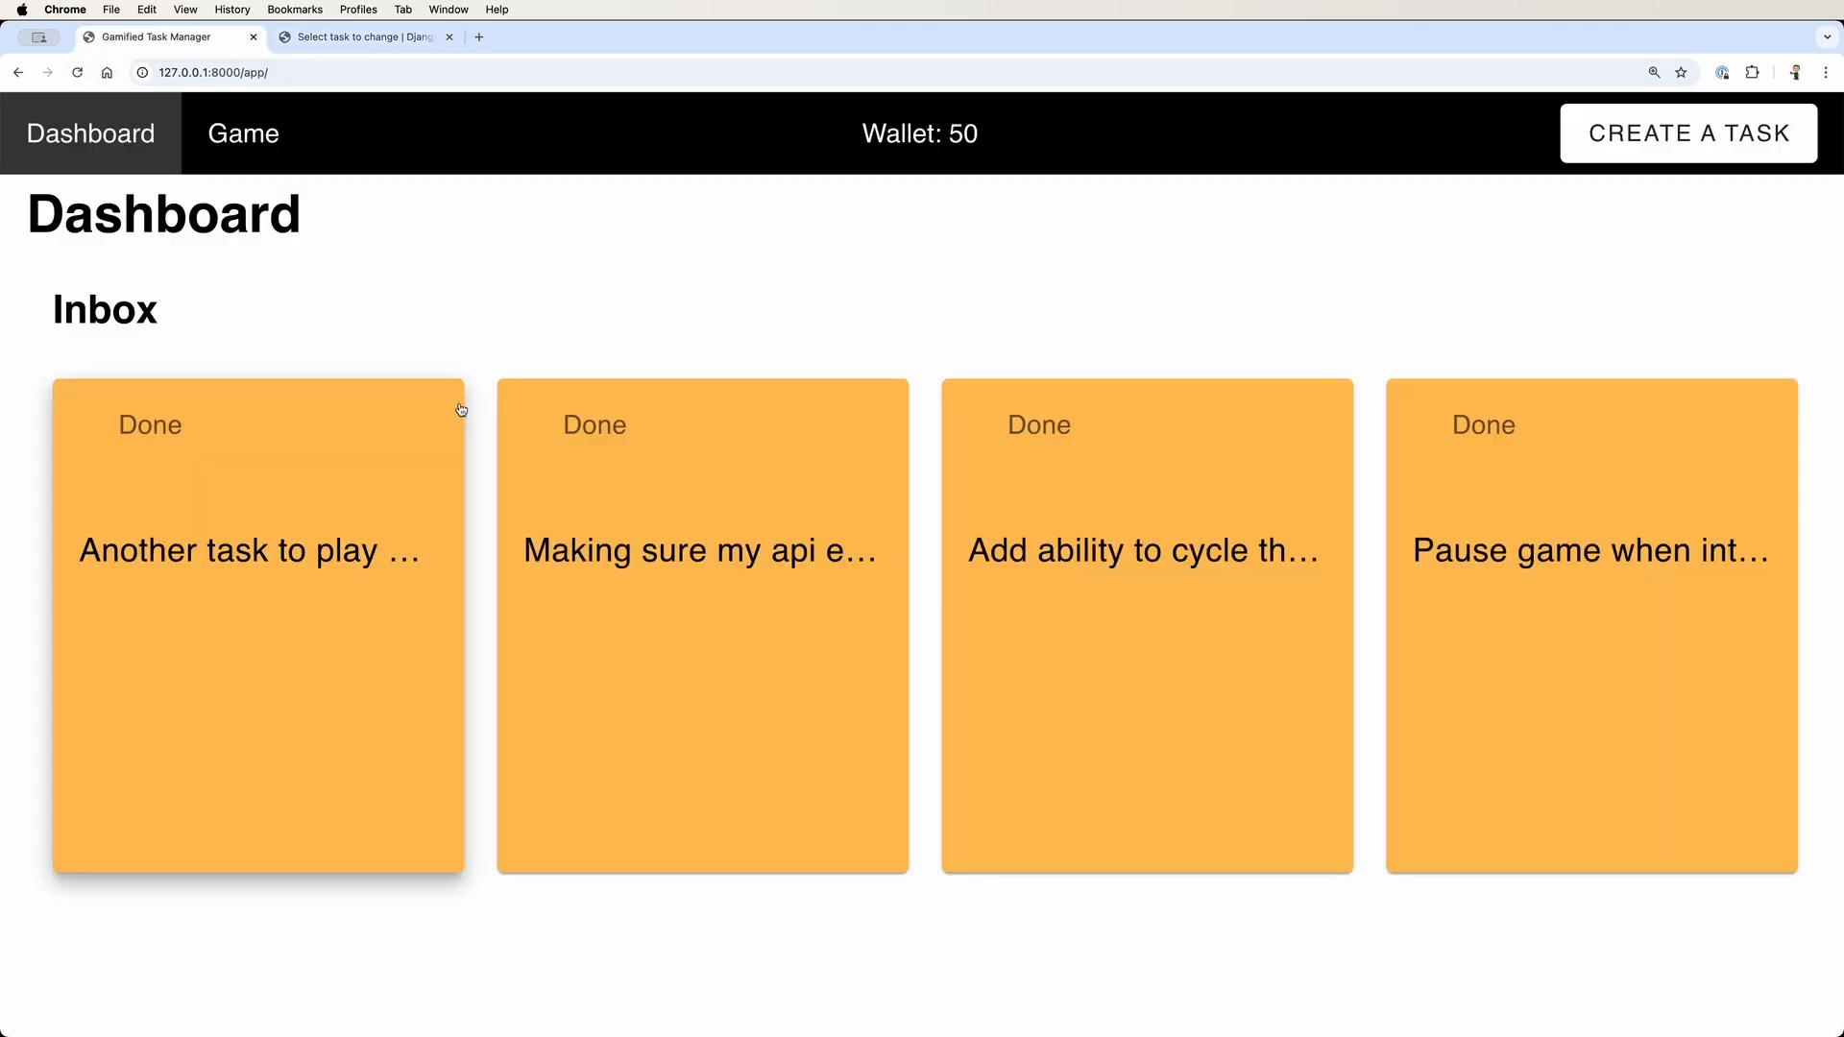
{"action": "mouse_move", "coordinate": [297, 567]}
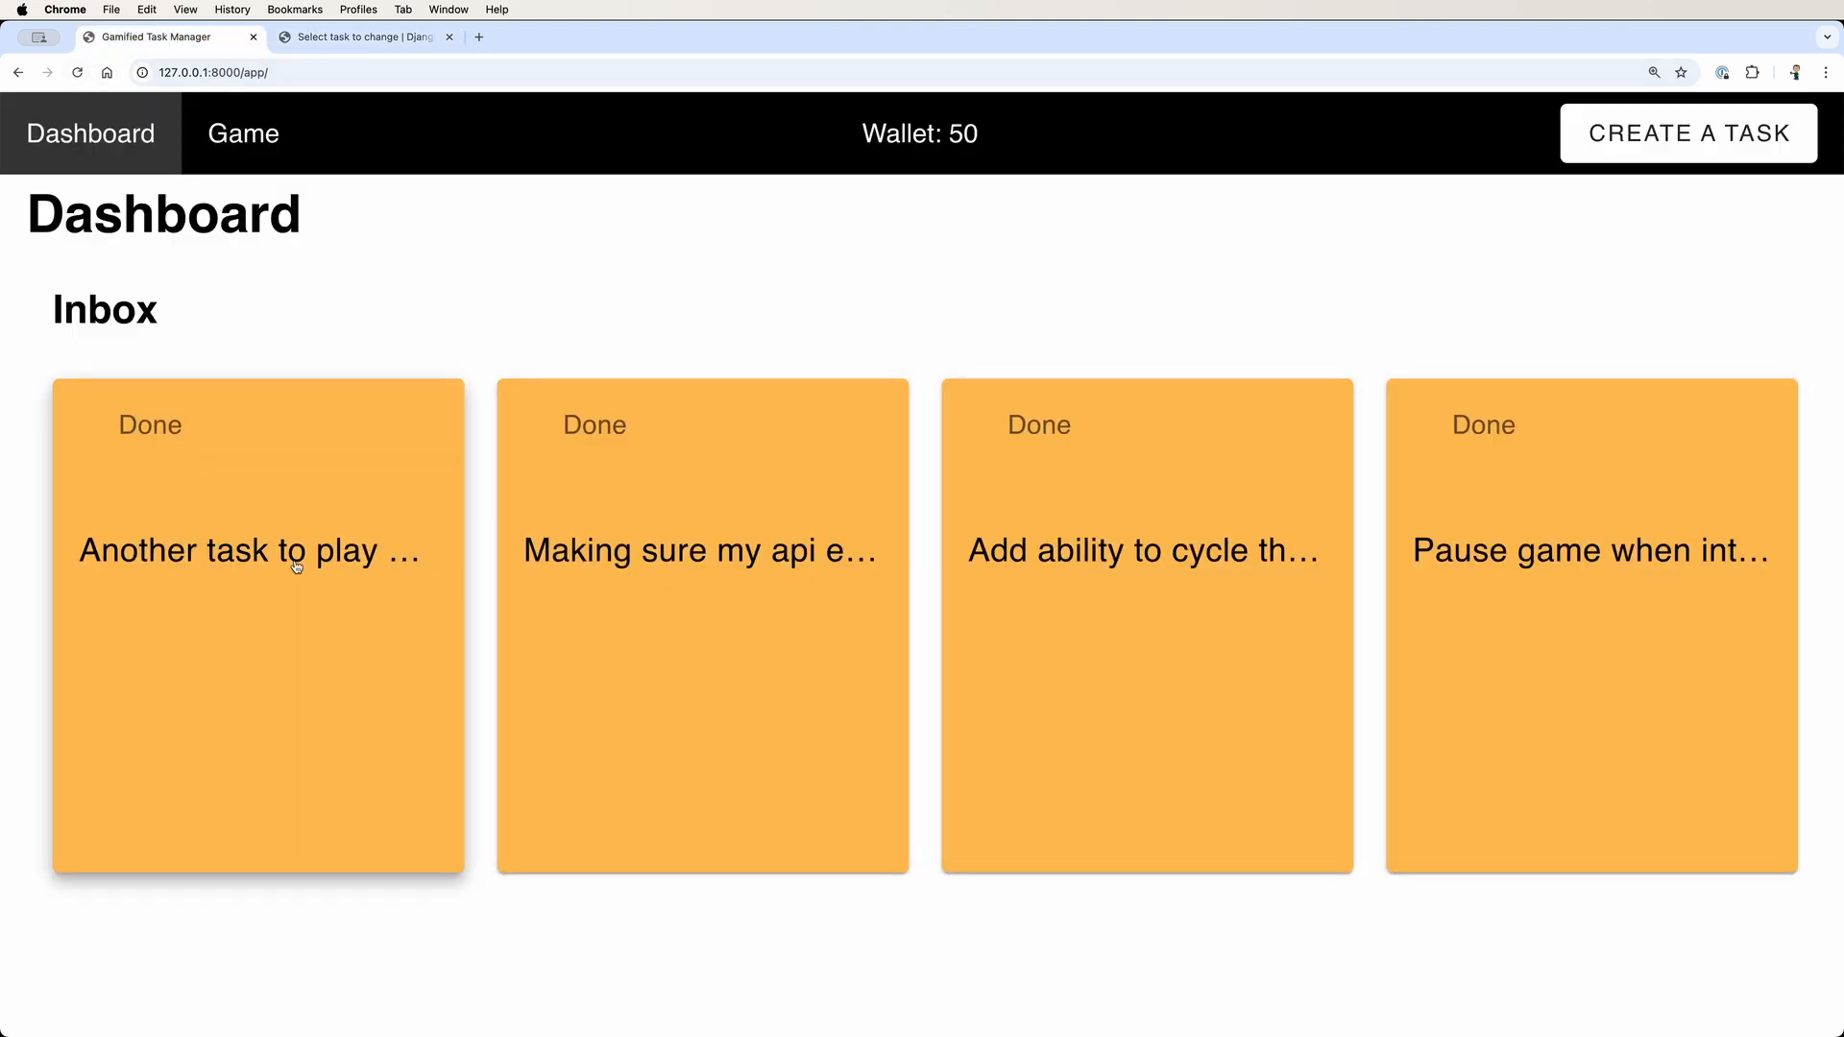
- Open a task card into the game and move the character with the arrow keys
{"action": "left_click", "coordinate": [257, 549]}
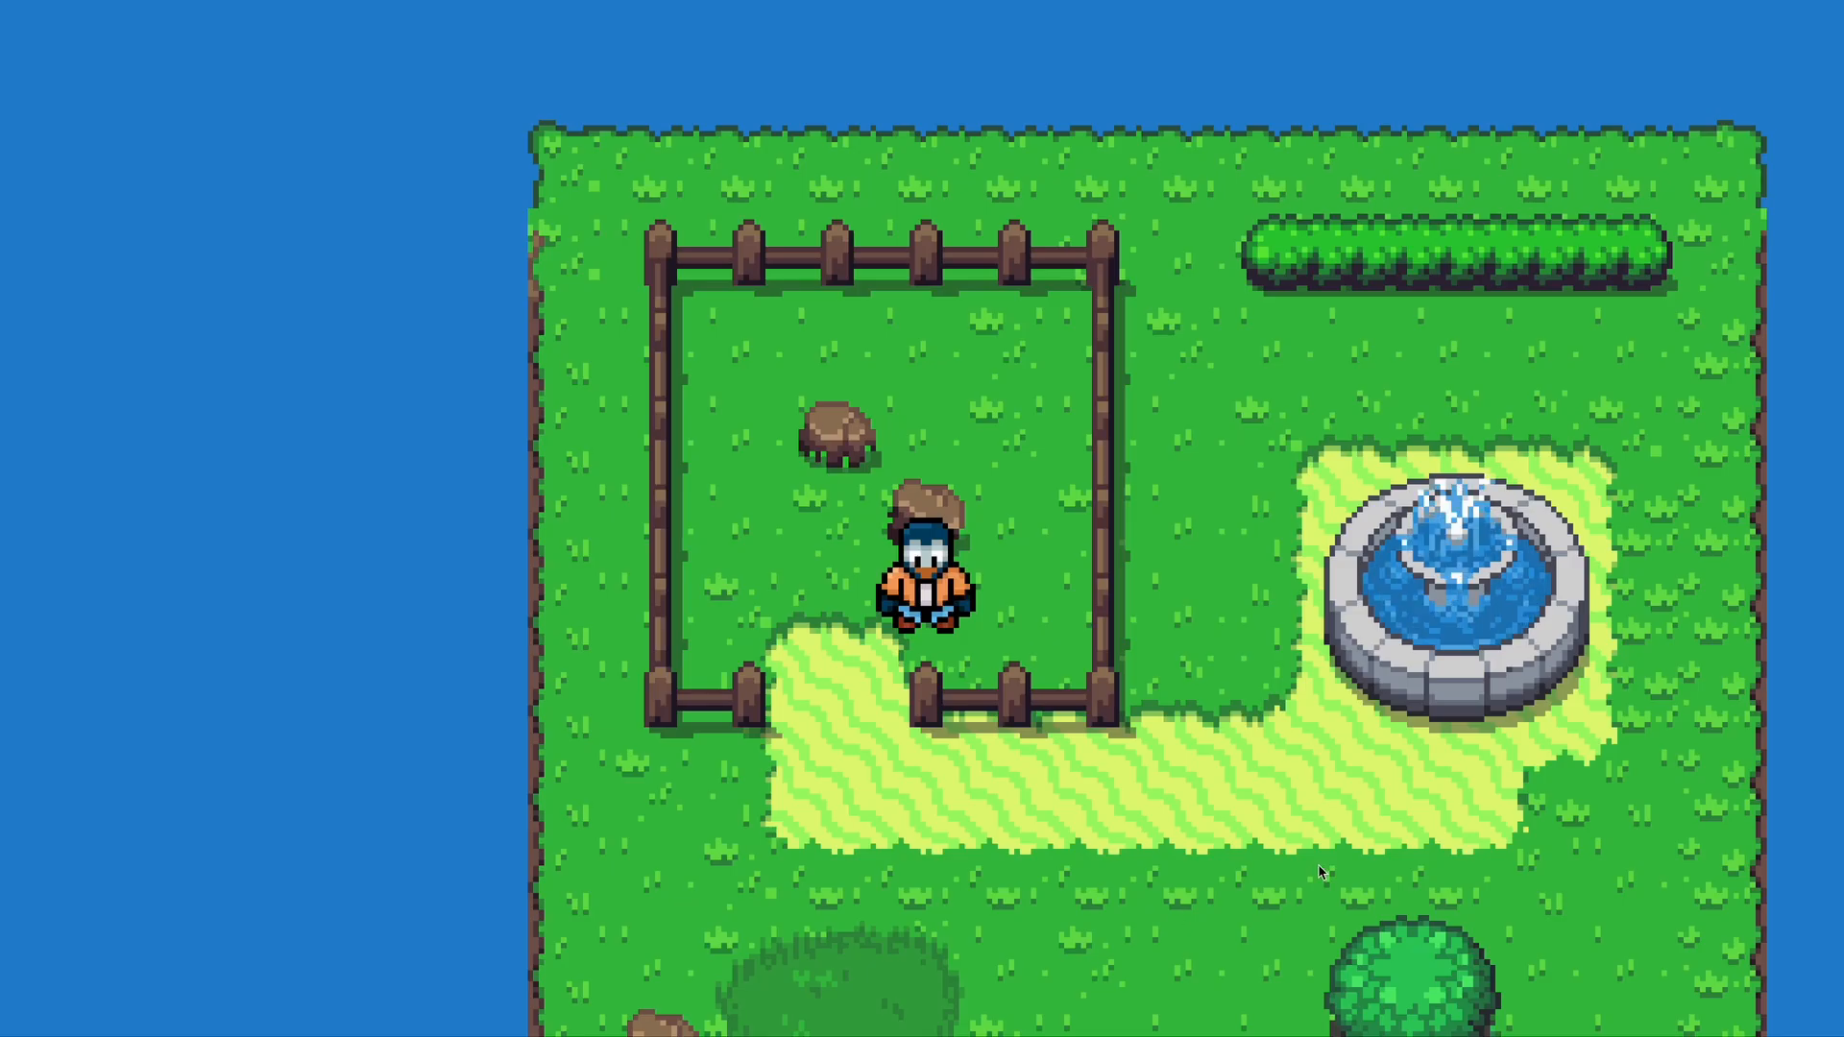
{"action": "key", "text": "up"}
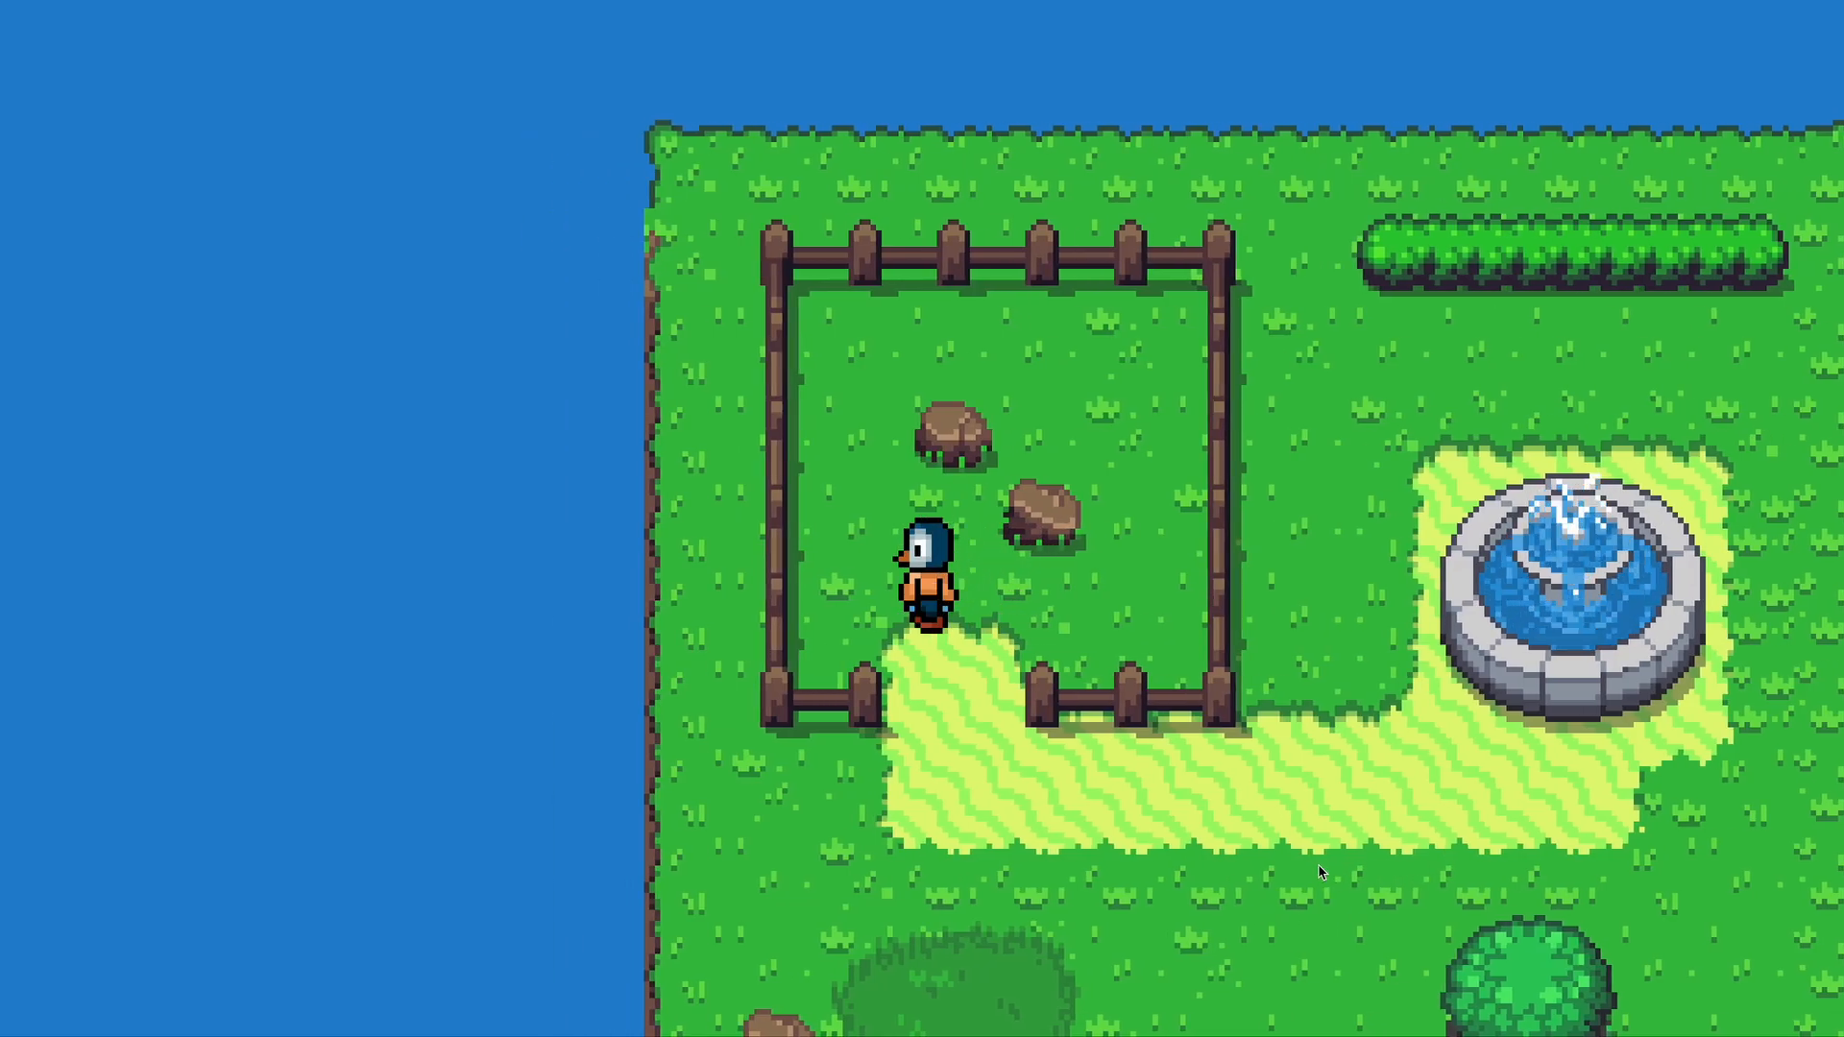
{"action": "key", "text": "down"}
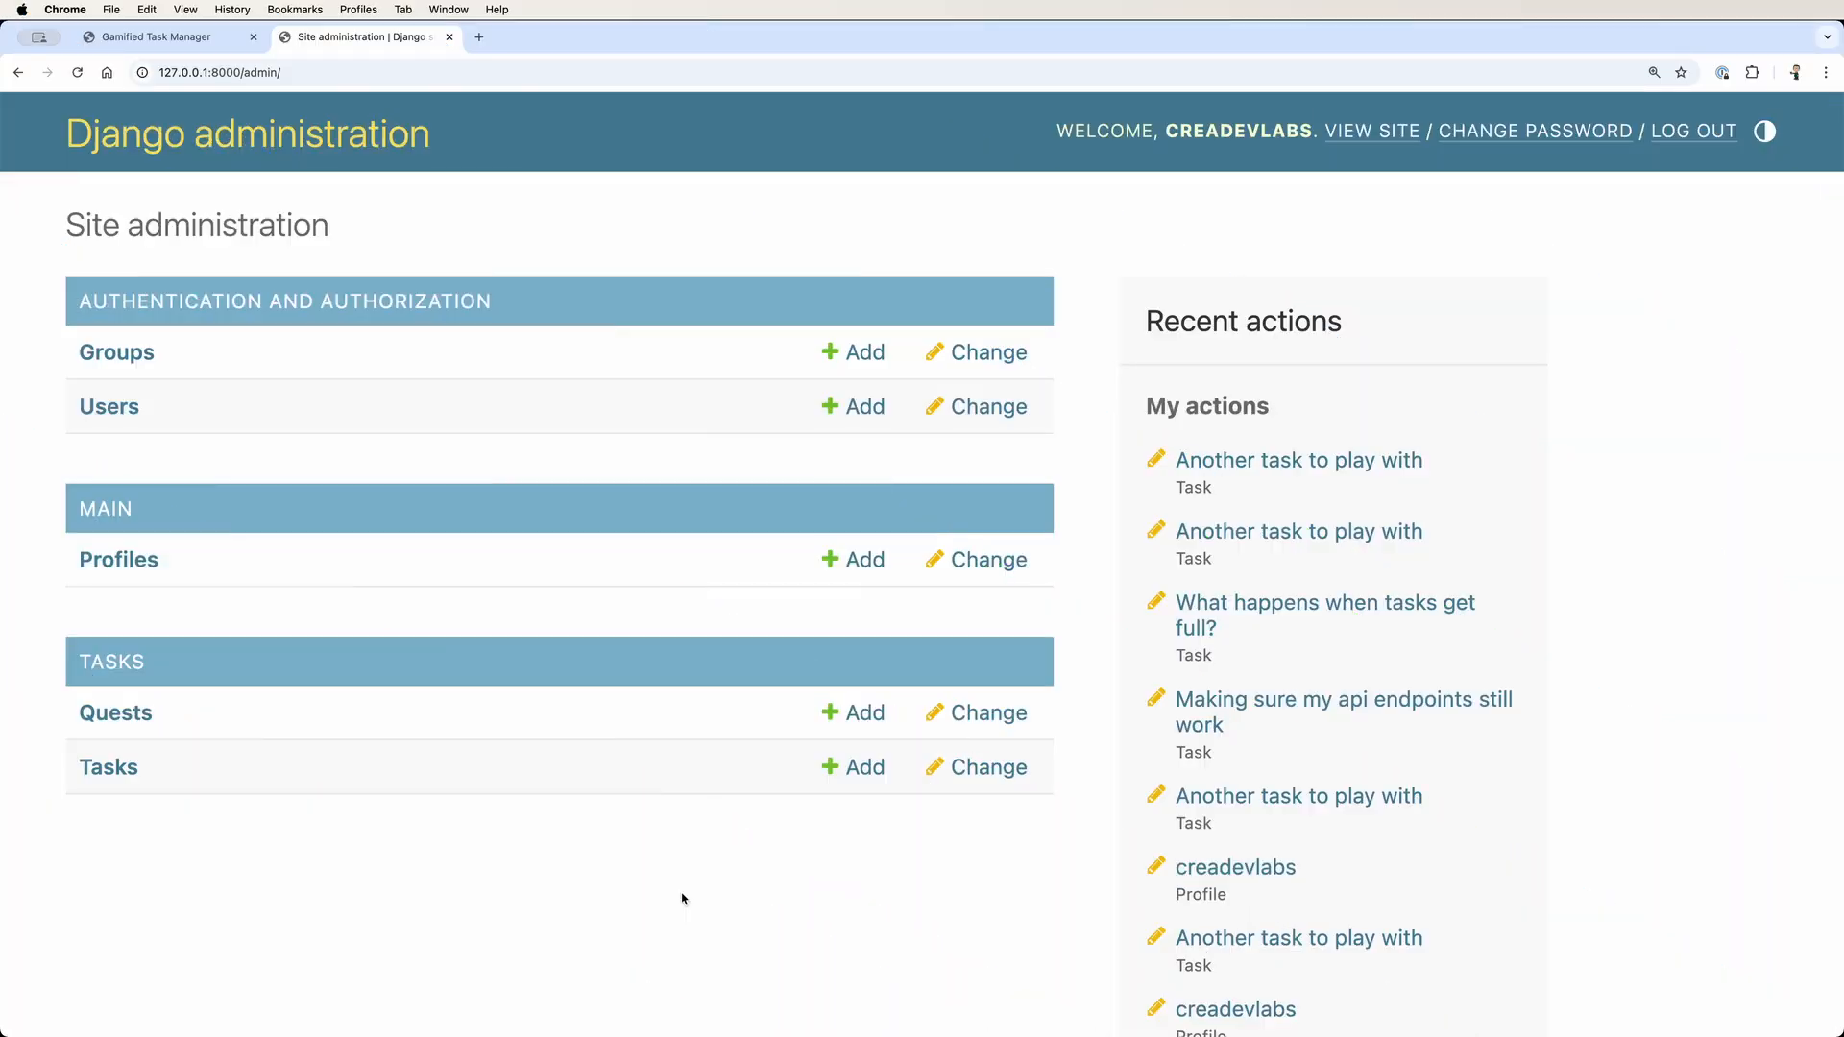
- Add a quest assigned to the only user, typing the title 'My Firs'
{"action": "left_click", "coordinate": [115, 713]}
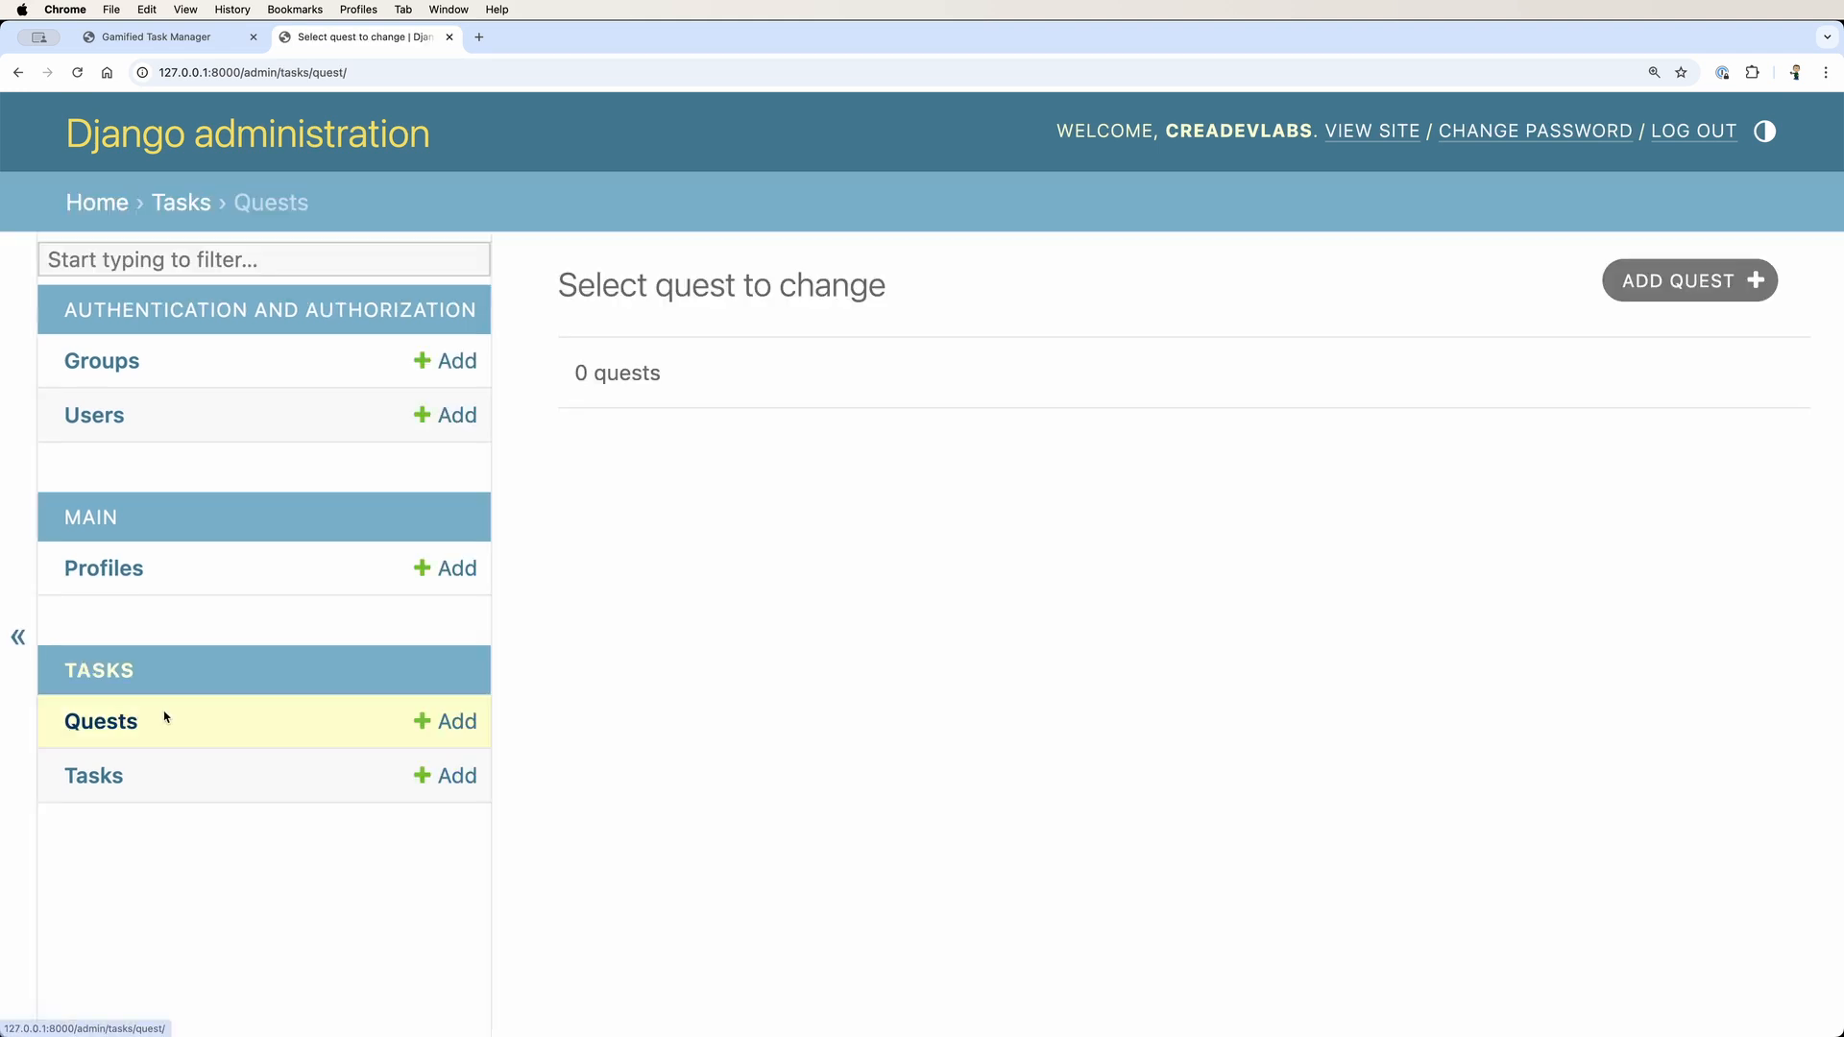
{"action": "left_click", "coordinate": [1688, 279]}
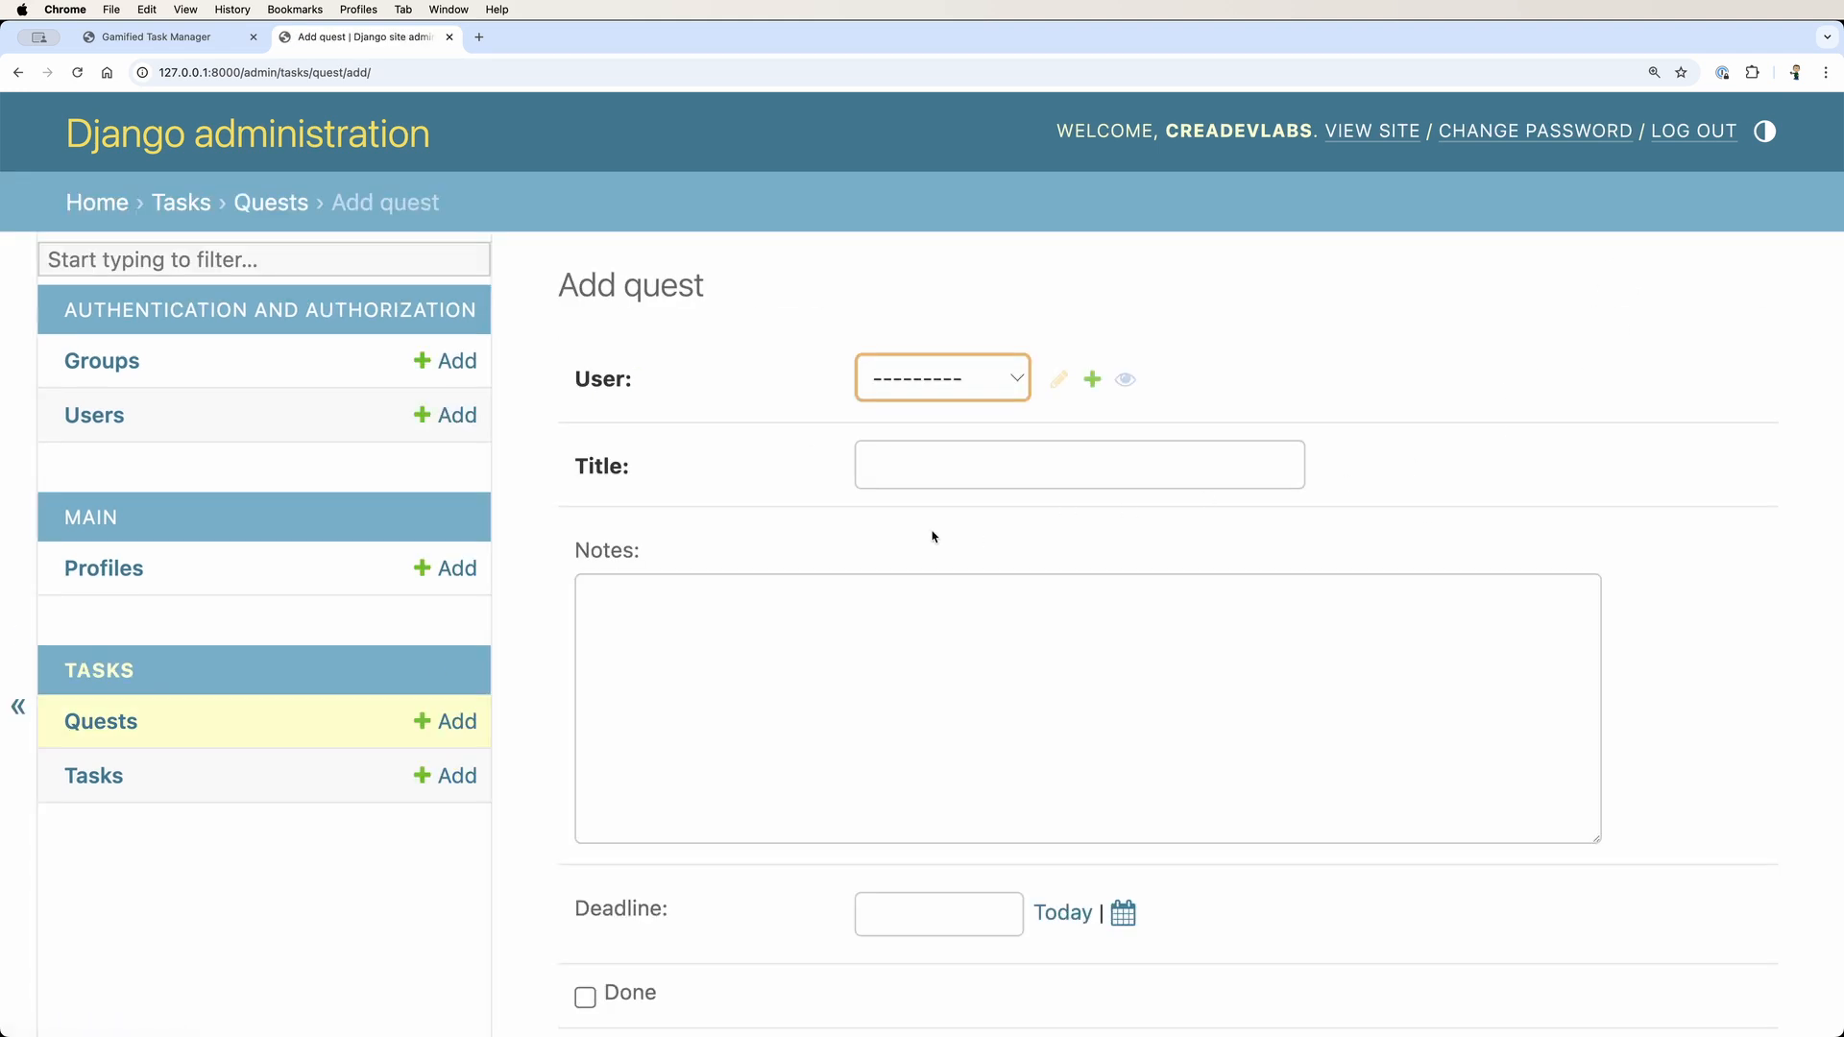
{"action": "left_click", "coordinate": [942, 377]}
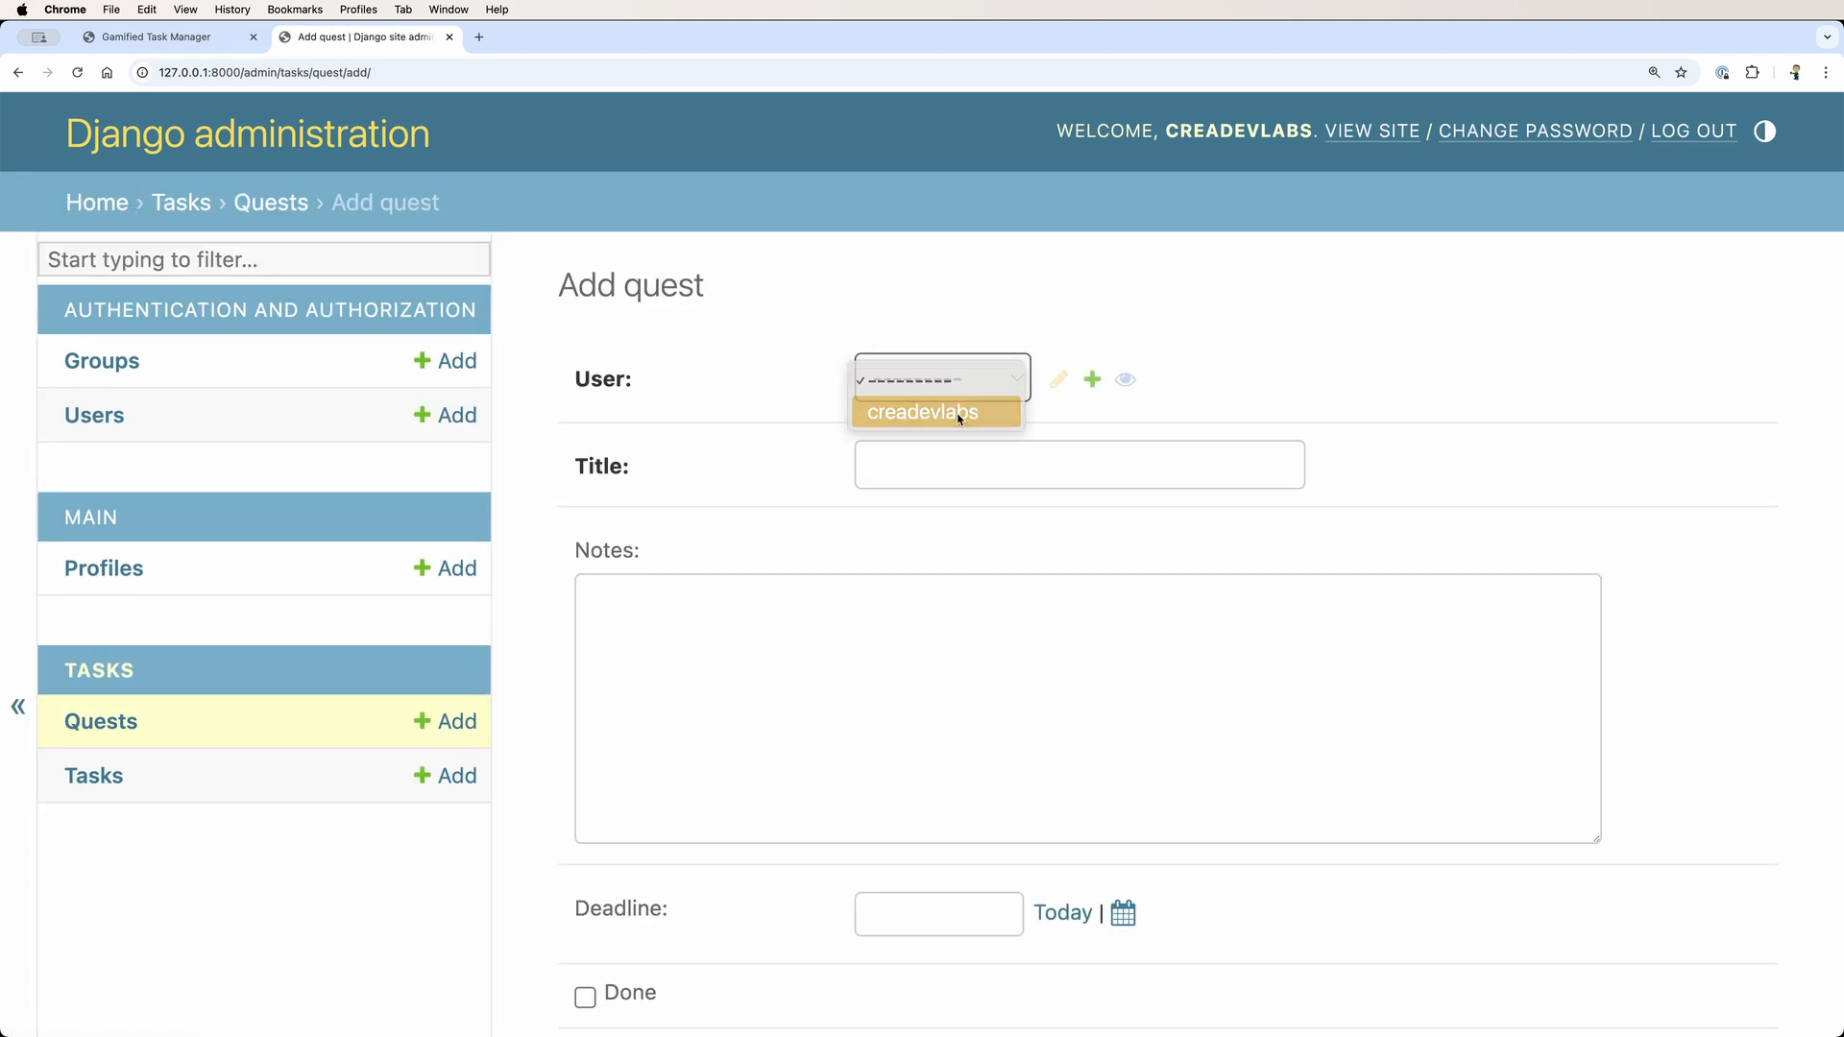
{"action": "left_click", "coordinate": [935, 412]}
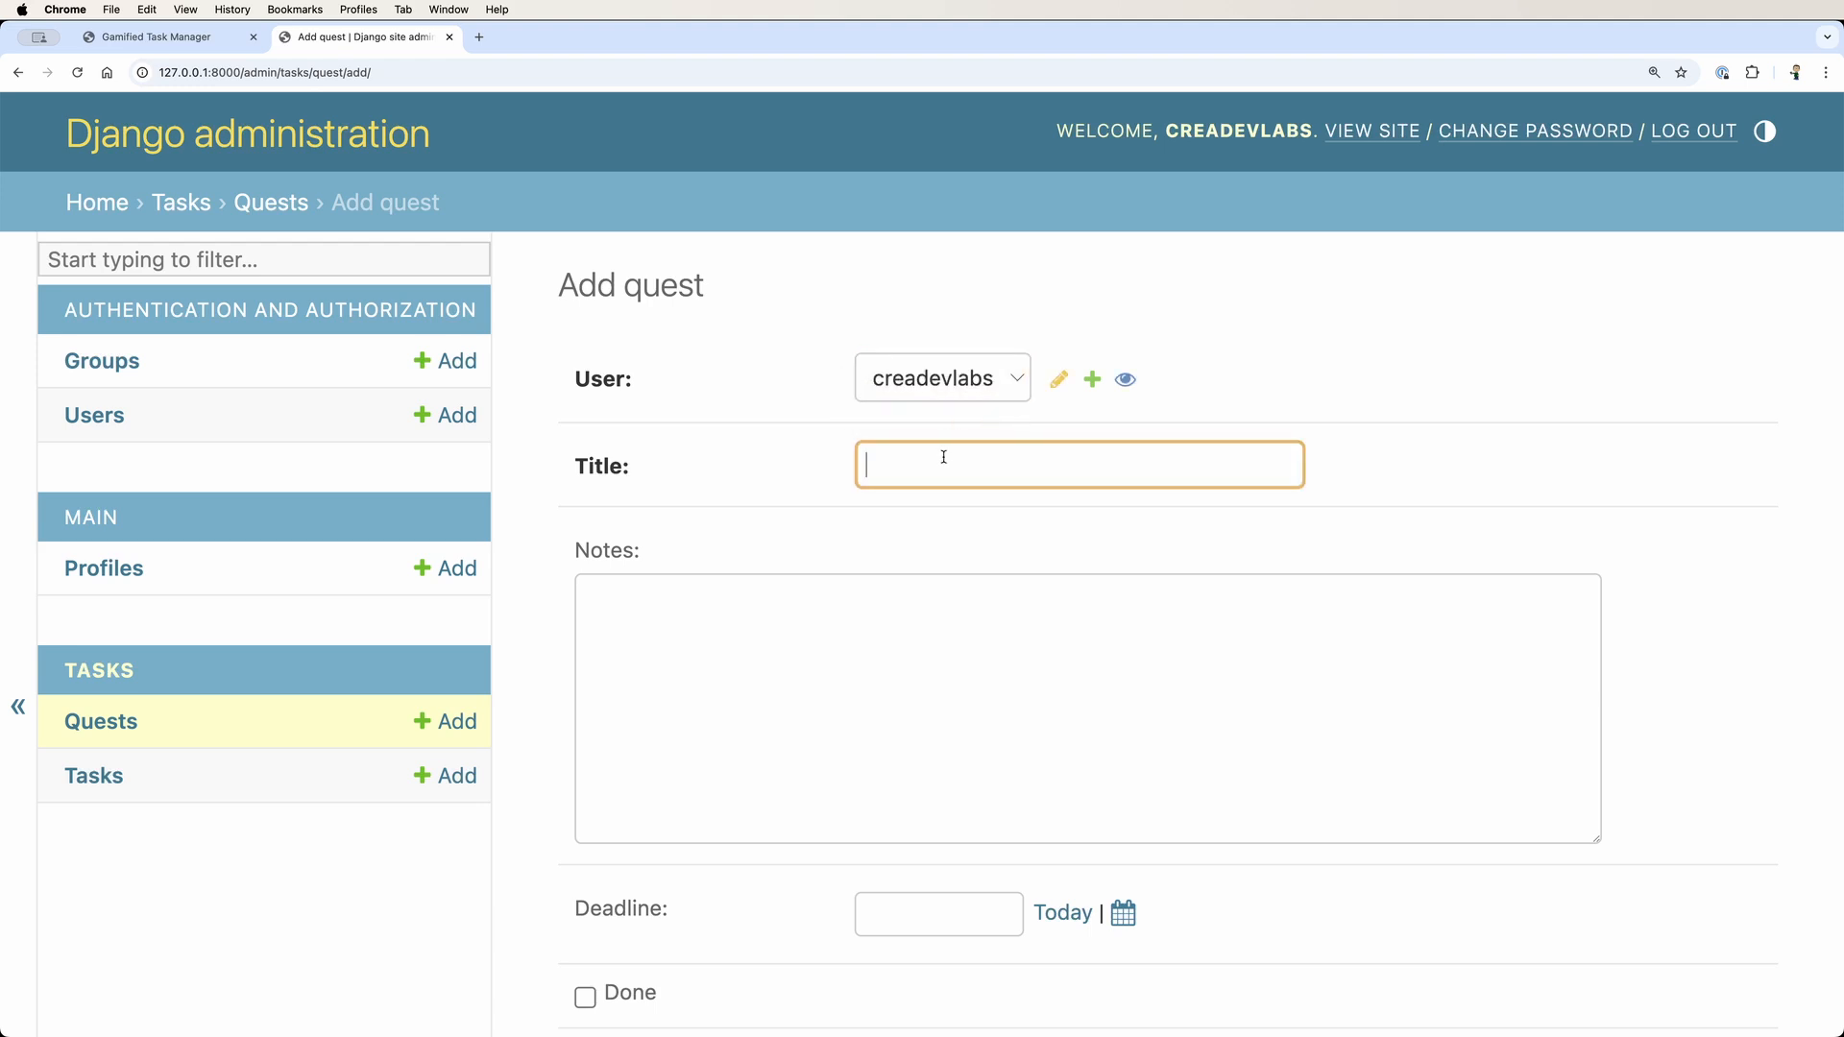
{"action": "type", "text": "My Firs"}
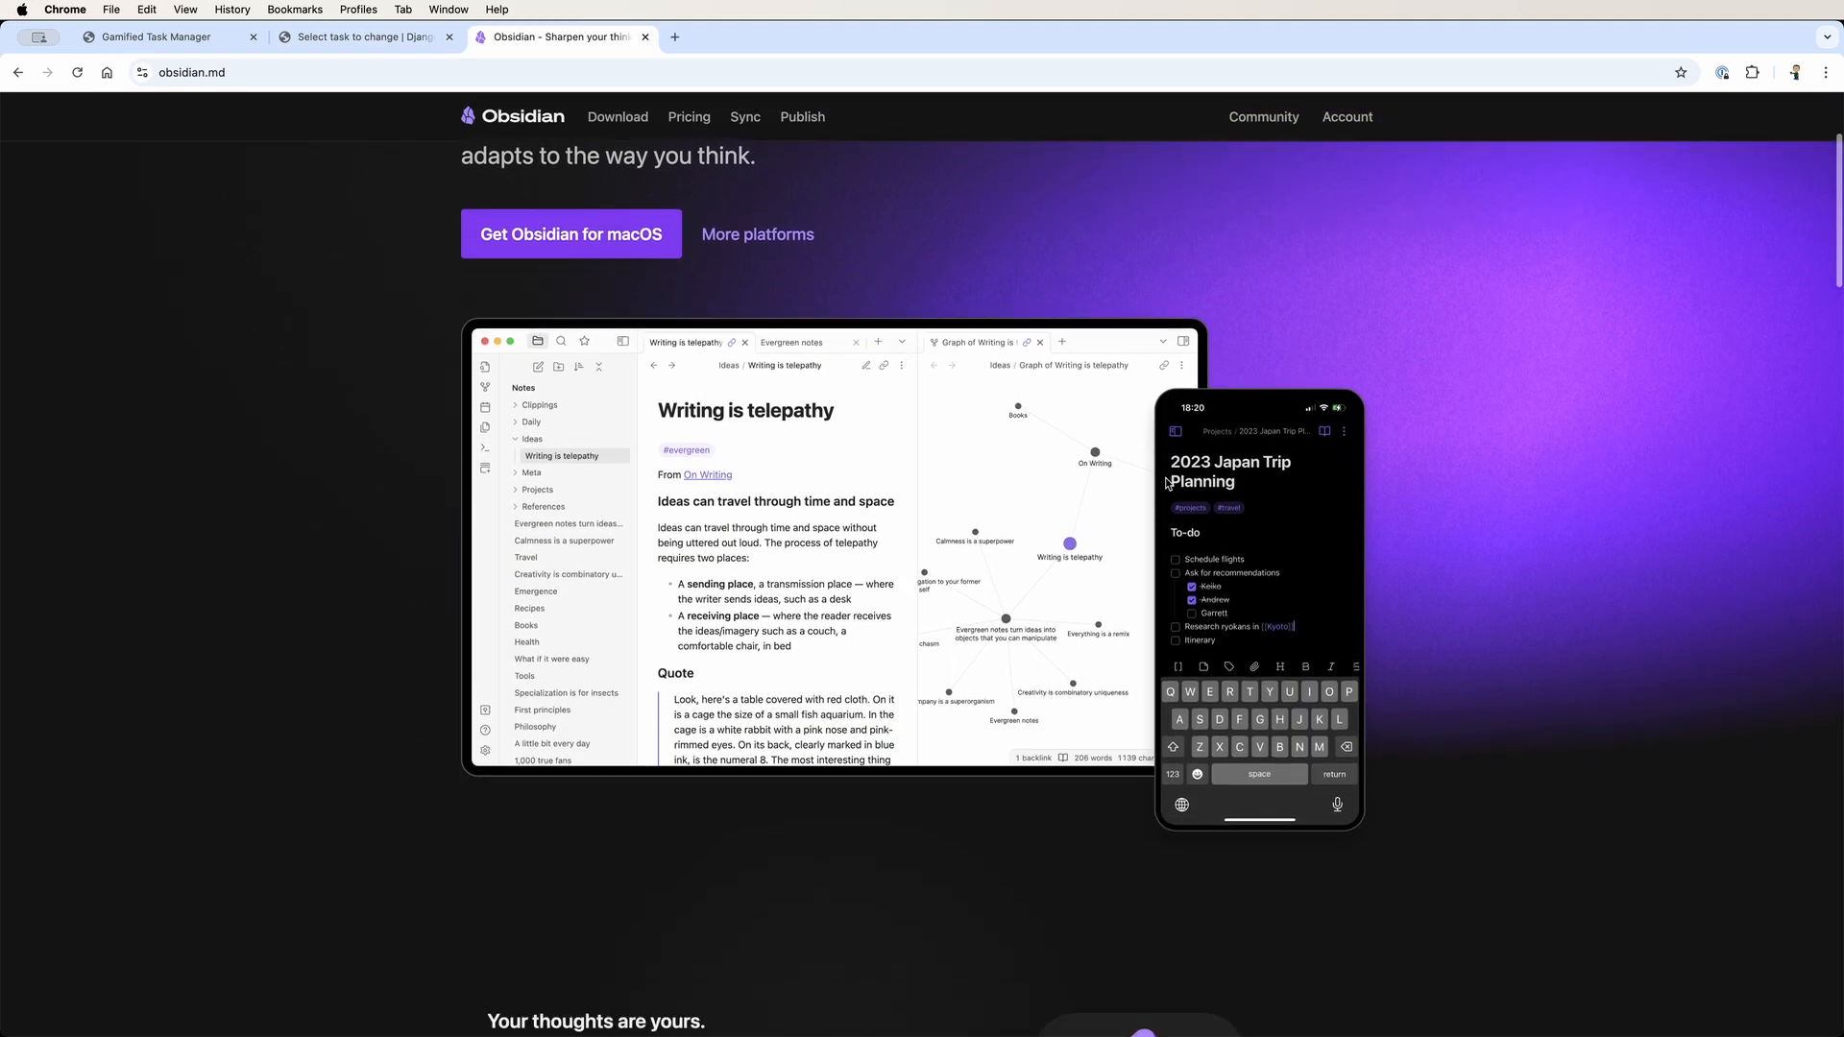
- Scroll the obsidian.md homepage down to the 'Your thoughts are yours' section
{"action": "scroll", "scroll_direction": "down", "scroll_amount": 3}
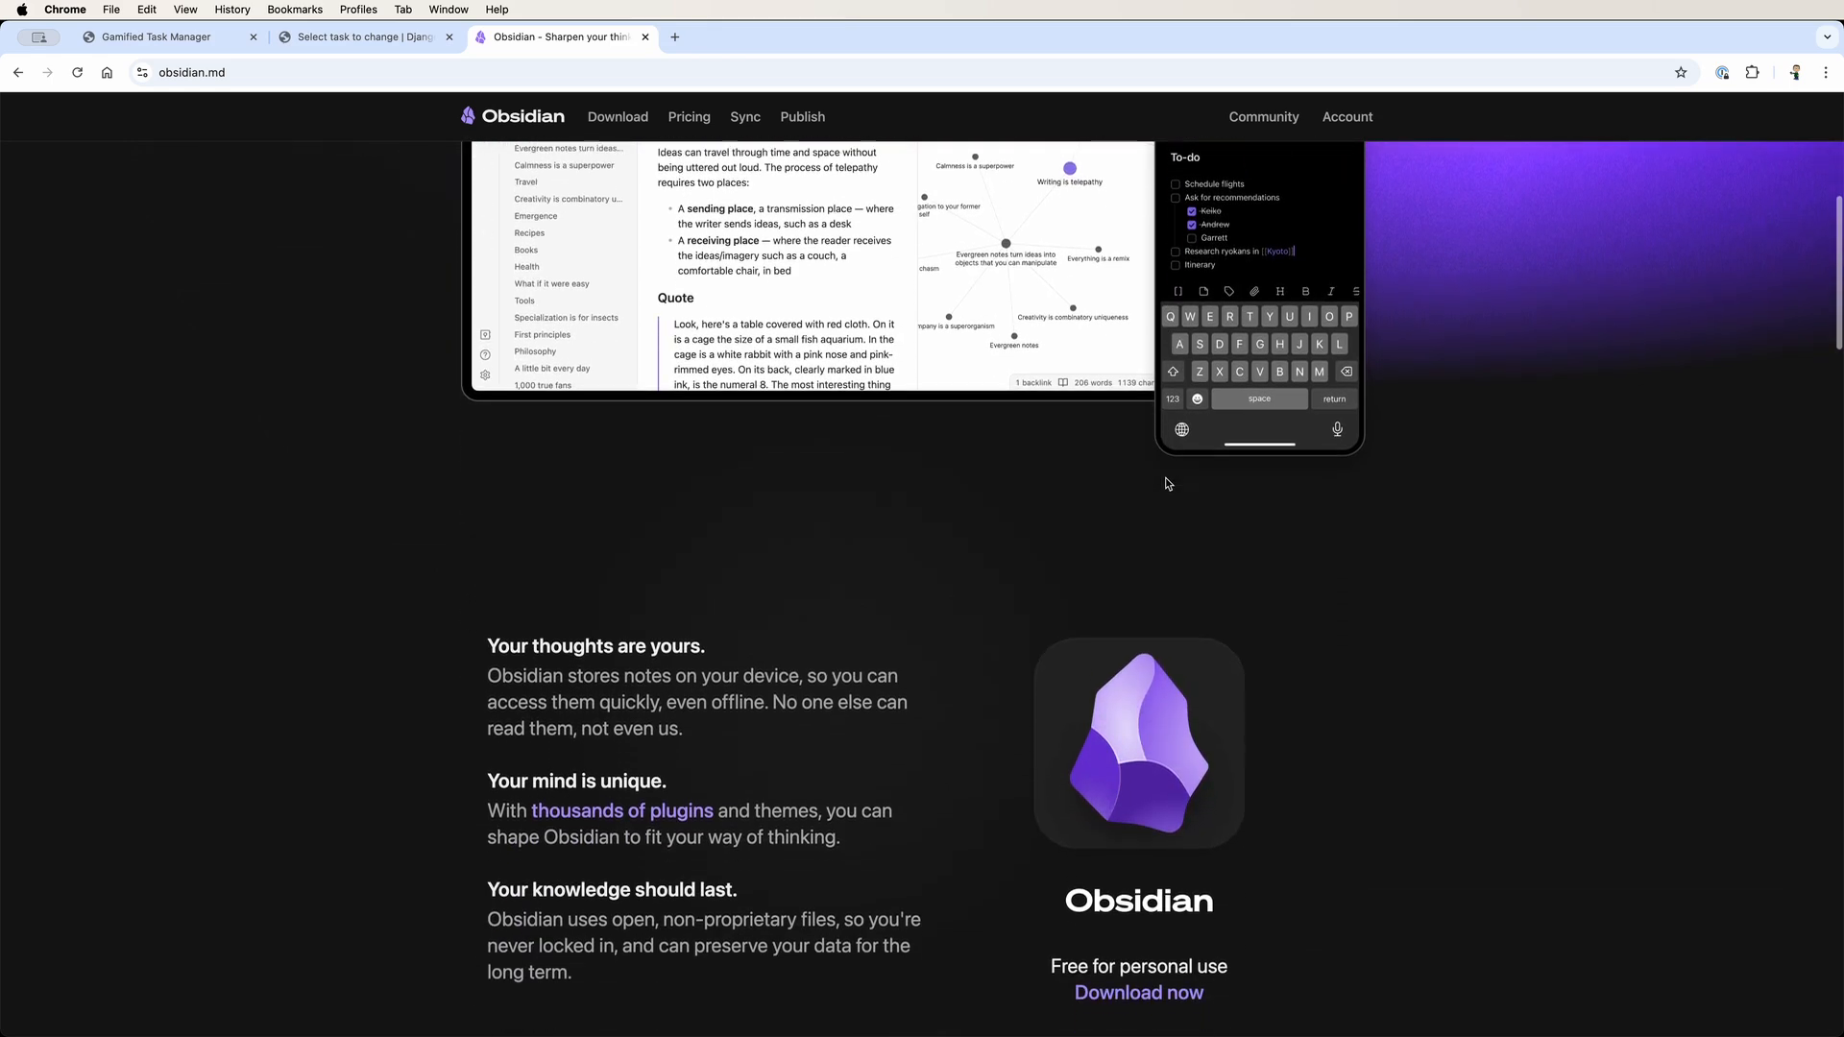
{"action": "scroll", "scroll_direction": "down", "scroll_amount": 3}
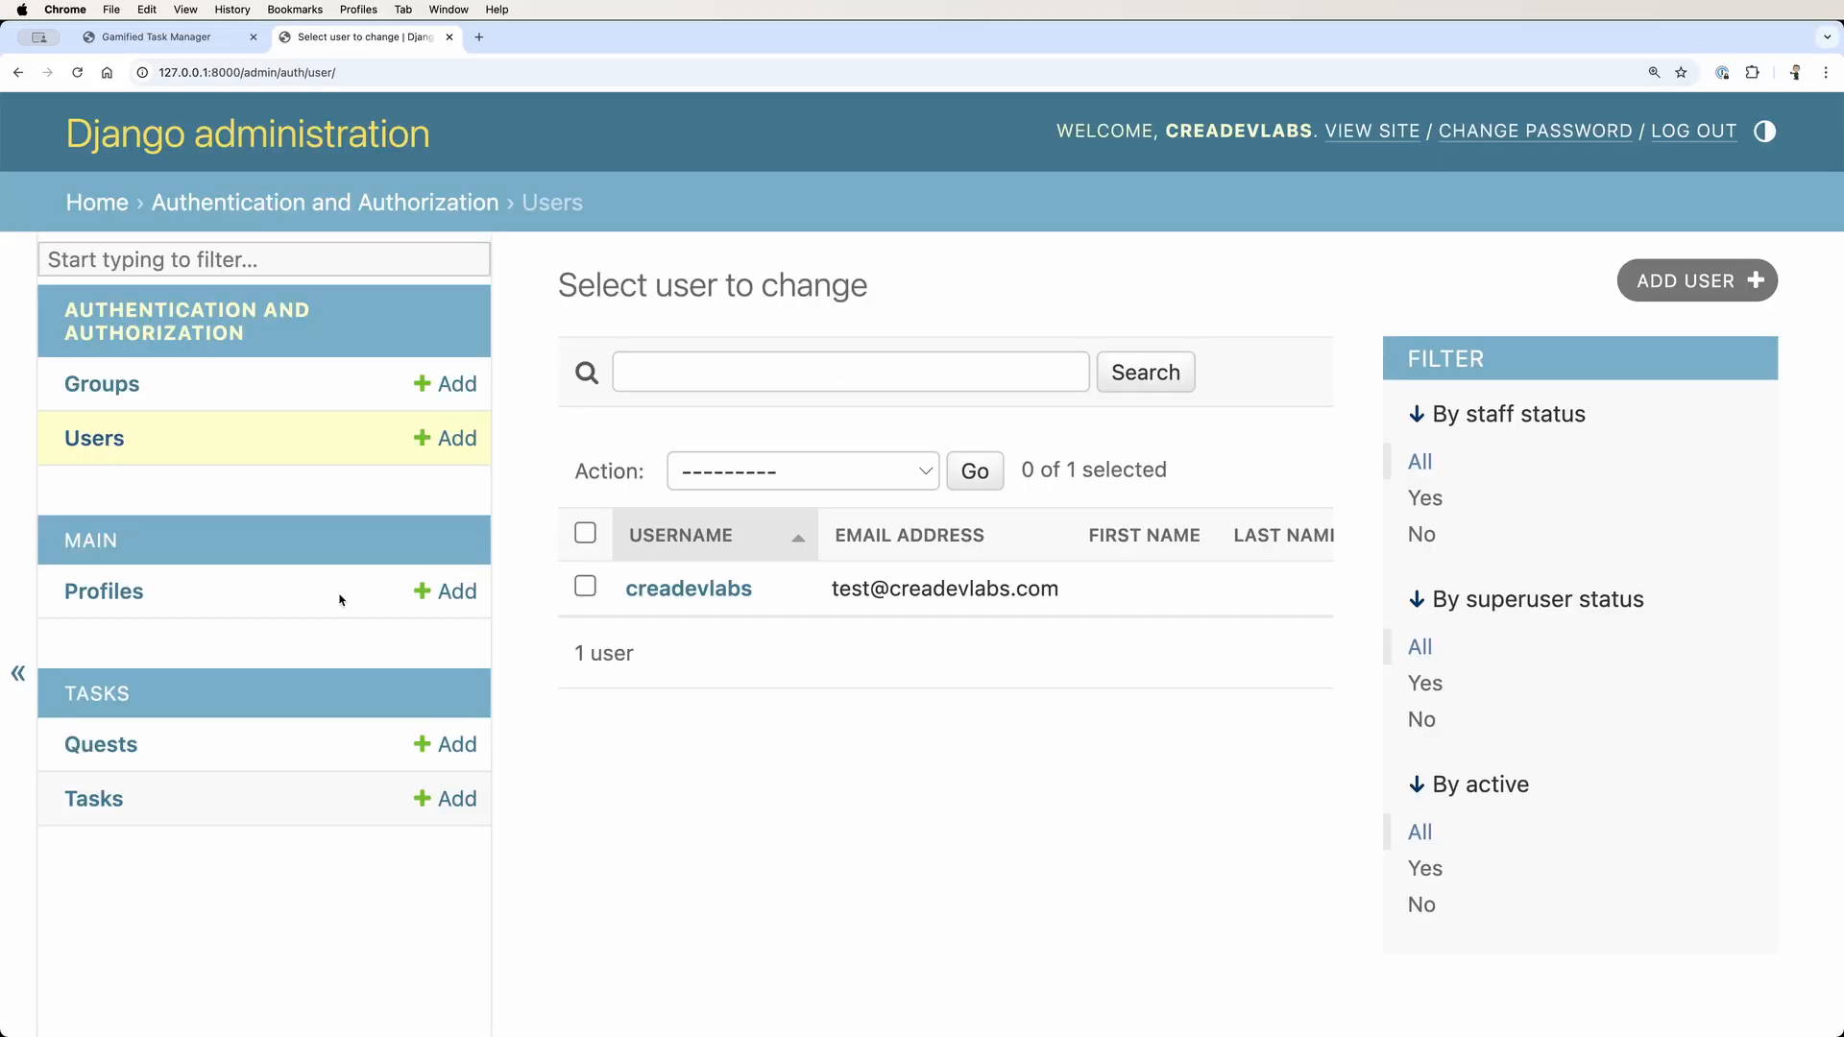
{"action": "mouse_move", "coordinate": [789, 694]}
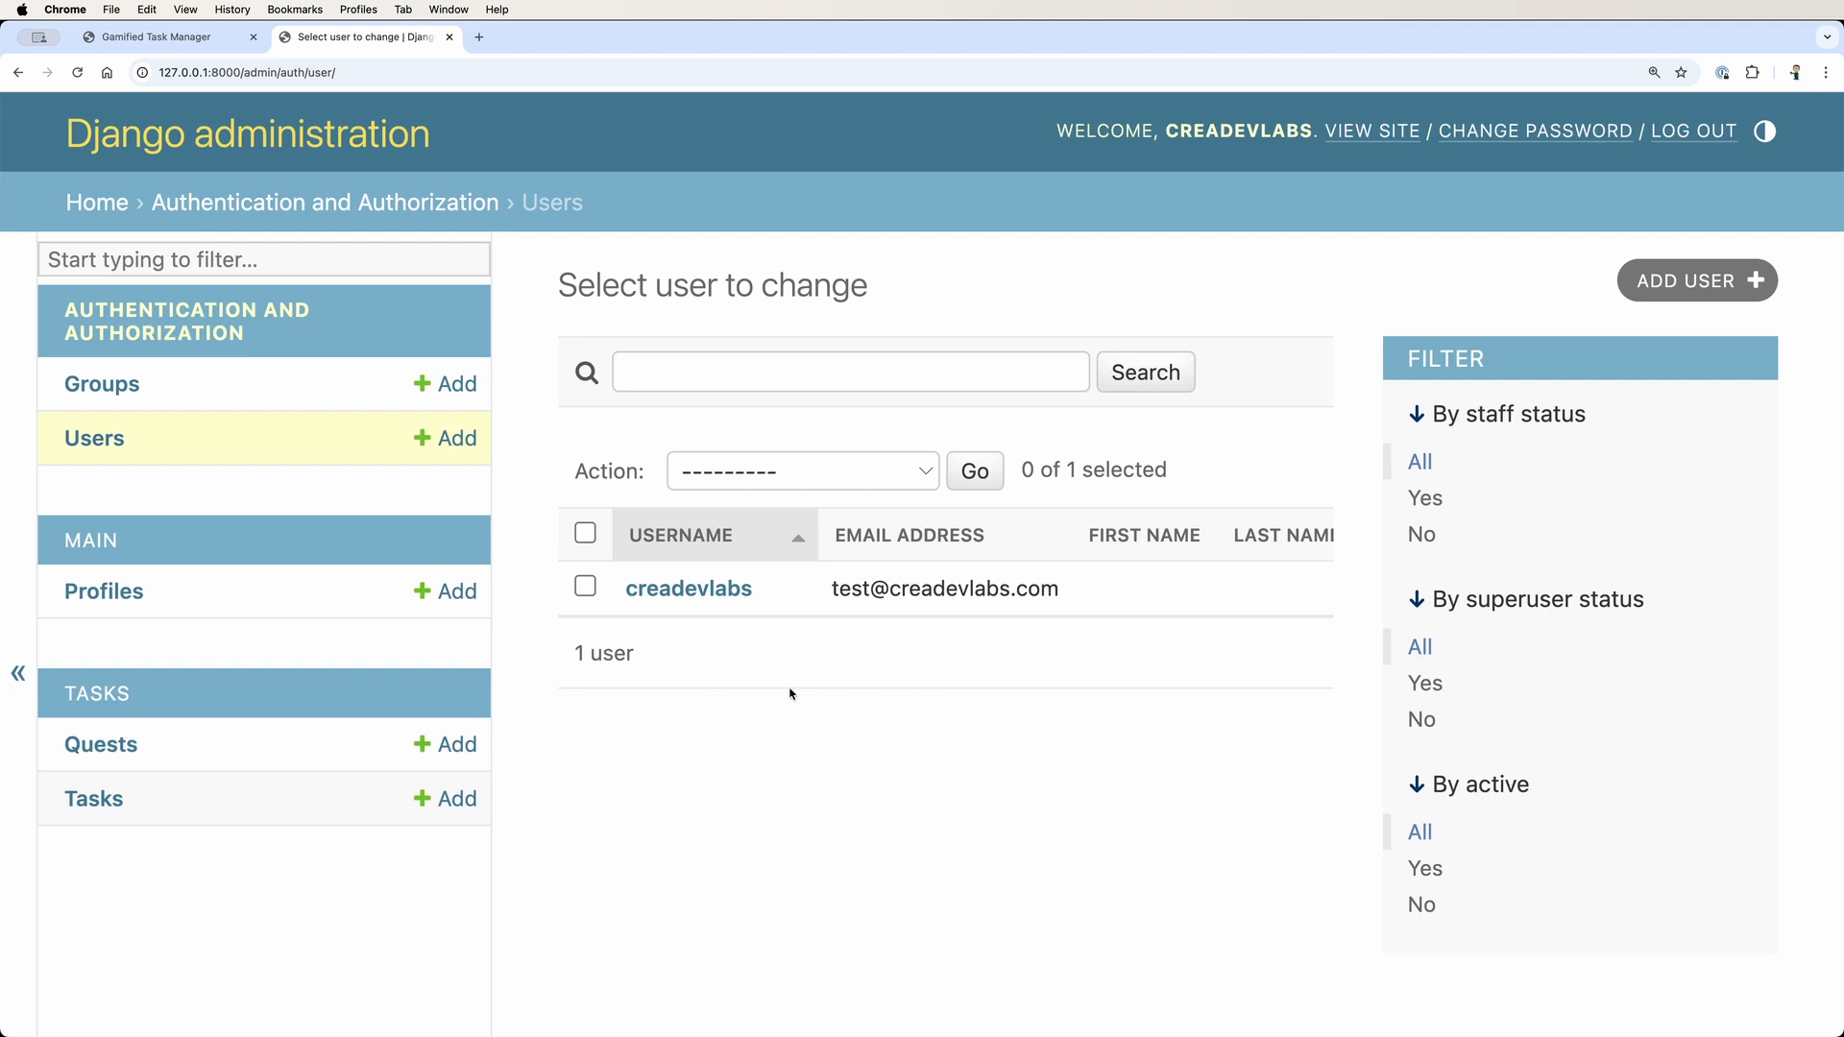
- Open the Svelte homepage in a new tab from the Users list
{"action": "left_click", "coordinate": [94, 798]}
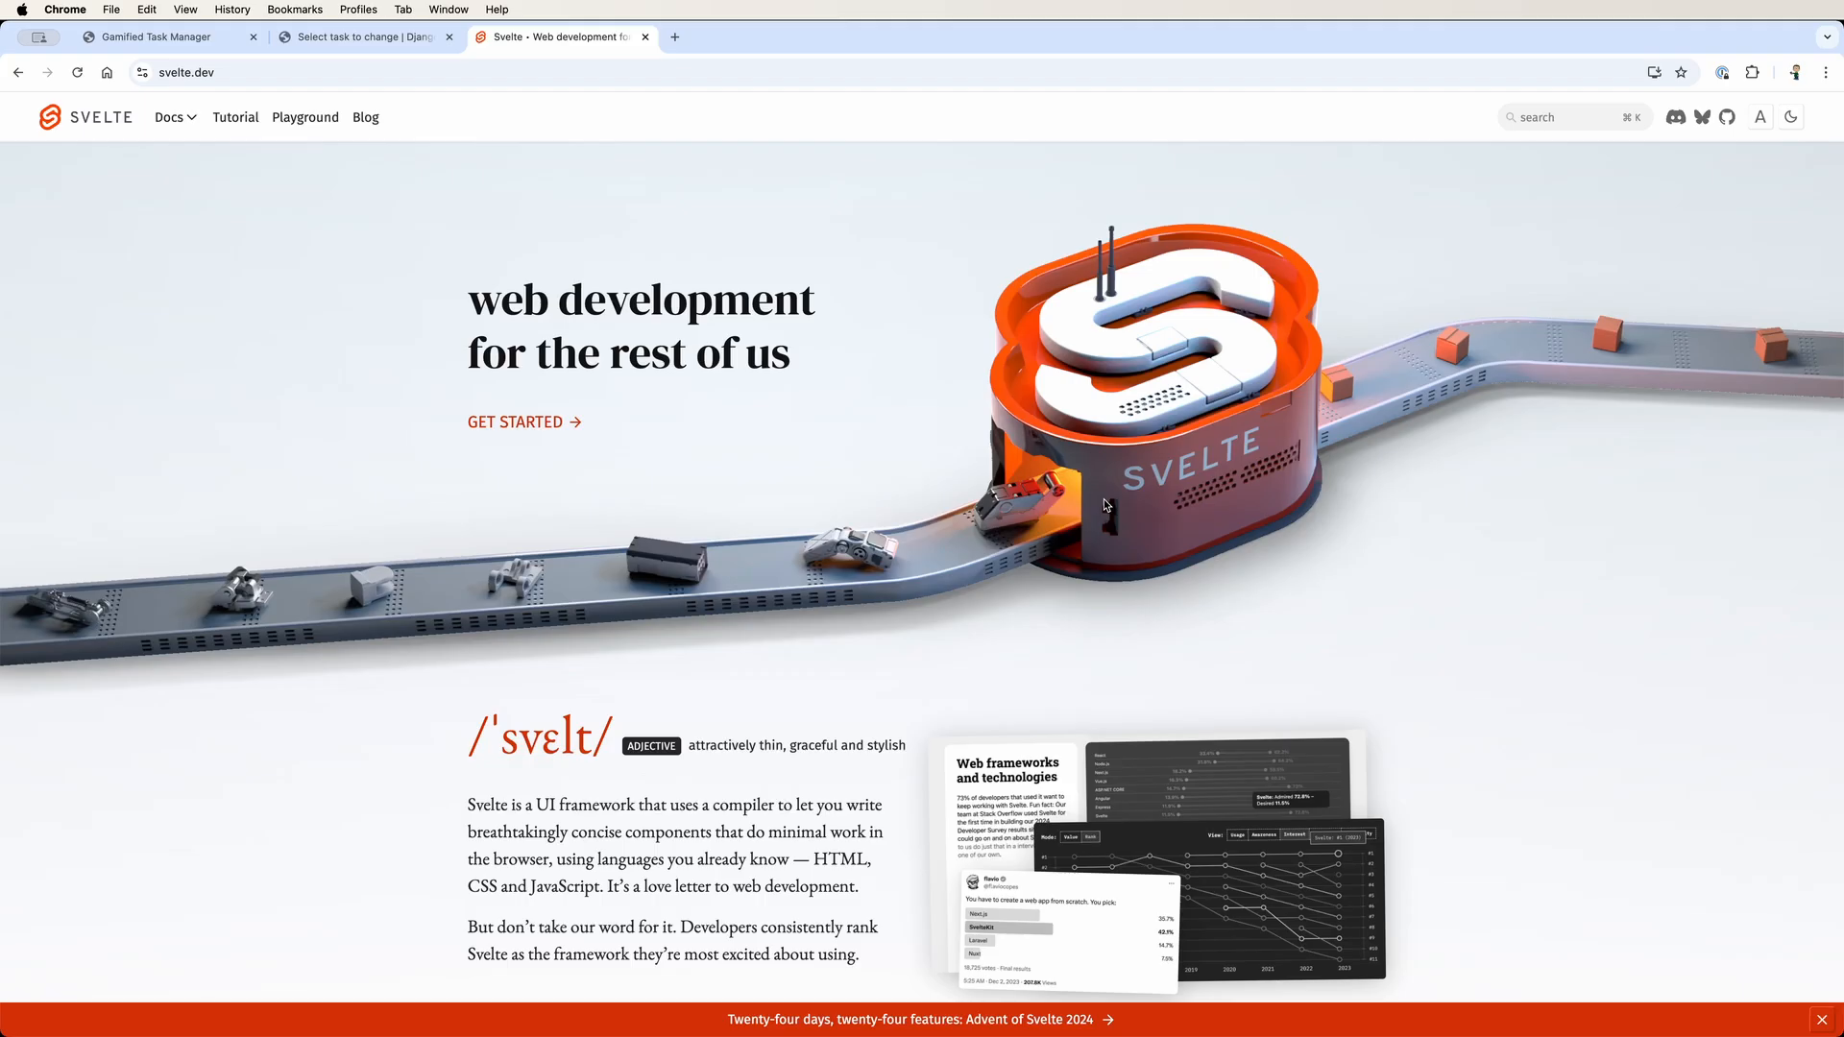
- Scroll the svelte.dev homepage down to its framework description
{"action": "scroll", "scroll_direction": "down", "scroll_amount": 3}
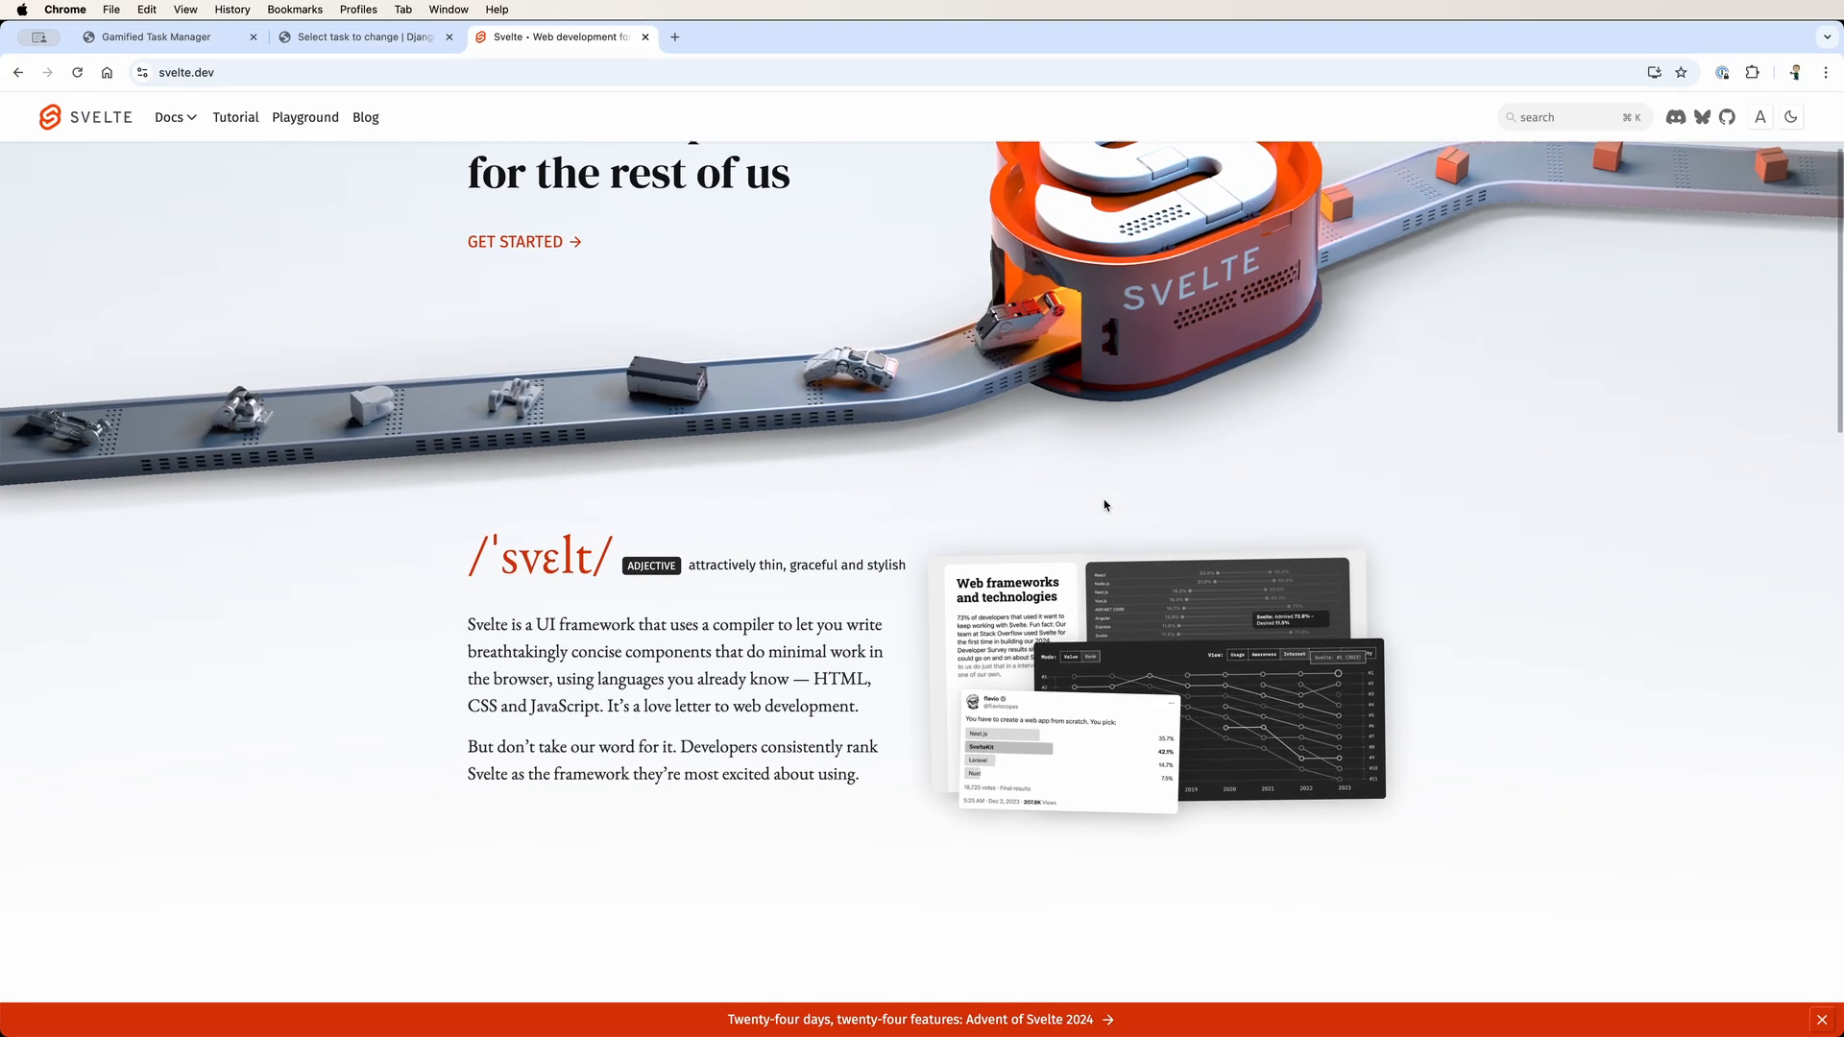
{"action": "scroll", "scroll_direction": "down", "scroll_amount": 3}
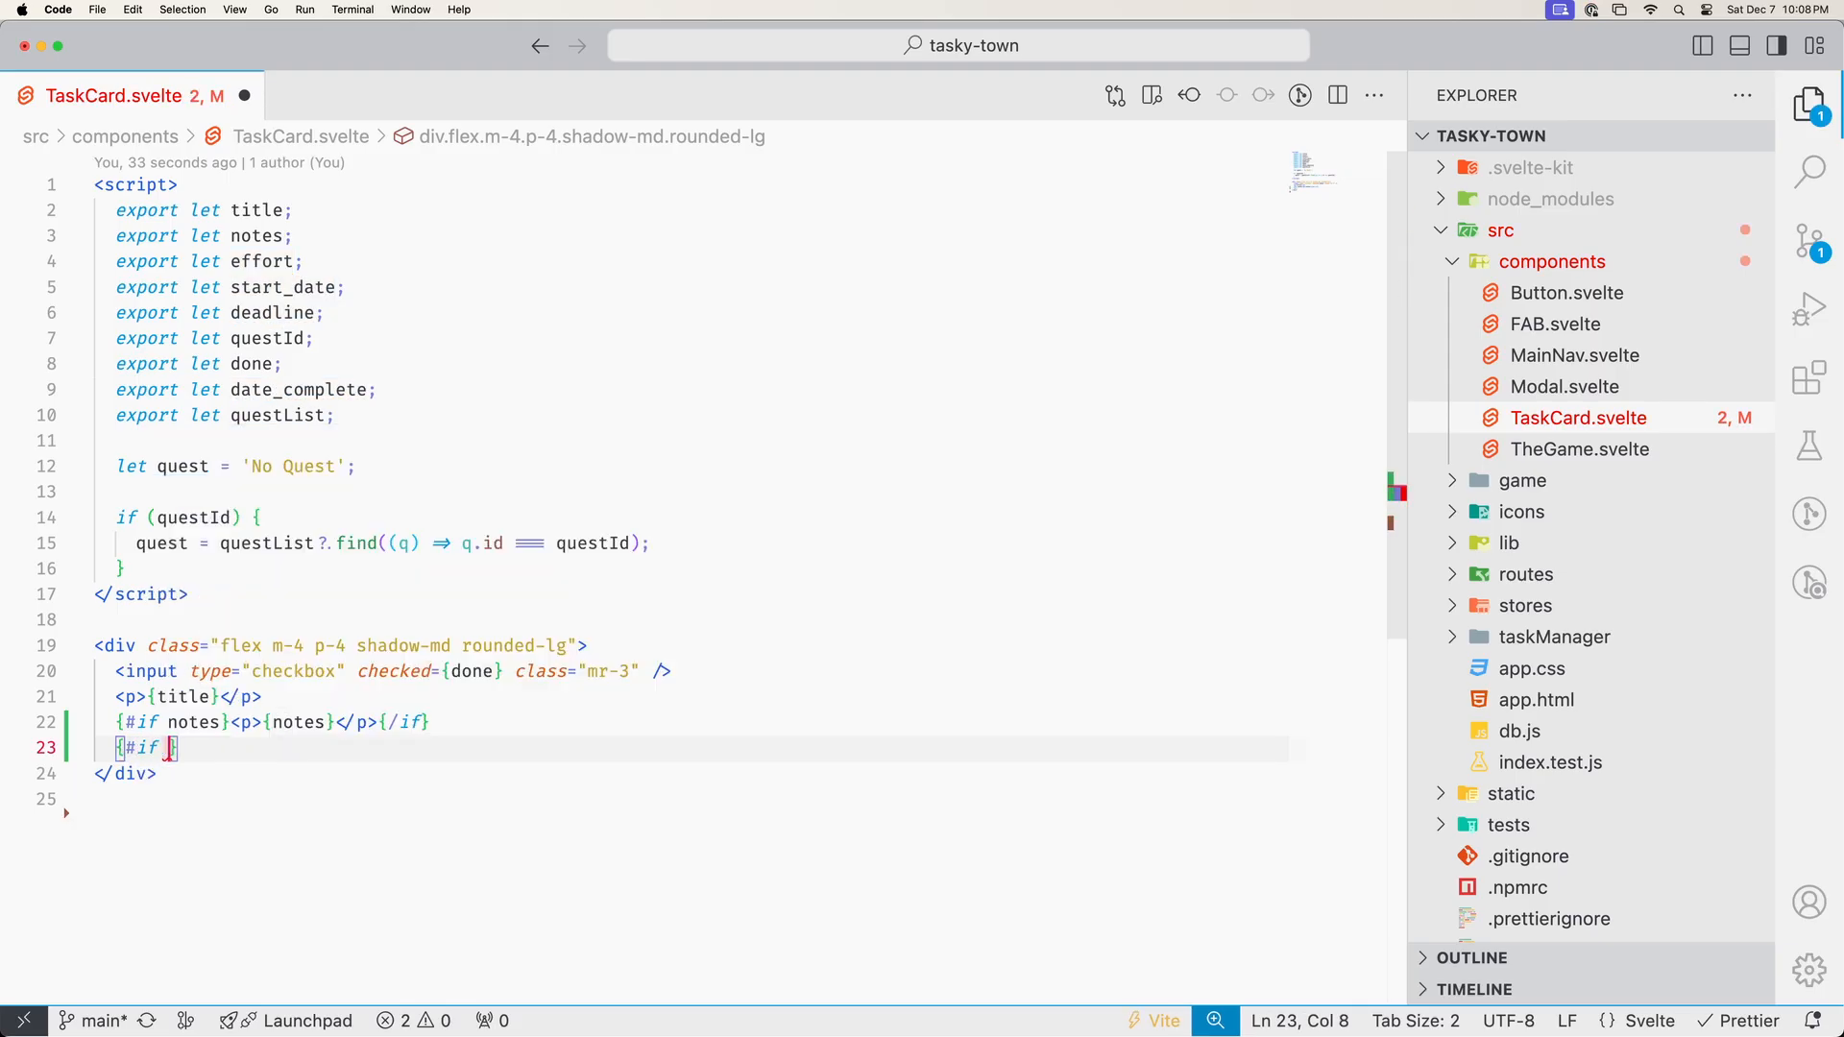
- Add {#if effort}<p>{effort}</p>{/if} below the notes block in TaskCard.svelte
{"action": "type", "text": "effort"}
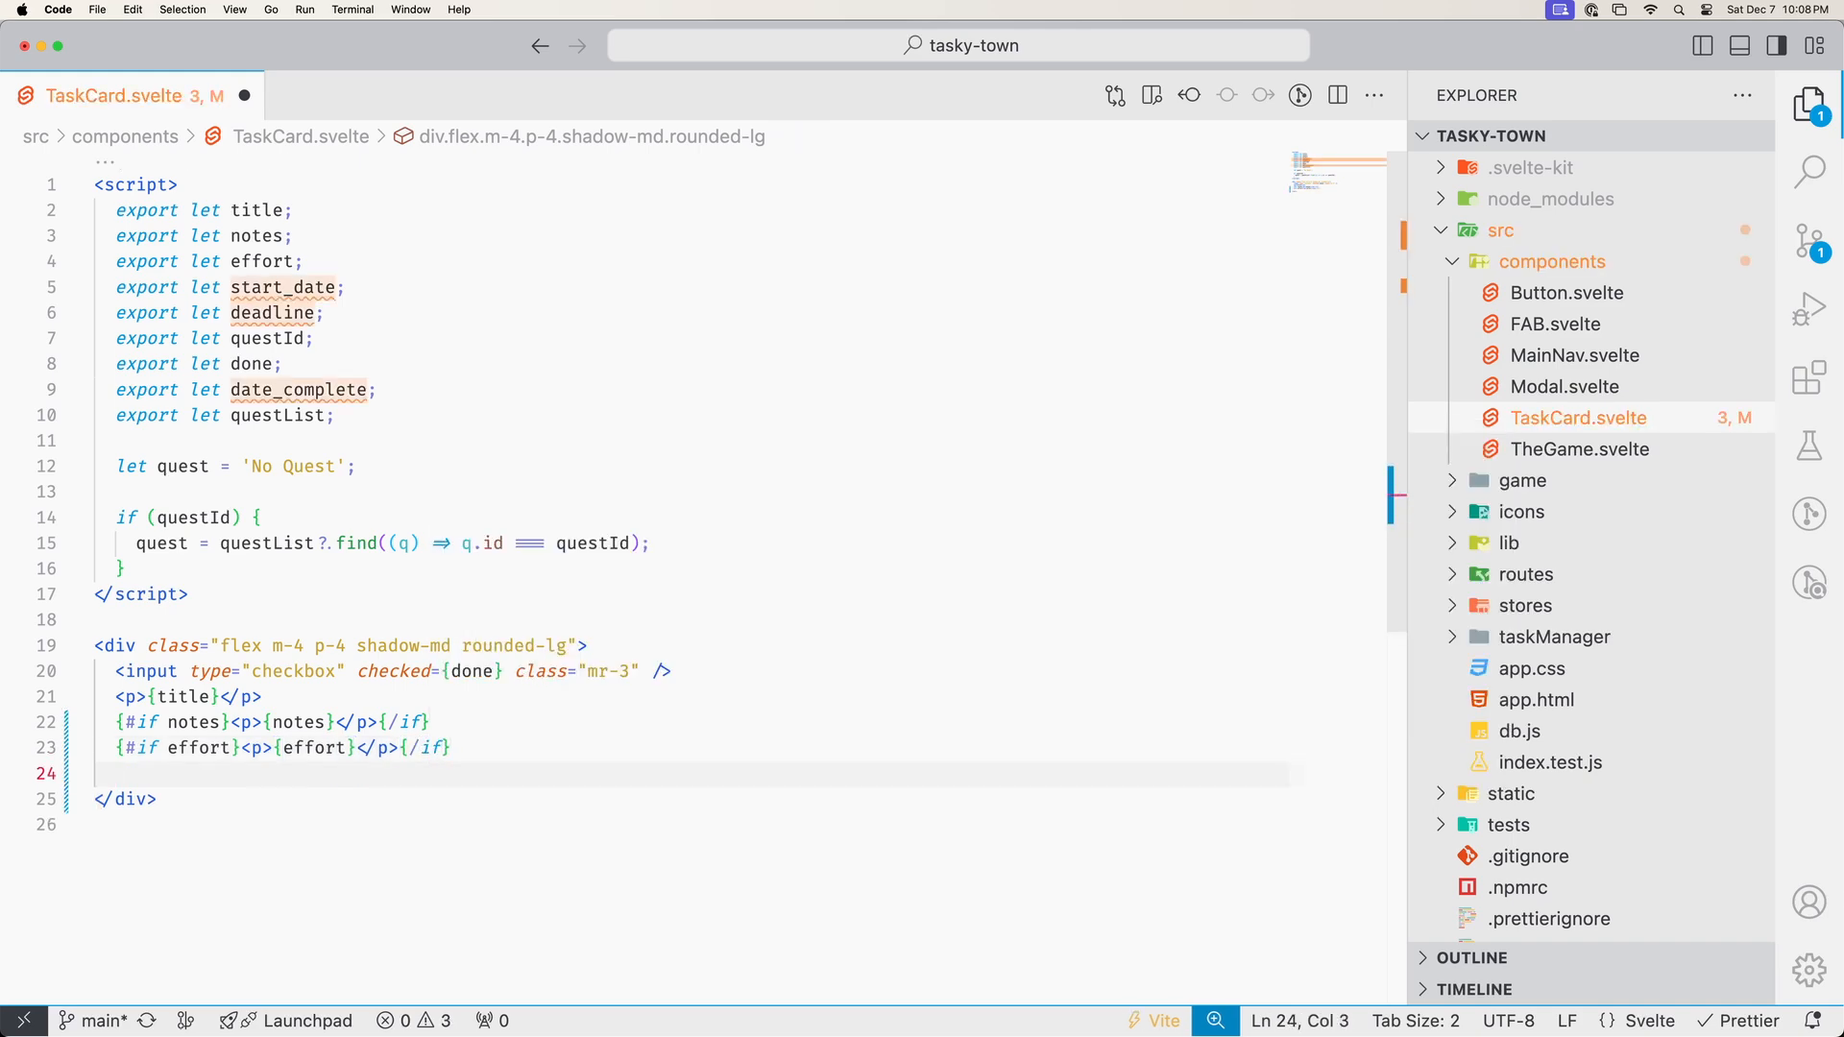
{"action": "type", "text": "{#if"}
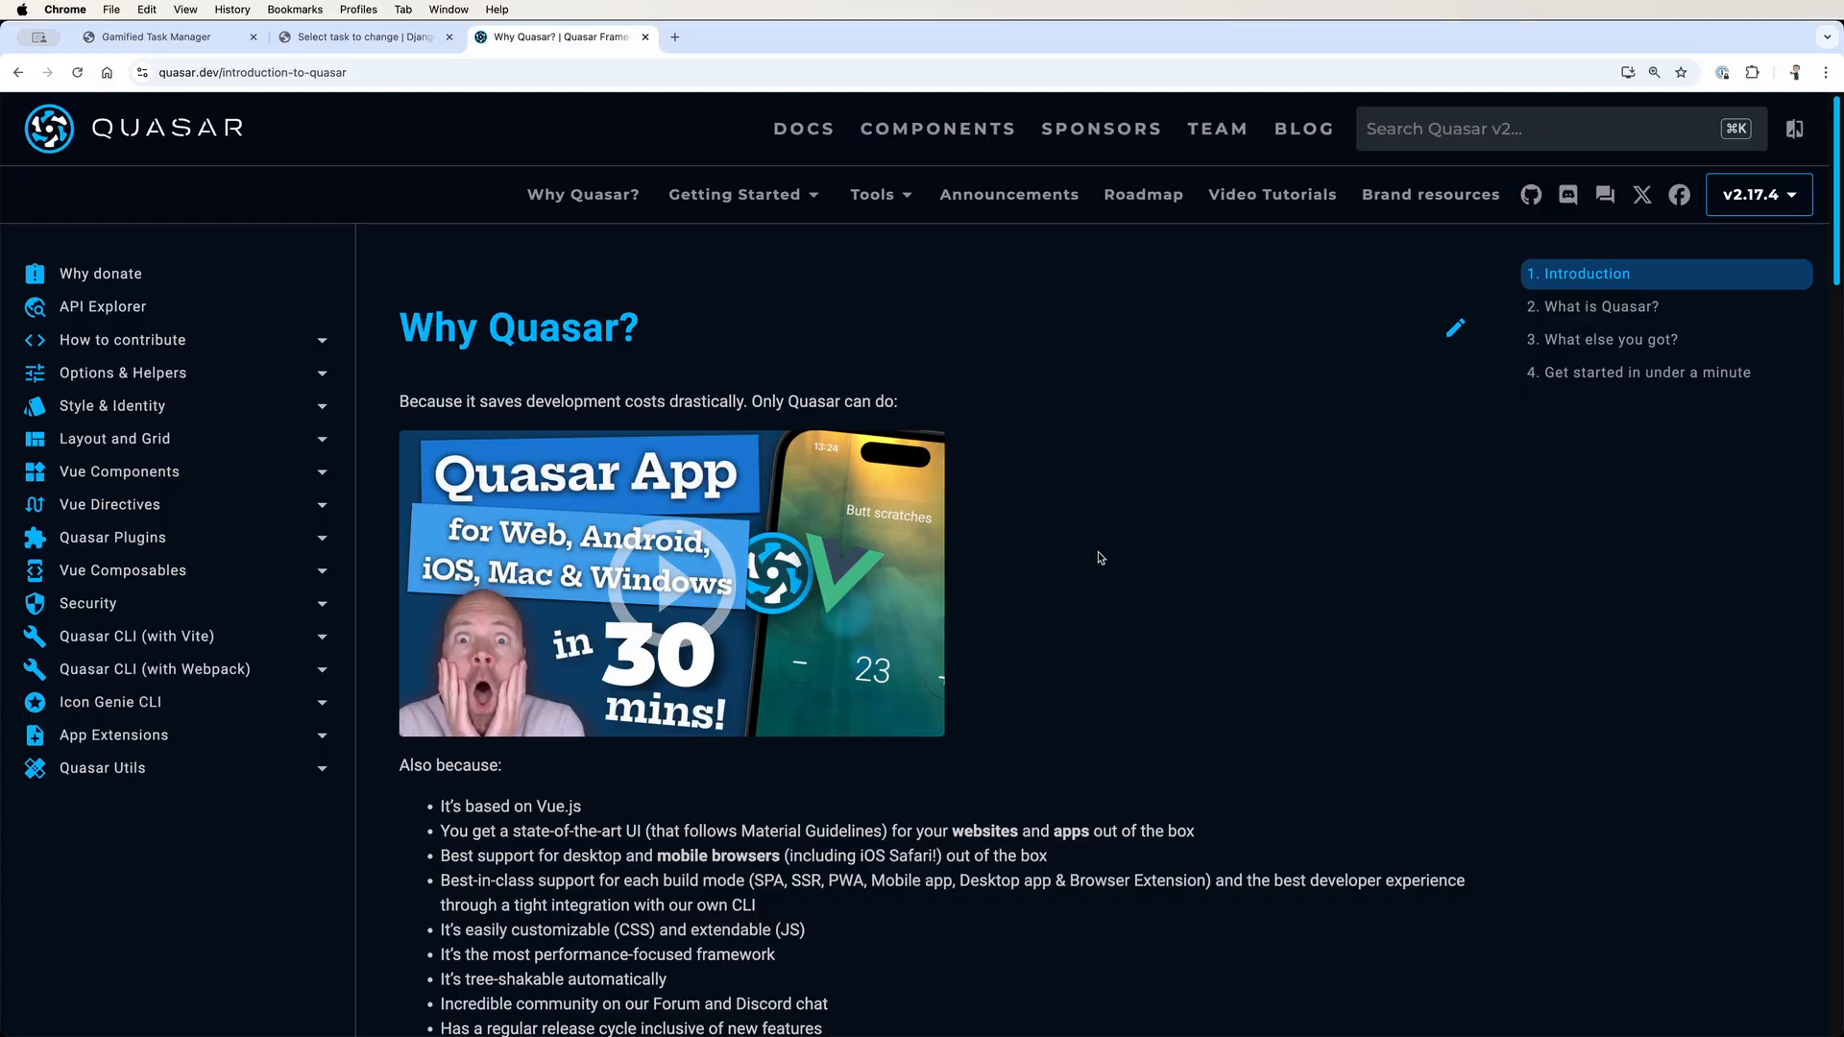
- Scroll the Quasar introduction to 'What else you got?', then return to Tasky Town
{"action": "scroll", "scroll_direction": "down", "scroll_amount": 3}
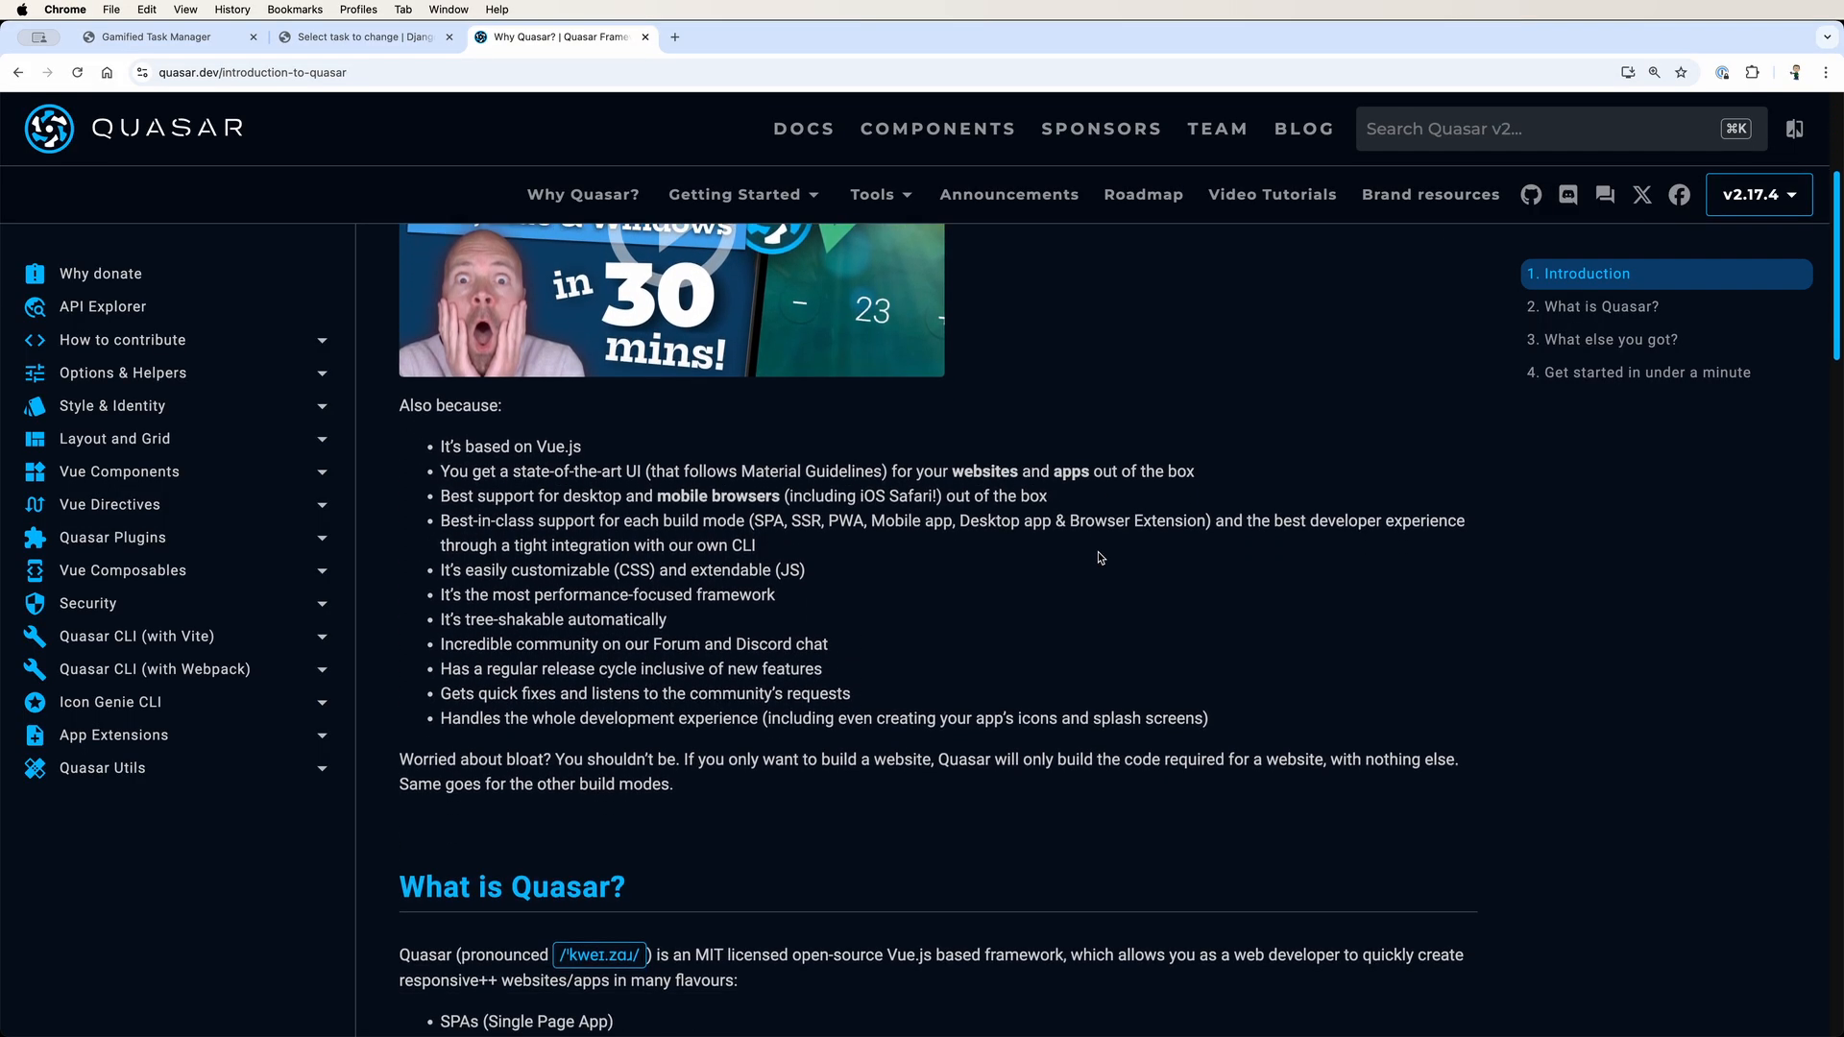
{"action": "scroll", "scroll_direction": "down", "scroll_amount": 3}
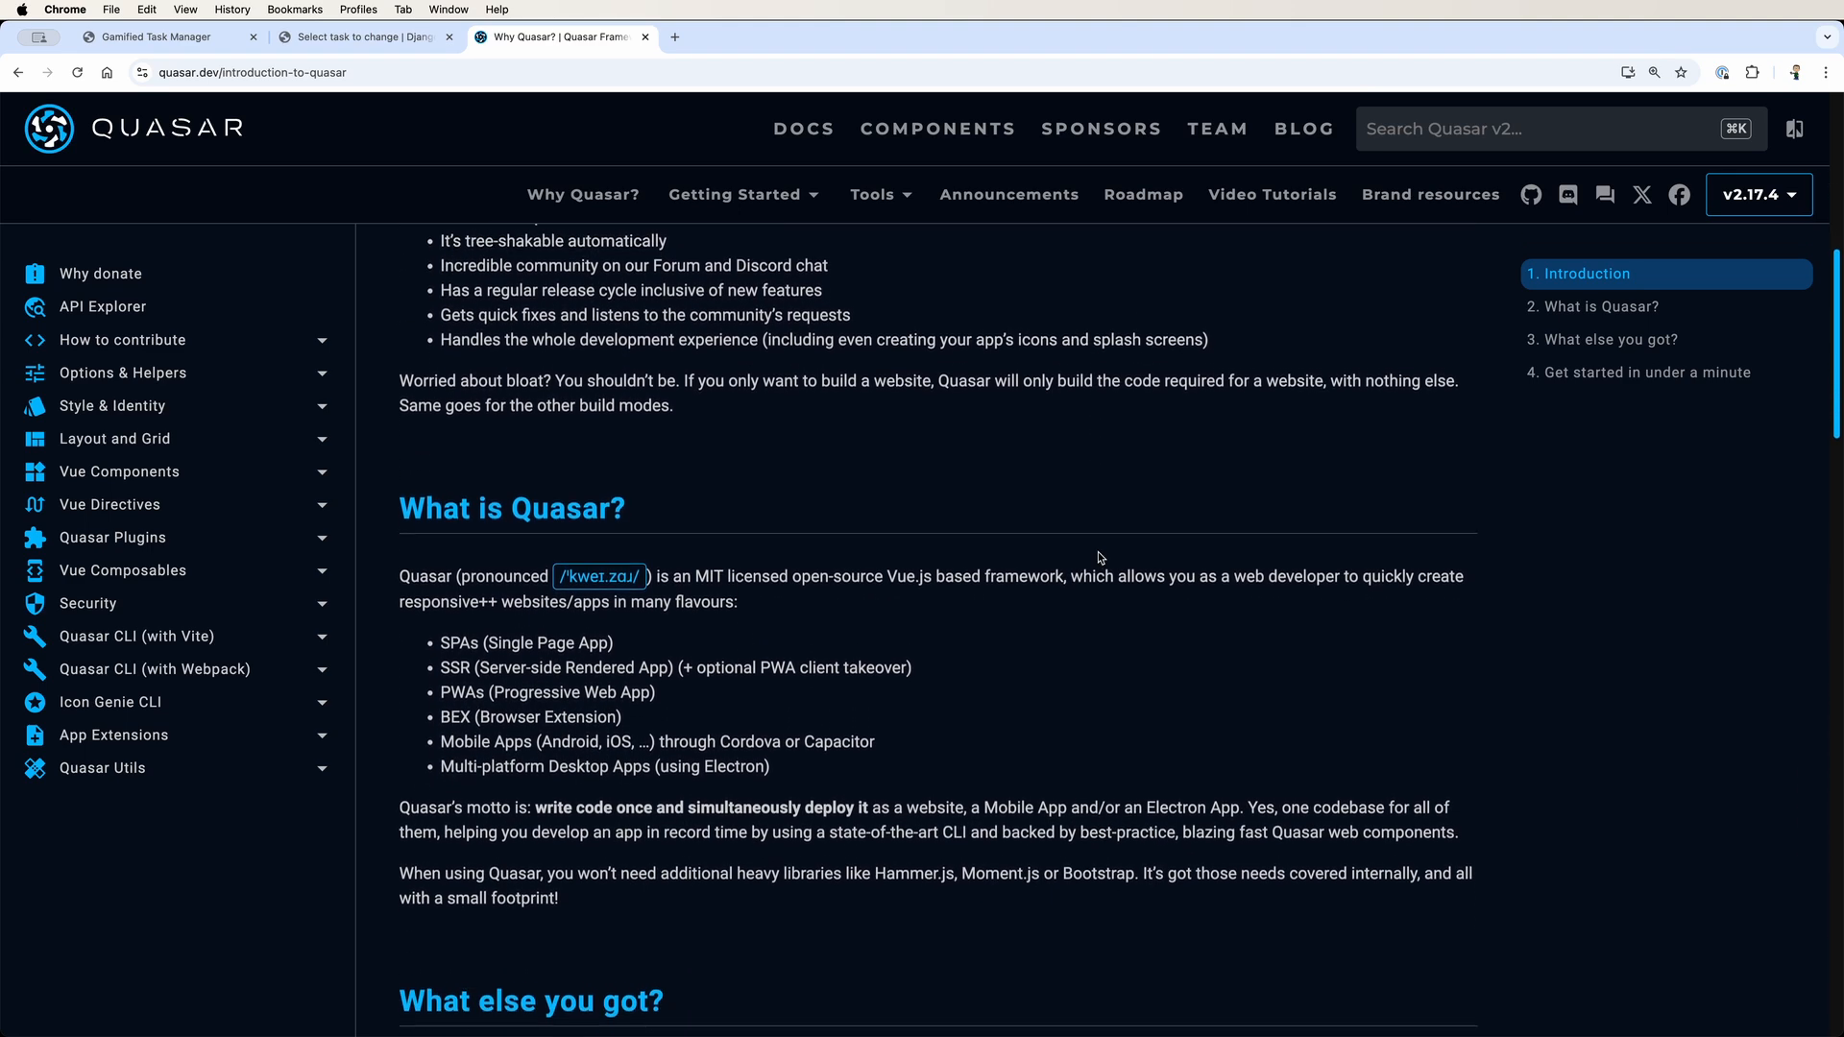
{"action": "scroll", "scroll_direction": "down", "scroll_amount": 3}
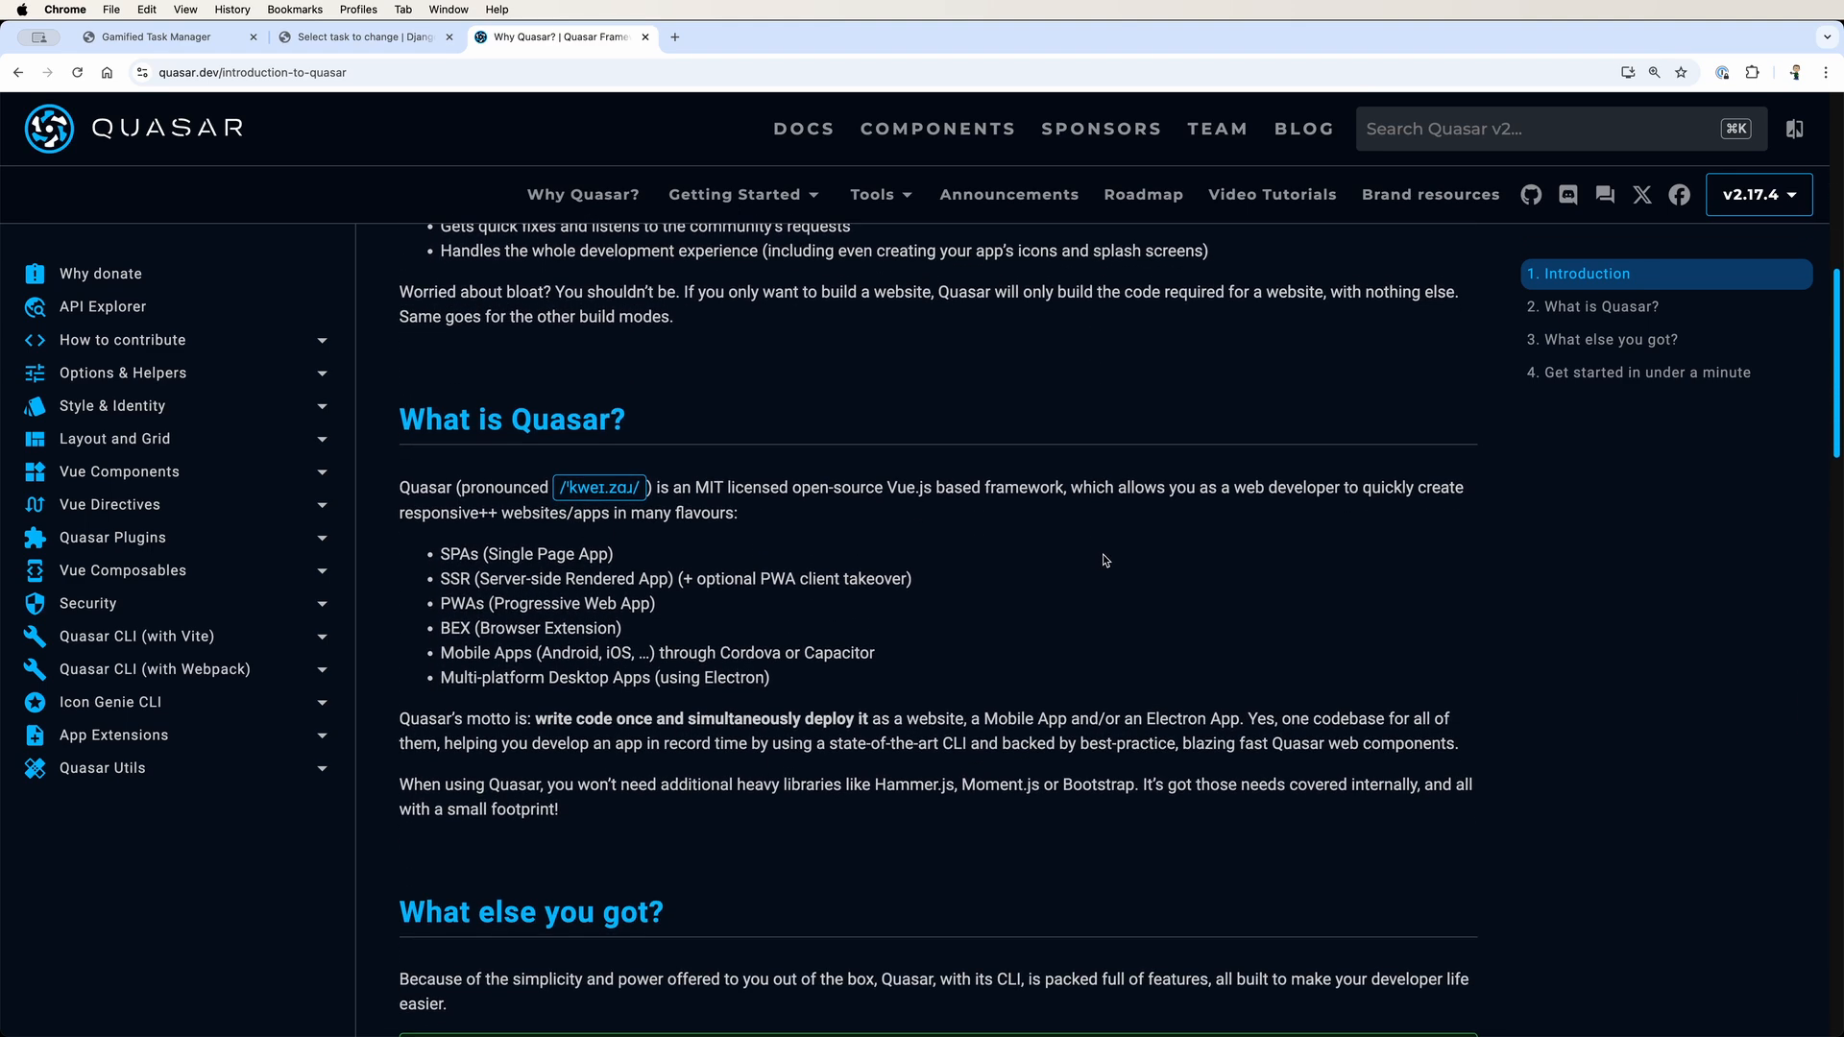
{"action": "mouse_move", "coordinate": [802, 683]}
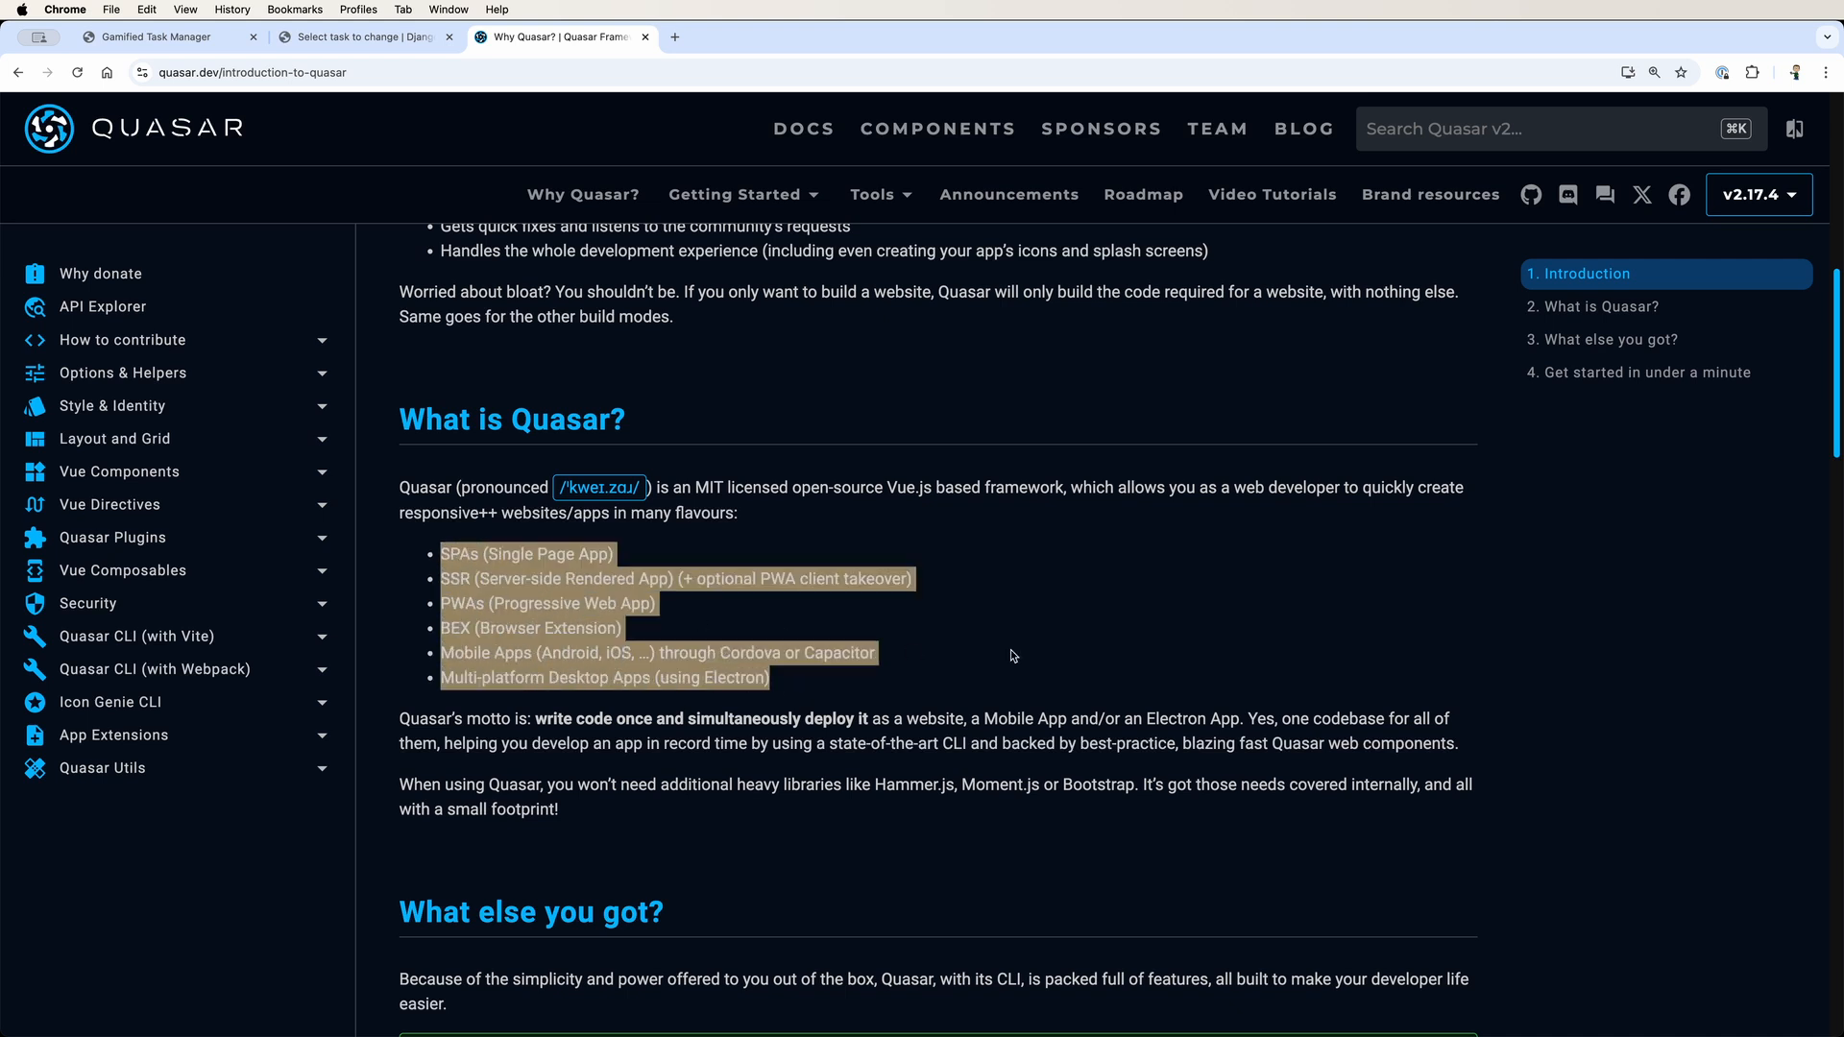
{"action": "scroll", "scroll_direction": "down", "scroll_amount": 3}
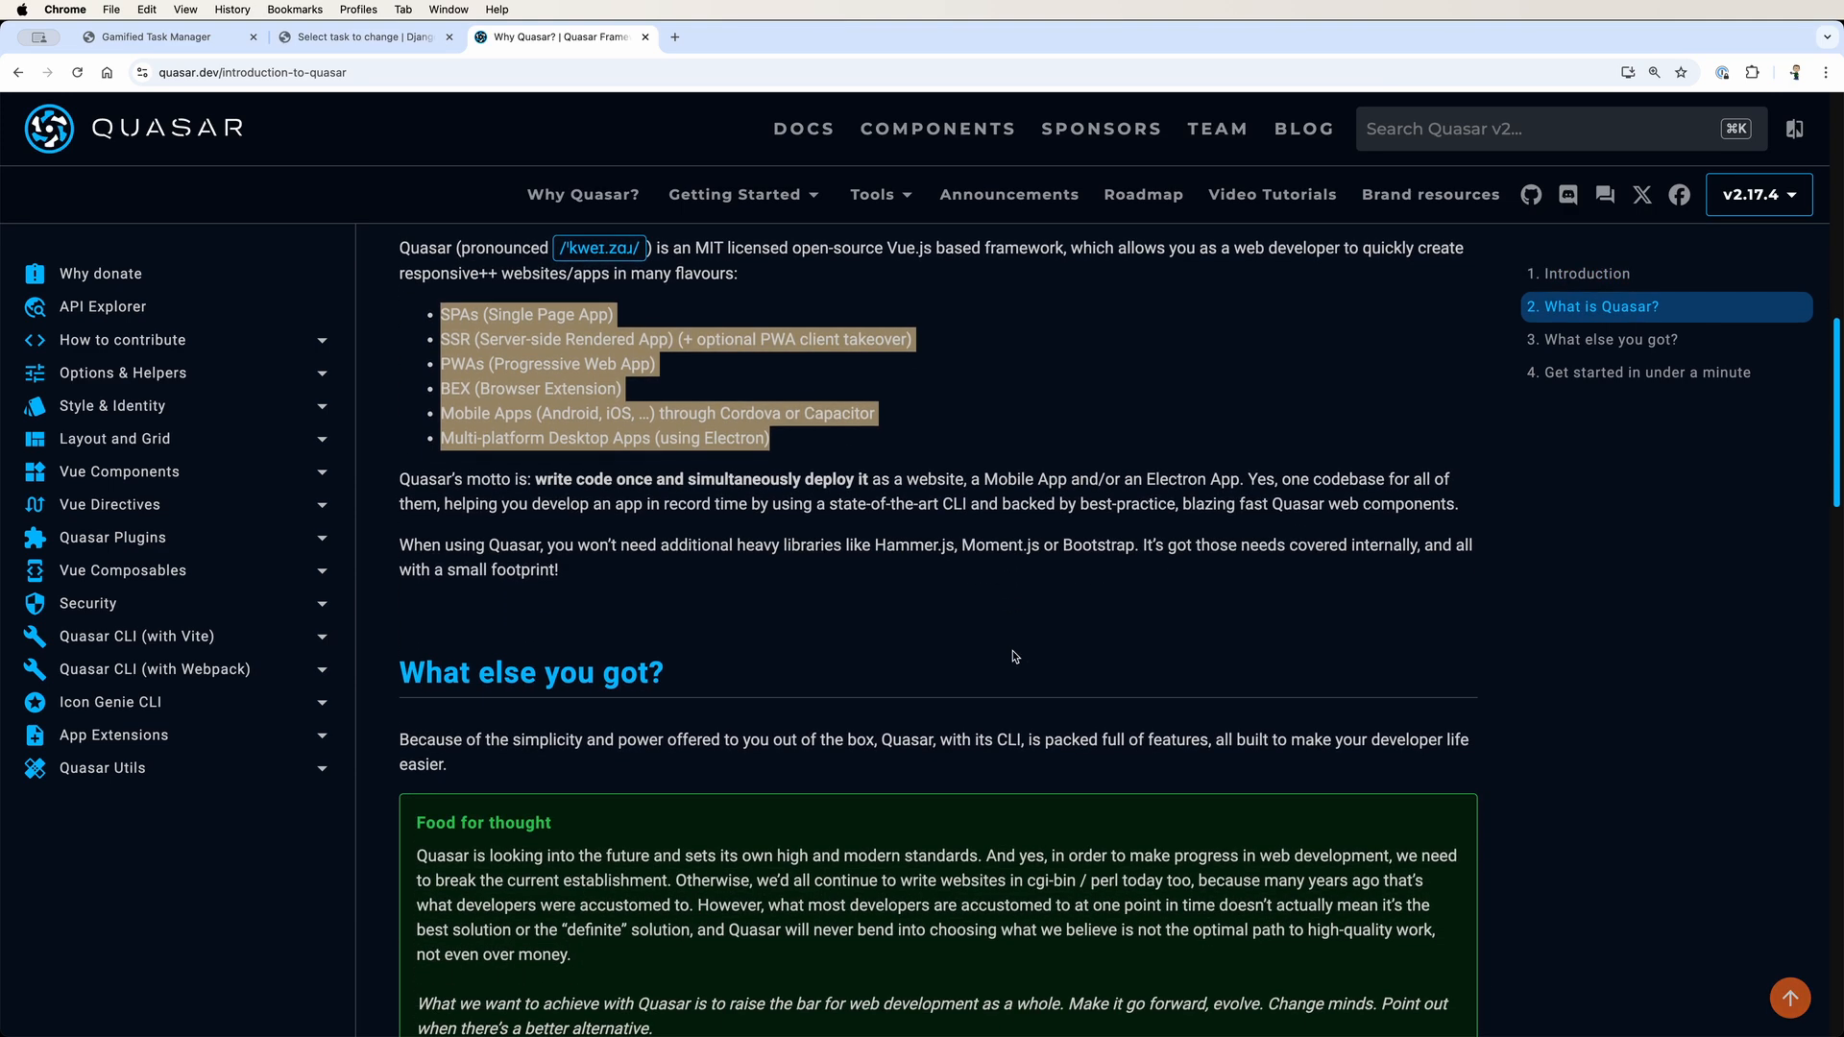
{"action": "scroll", "scroll_direction": "down", "scroll_amount": 3}
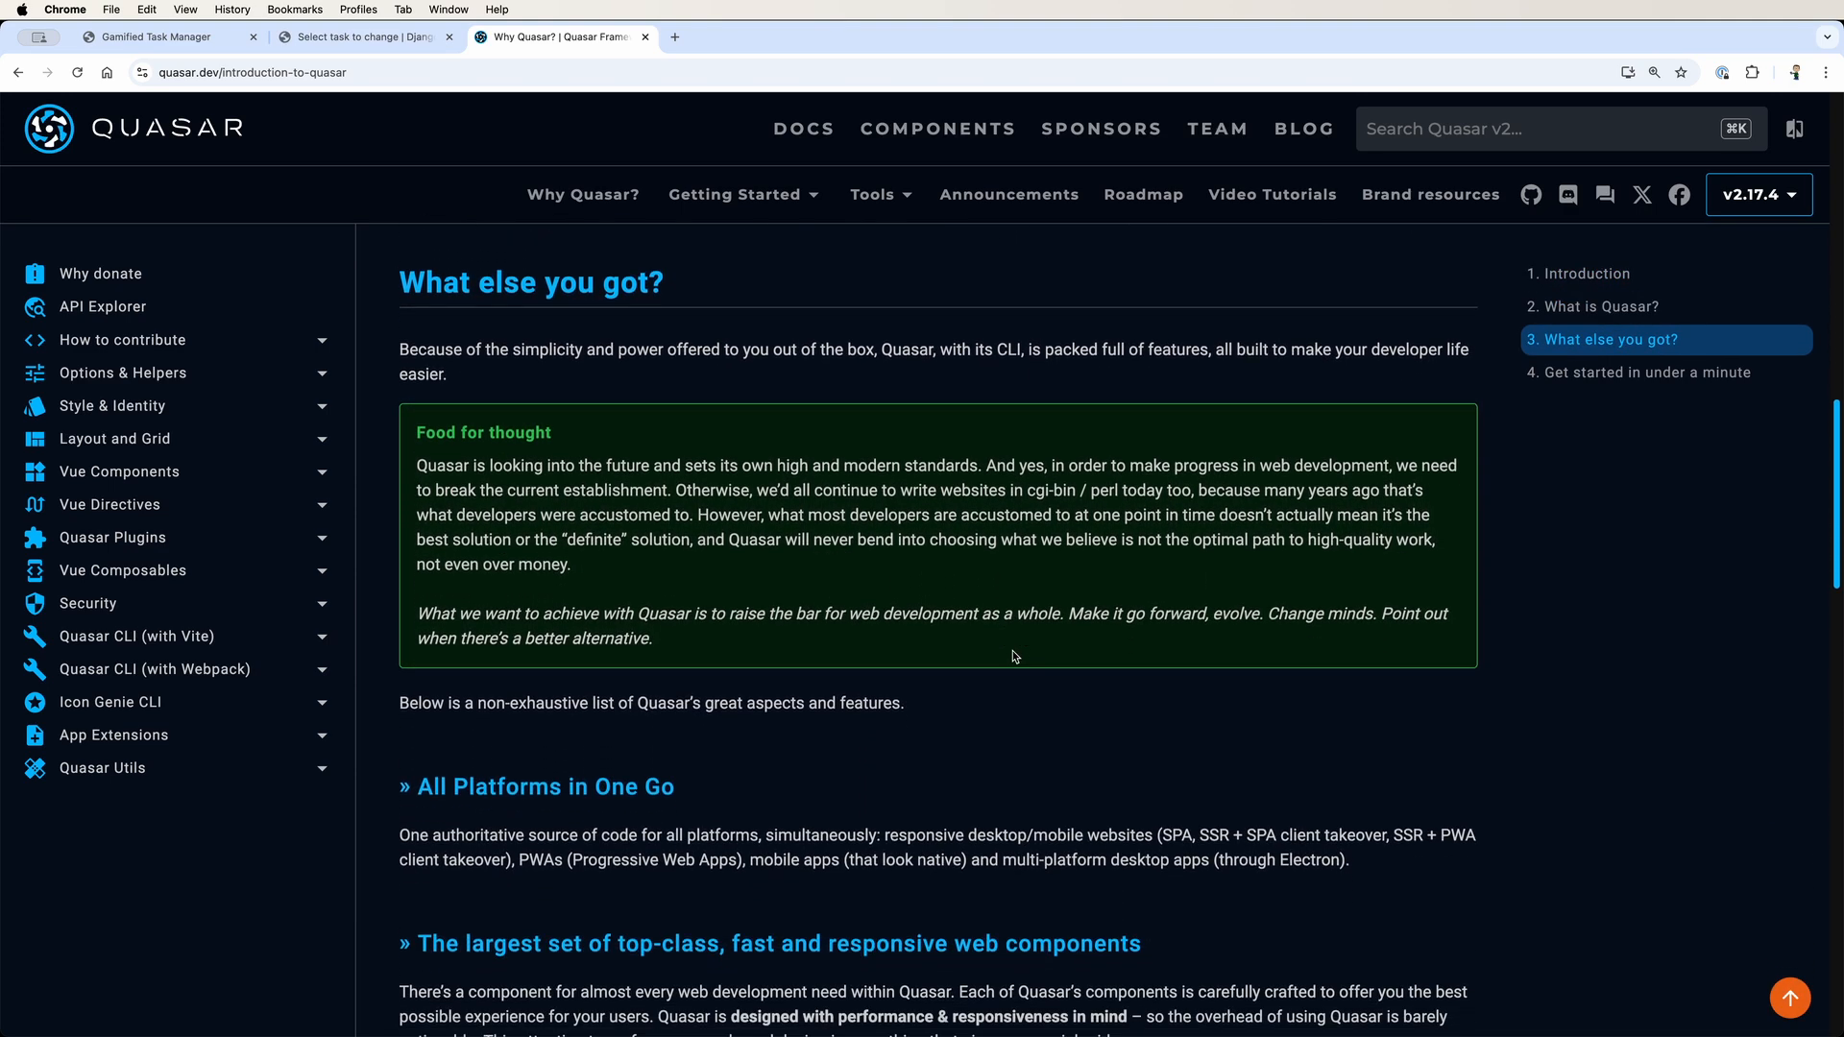
{"action": "scroll", "scroll_direction": "down", "scroll_amount": 3}
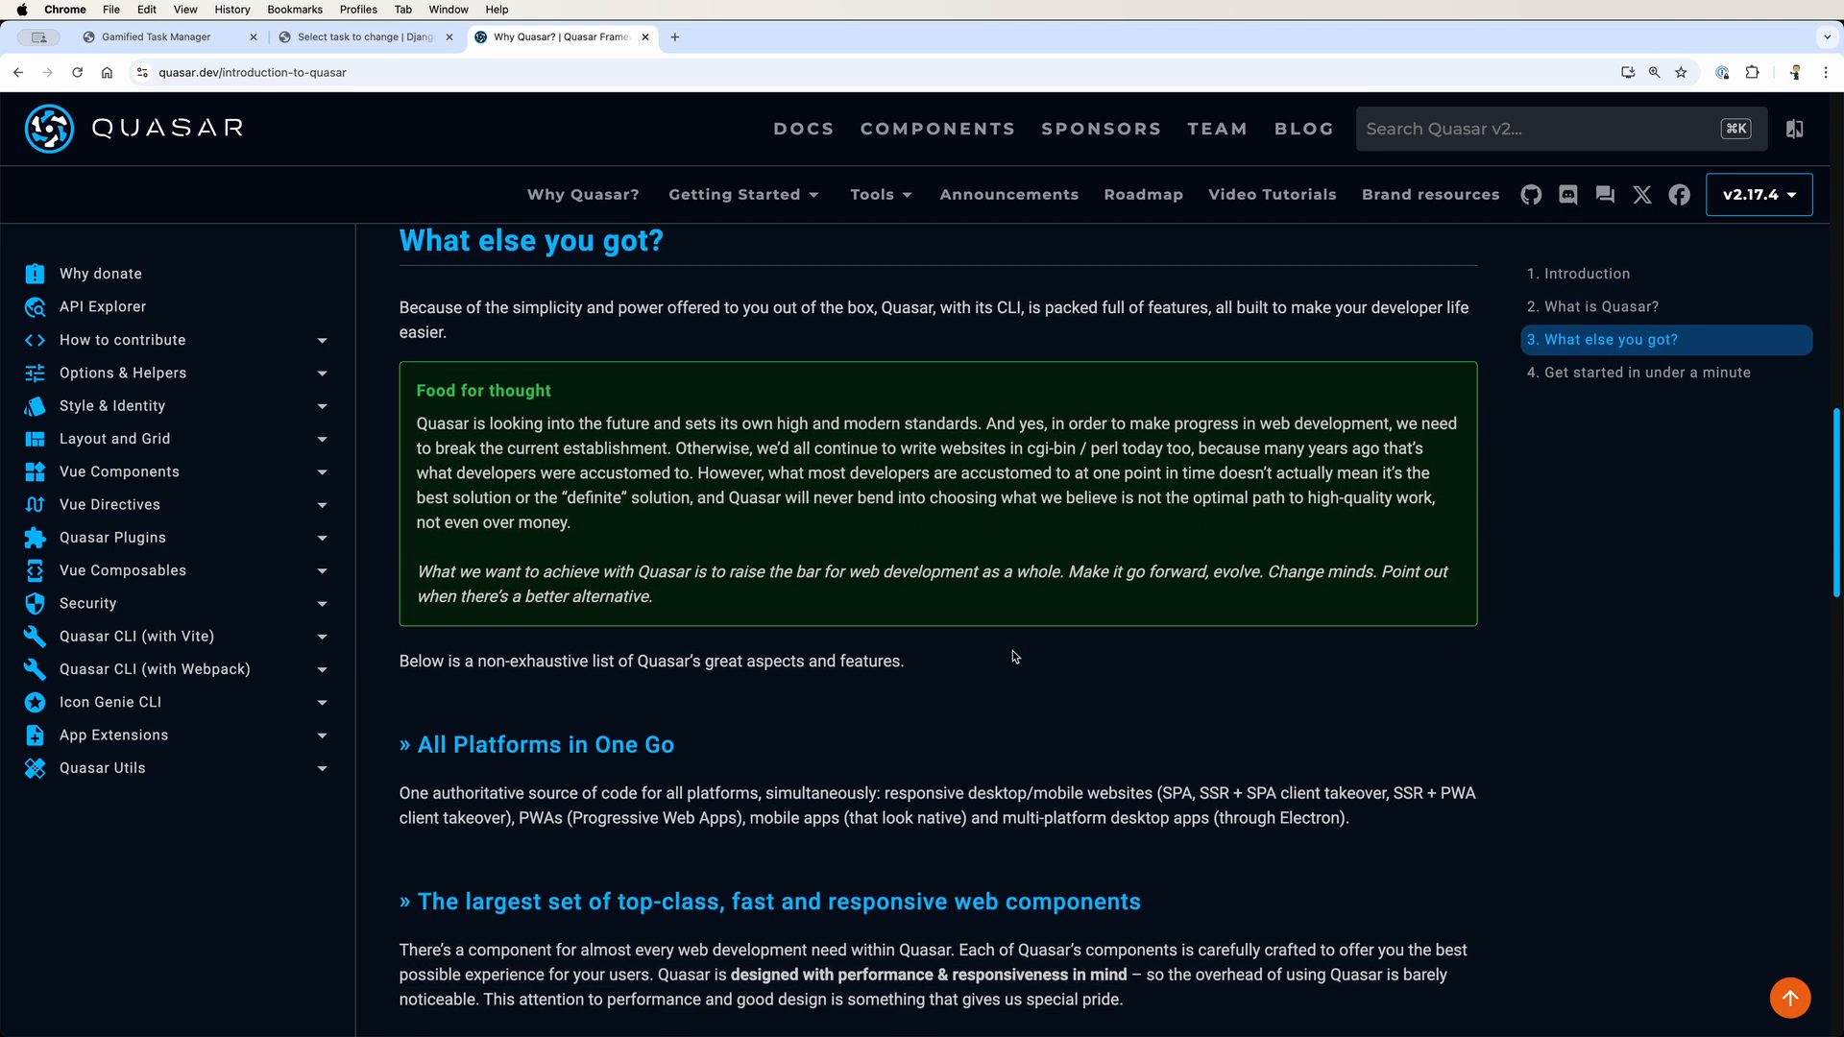
{"action": "left_click", "coordinate": [152, 37]}
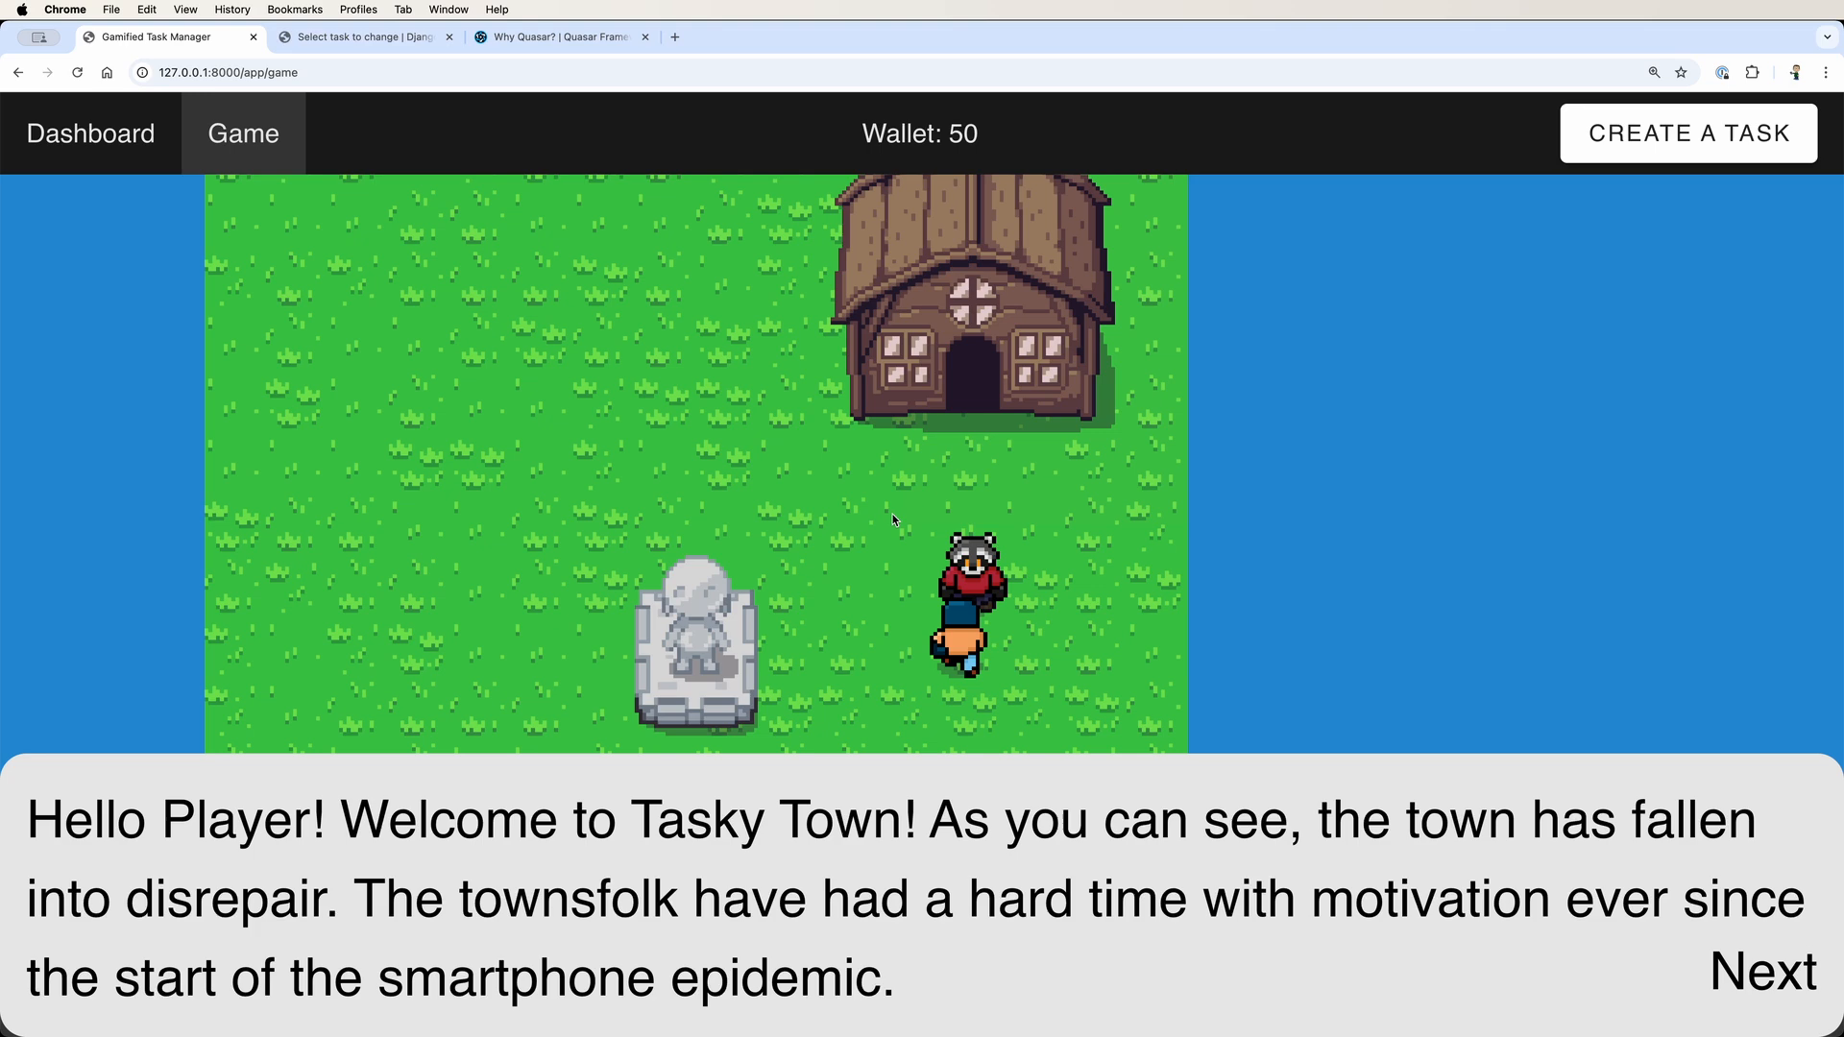
- Advance through all the welcome dialogue lines in the town with Next
{"action": "left_click", "coordinate": [1762, 971]}
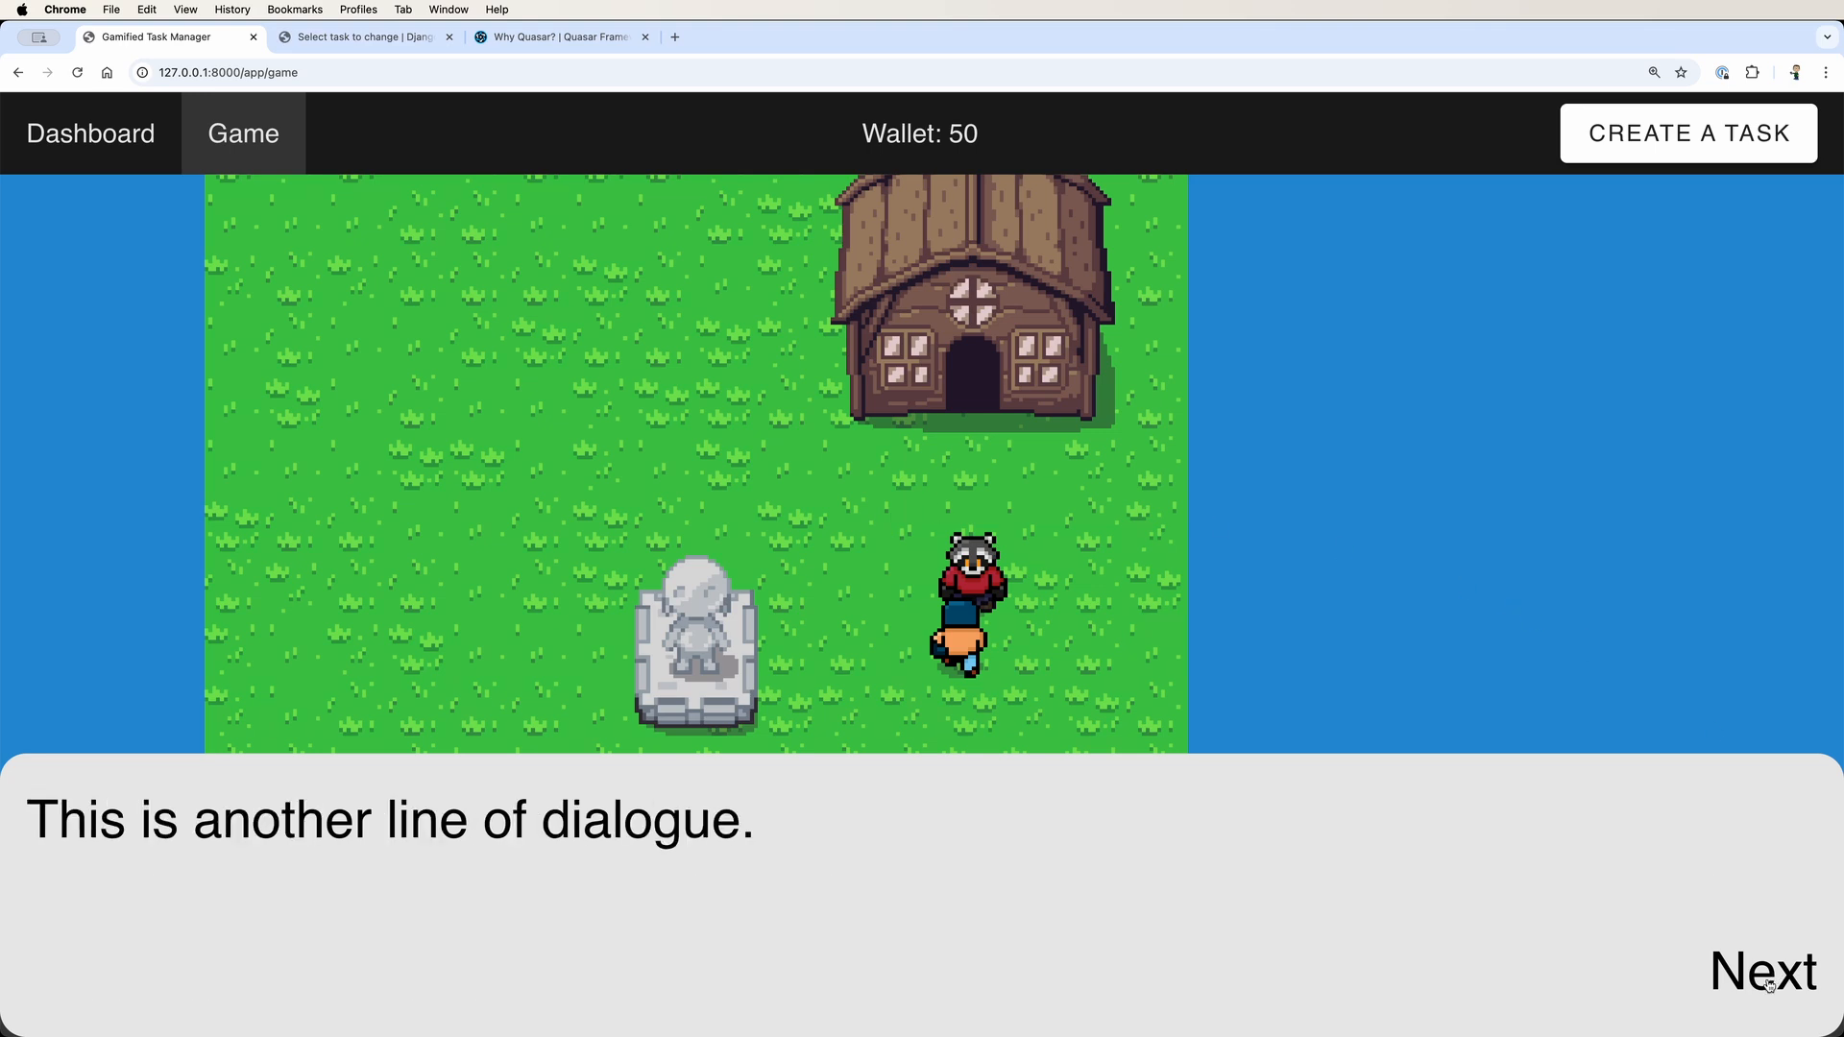
{"action": "mouse_move", "coordinate": [1722, 974]}
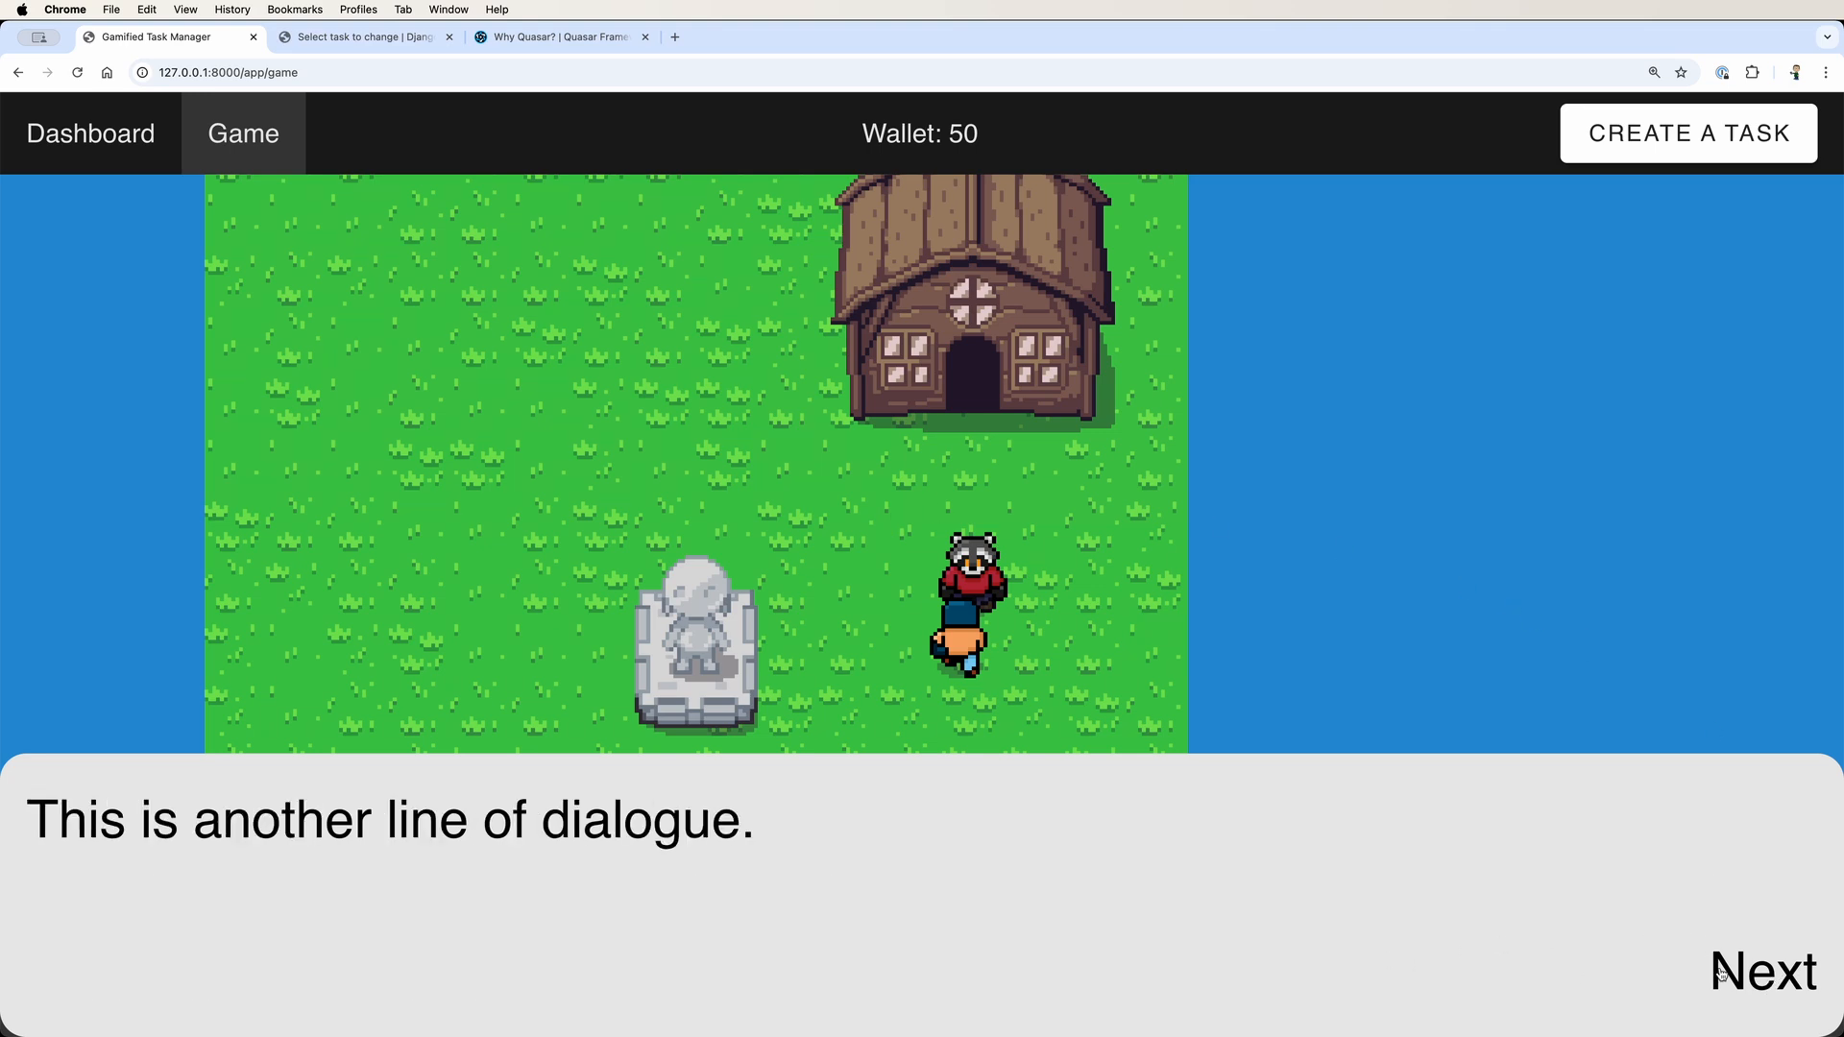
{"action": "left_click", "coordinate": [1763, 970]}
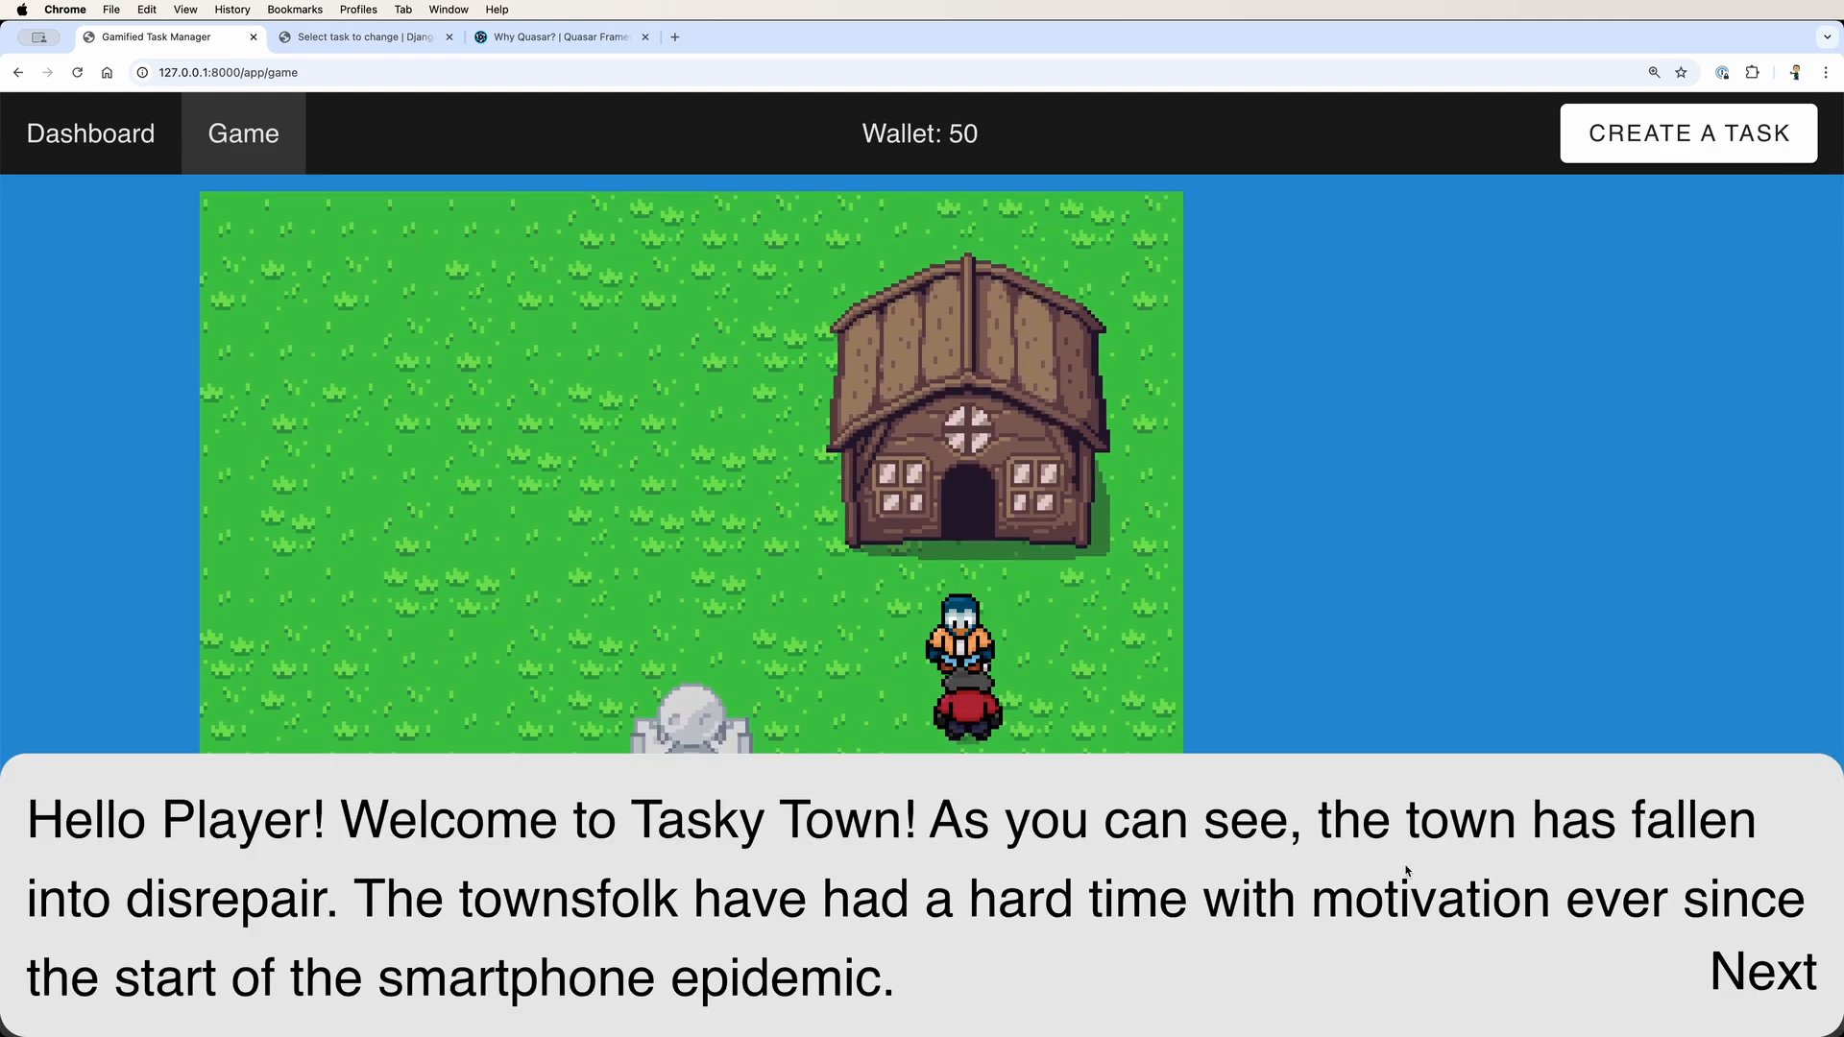
{"action": "left_click", "coordinate": [1761, 971]}
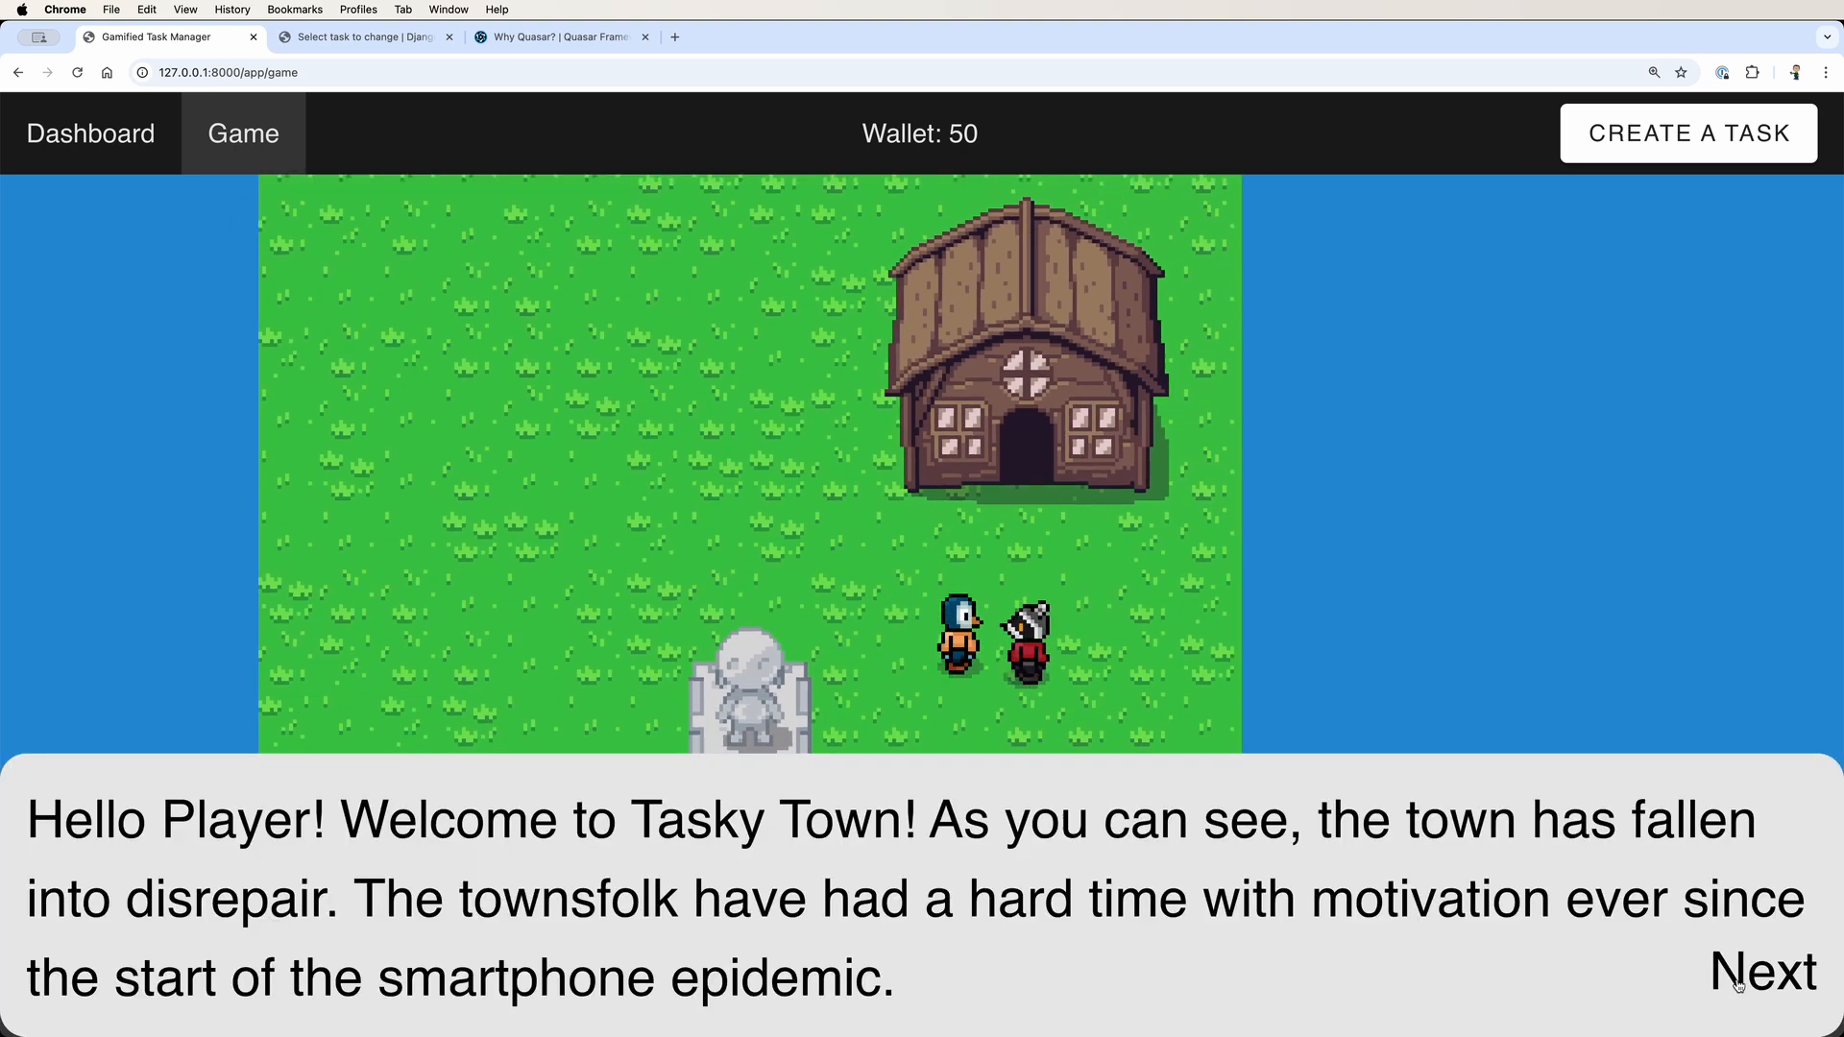
{"action": "left_click", "coordinate": [1762, 969]}
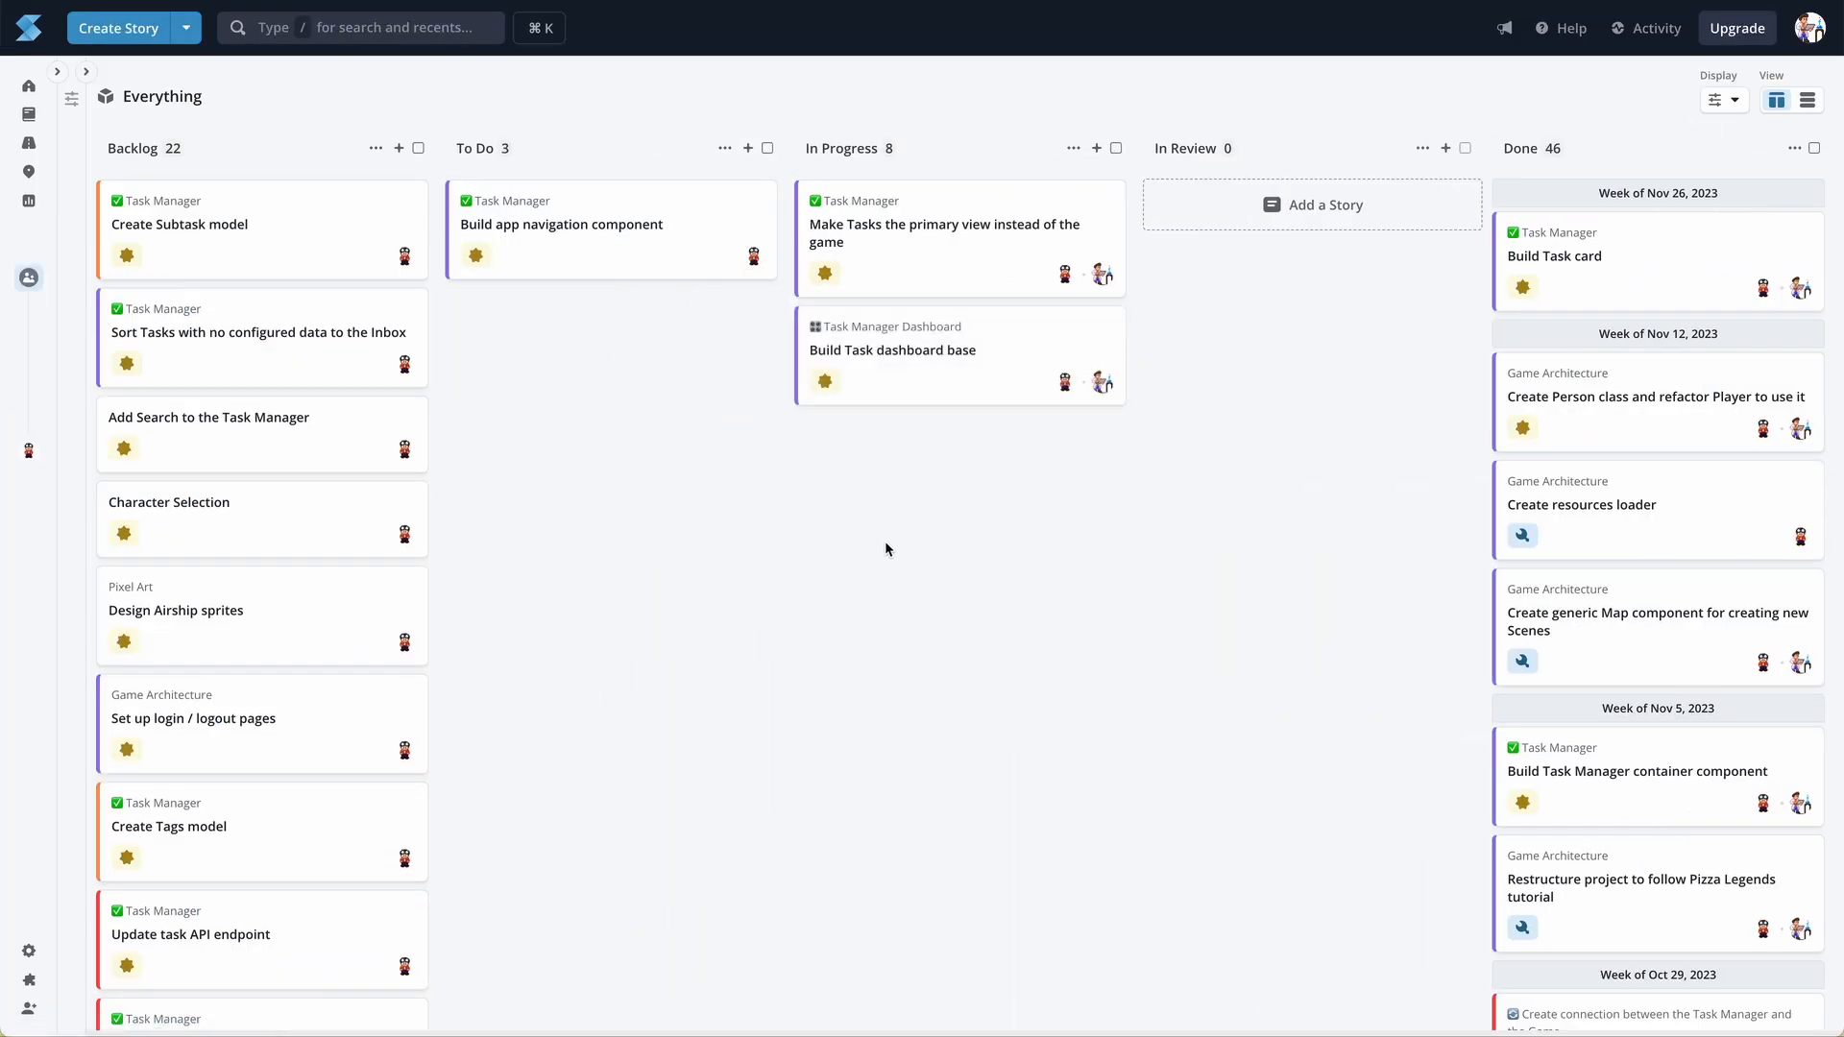
{"action": "mouse_move", "coordinate": [975, 486]}
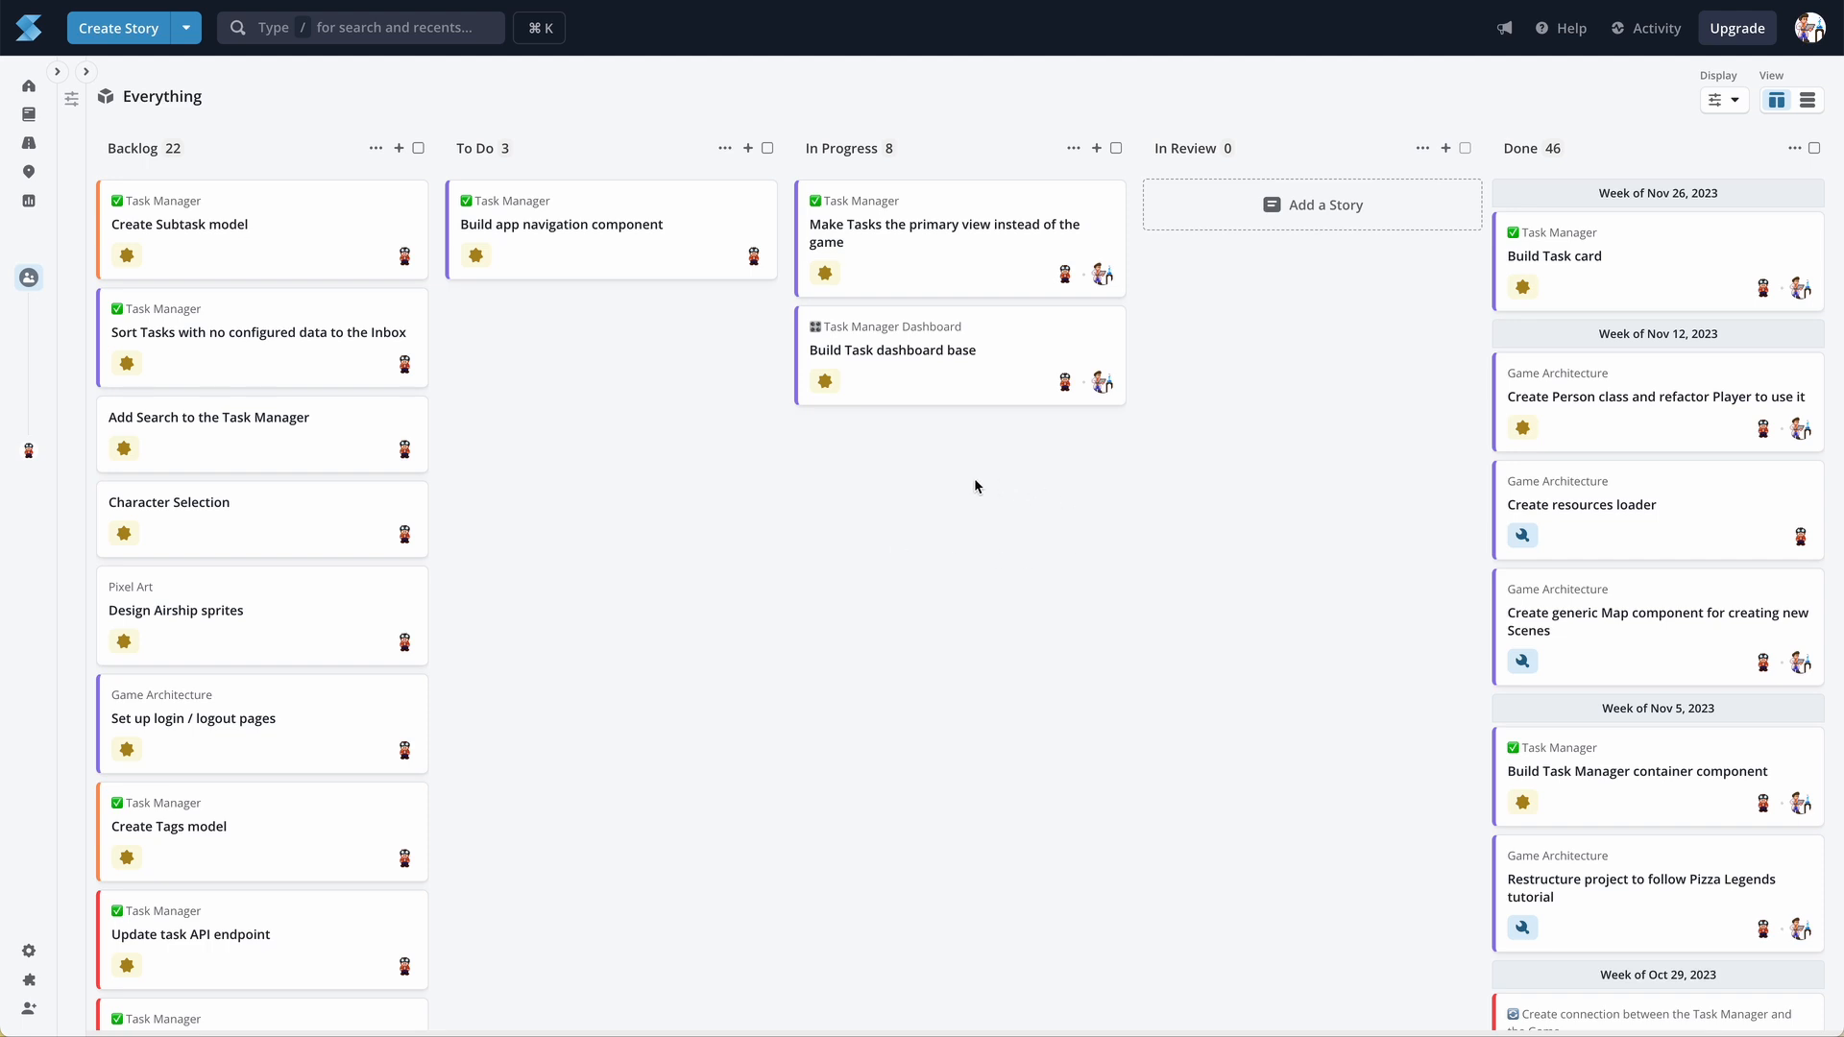
{"action": "mouse_move", "coordinate": [775, 503]}
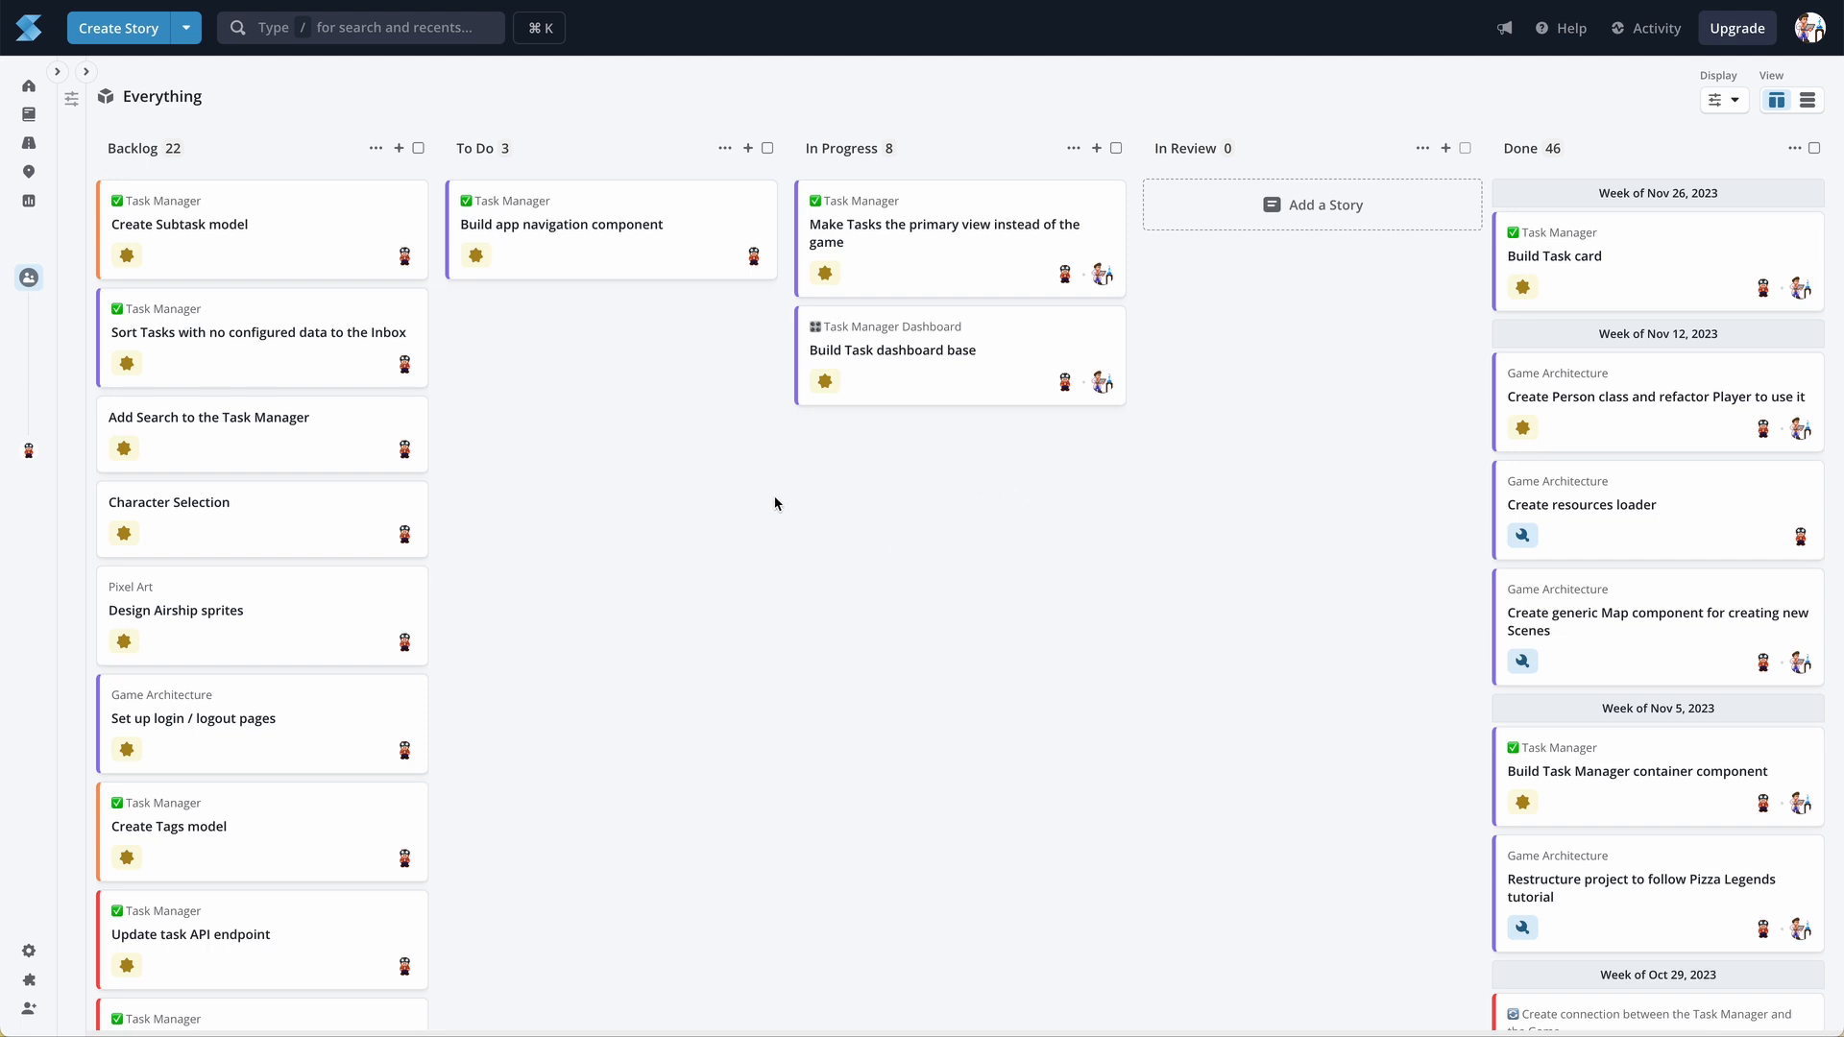
{"action": "mouse_move", "coordinate": [669, 457]}
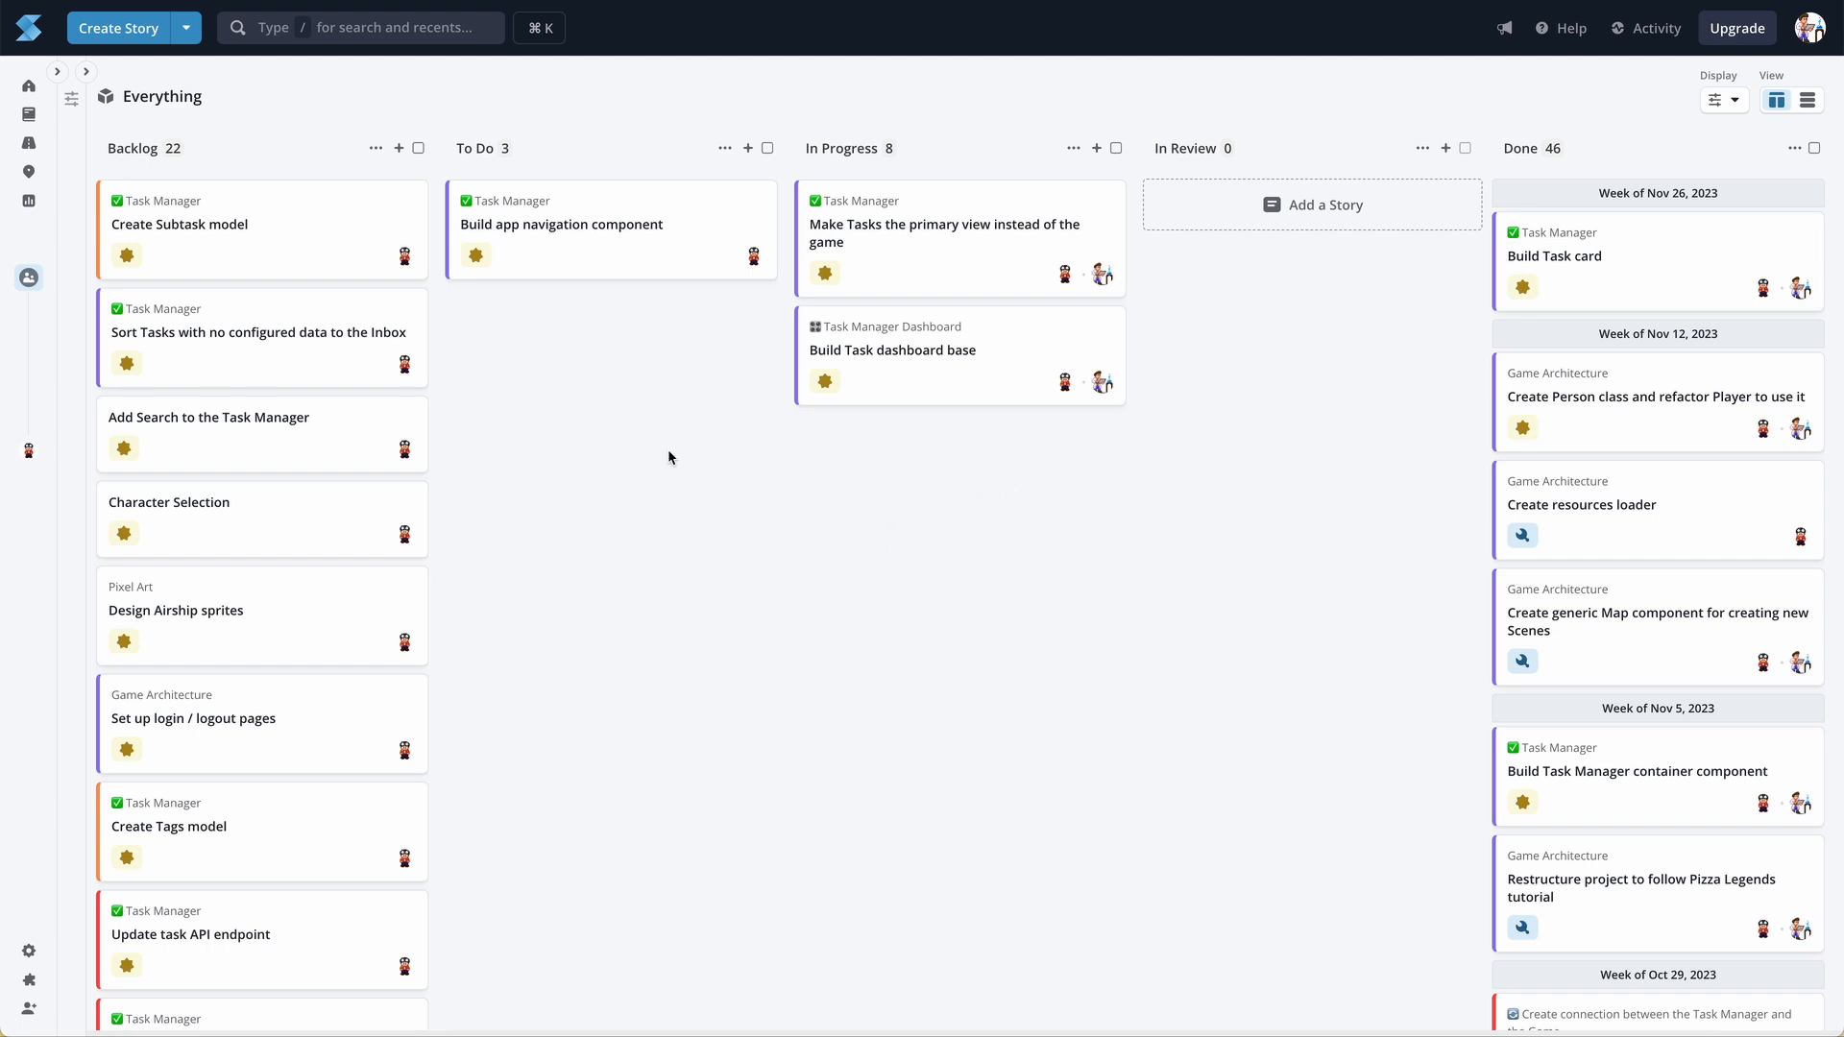
{"action": "mouse_move", "coordinate": [623, 441]}
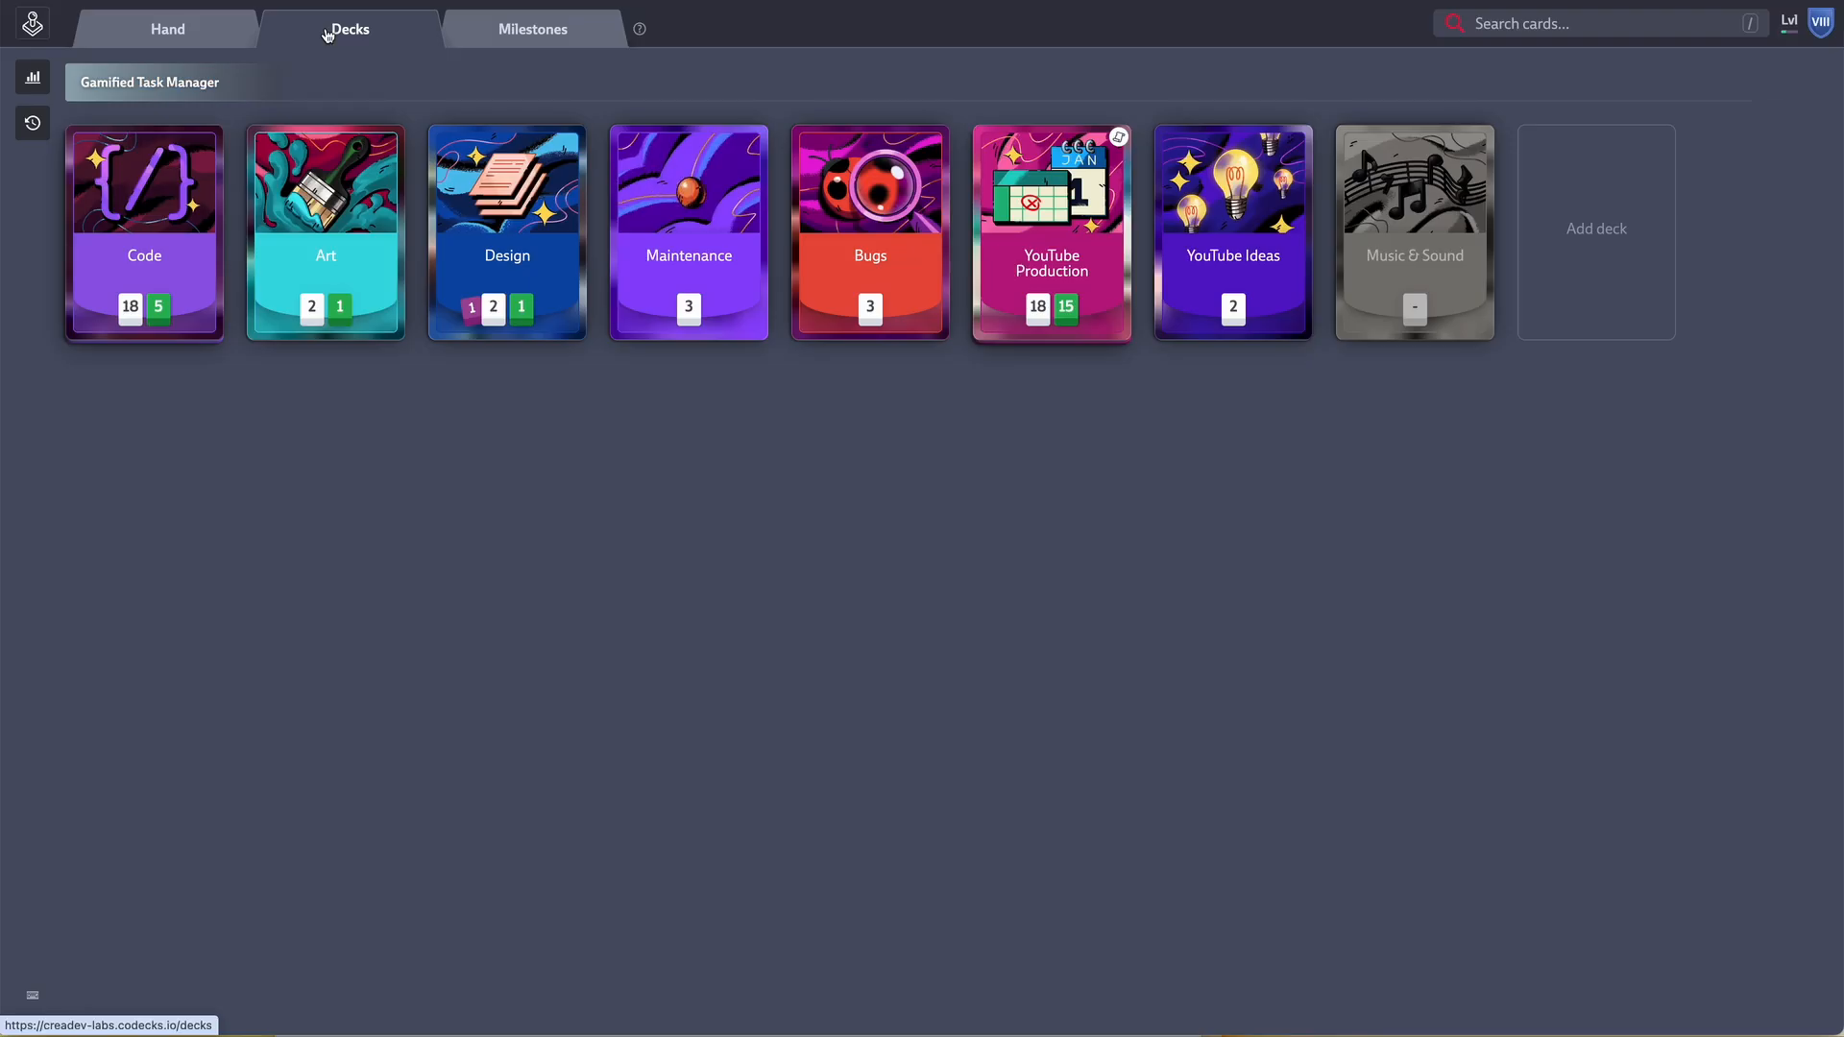
{"action": "mouse_move", "coordinate": [337, 51]}
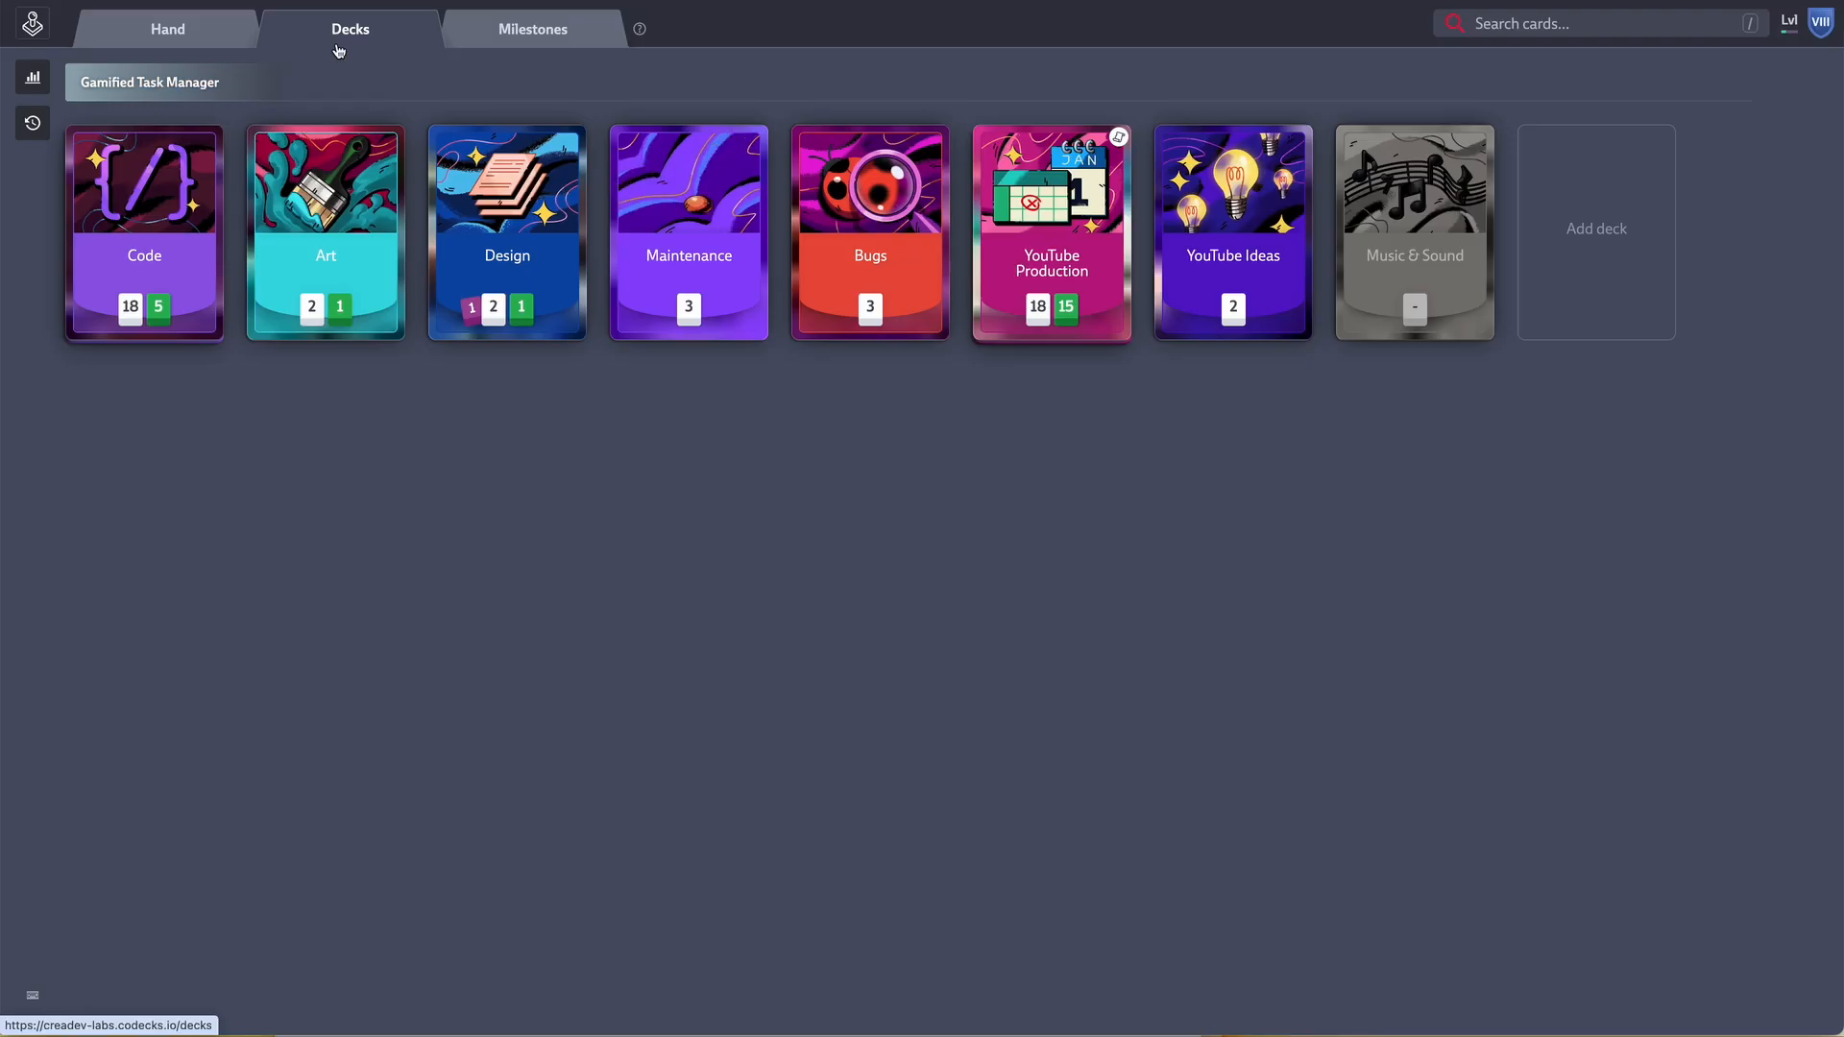
{"action": "mouse_move", "coordinate": [325, 255]}
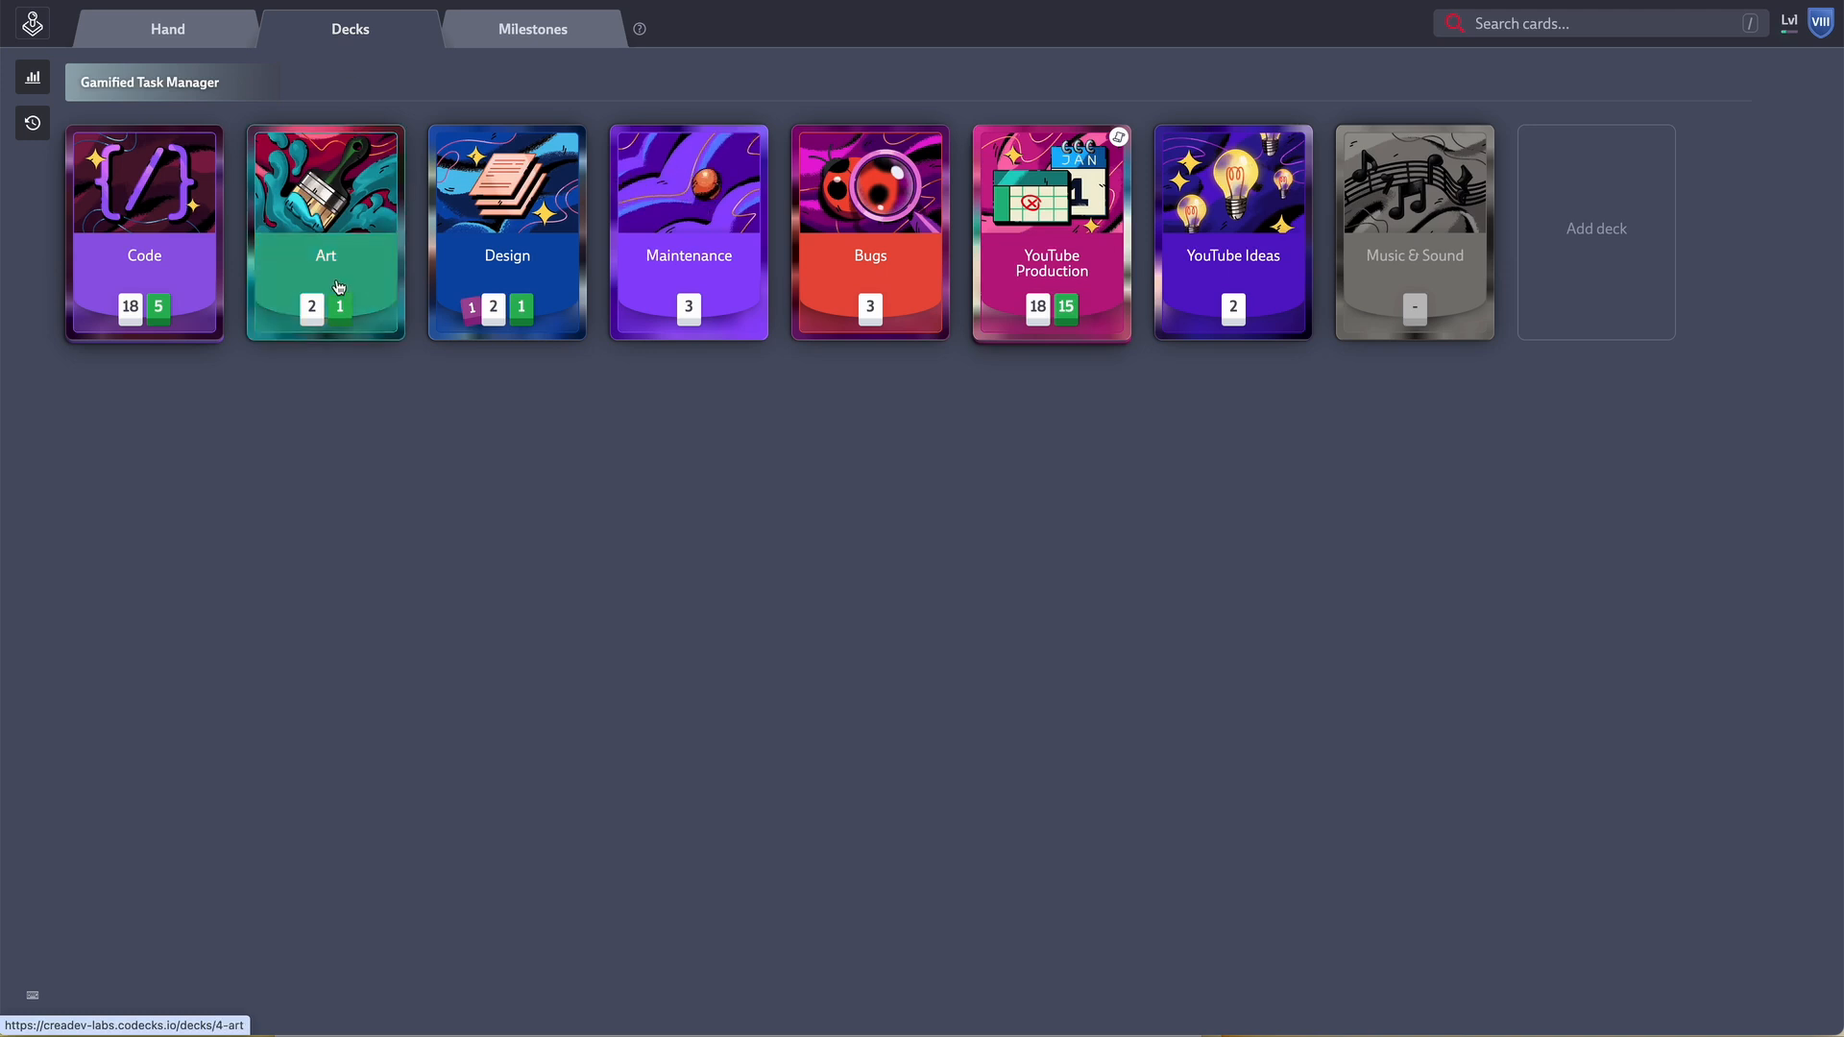
- Go to the Art deck and bring up the YouTube Production card in the hand view
{"action": "left_click", "coordinate": [167, 28]}
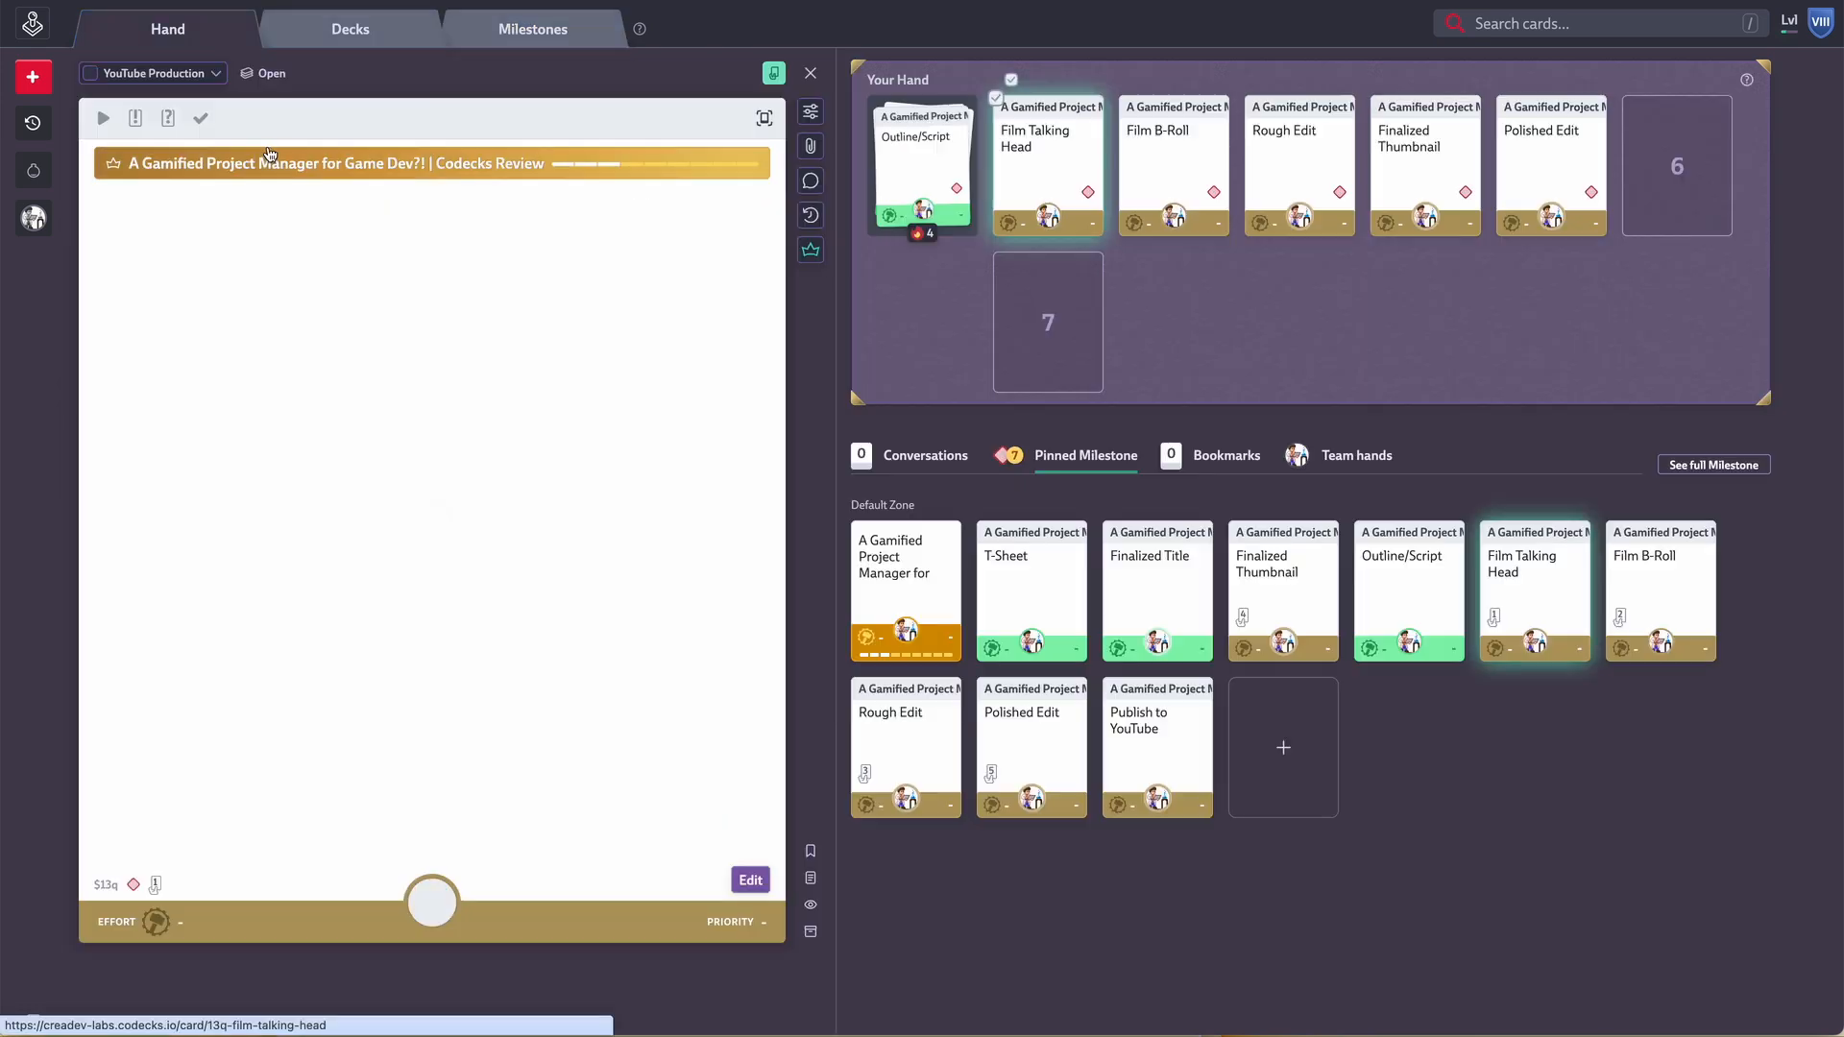
{"action": "left_click", "coordinate": [1046, 164]}
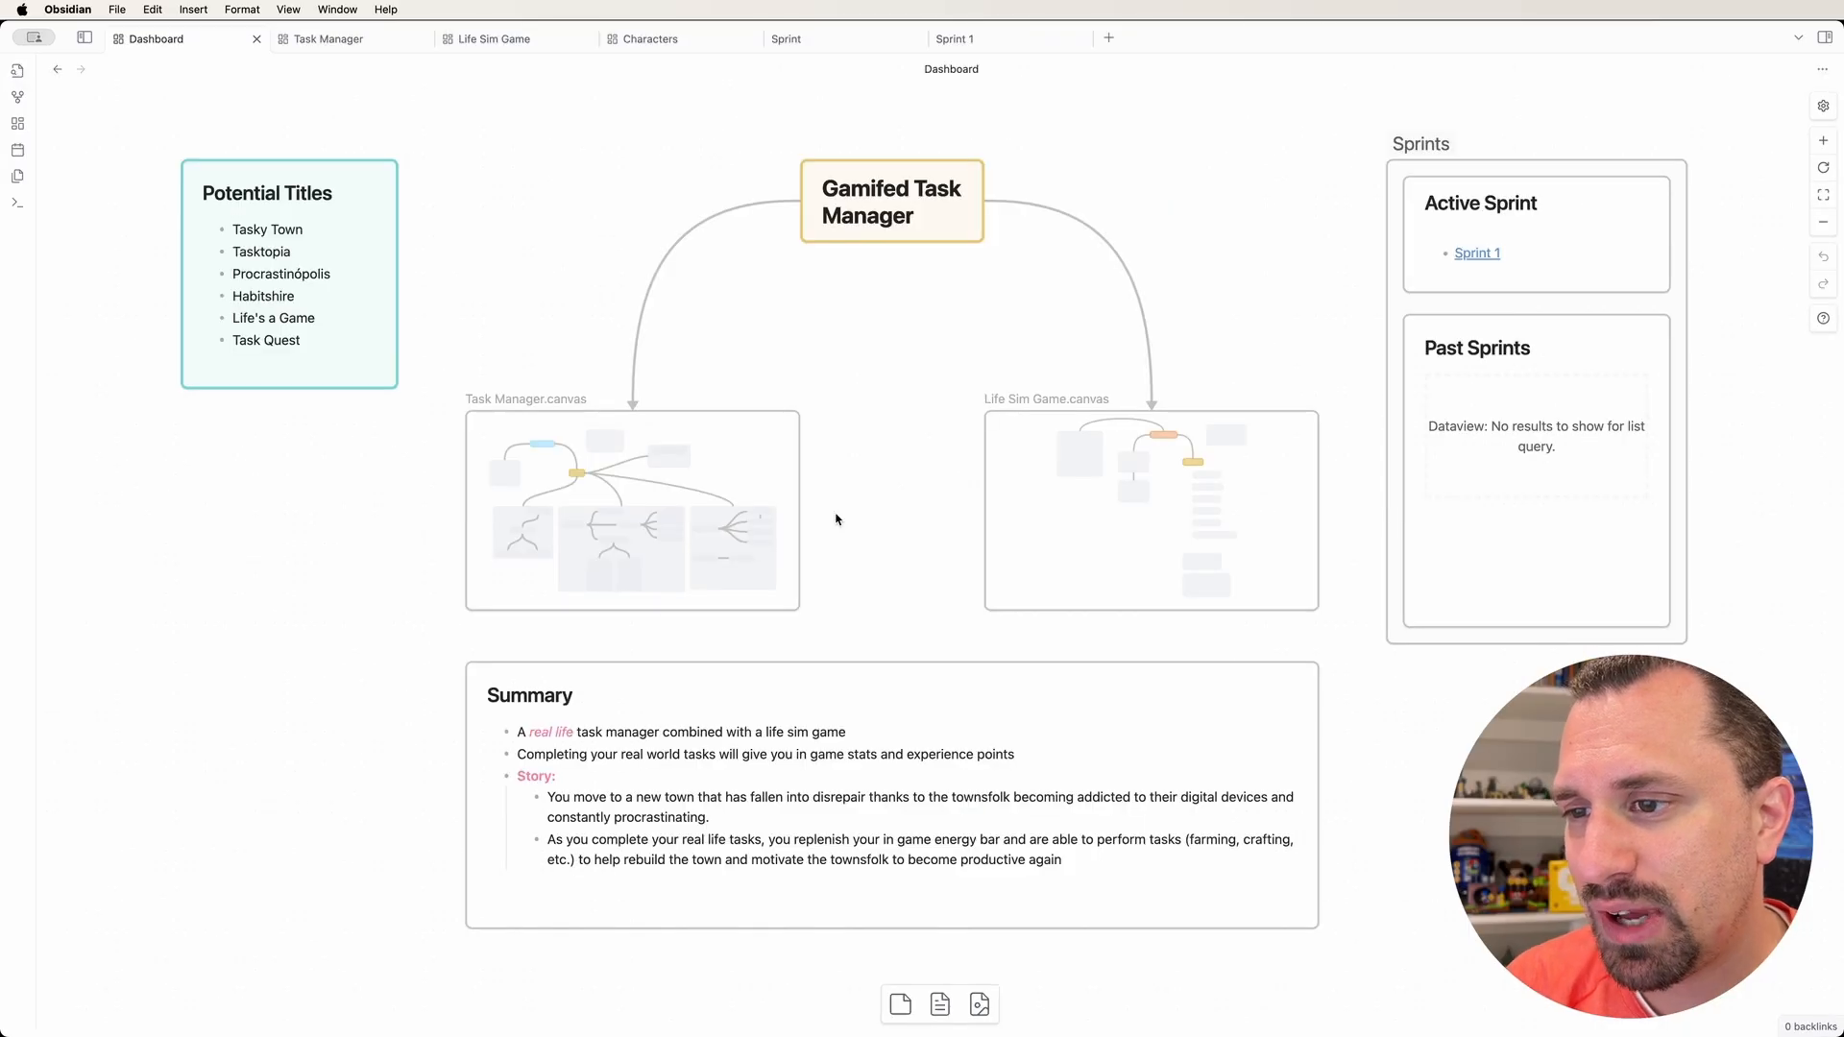
{"action": "mouse_move", "coordinate": [890, 438]}
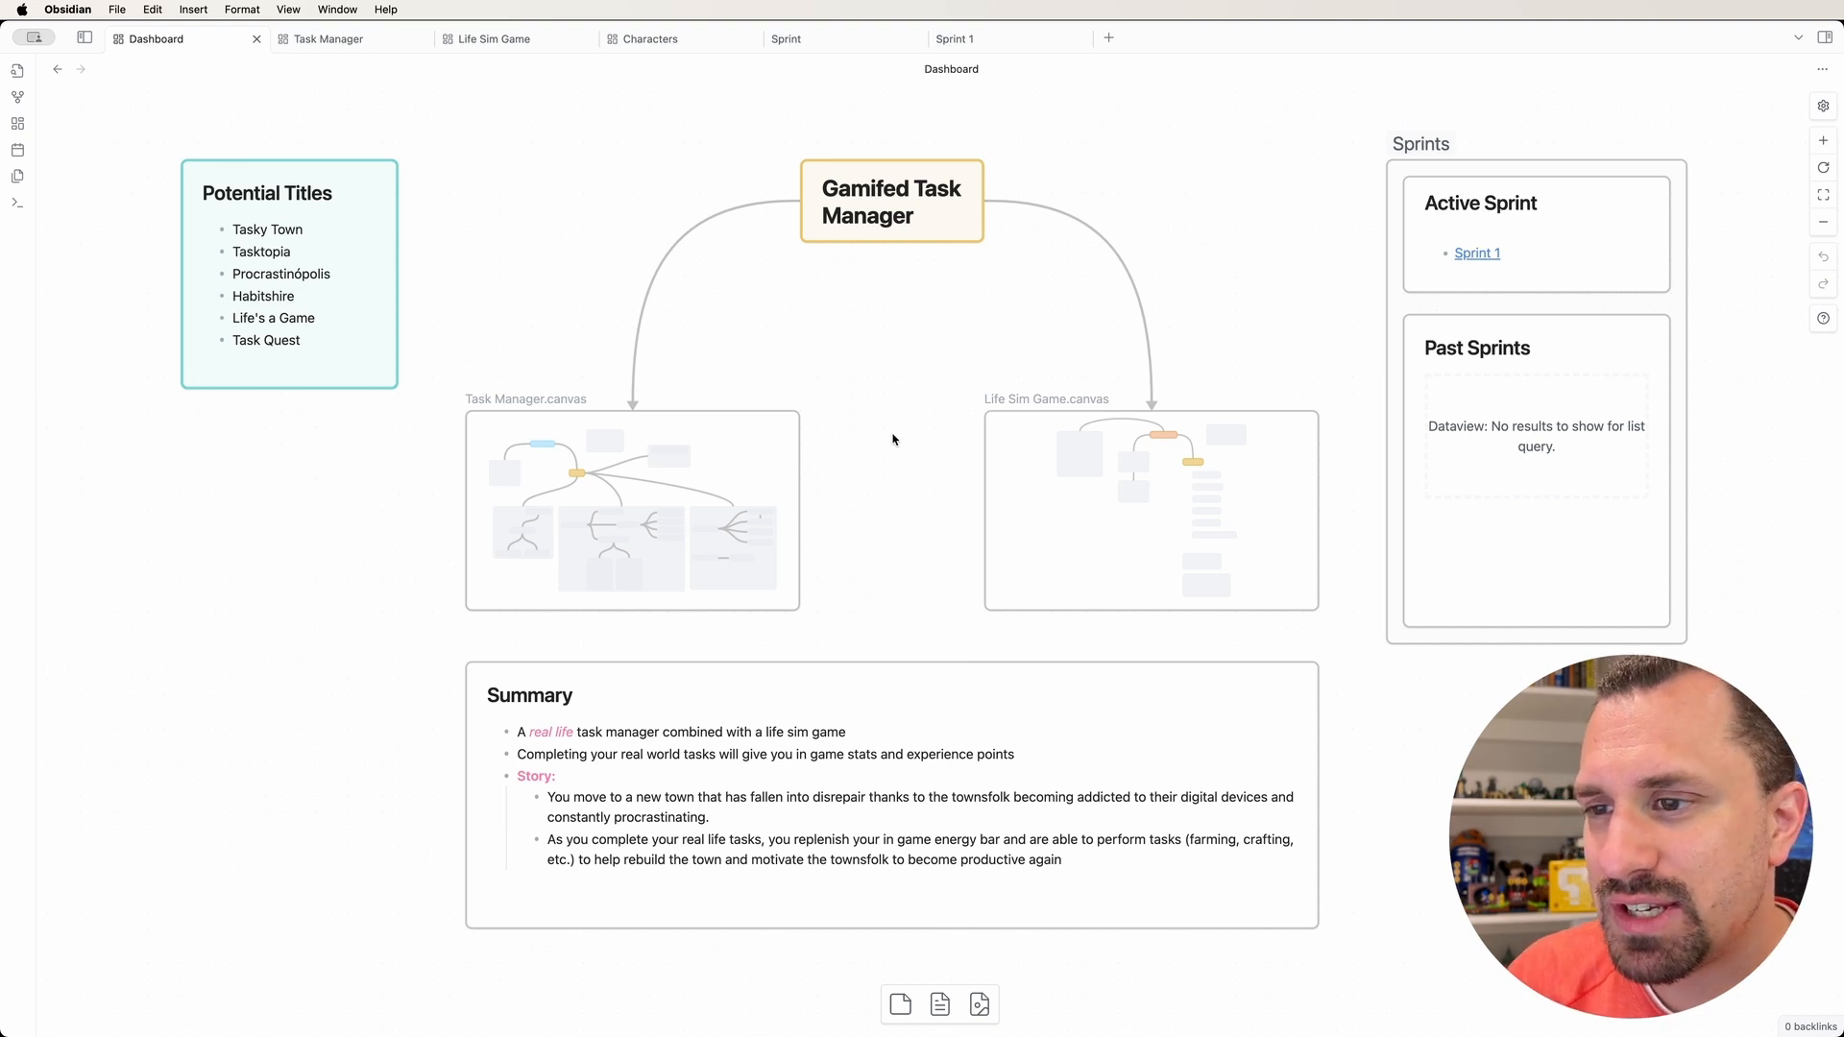
{"action": "mouse_move", "coordinate": [1411, 258]}
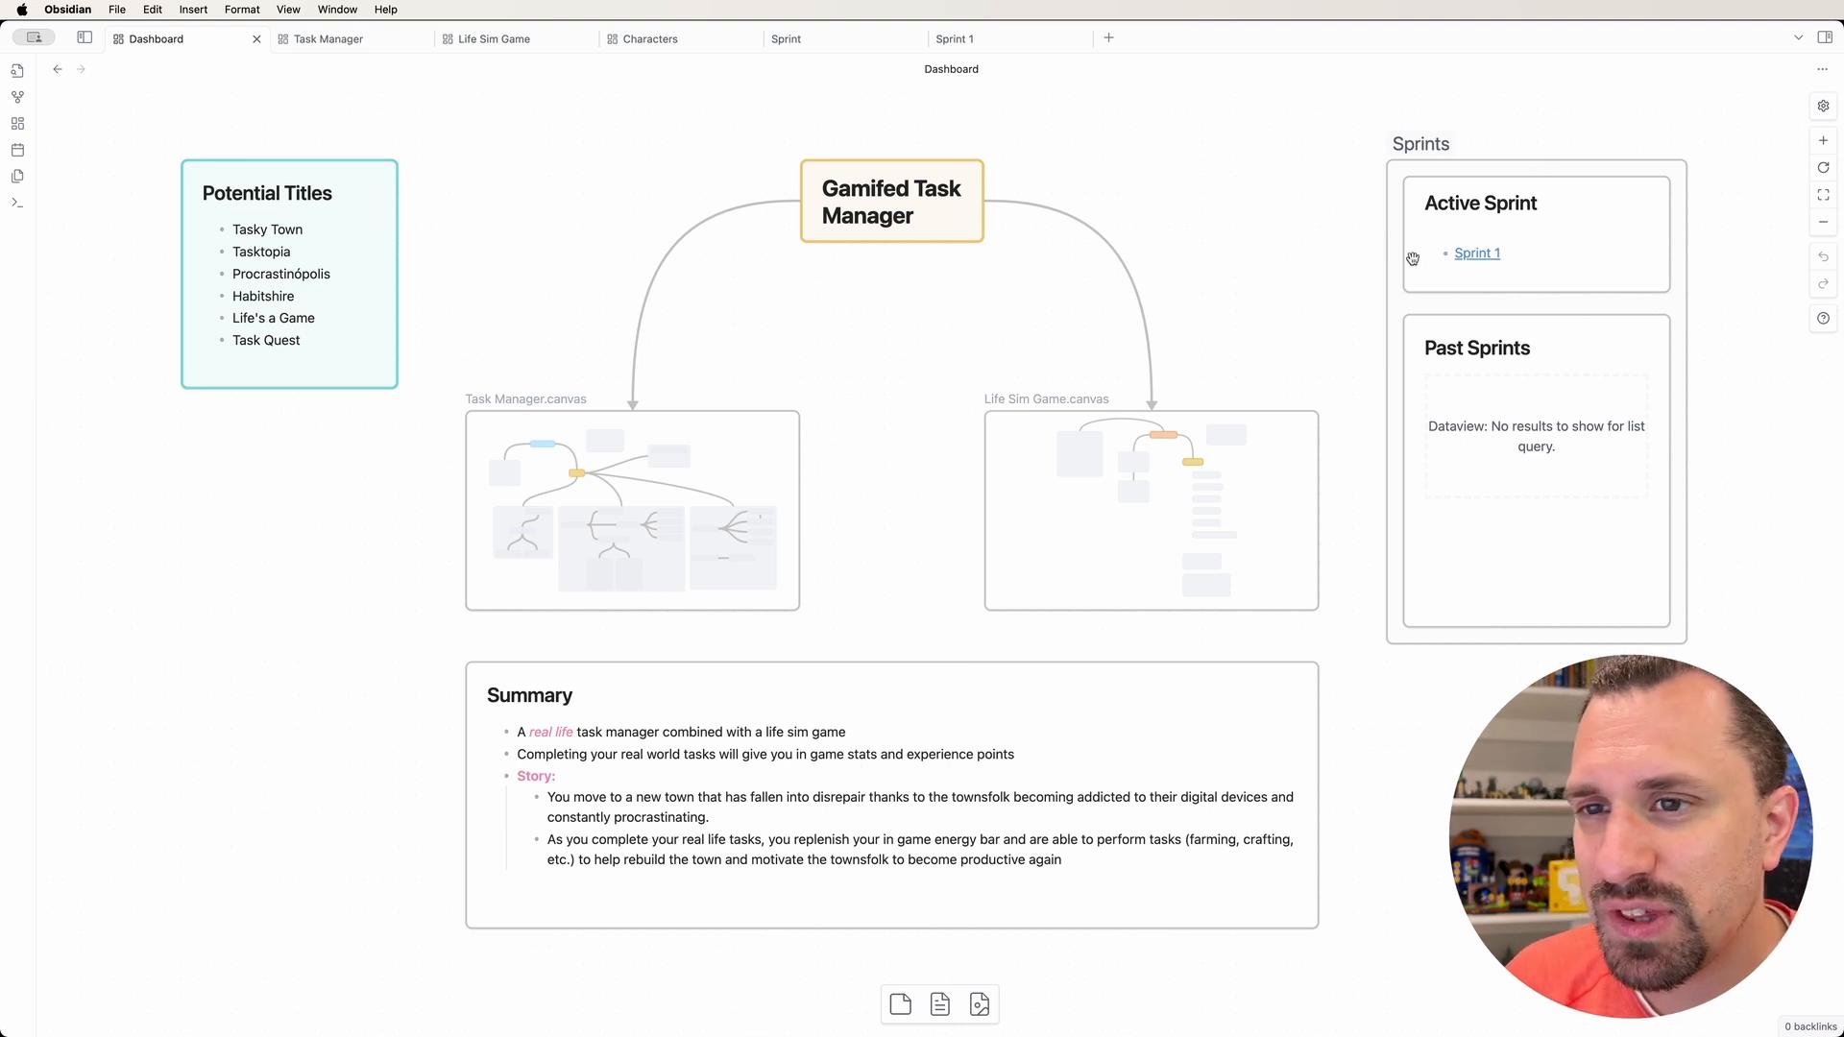
{"action": "left_click", "coordinate": [329, 37]}
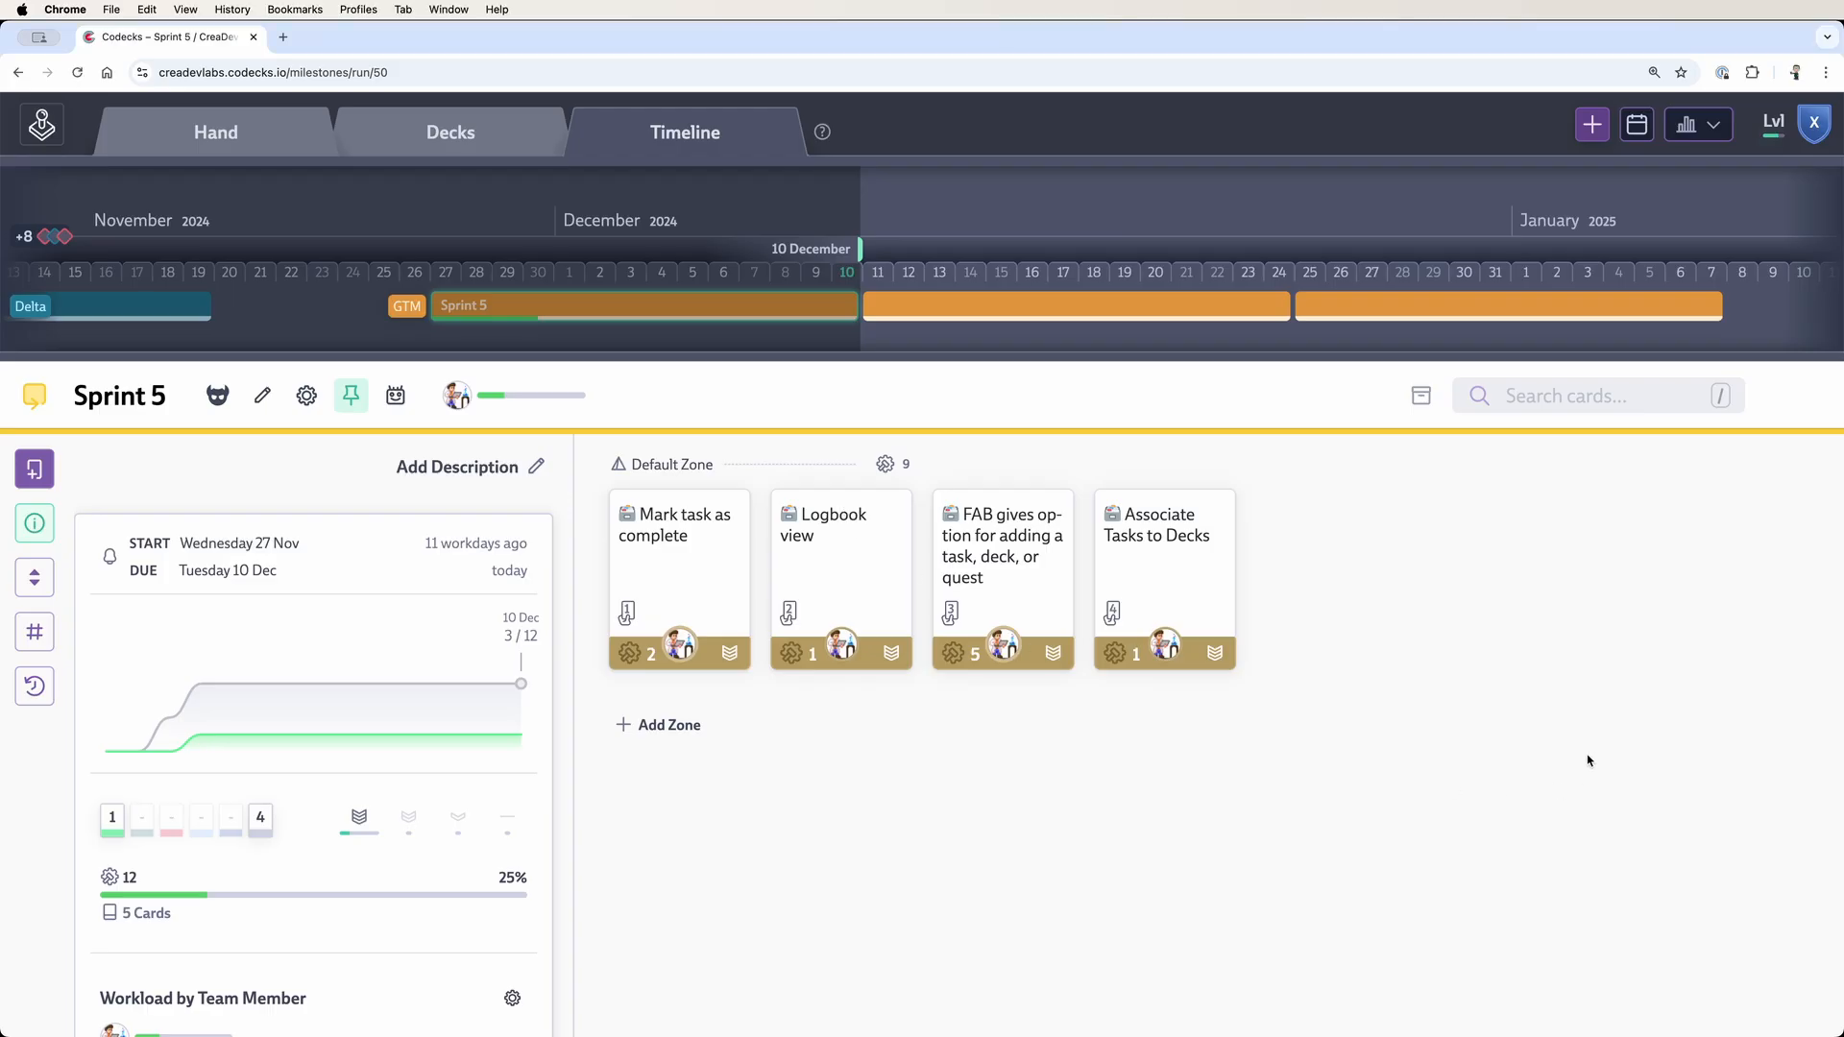
{"action": "mouse_move", "coordinate": [981, 519]}
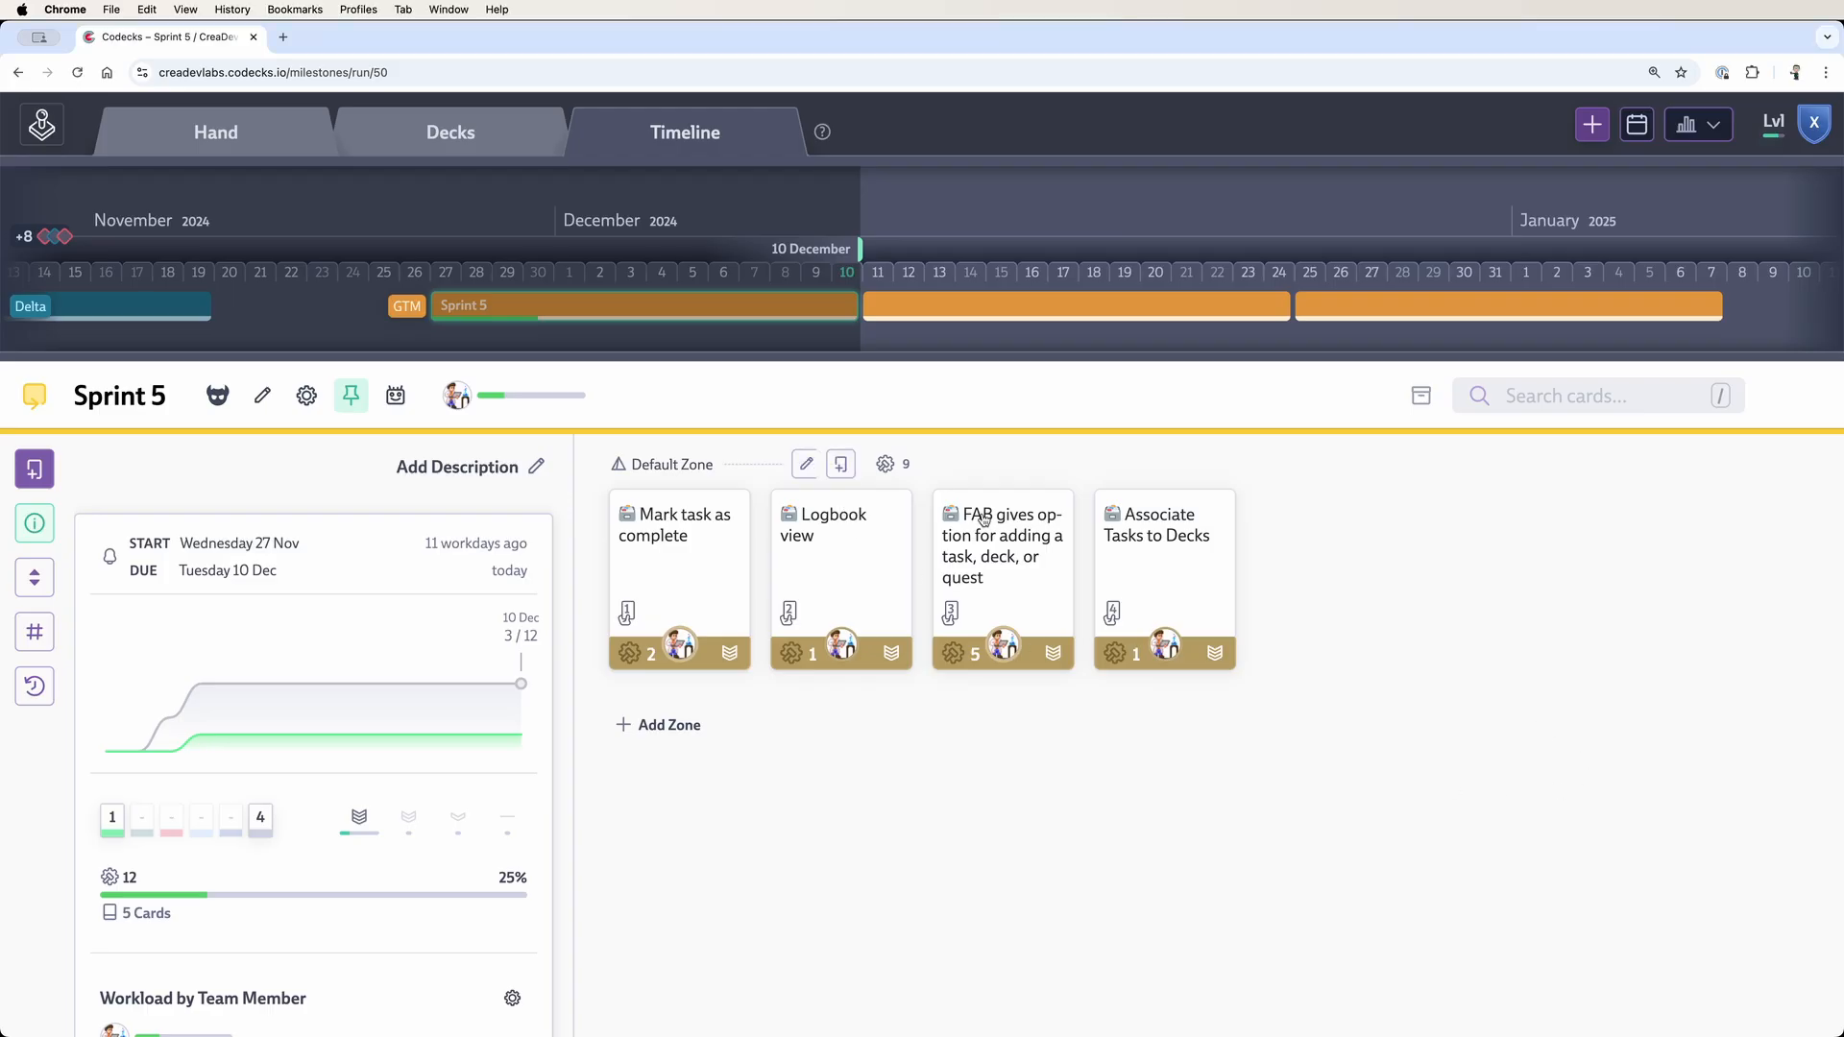
- Scroll the Sprint 5 board and view the Associate Tasks to Decks card's details
{"action": "scroll", "scroll_direction": "down", "scroll_amount": 3}
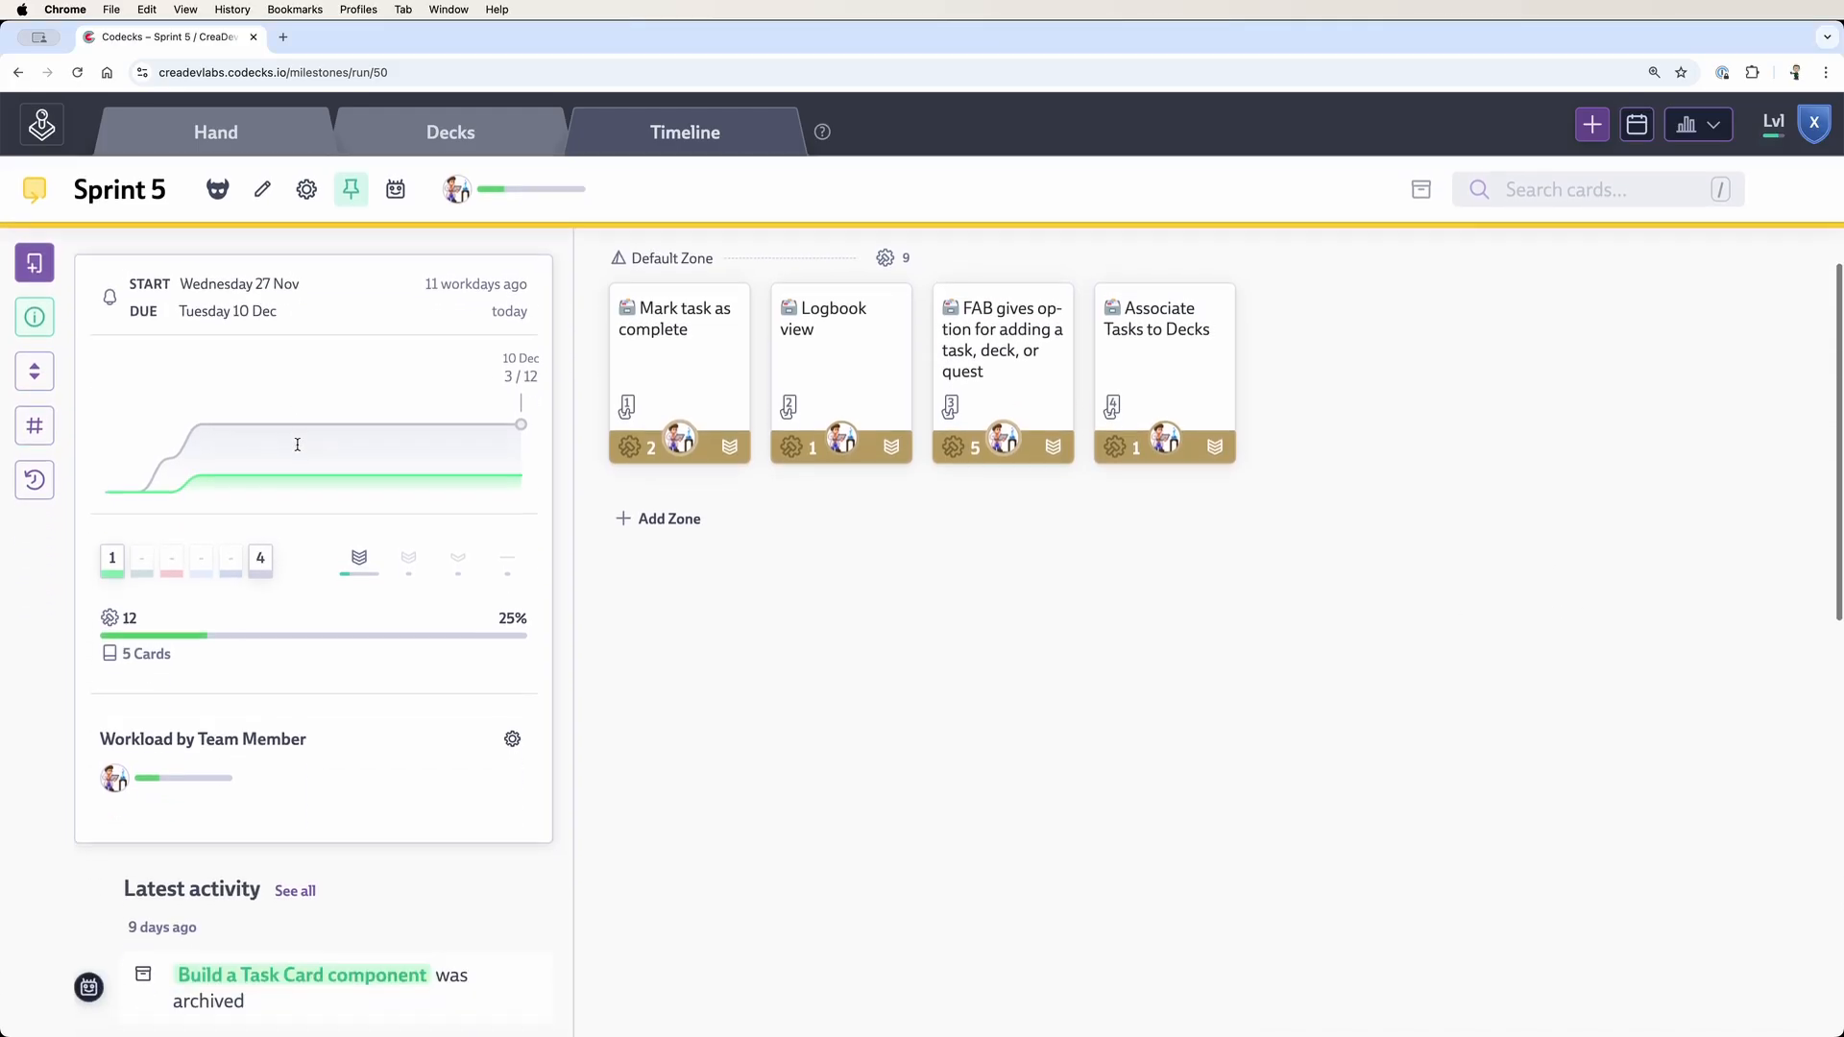
{"action": "scroll", "scroll_direction": "down", "scroll_amount": 3}
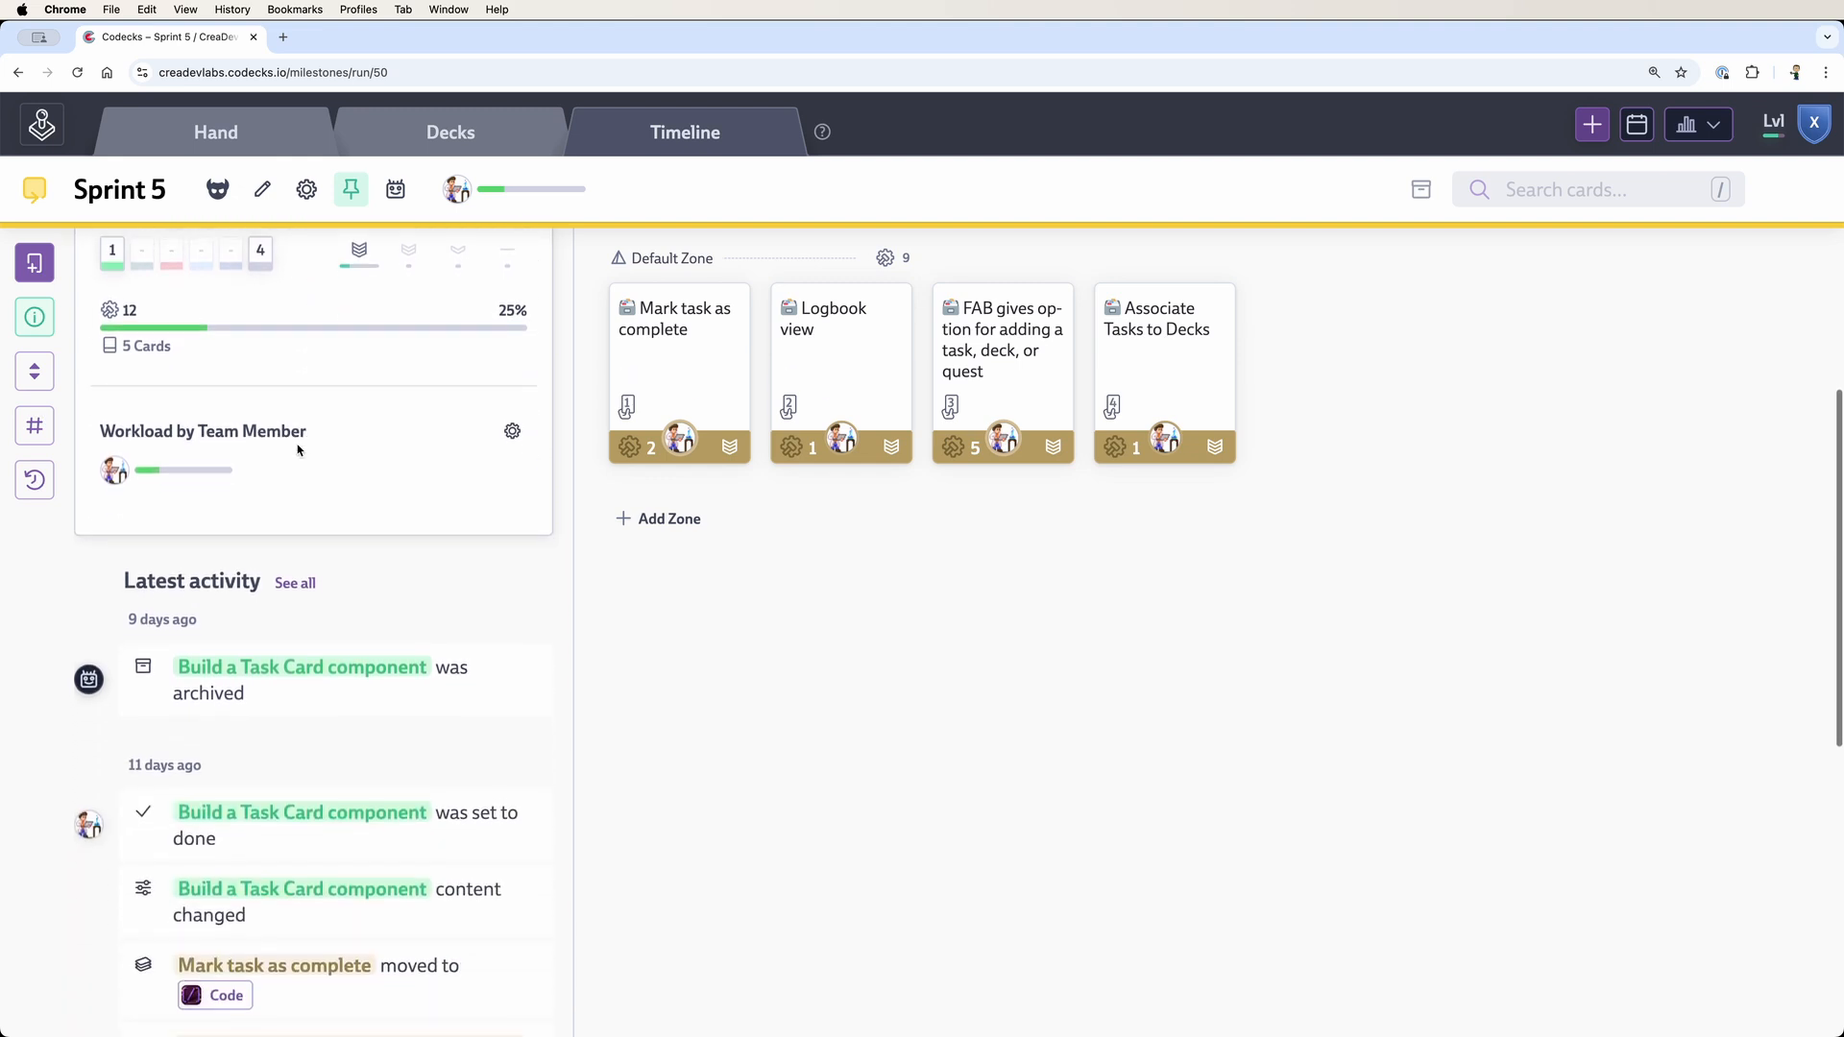
{"action": "scroll", "scroll_direction": "up", "scroll_amount": 3}
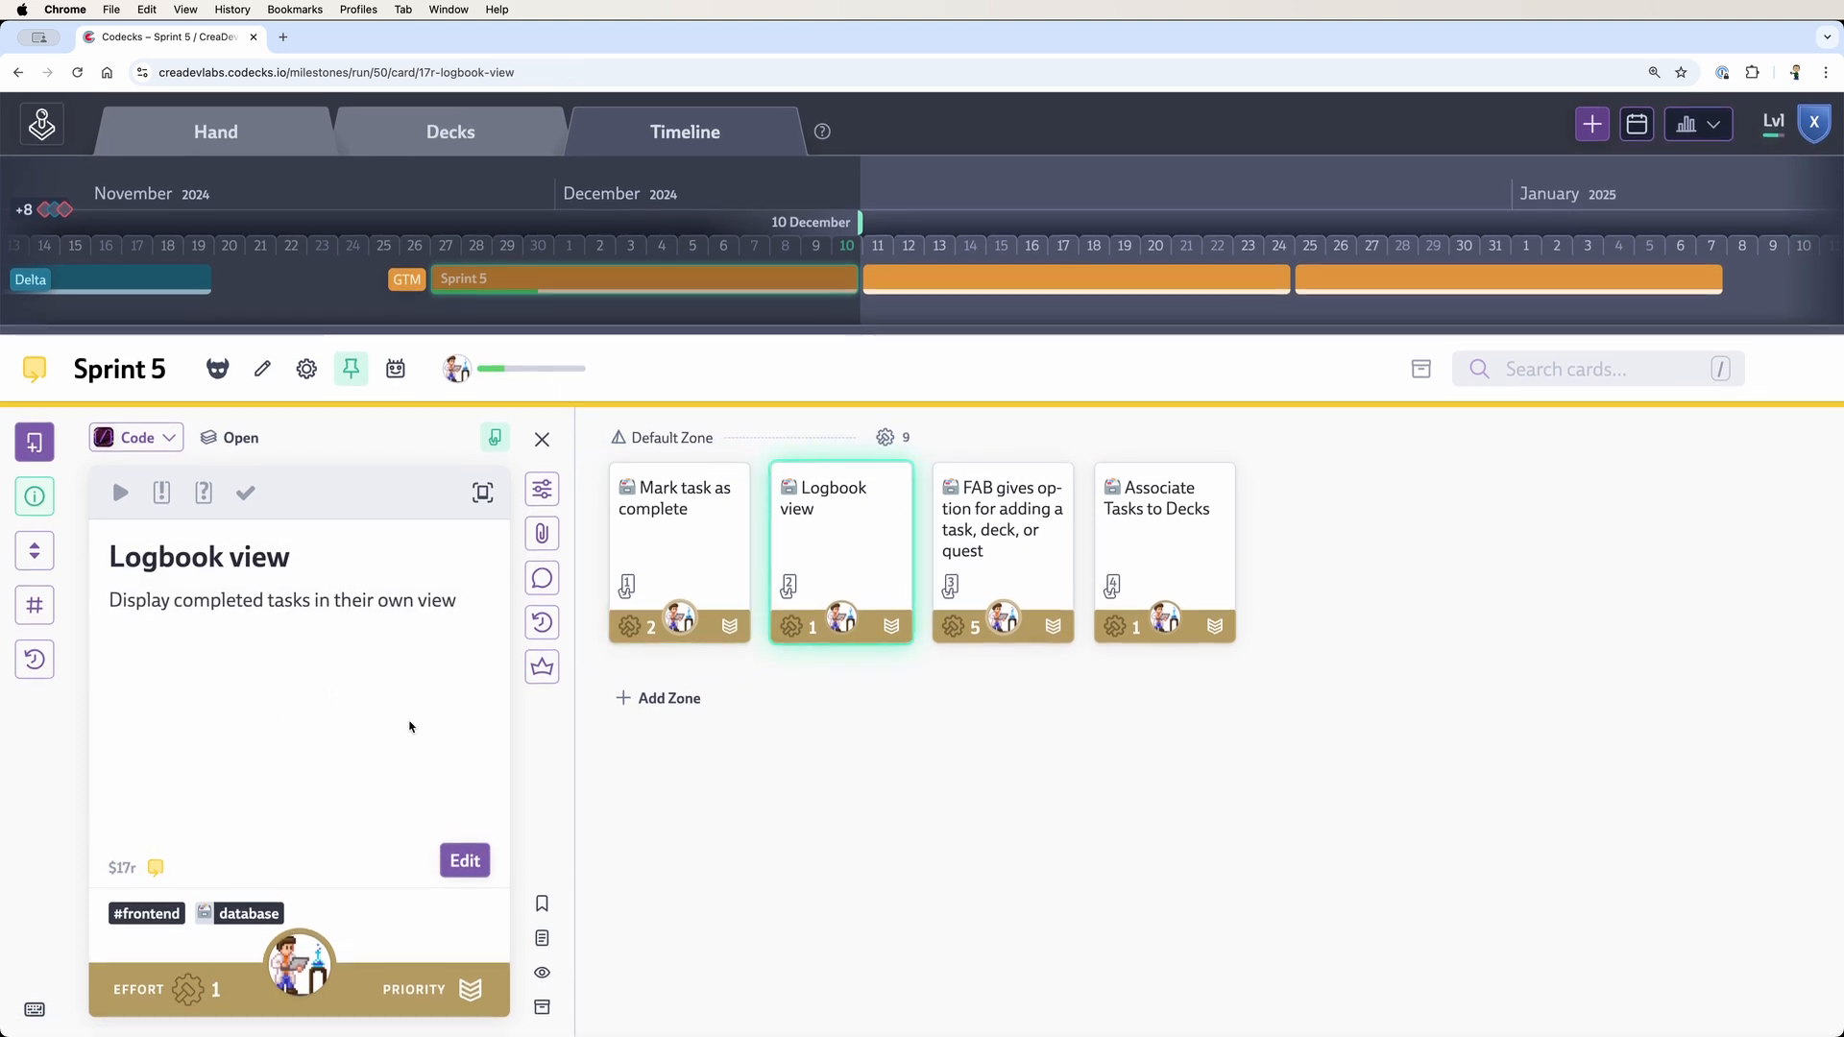
{"action": "left_click", "coordinate": [1002, 518]}
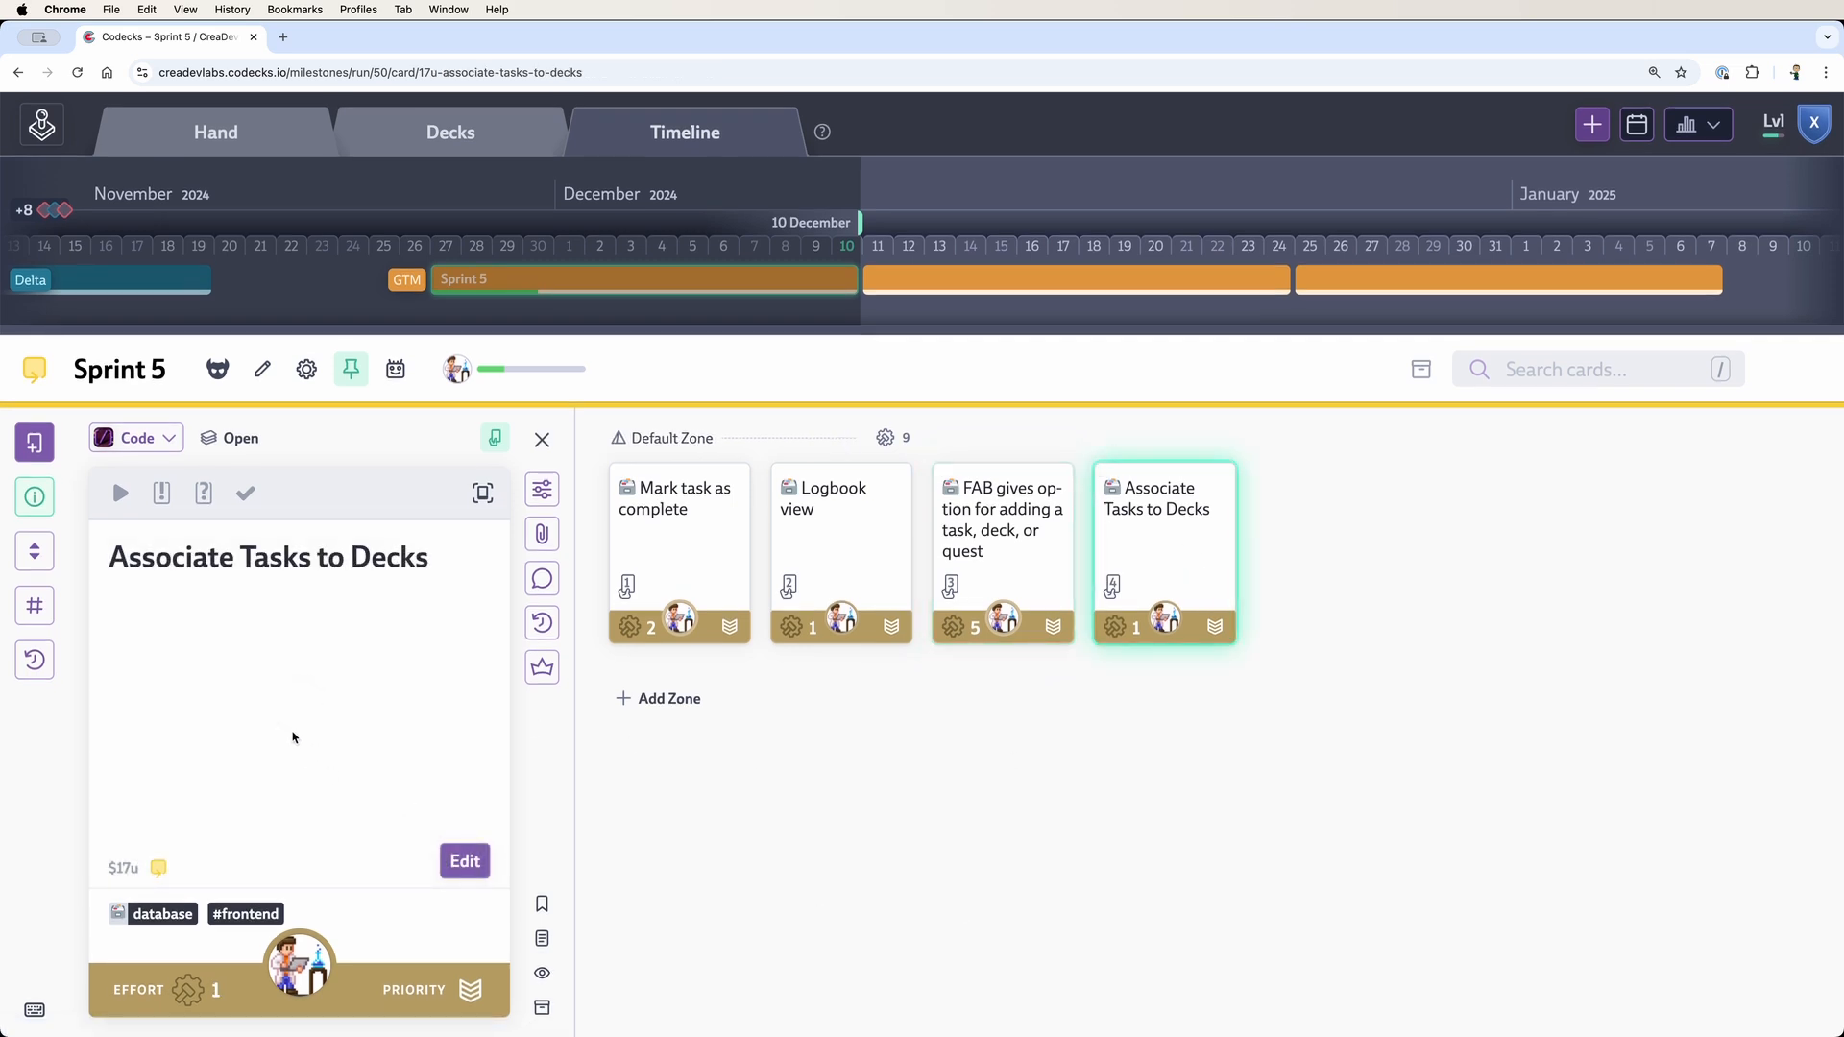
{"action": "mouse_move", "coordinate": [541, 489]}
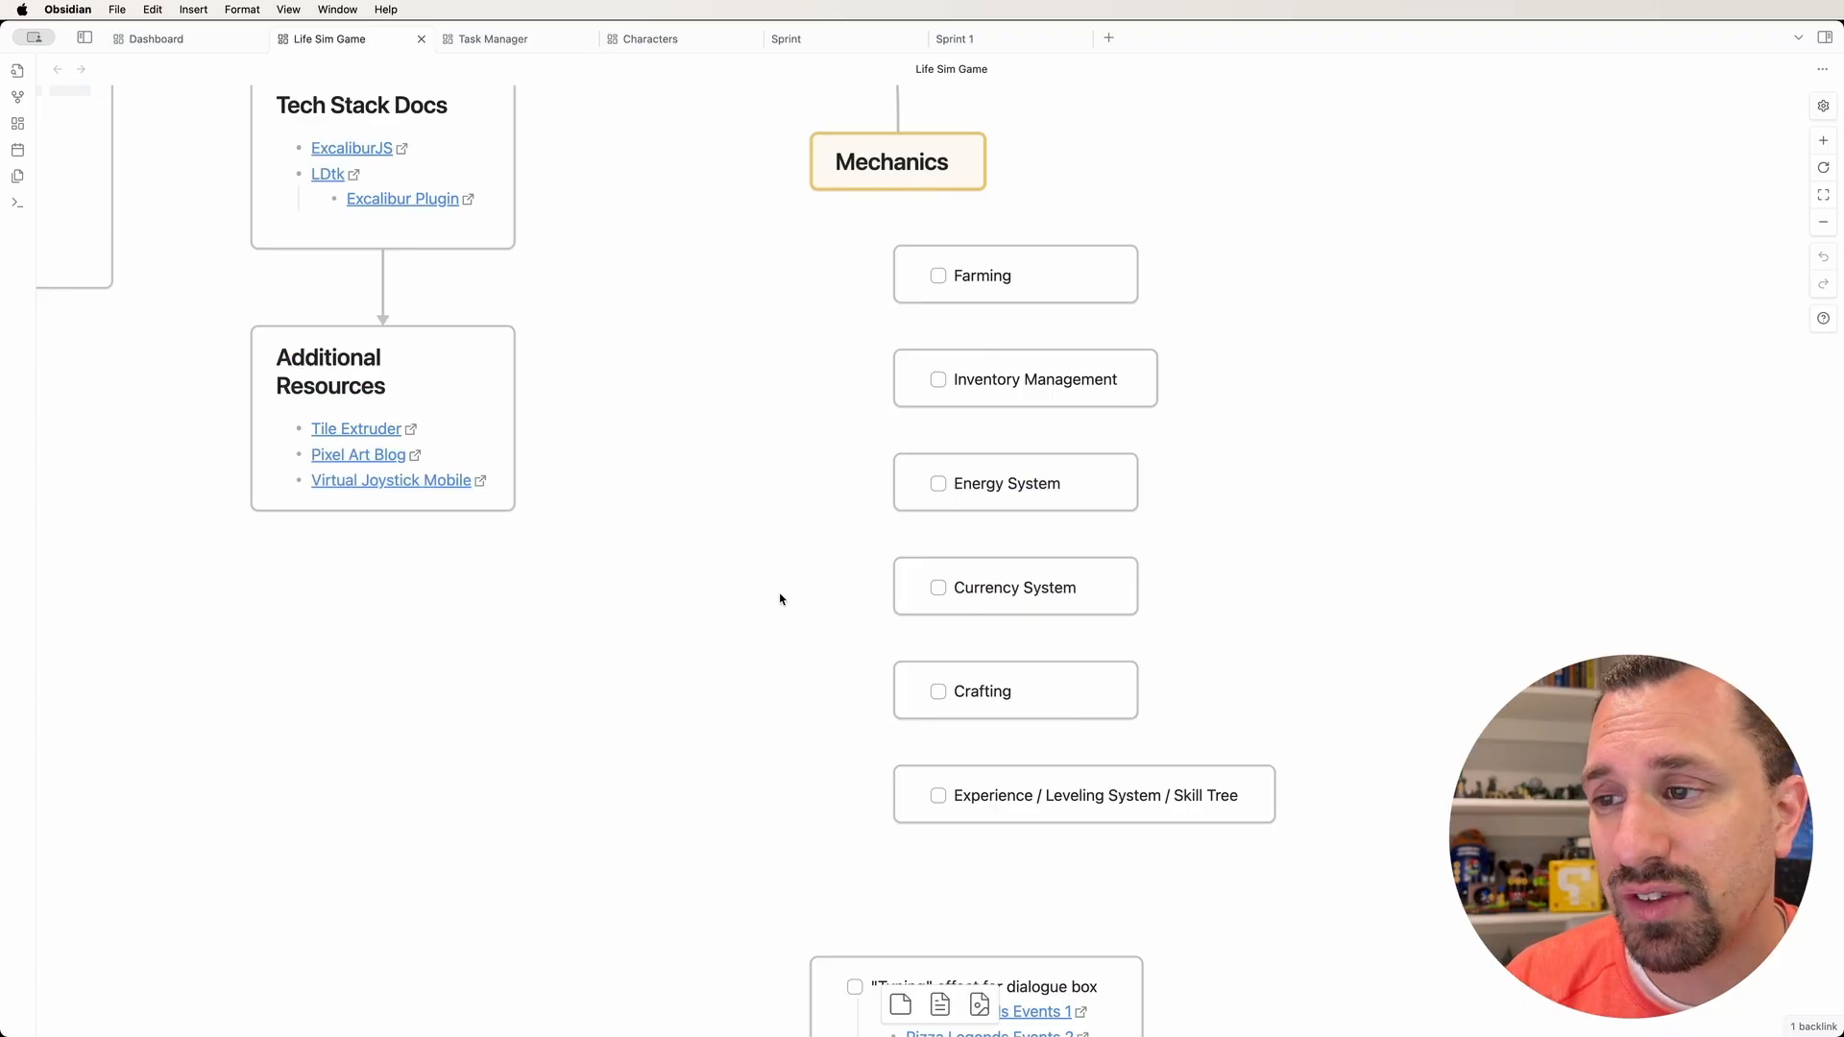
{"action": "mouse_move", "coordinate": [996, 423]}
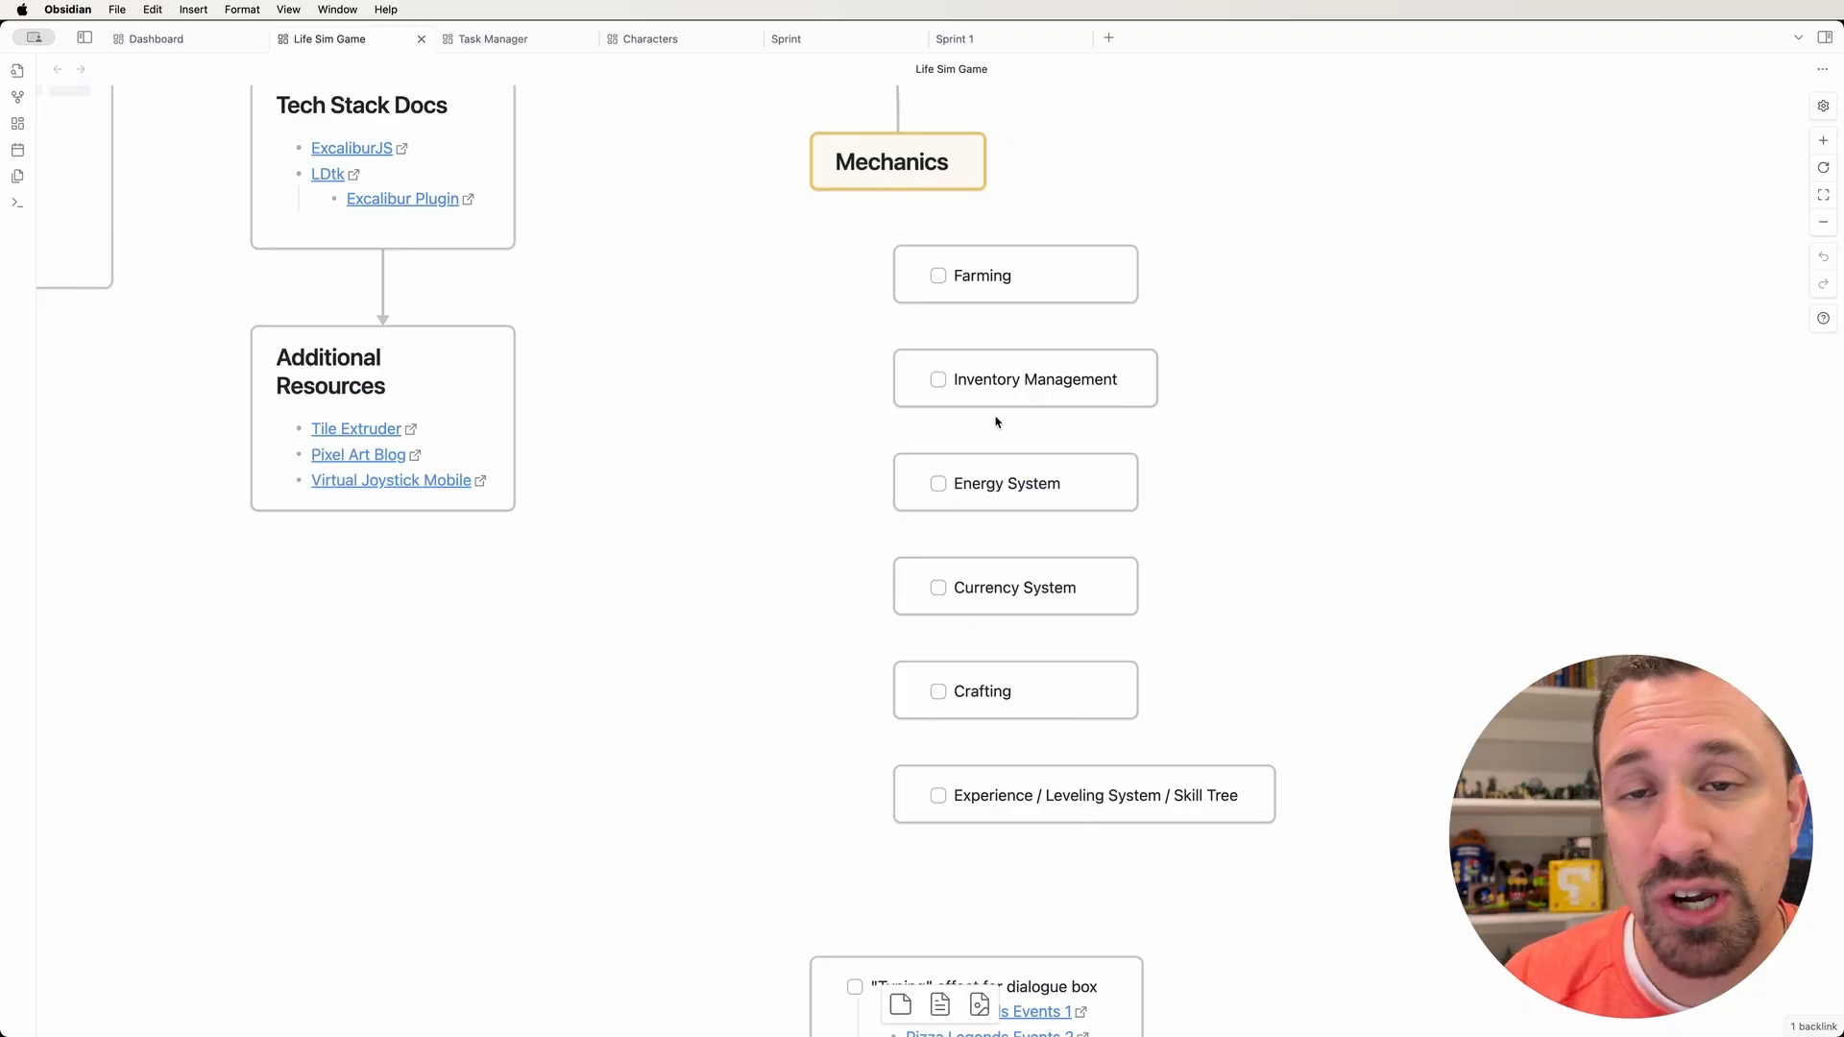
{"action": "mouse_move", "coordinate": [1026, 284]}
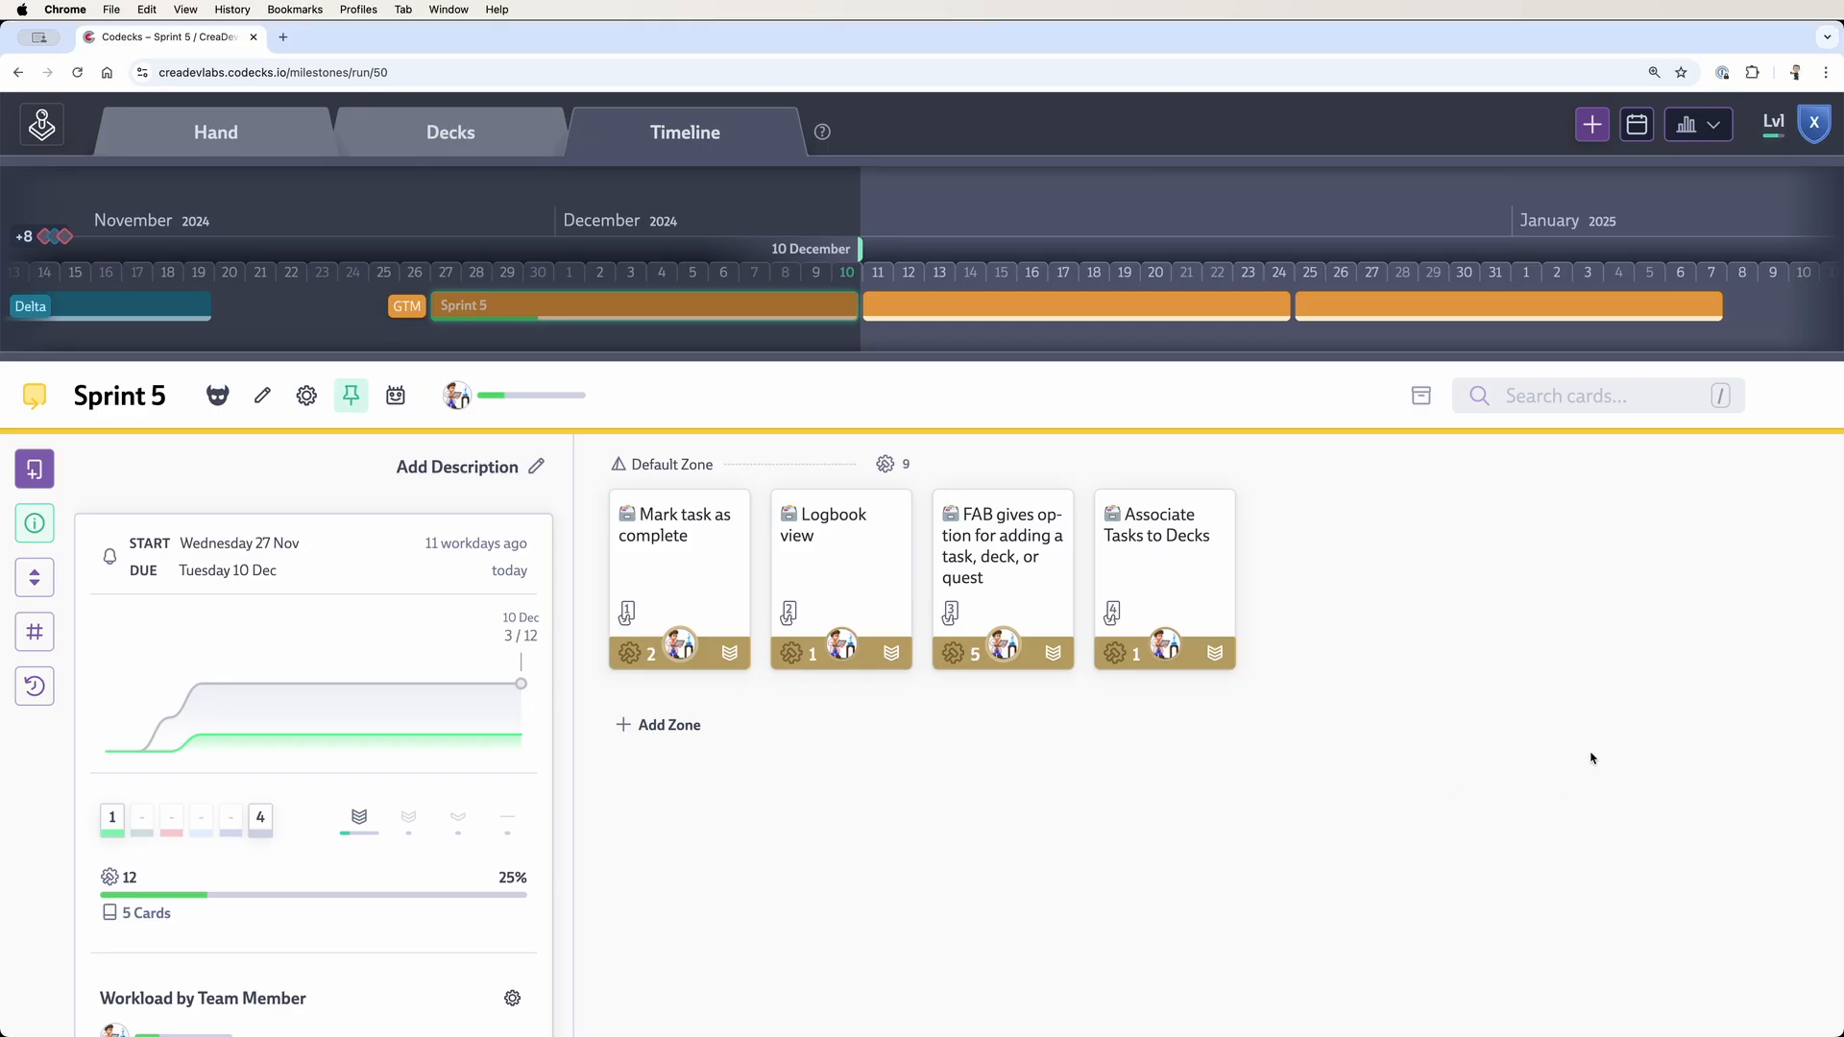
{"action": "mouse_move", "coordinate": [1547, 739]}
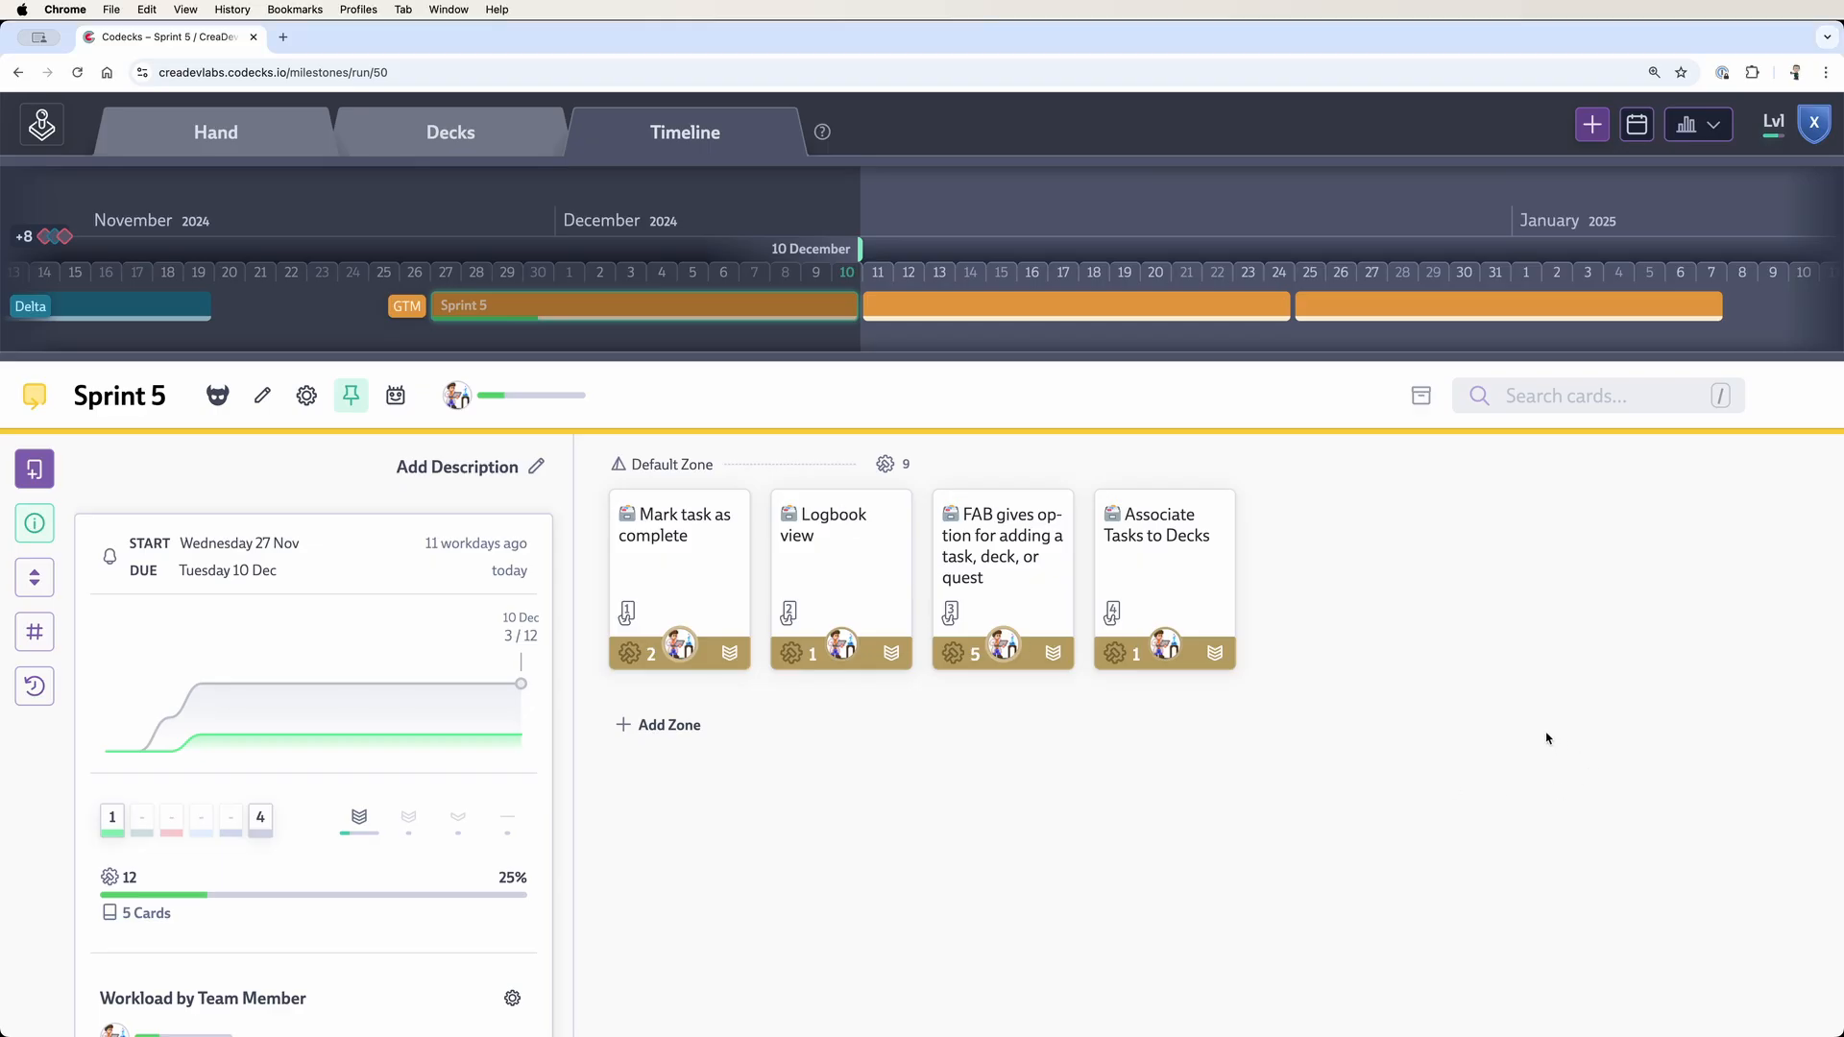
- Scroll the Sprint 5 run page to show its dates, progress chart and four cards
{"action": "scroll", "scroll_direction": "down", "scroll_amount": 3}
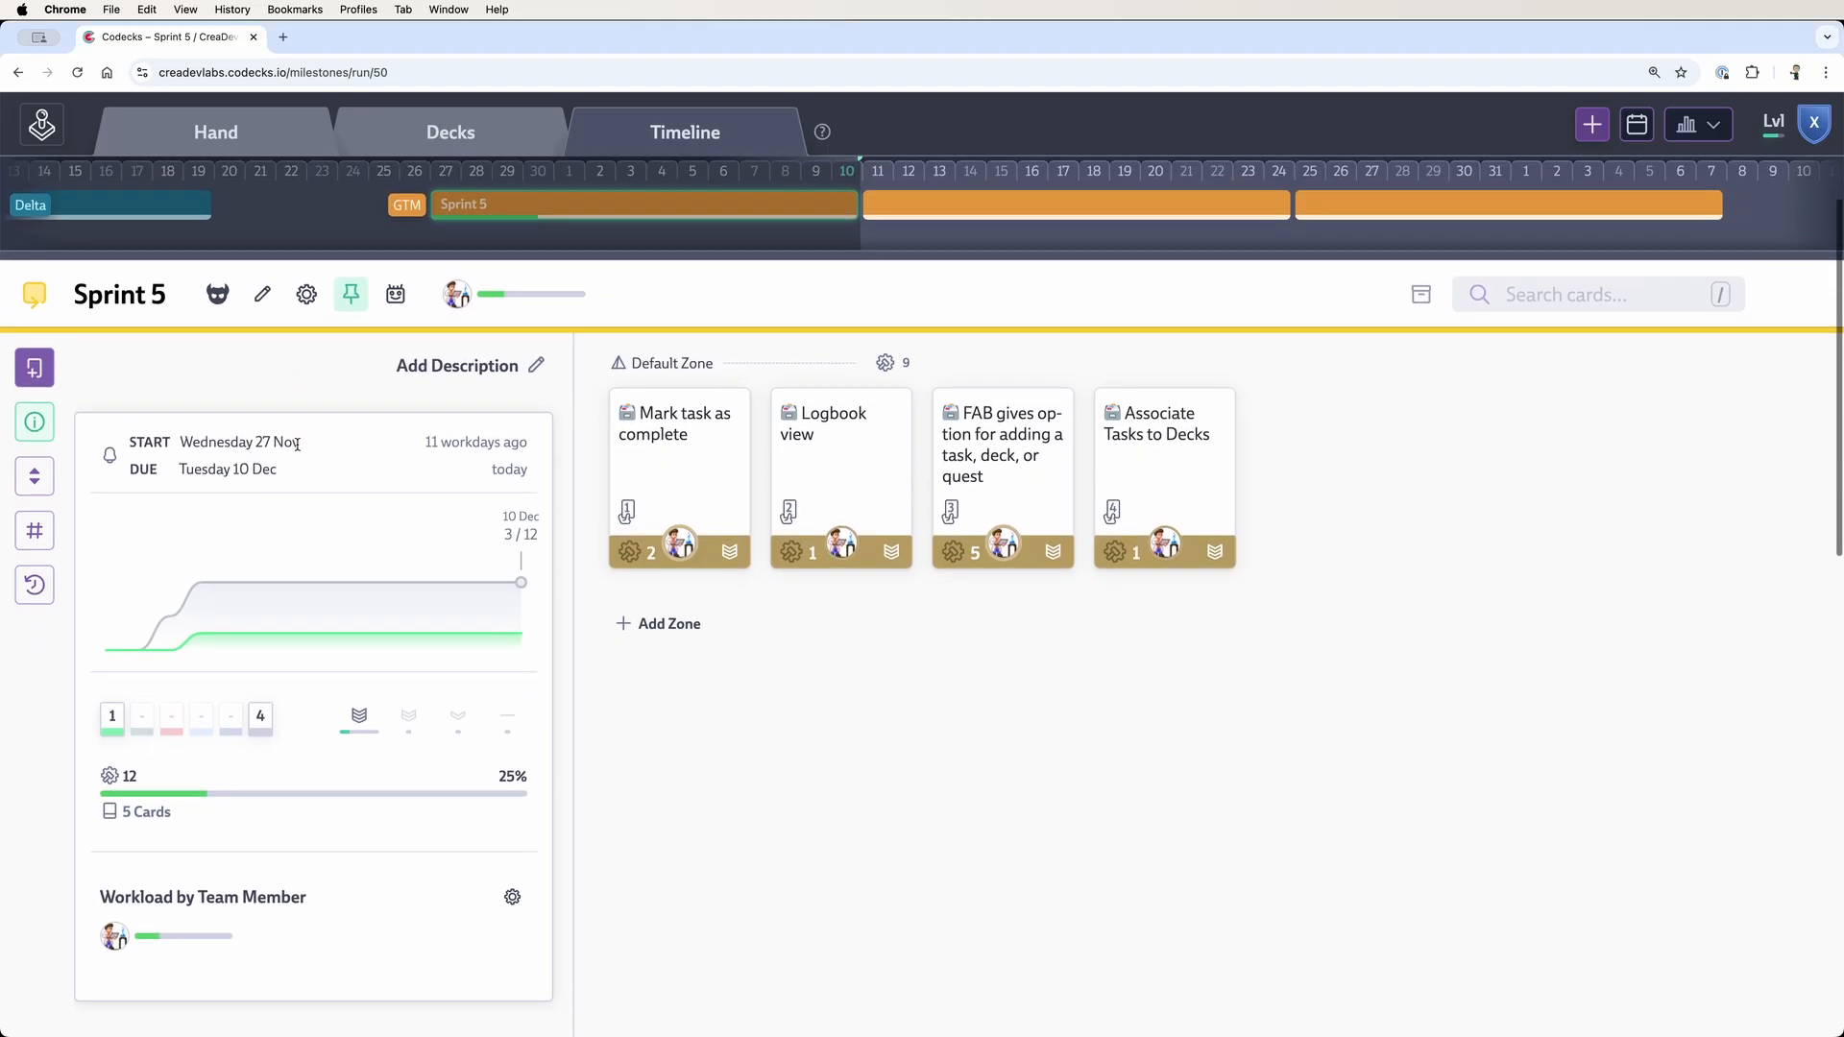
{"action": "scroll", "scroll_direction": "down", "scroll_amount": 3}
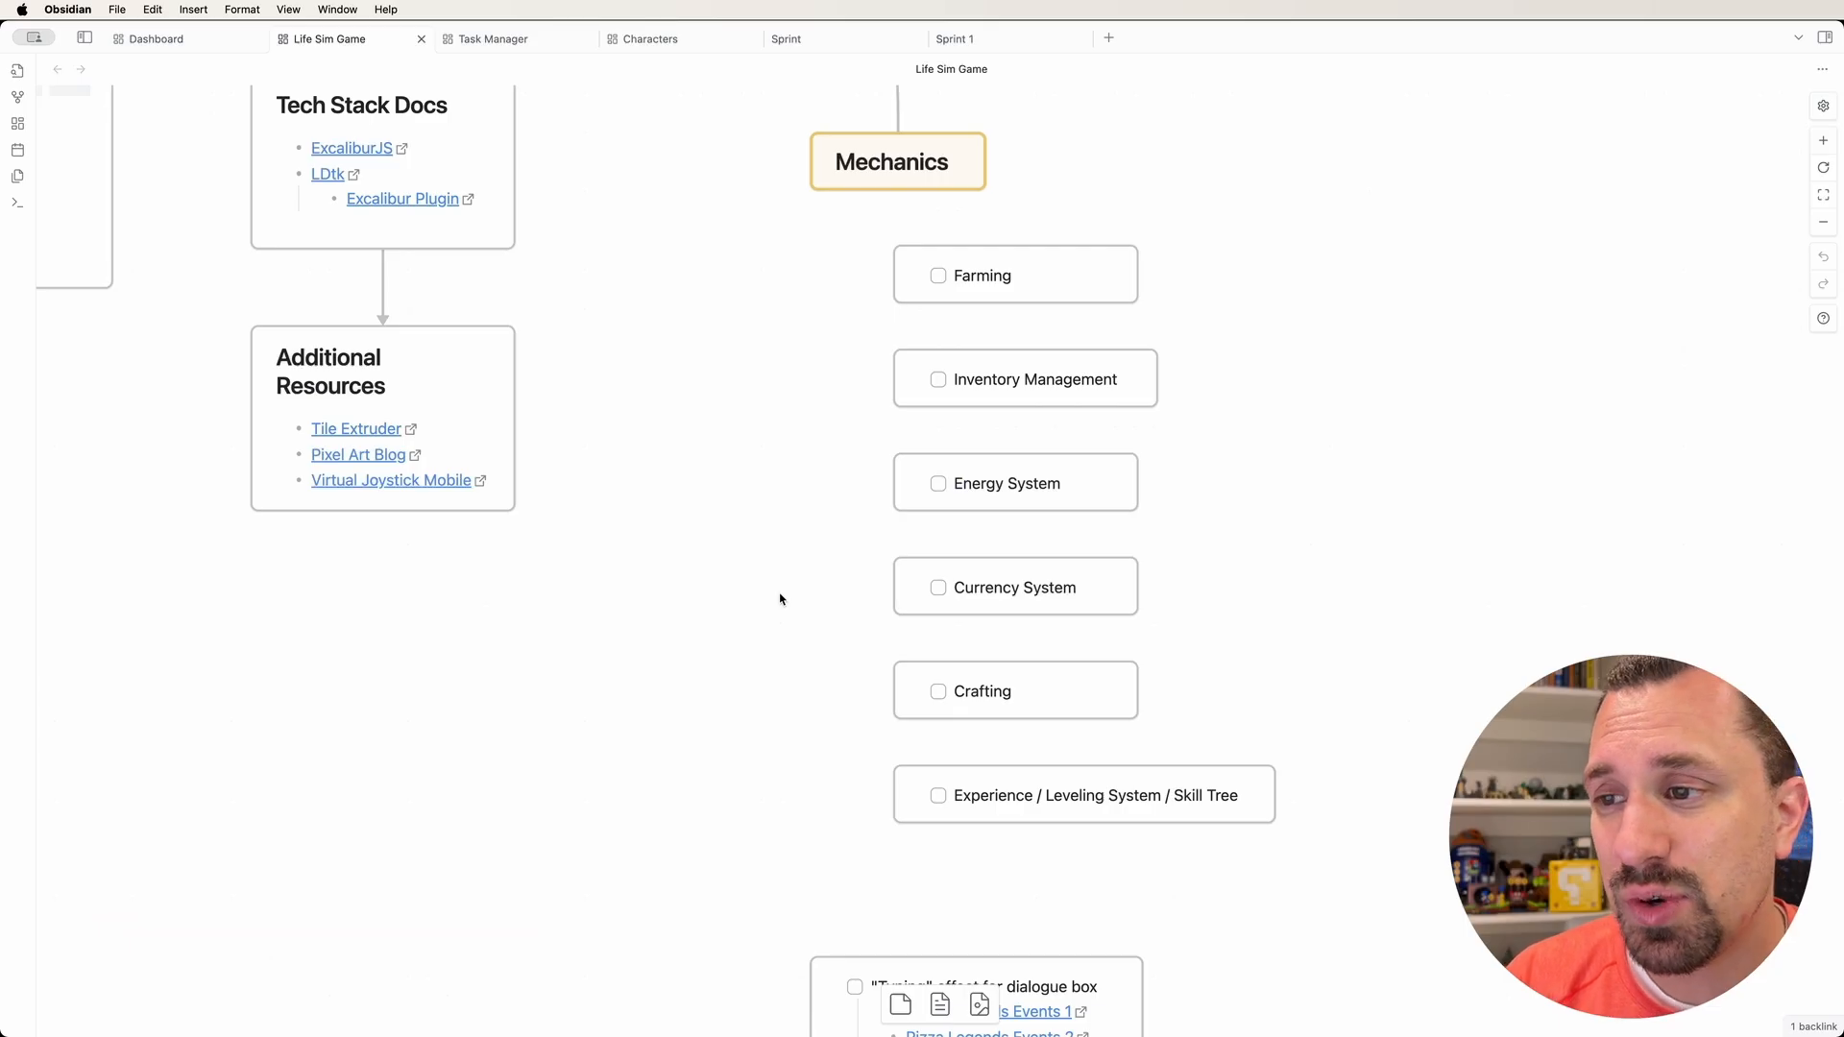
{"action": "mouse_move", "coordinate": [1002, 399]}
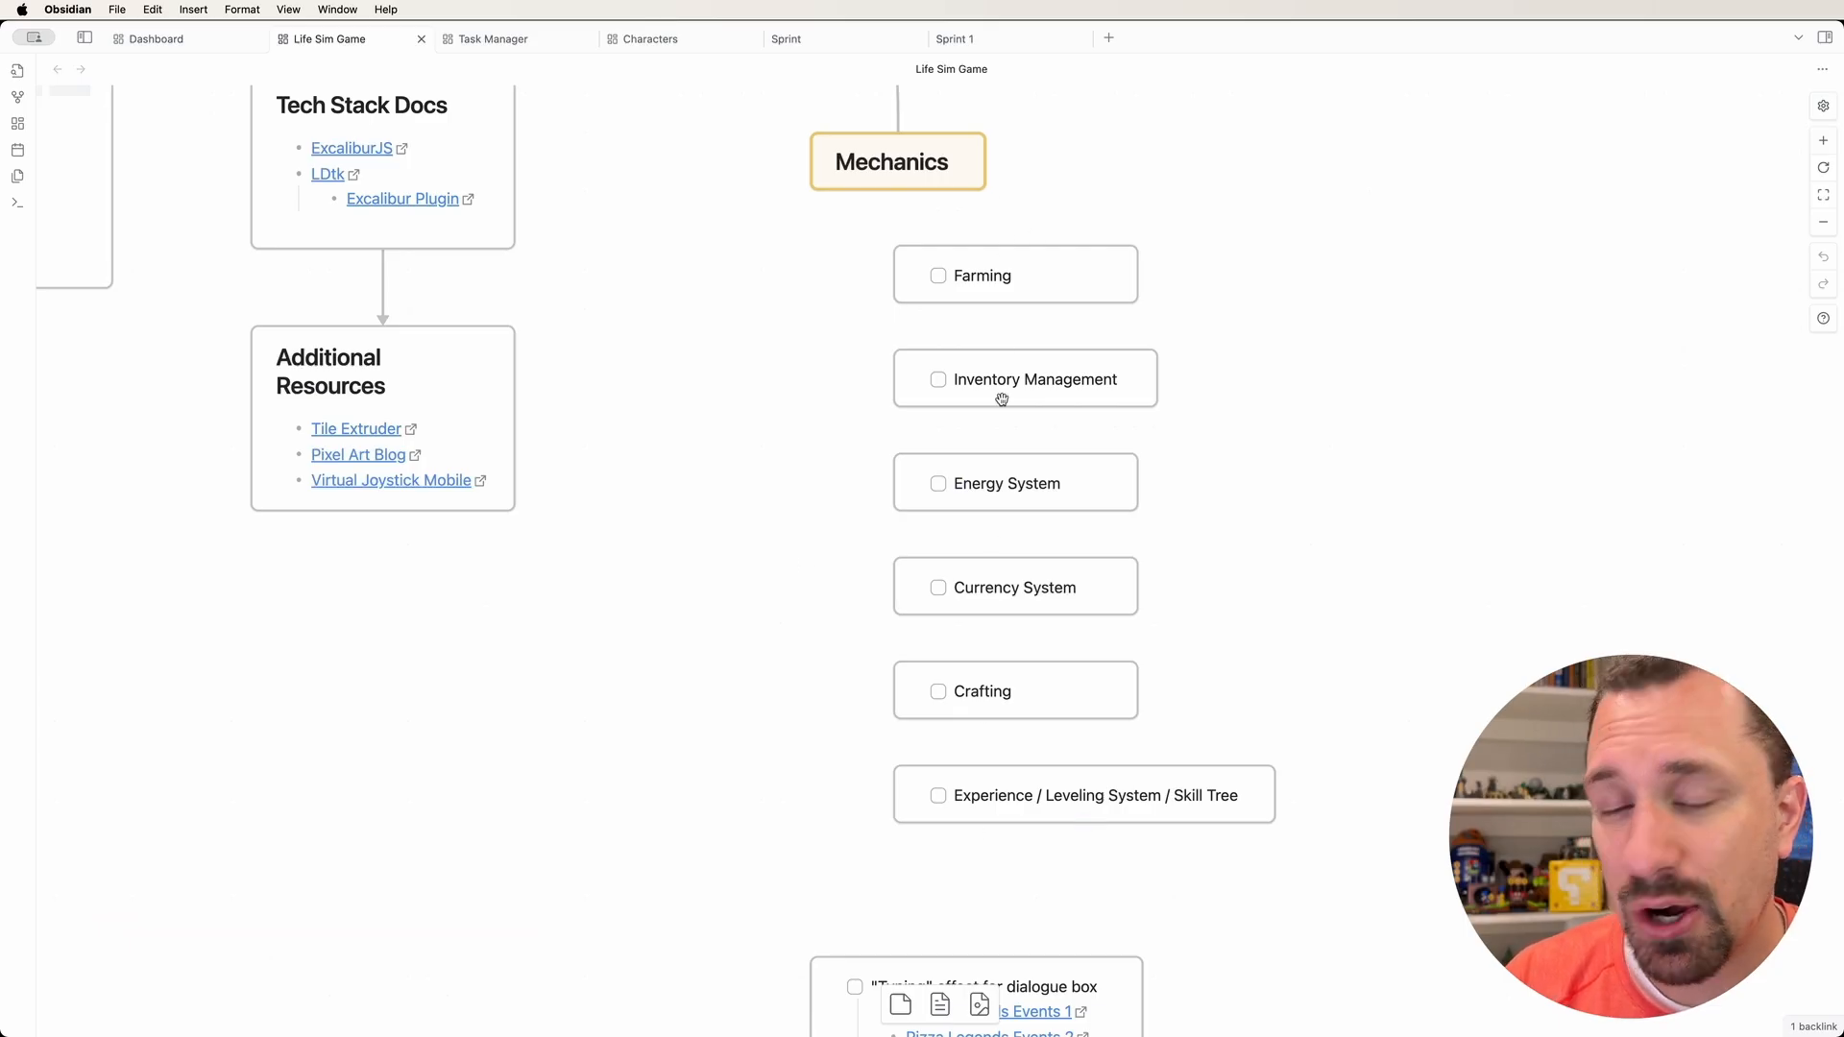
{"action": "mouse_move", "coordinate": [1025, 284]}
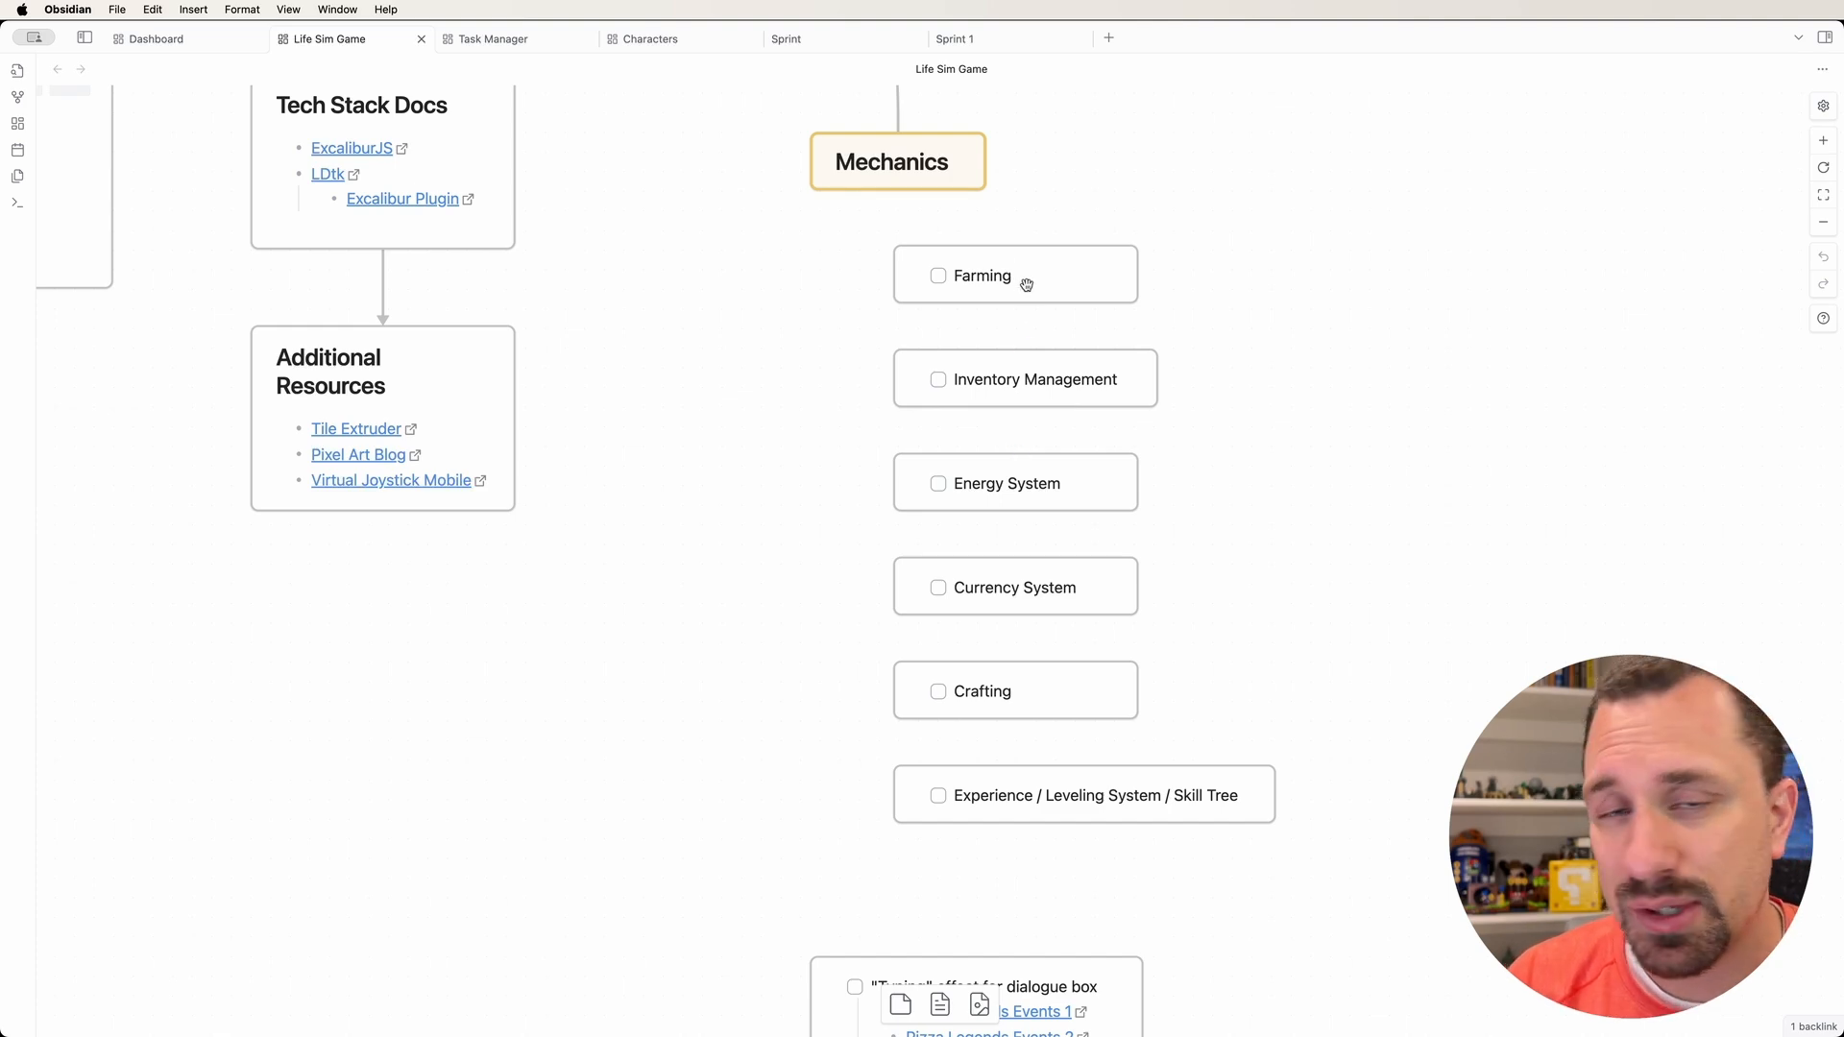
{"action": "mouse_move", "coordinate": [1046, 474]}
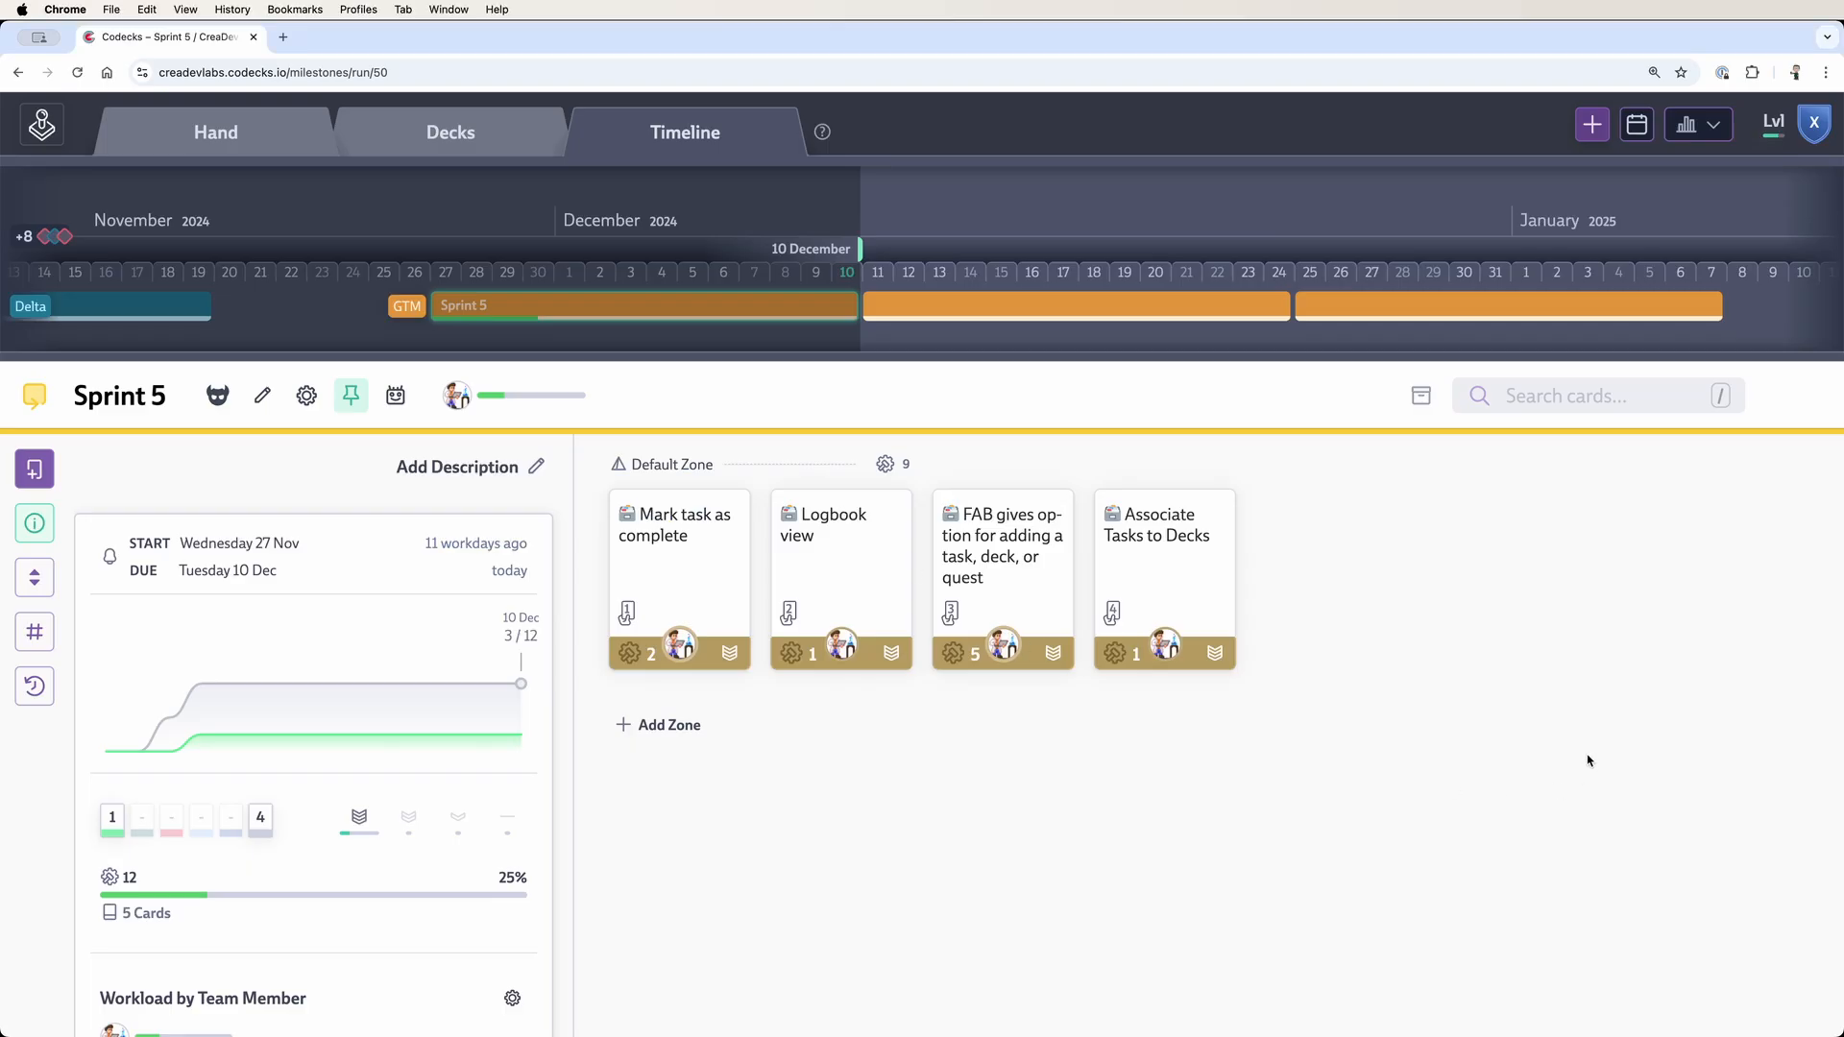
{"action": "mouse_move", "coordinate": [1502, 703]}
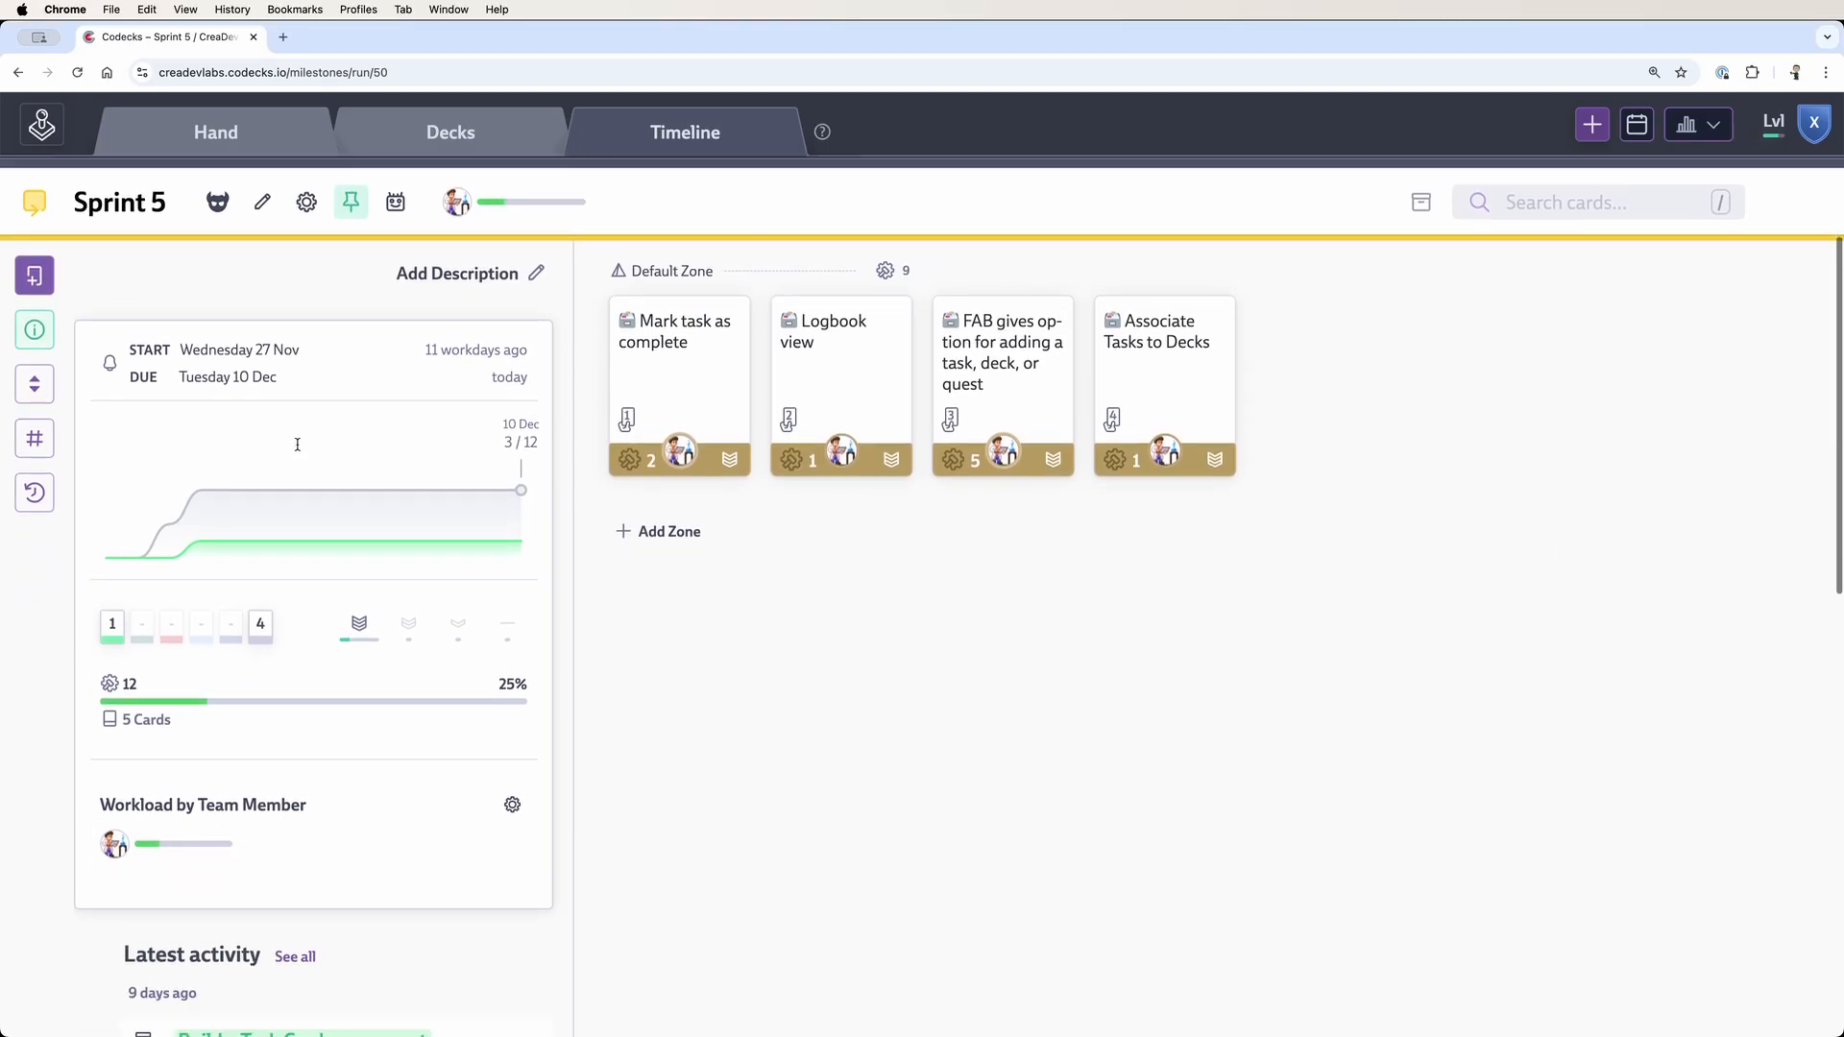
- Scroll the Sprint 5 run page down to the Latest activity log
{"action": "scroll", "scroll_direction": "down", "scroll_amount": 3}
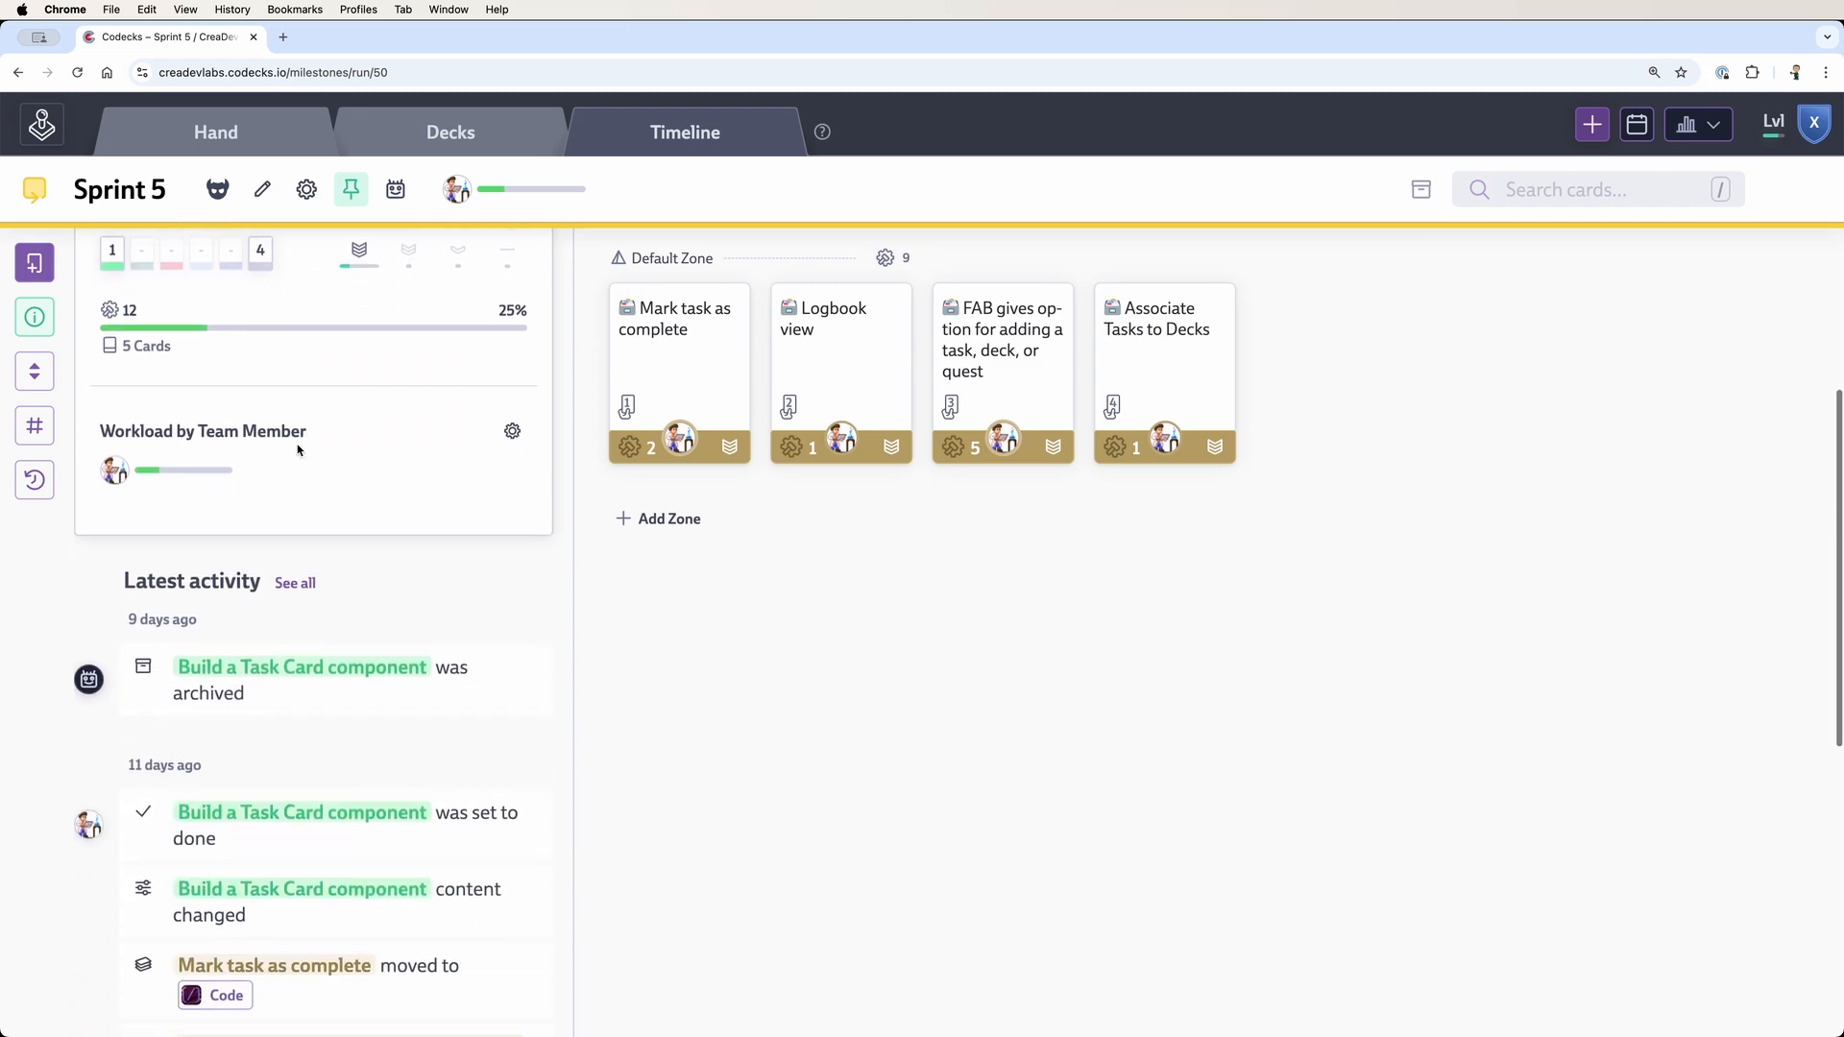
{"action": "scroll", "scroll_direction": "up", "scroll_amount": 3}
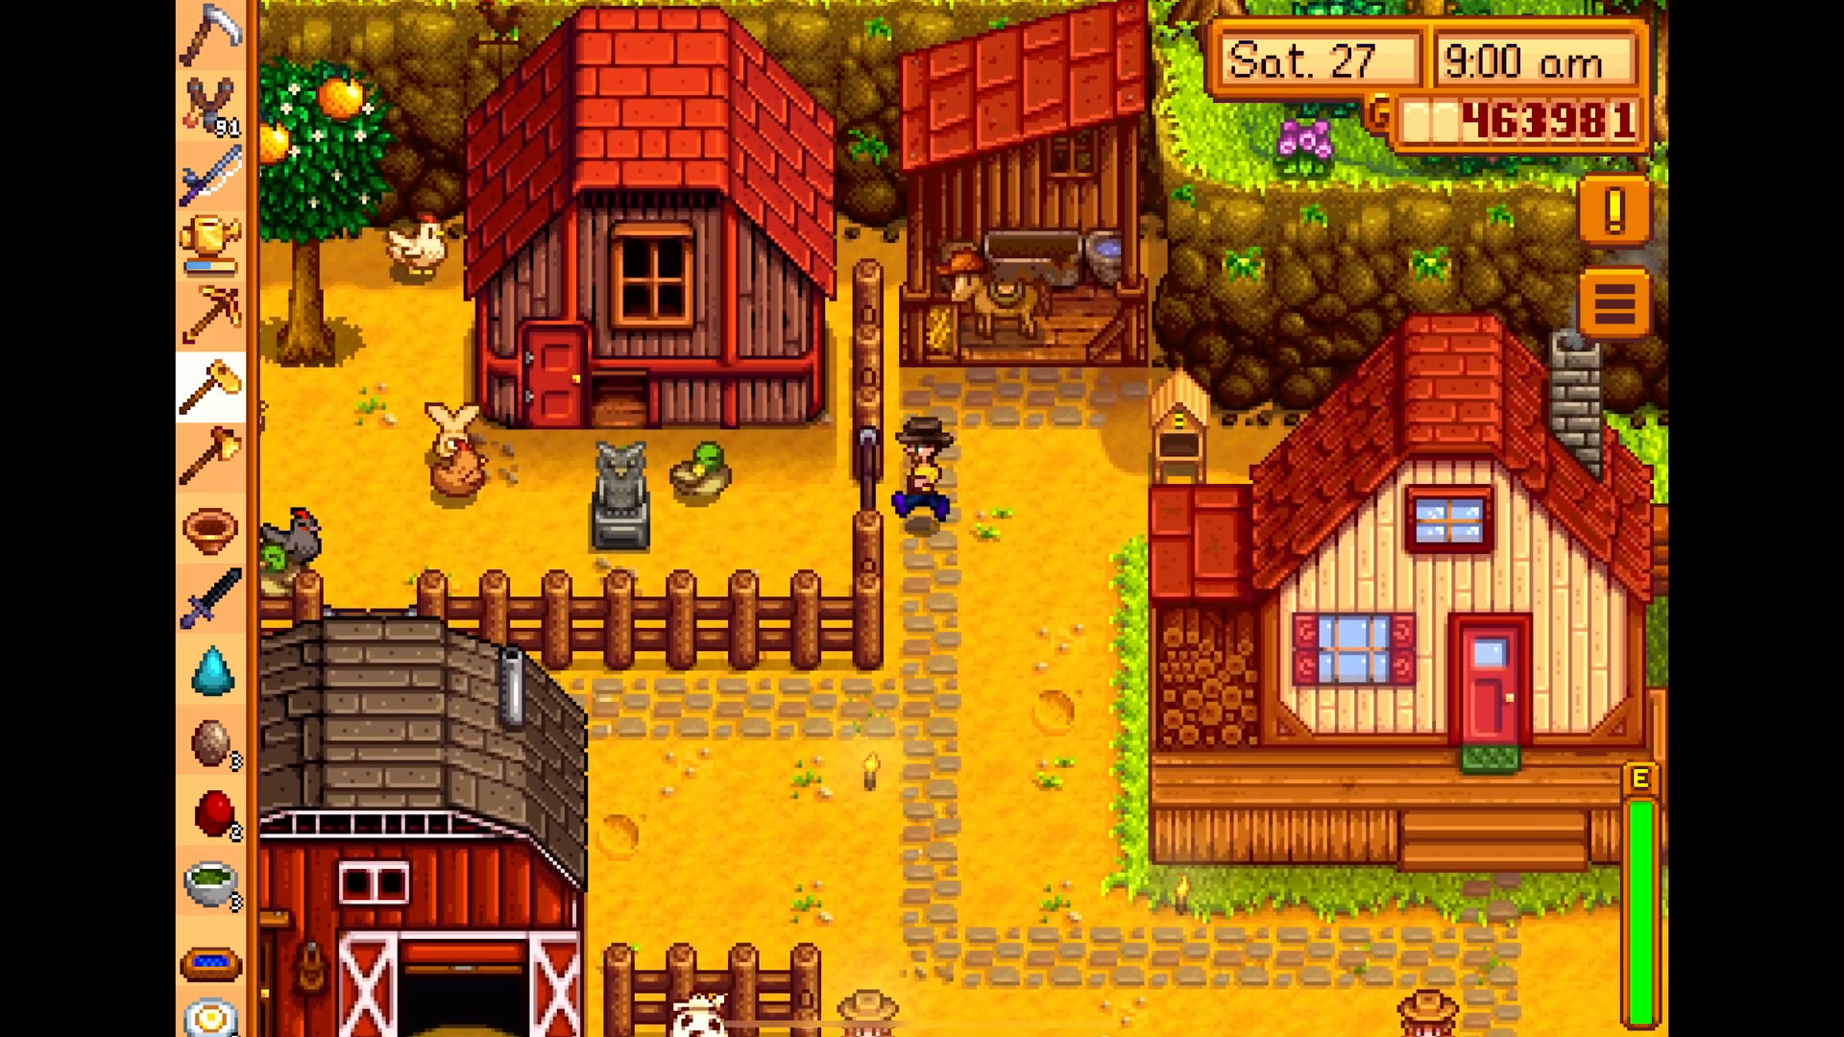
{"action": "scroll", "scroll_direction": "down", "scroll_amount": 3}
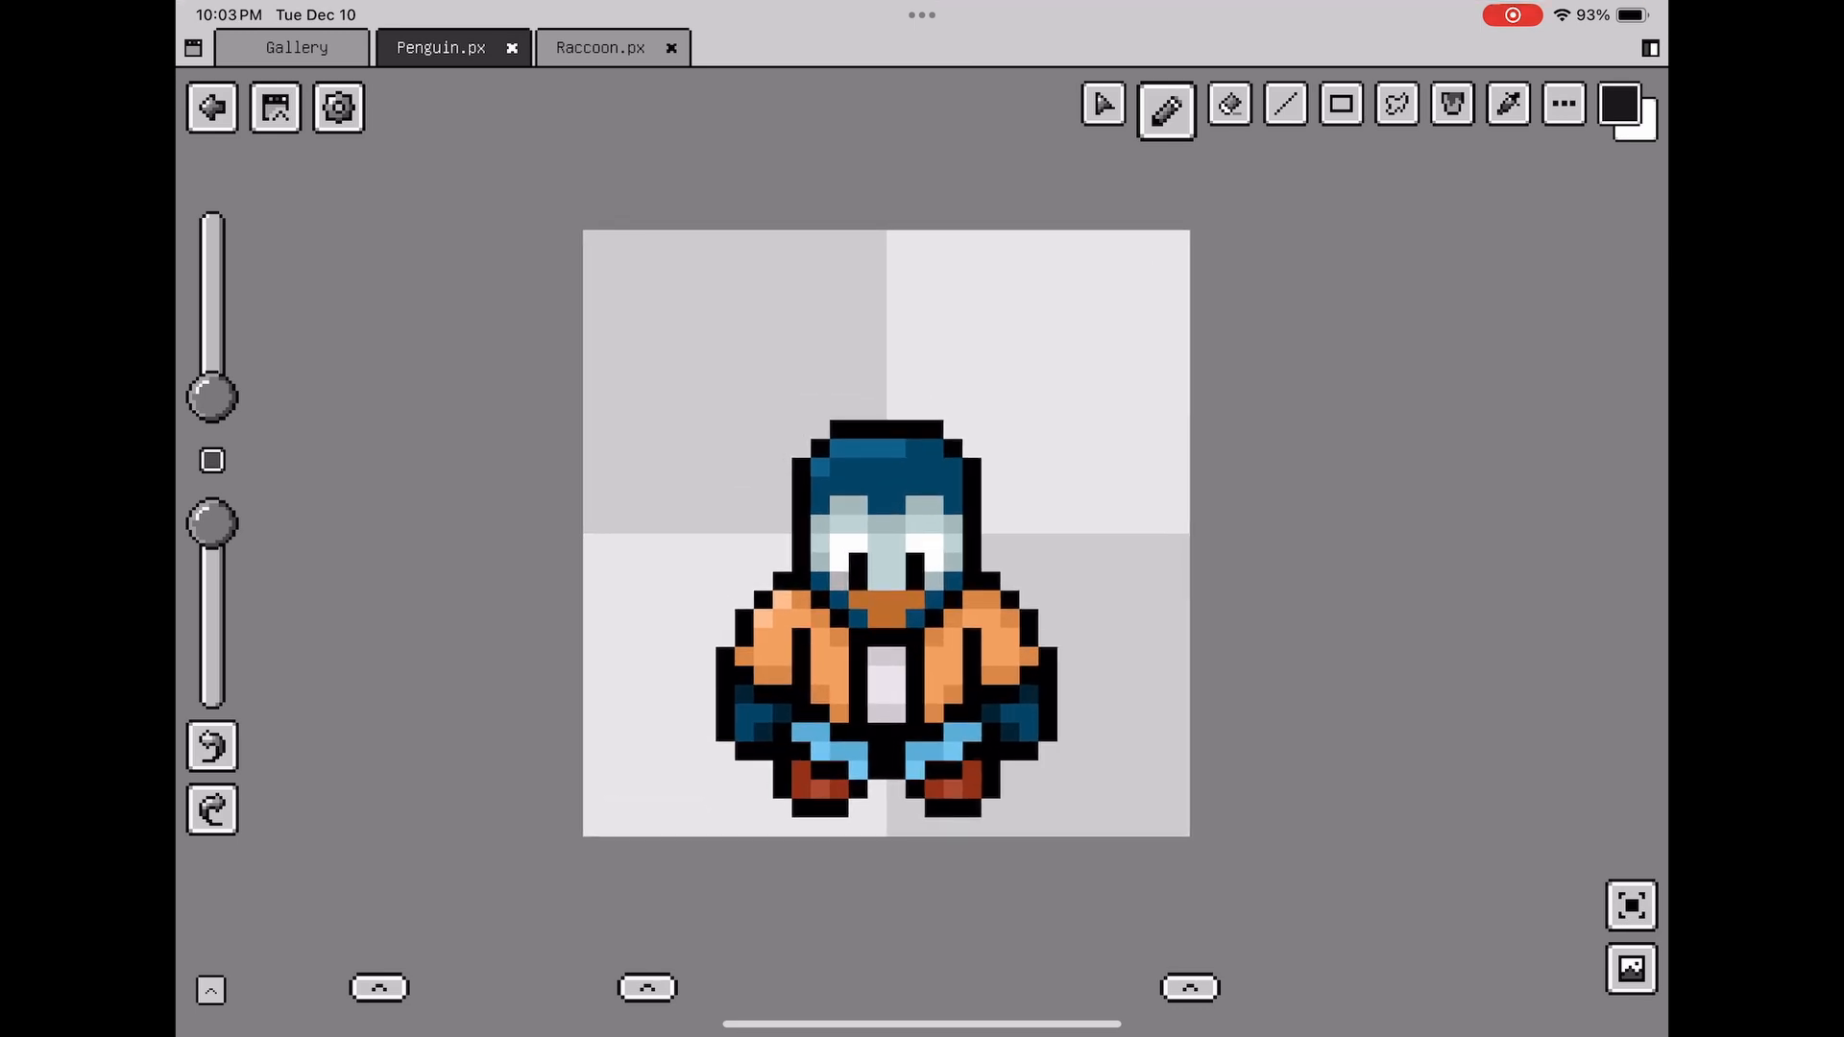
- Glance at the Raccoon sprite, then play and stop the penguin's Walk Forward animation
{"action": "left_click", "coordinate": [598, 47]}
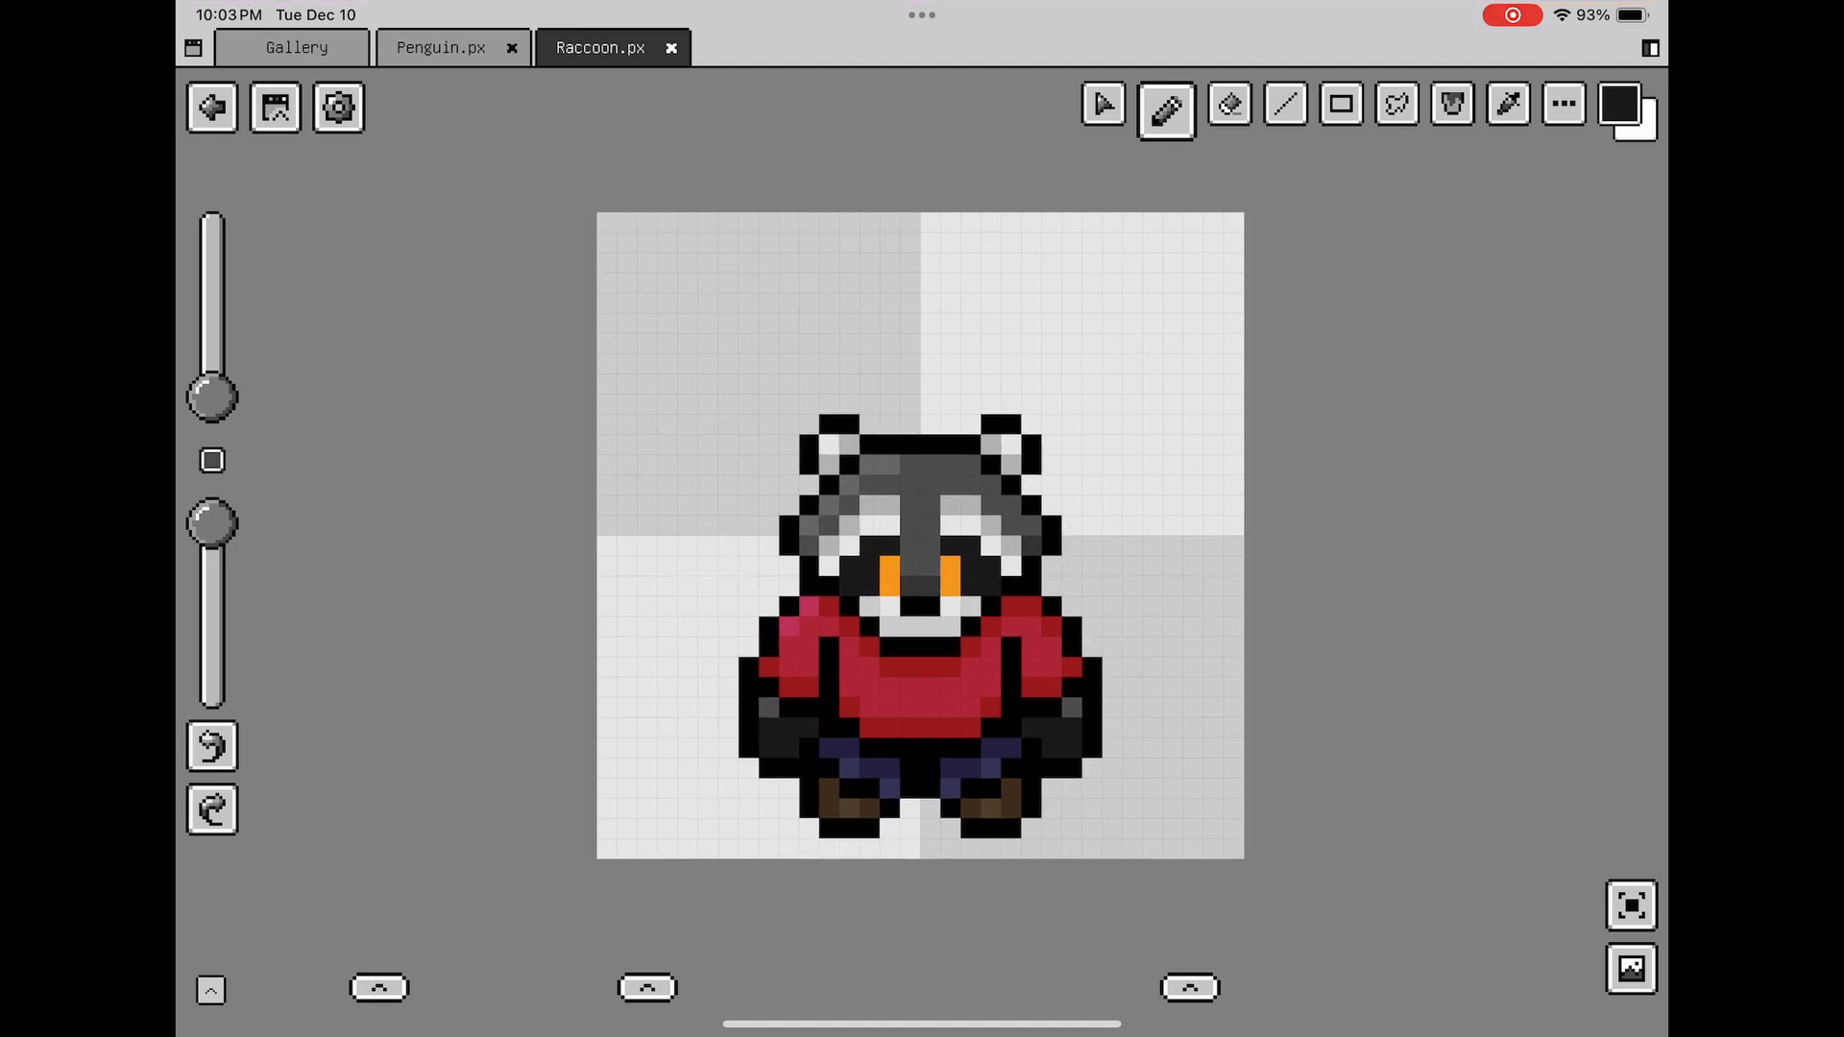
{"action": "left_click", "coordinate": [440, 47]}
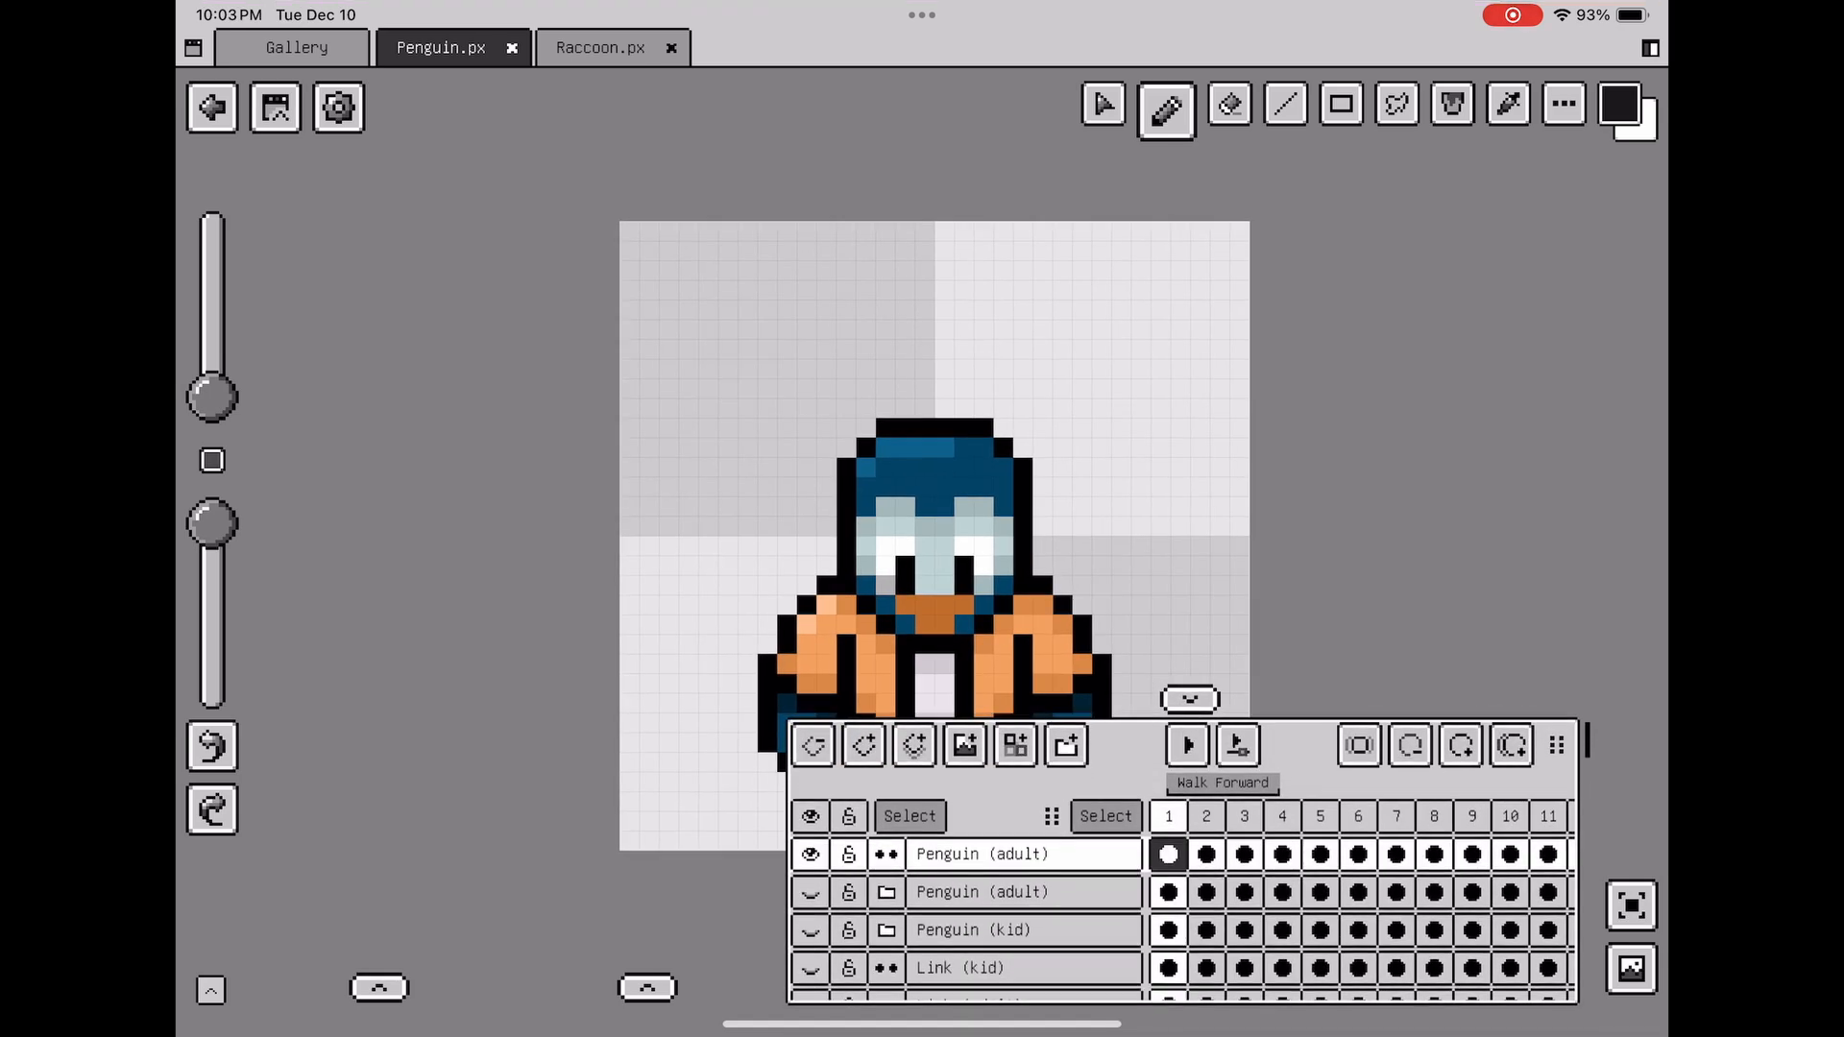
{"action": "left_click", "coordinate": [1187, 744]}
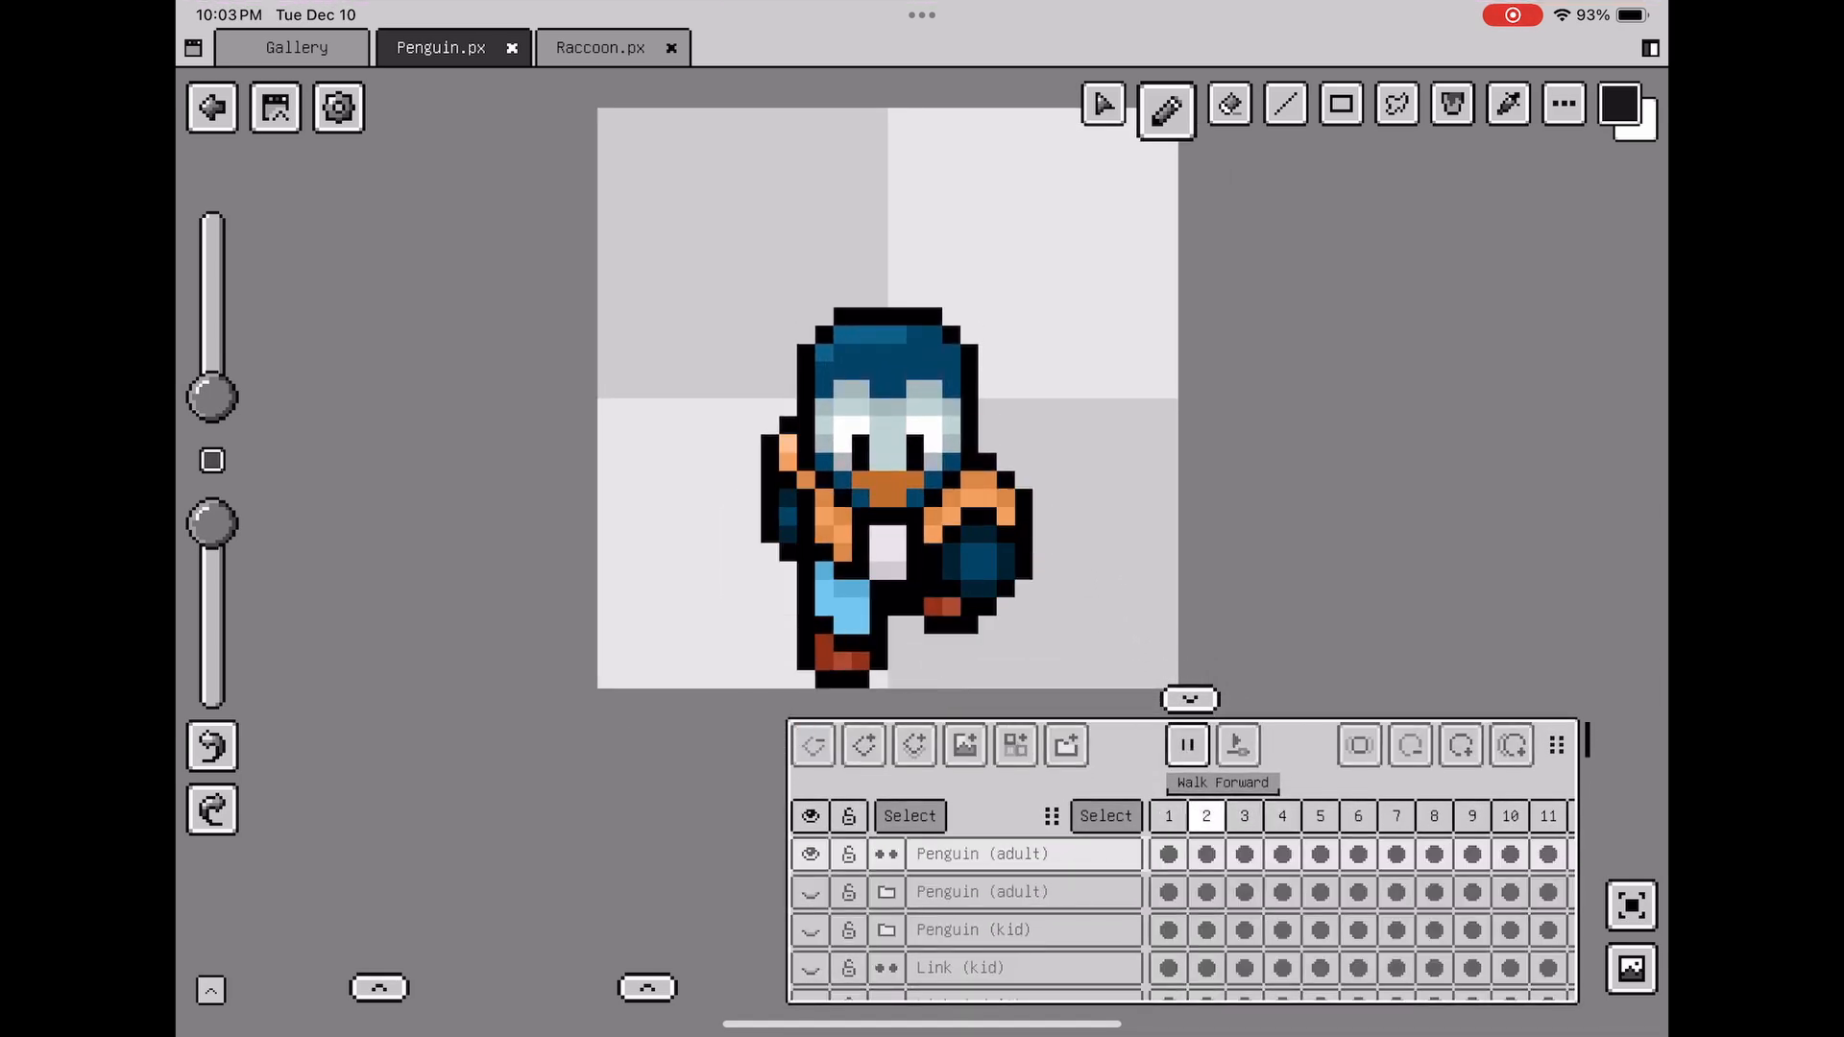
{"action": "left_click", "coordinate": [1282, 816]}
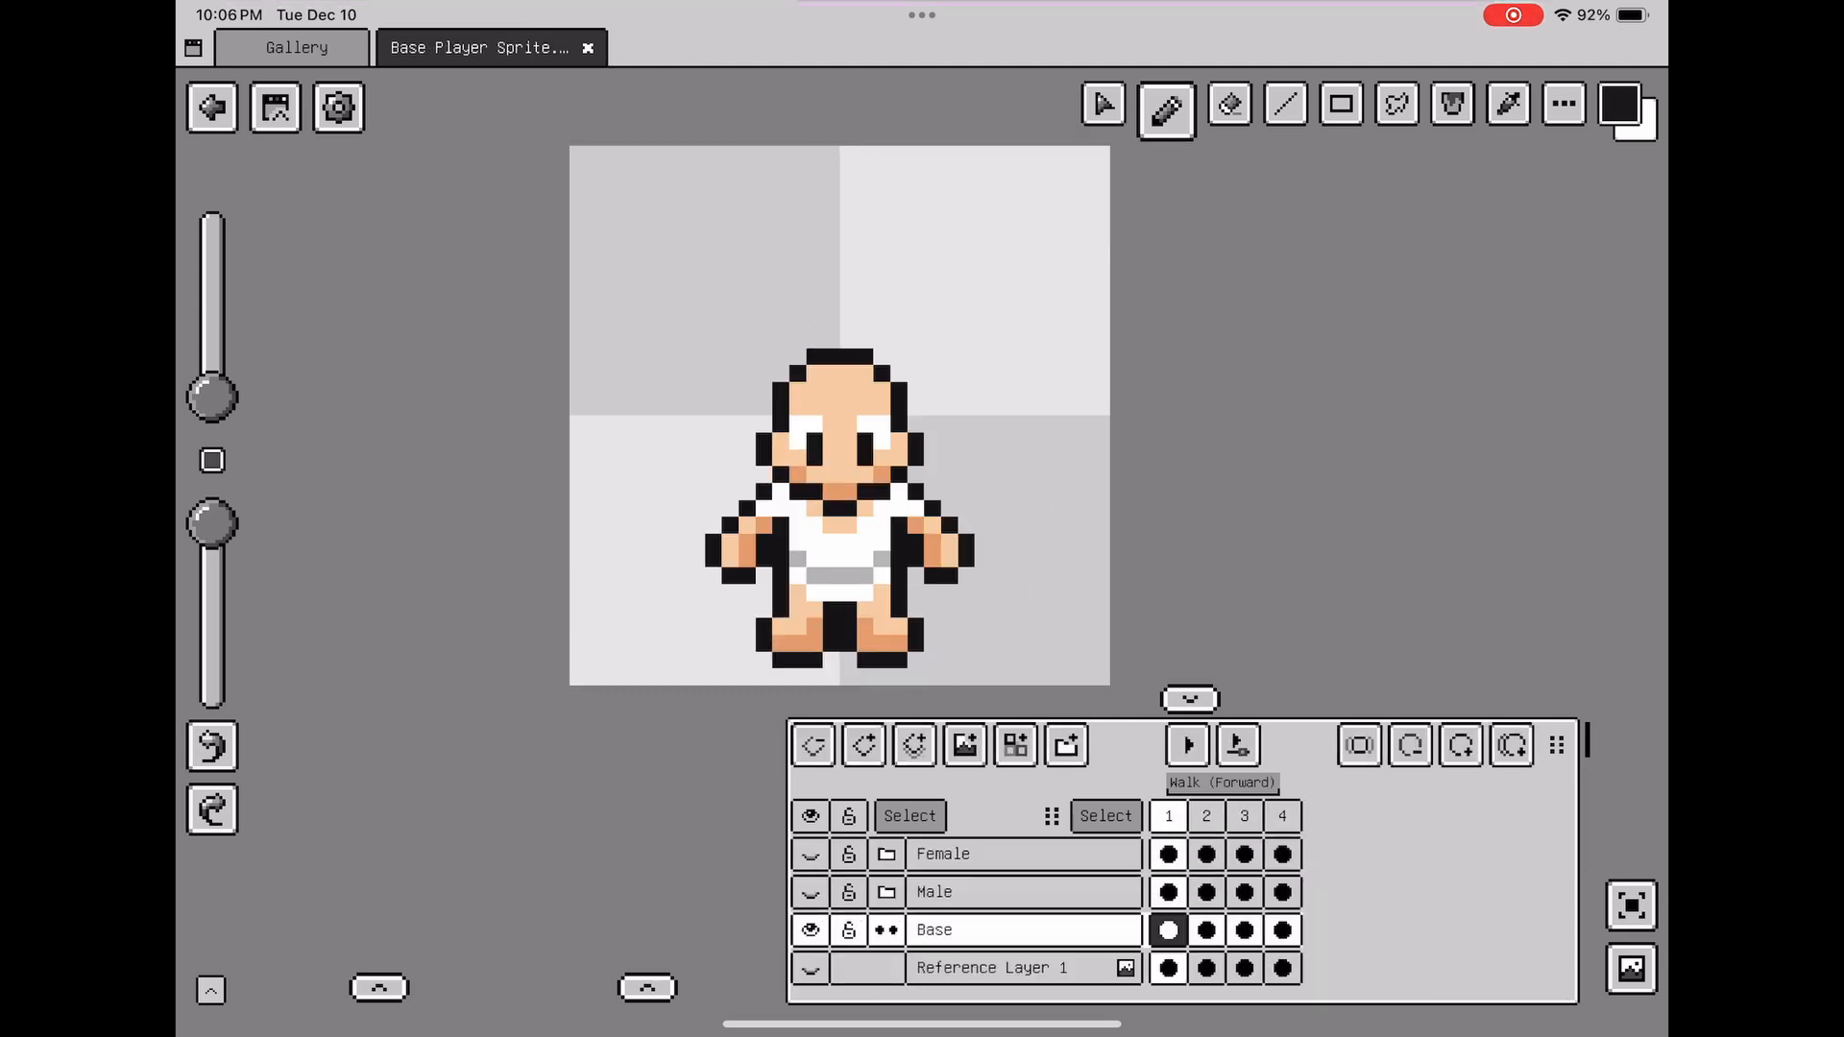
- Play the base player sprite's walk and toggle the Female and Male layer groups
{"action": "left_click", "coordinate": [1187, 744]}
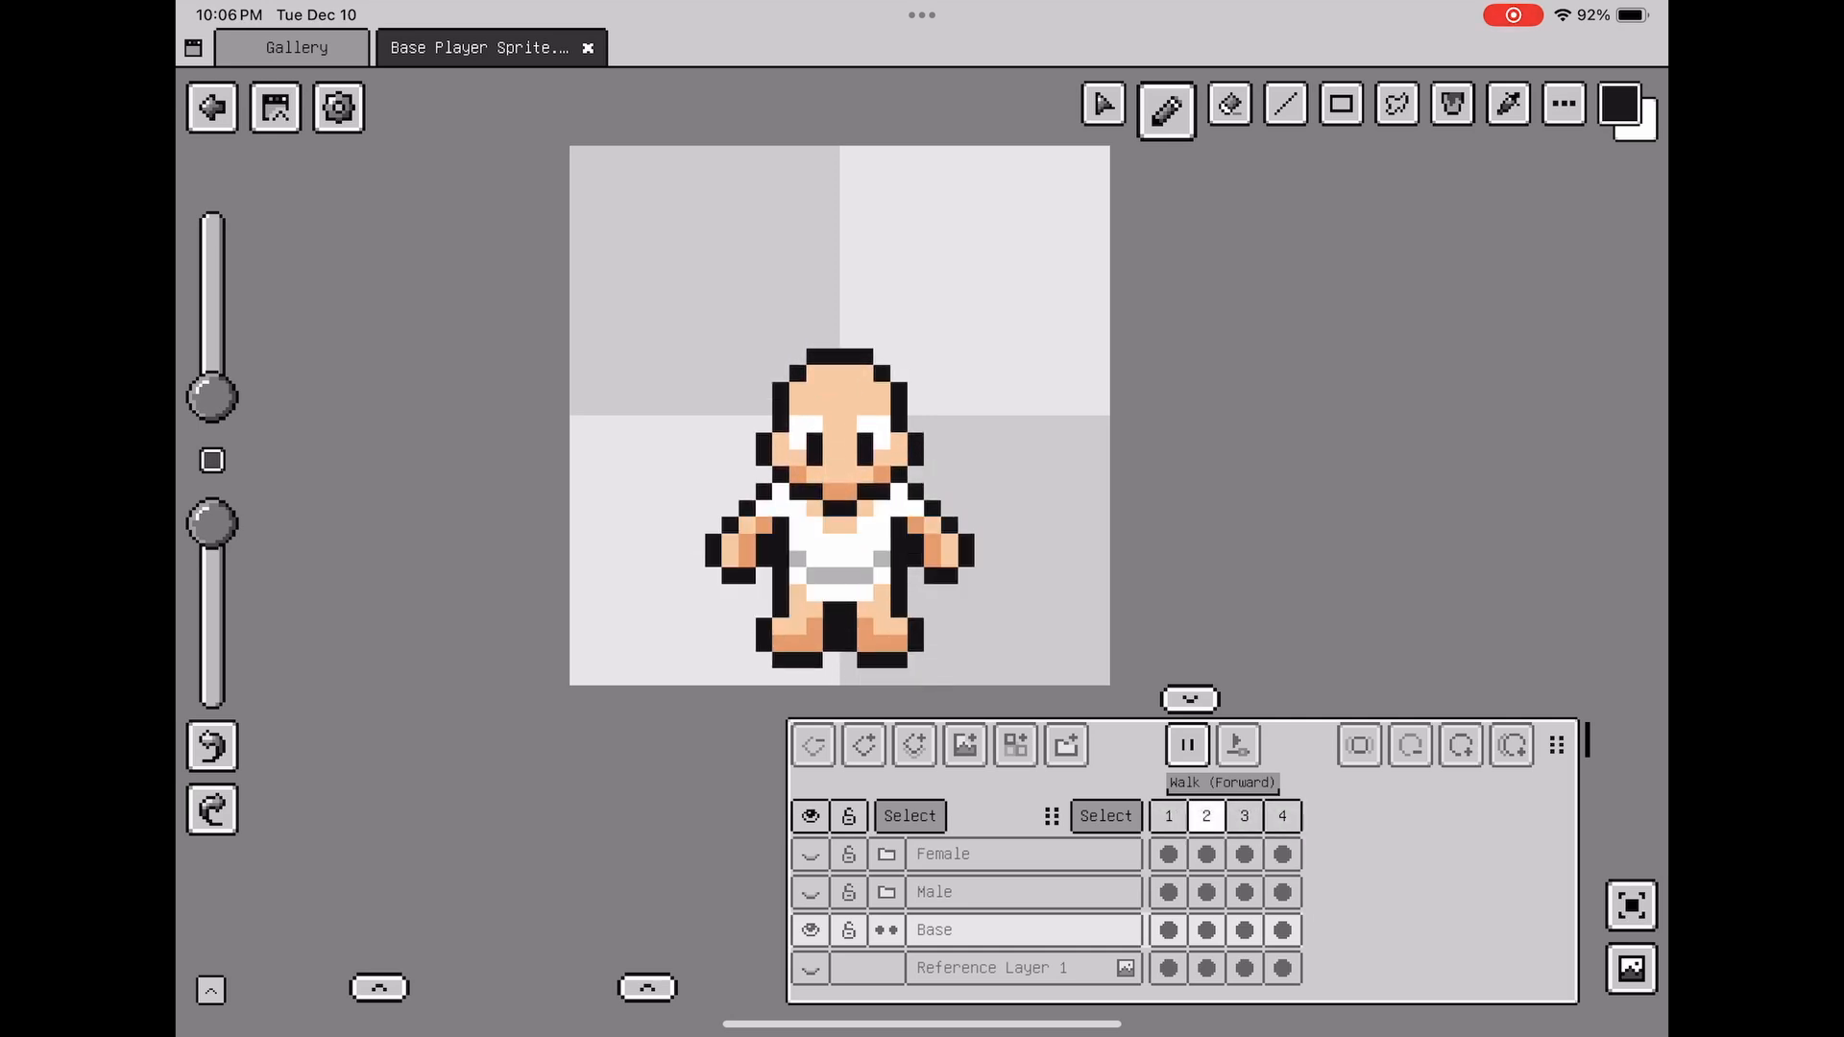
{"action": "left_click", "coordinate": [1187, 745]}
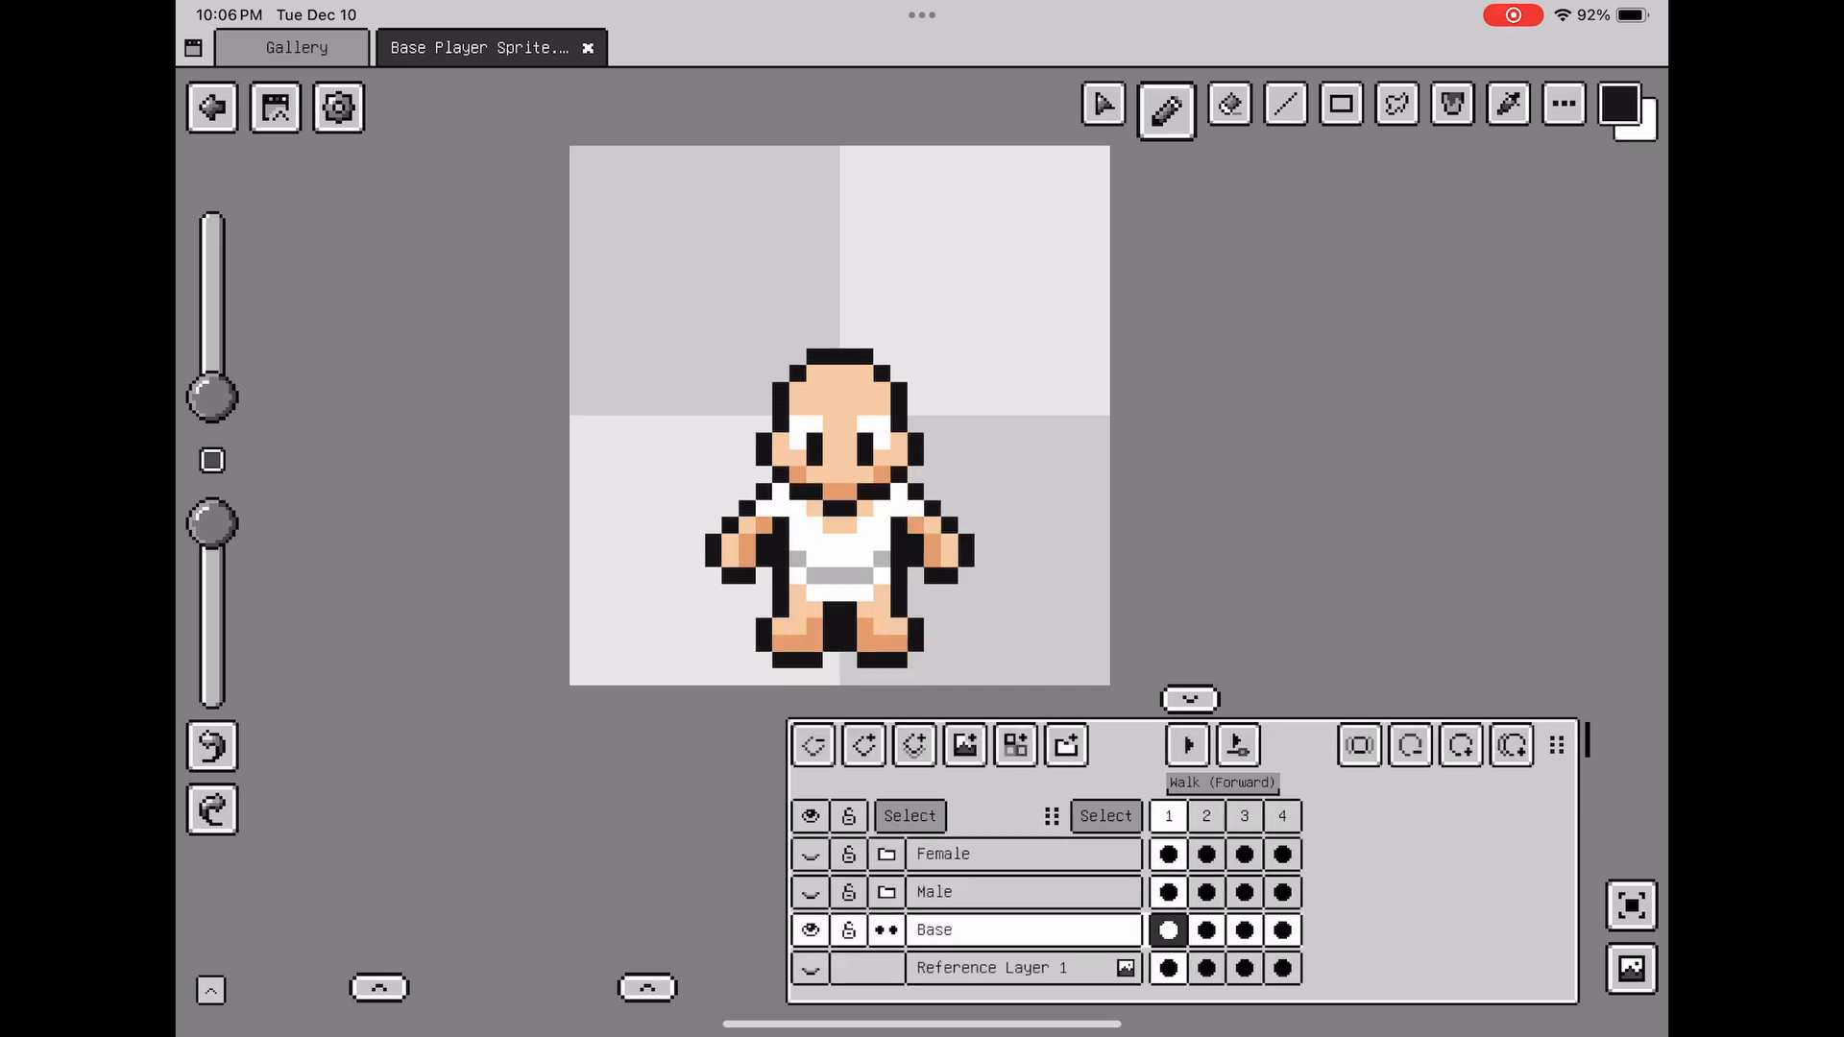
{"action": "left_click", "coordinate": [809, 853]}
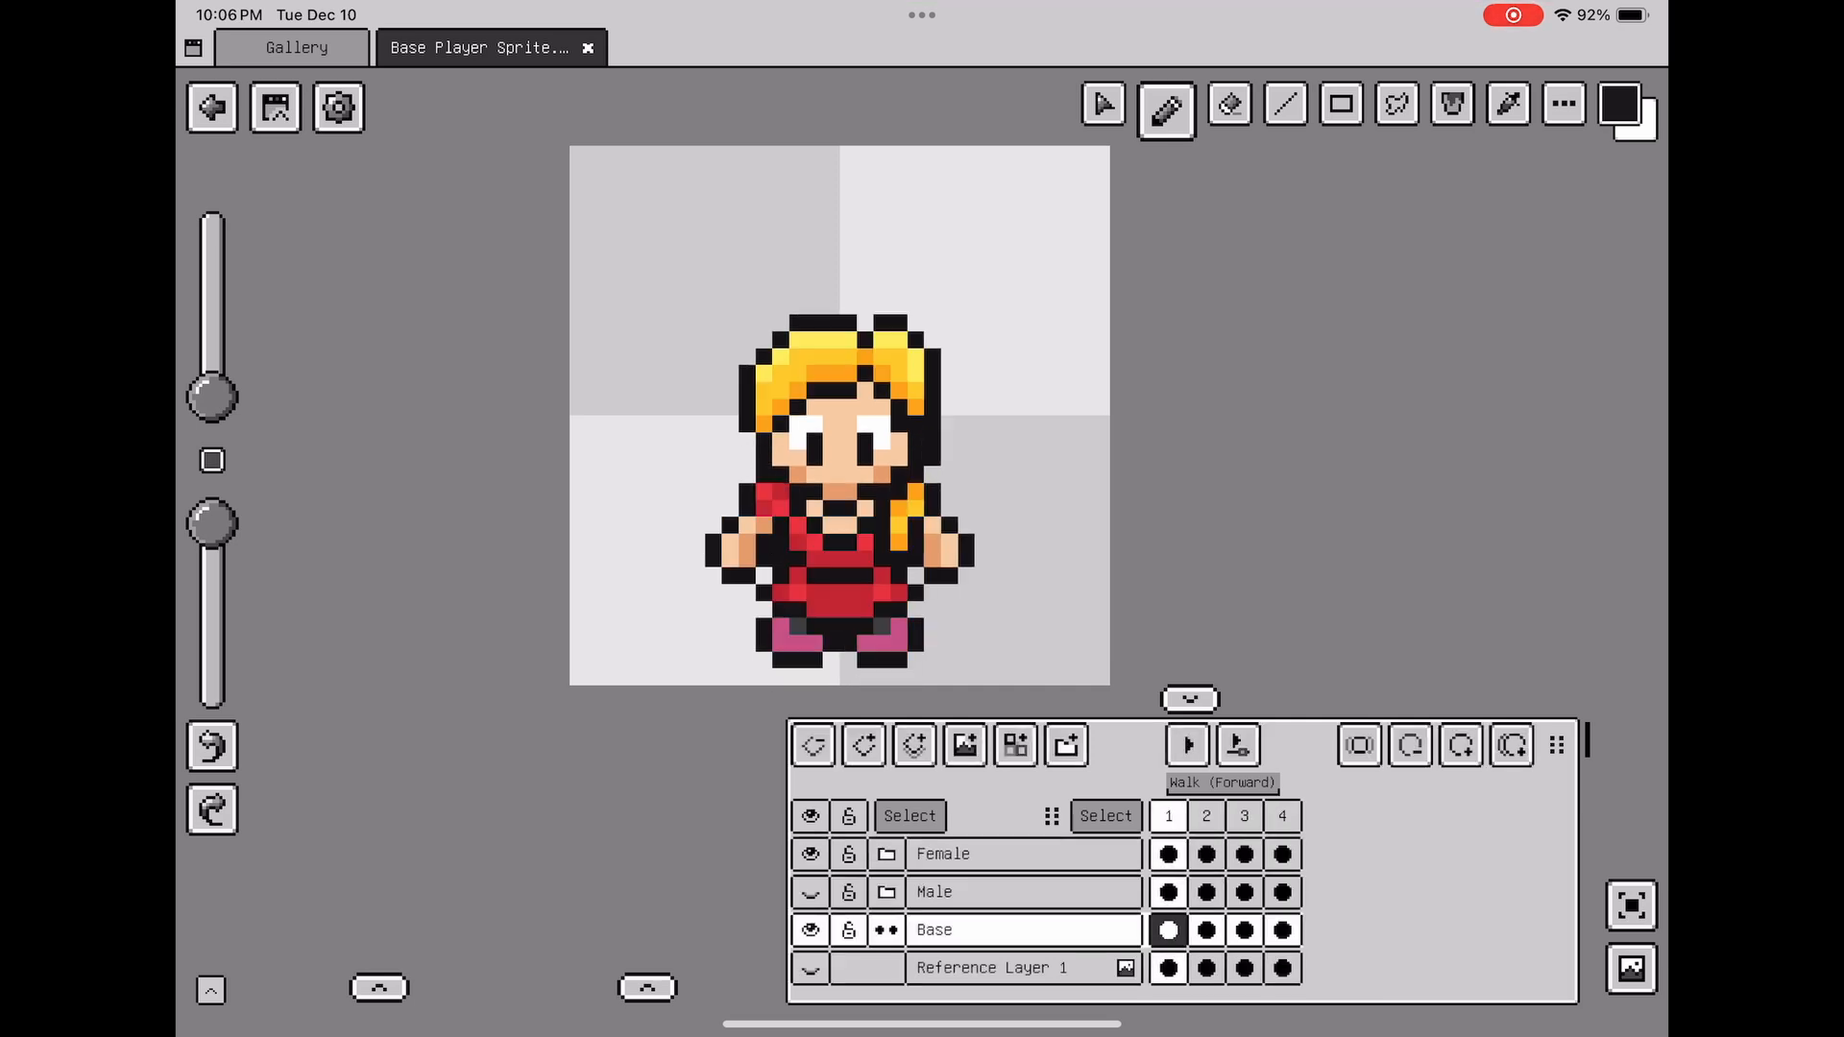
{"action": "left_click", "coordinate": [1185, 744]}
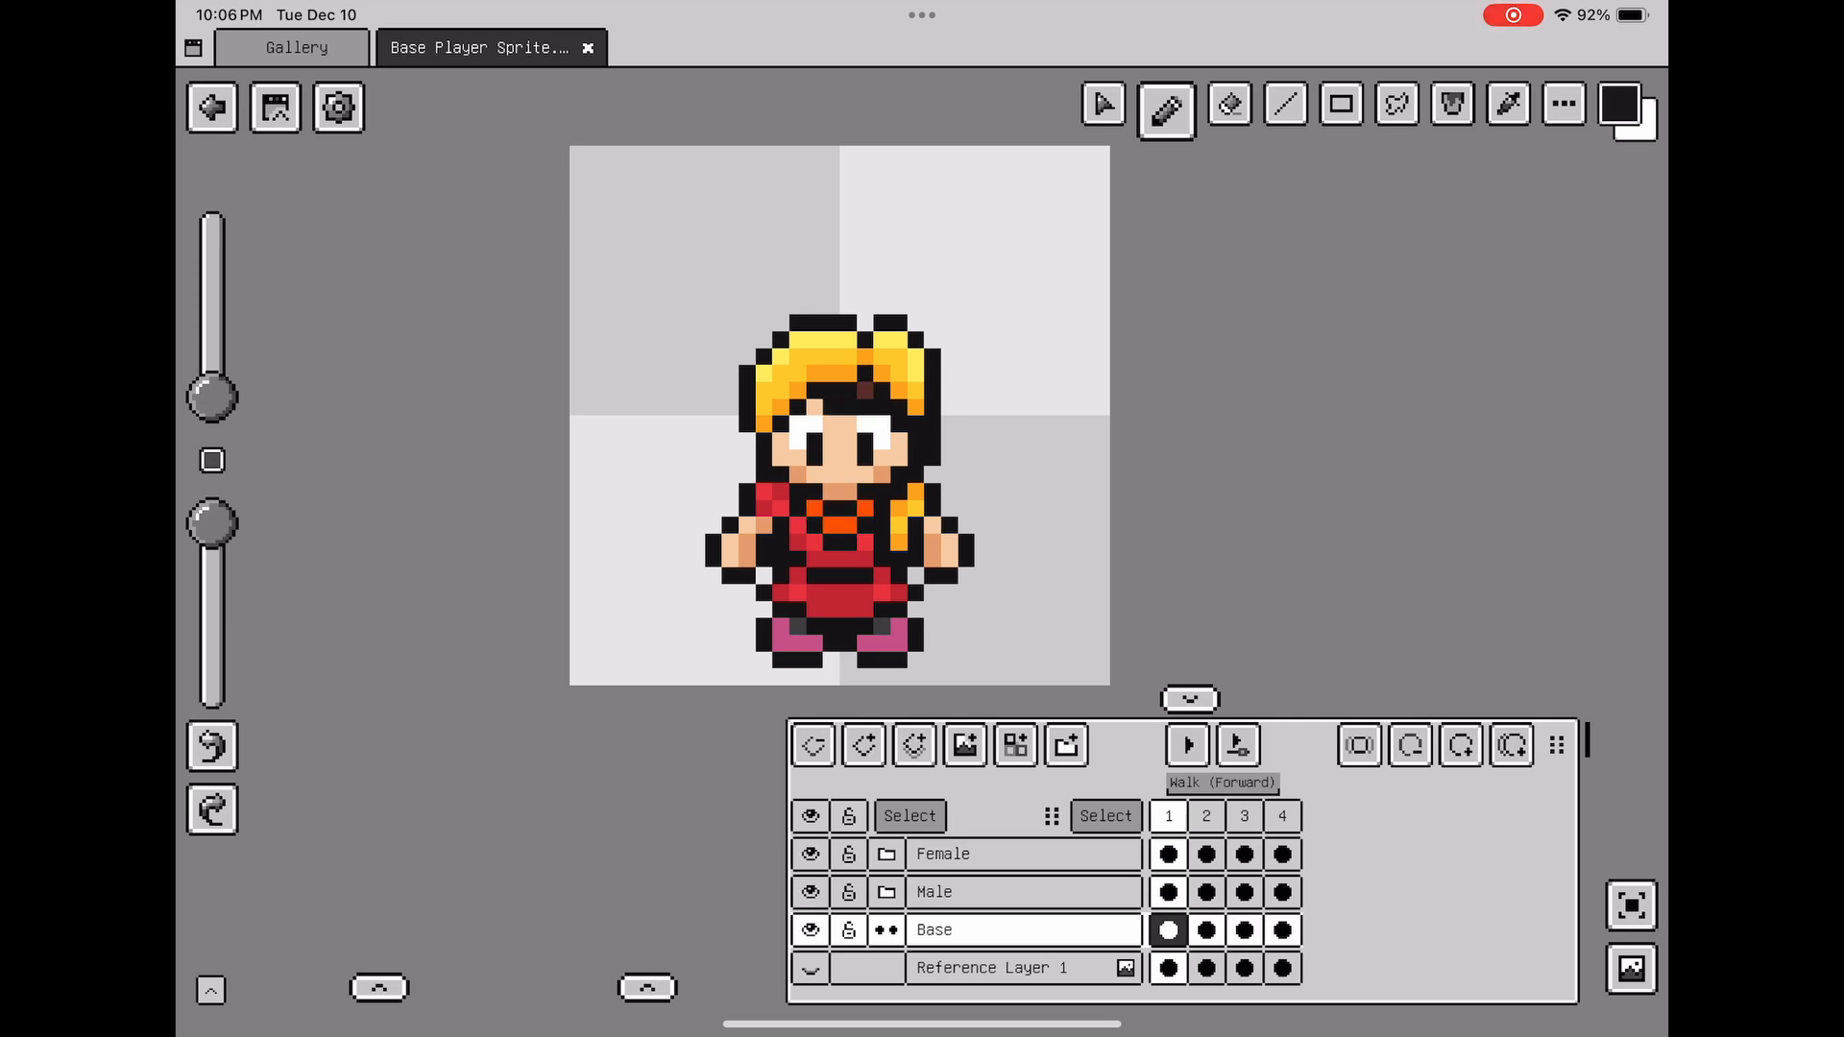
{"action": "left_click", "coordinate": [808, 854]}
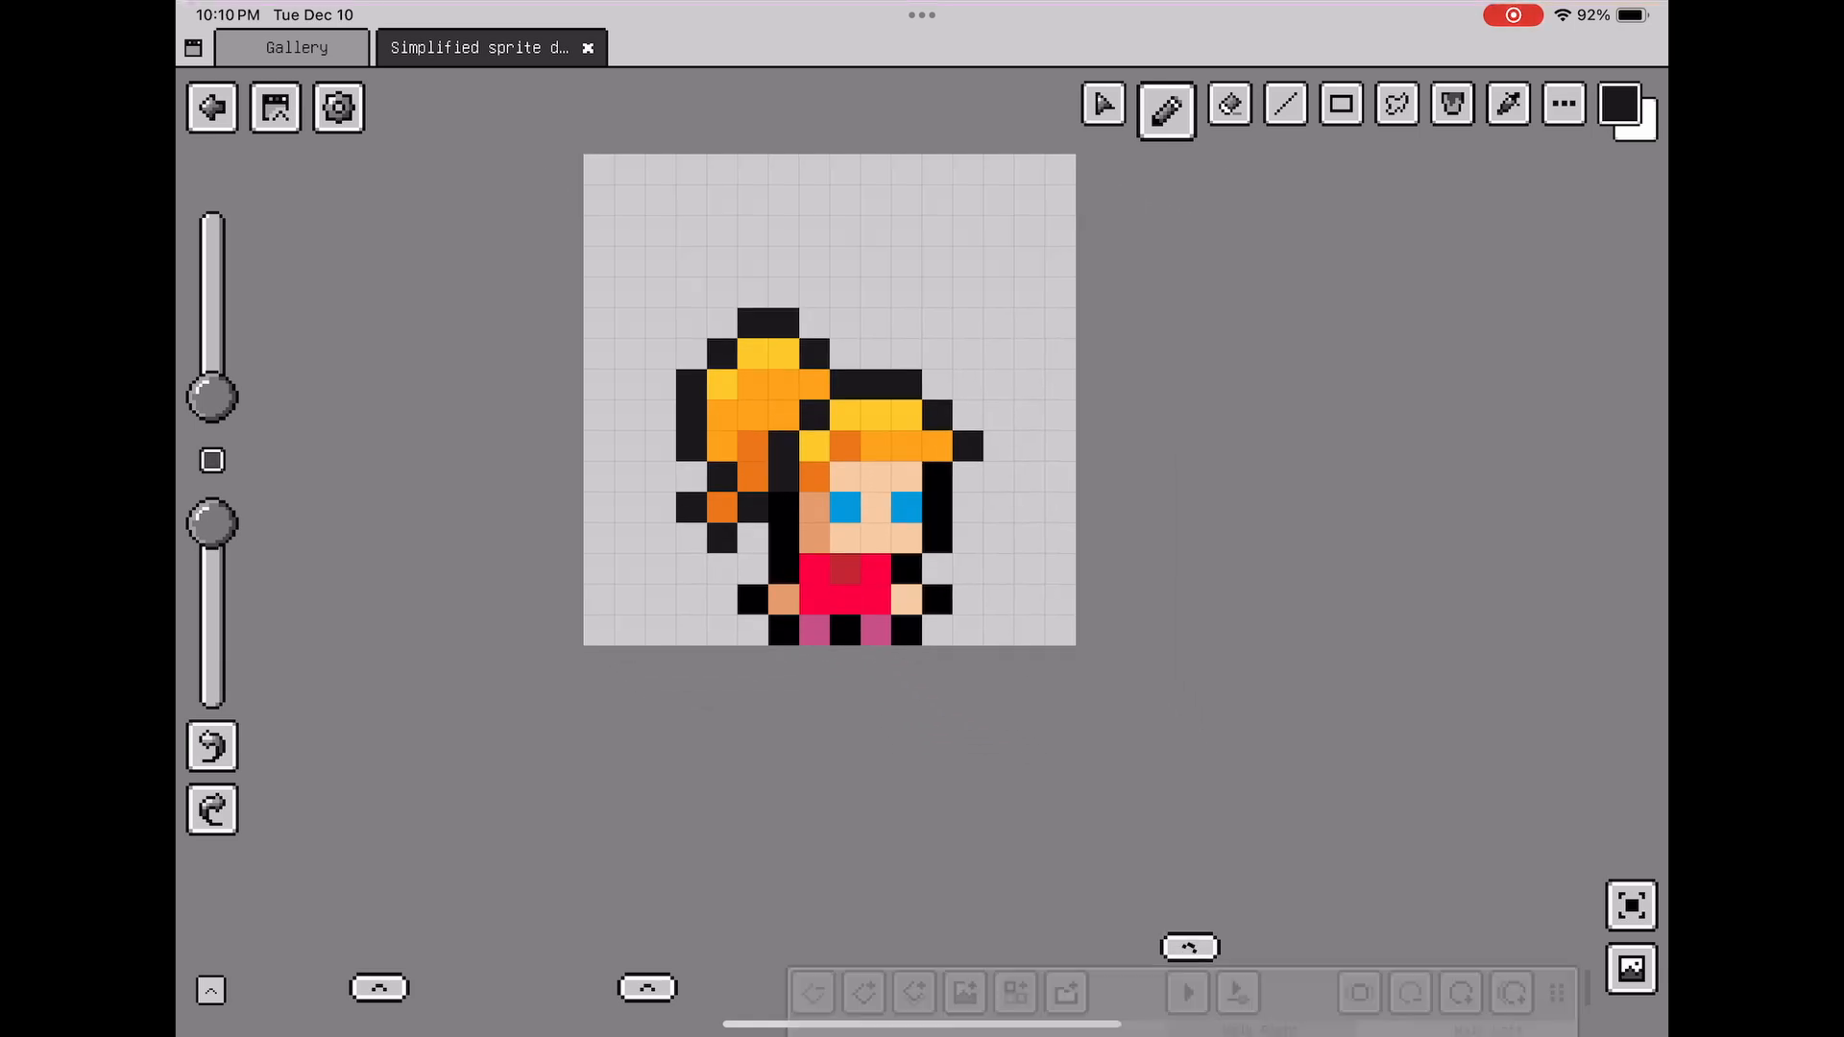
- Play the simplified sprite's walk preview, then stop on frame 7, the first Walk Left frame
{"action": "left_click", "coordinate": [1189, 948]}
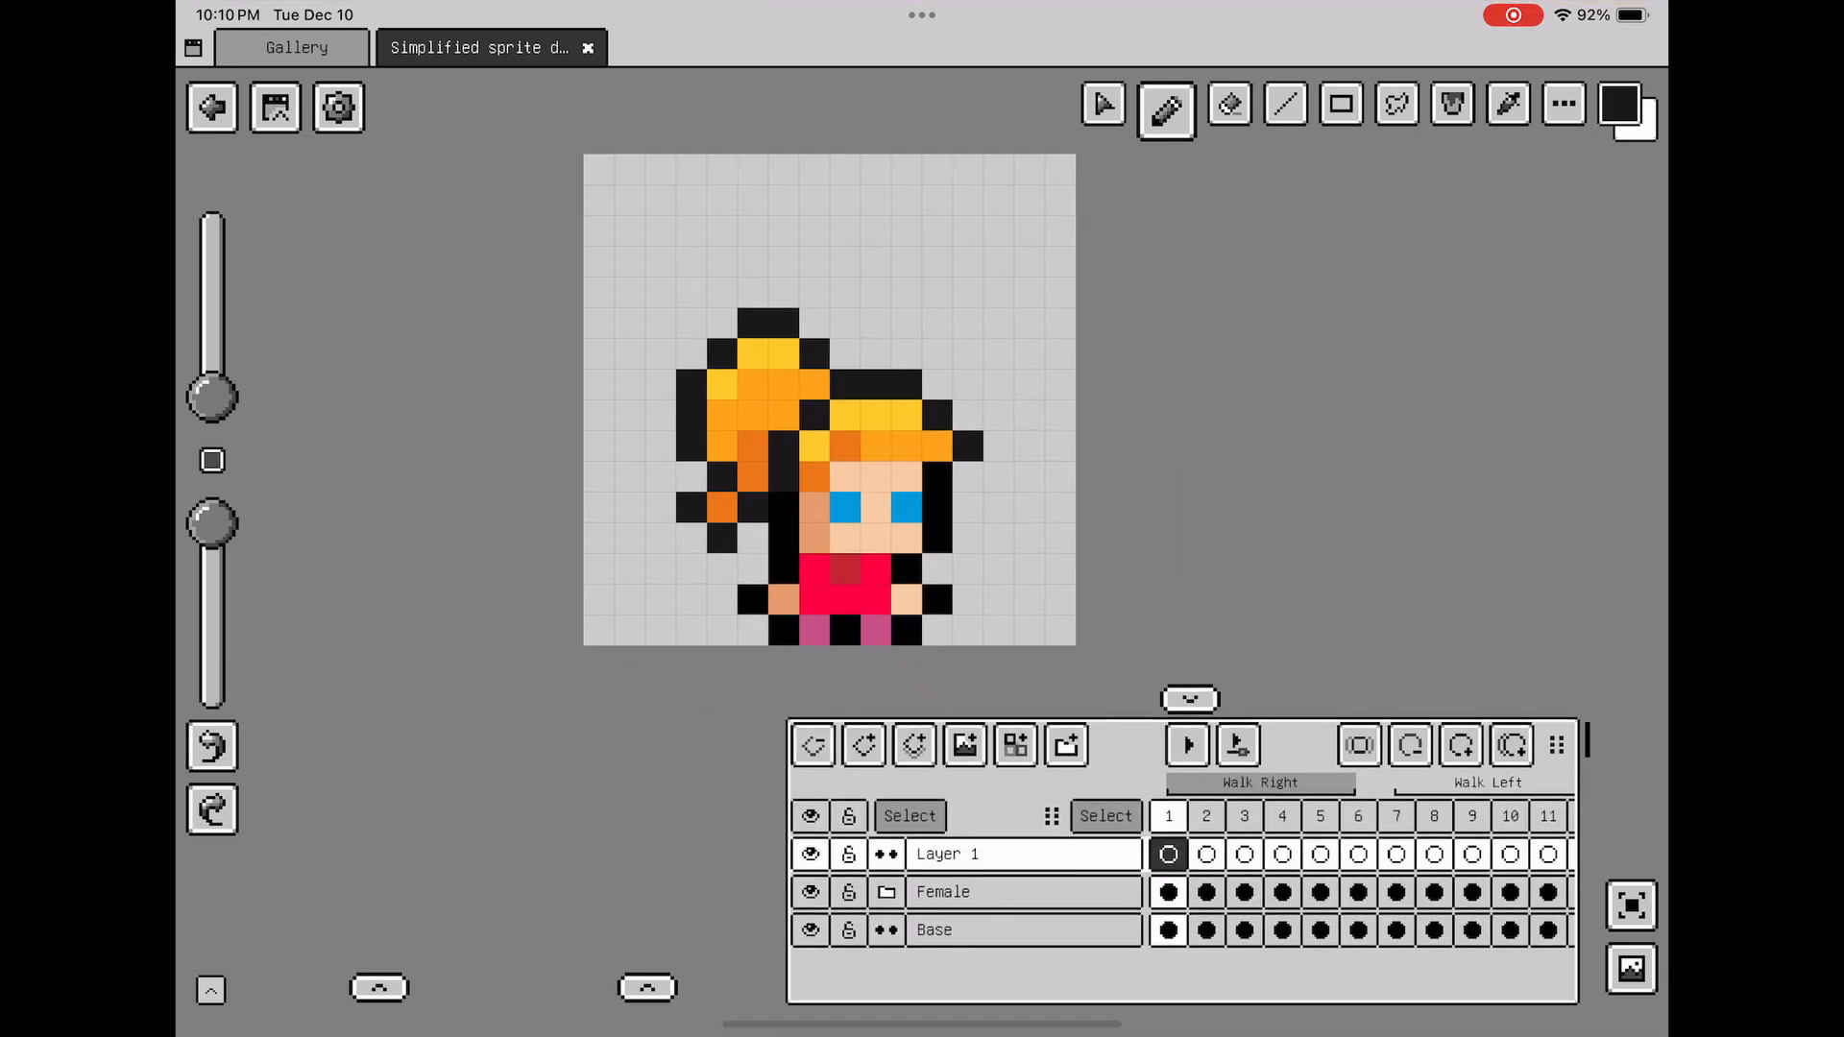
{"action": "left_click", "coordinate": [1186, 744]}
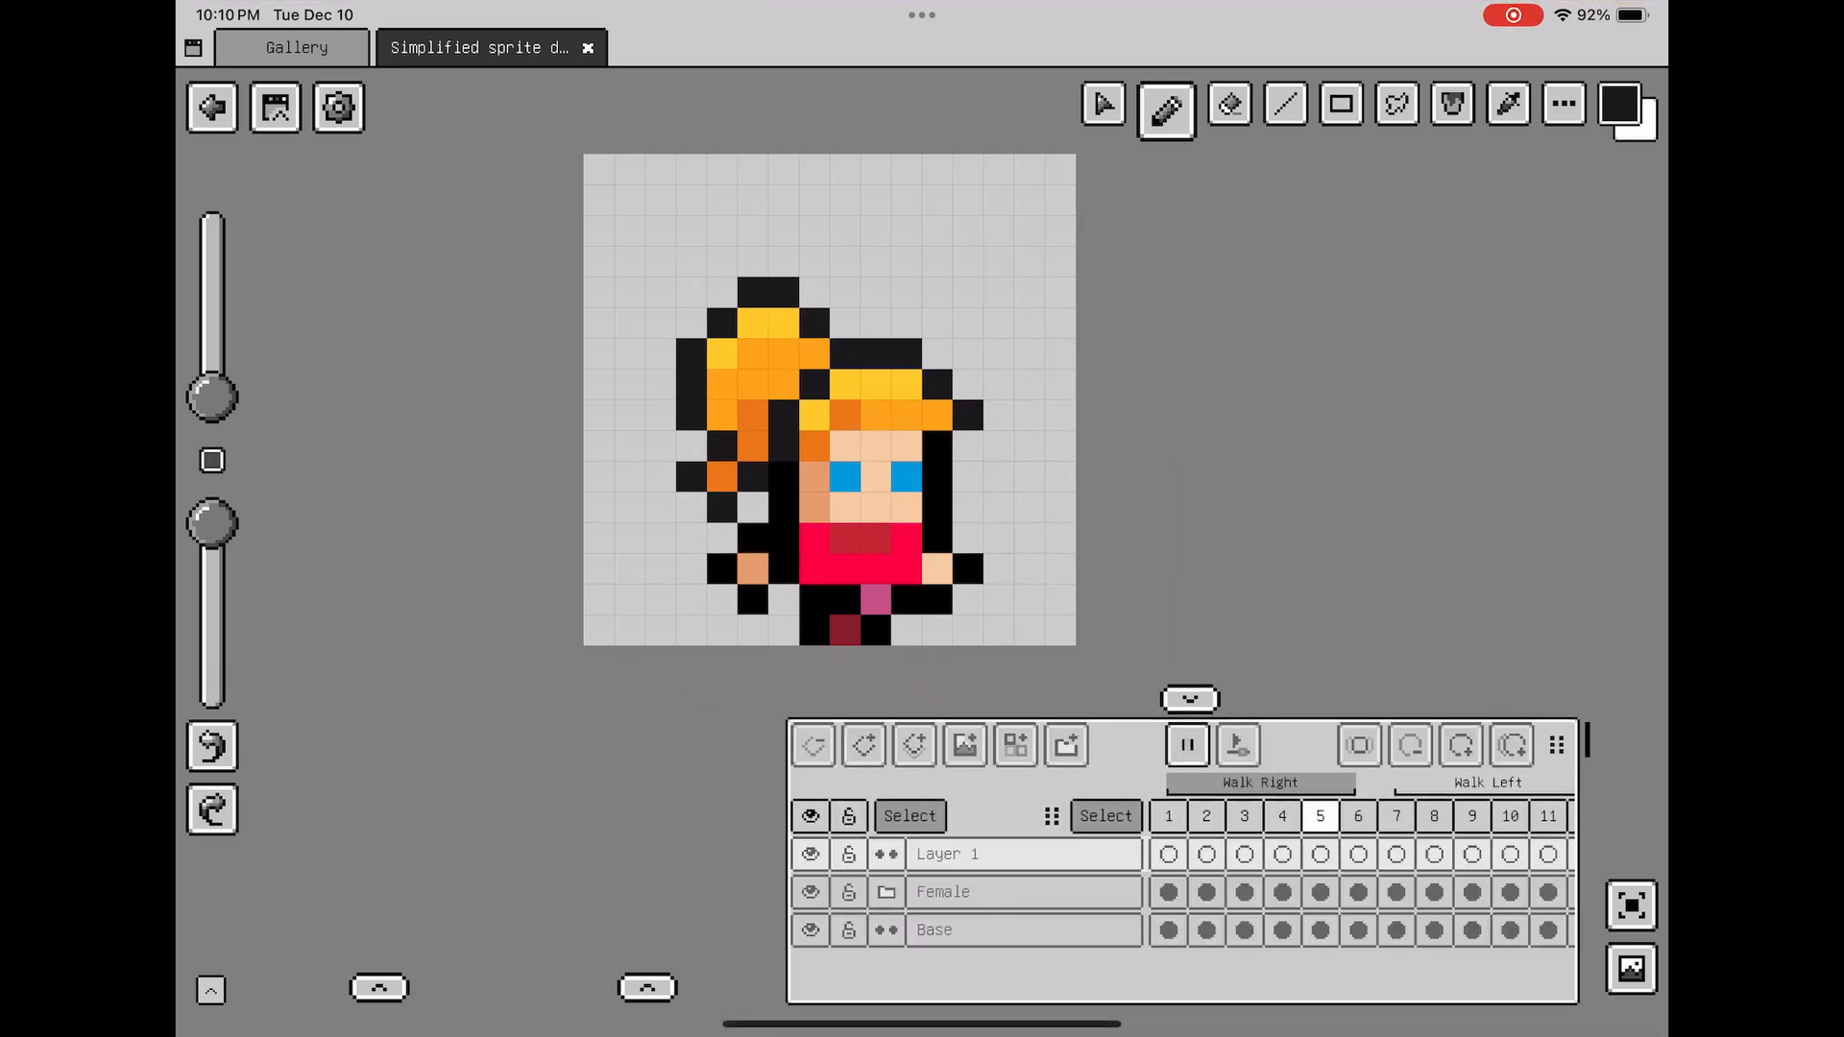
{"action": "left_click", "coordinate": [1205, 817]}
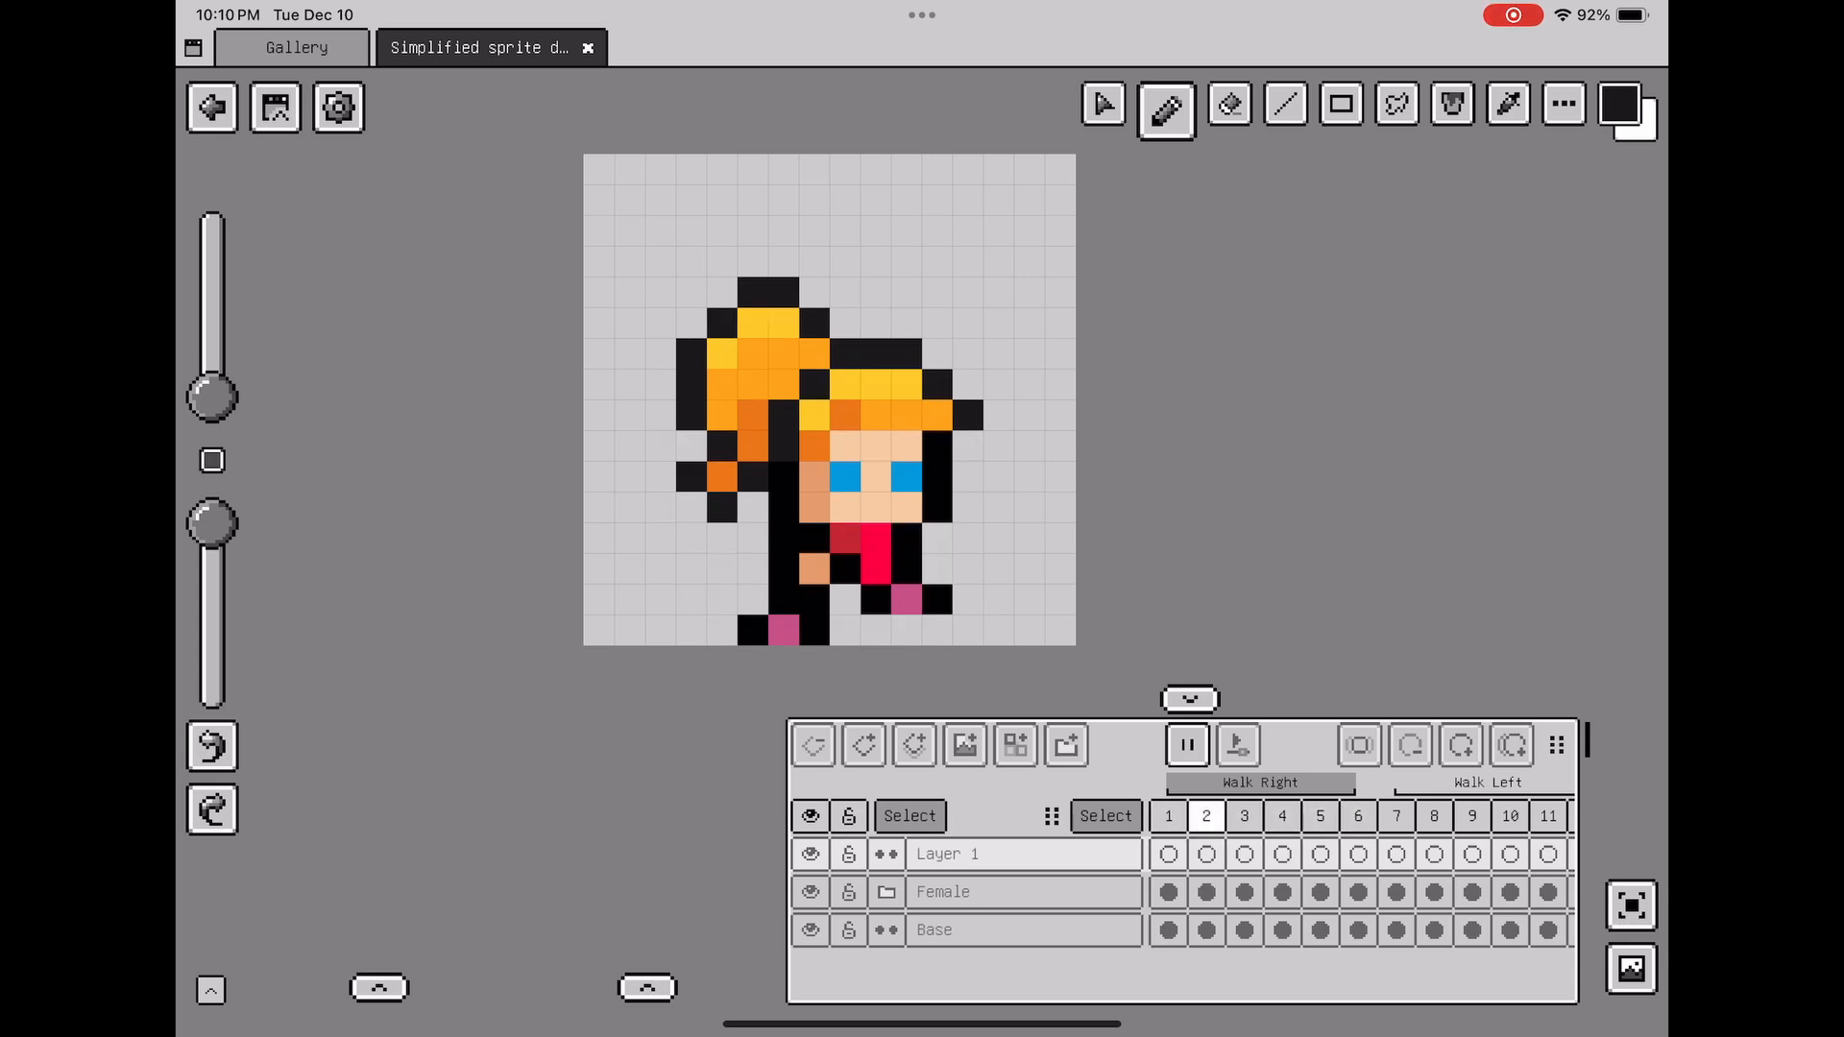
{"action": "left_click", "coordinate": [1280, 817]}
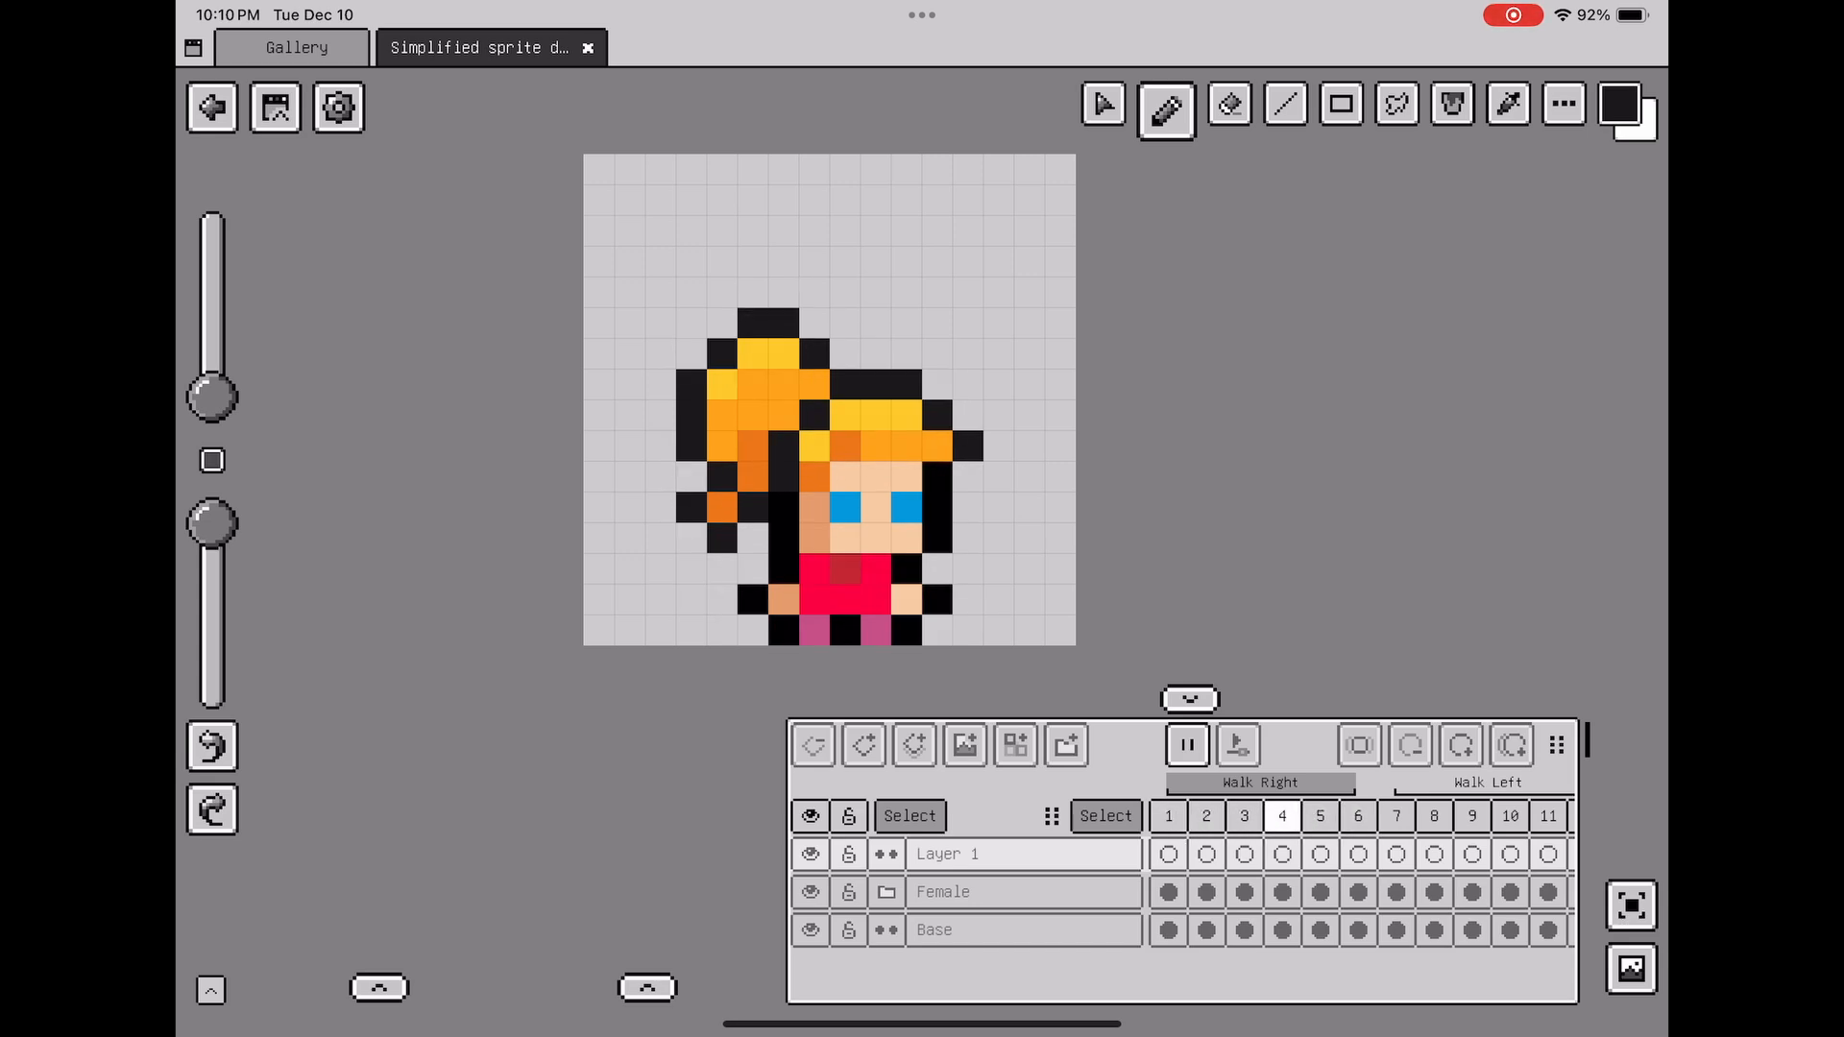
{"action": "left_click", "coordinate": [1167, 817]}
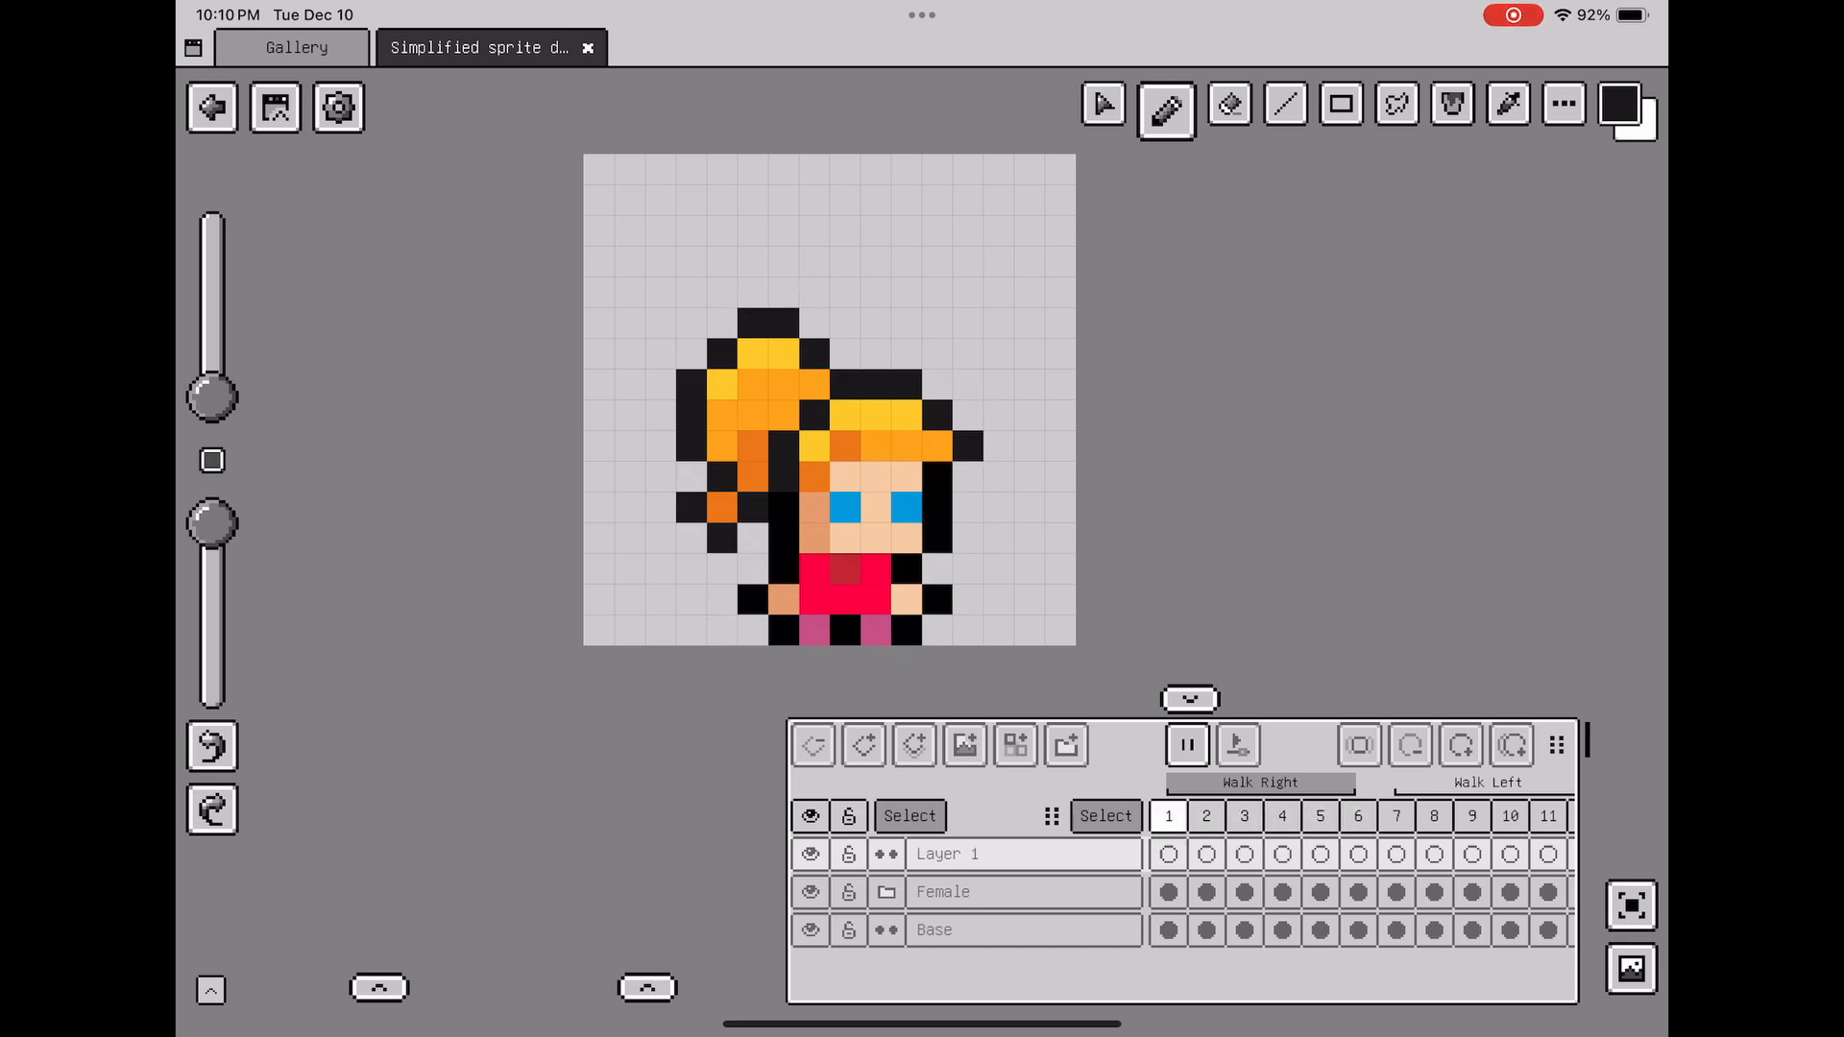
{"action": "left_click", "coordinate": [1186, 744]}
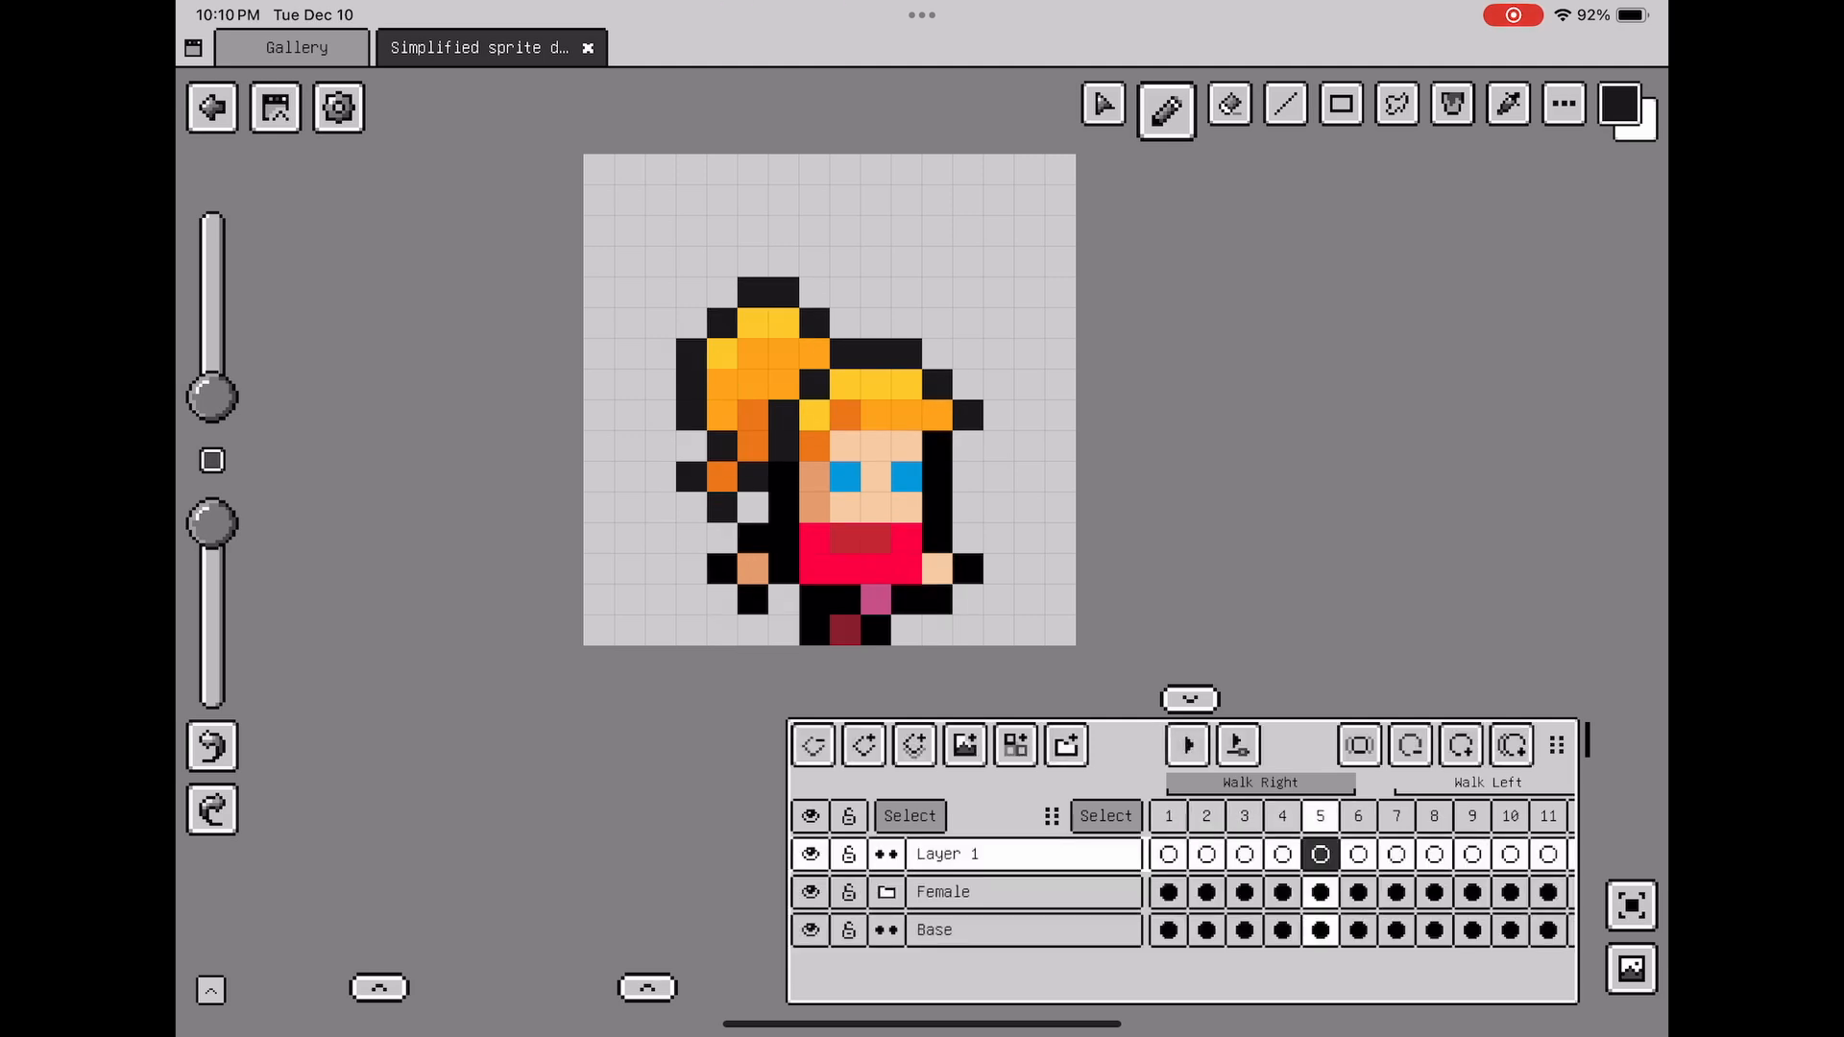
{"action": "left_click", "coordinate": [1395, 854]}
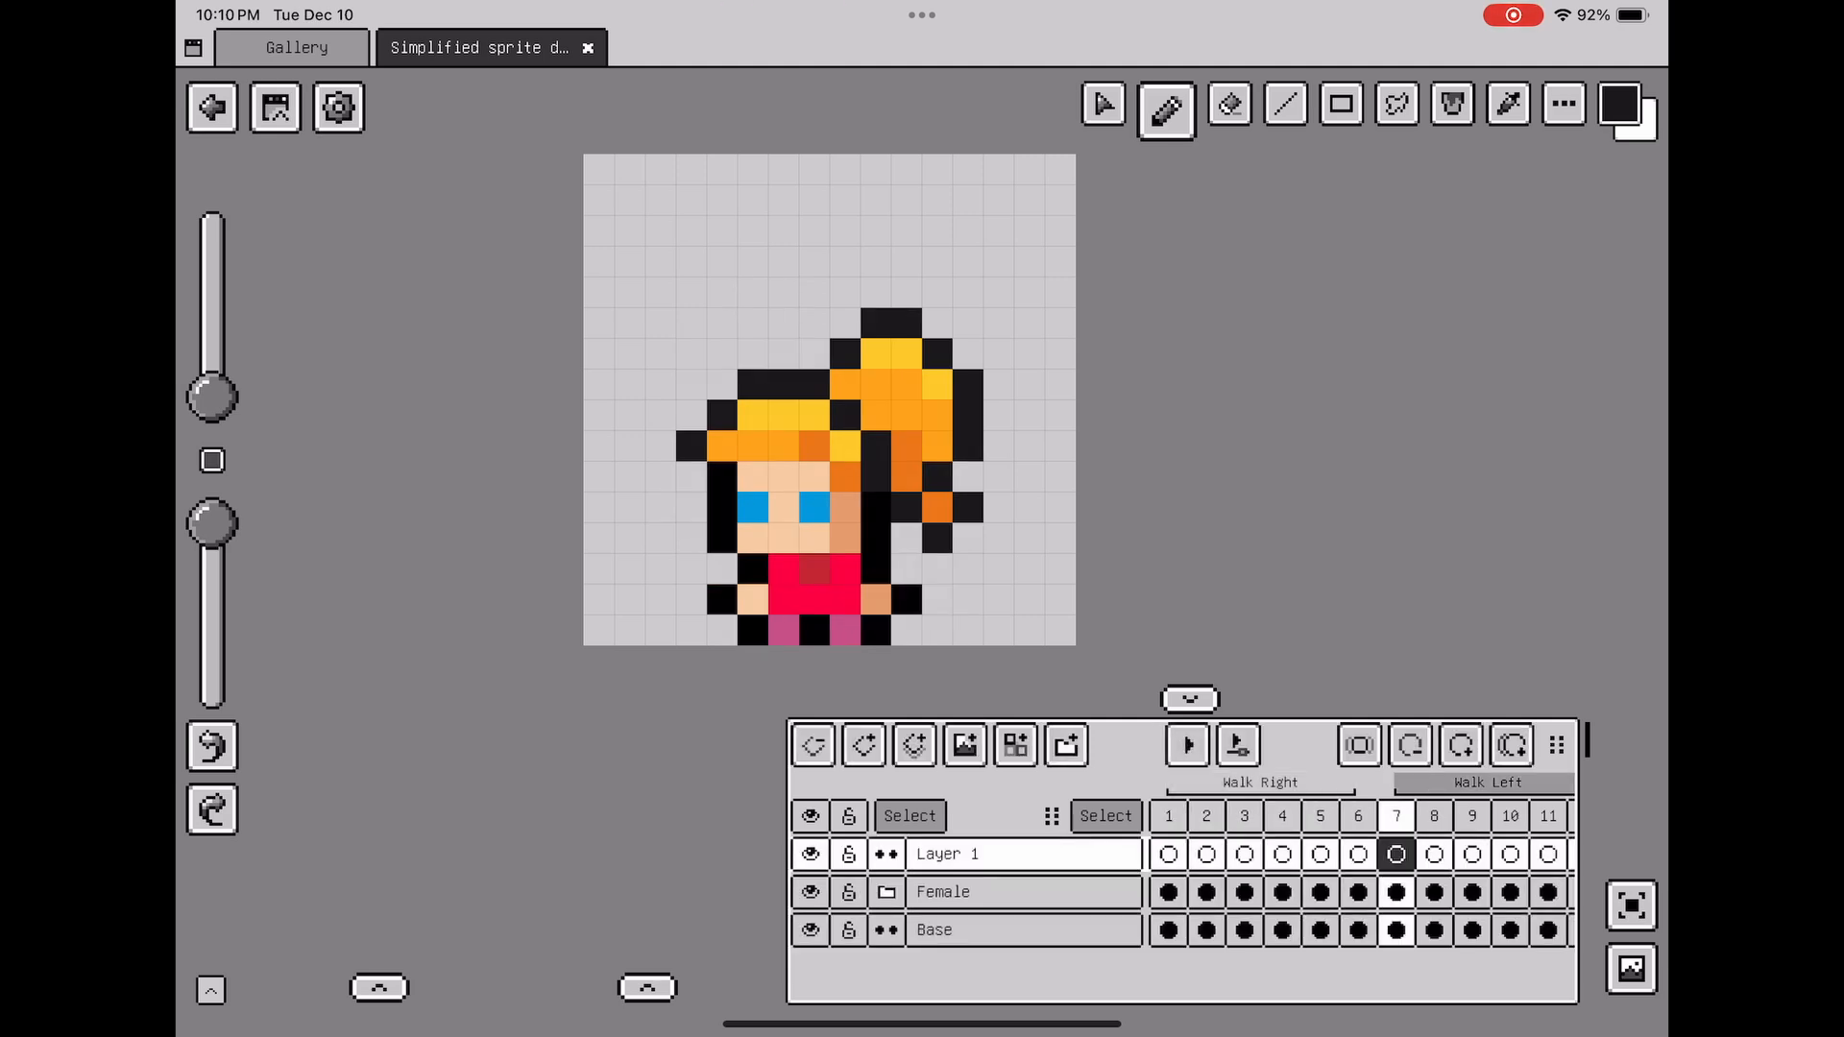
{"action": "left_click", "coordinate": [1185, 744]}
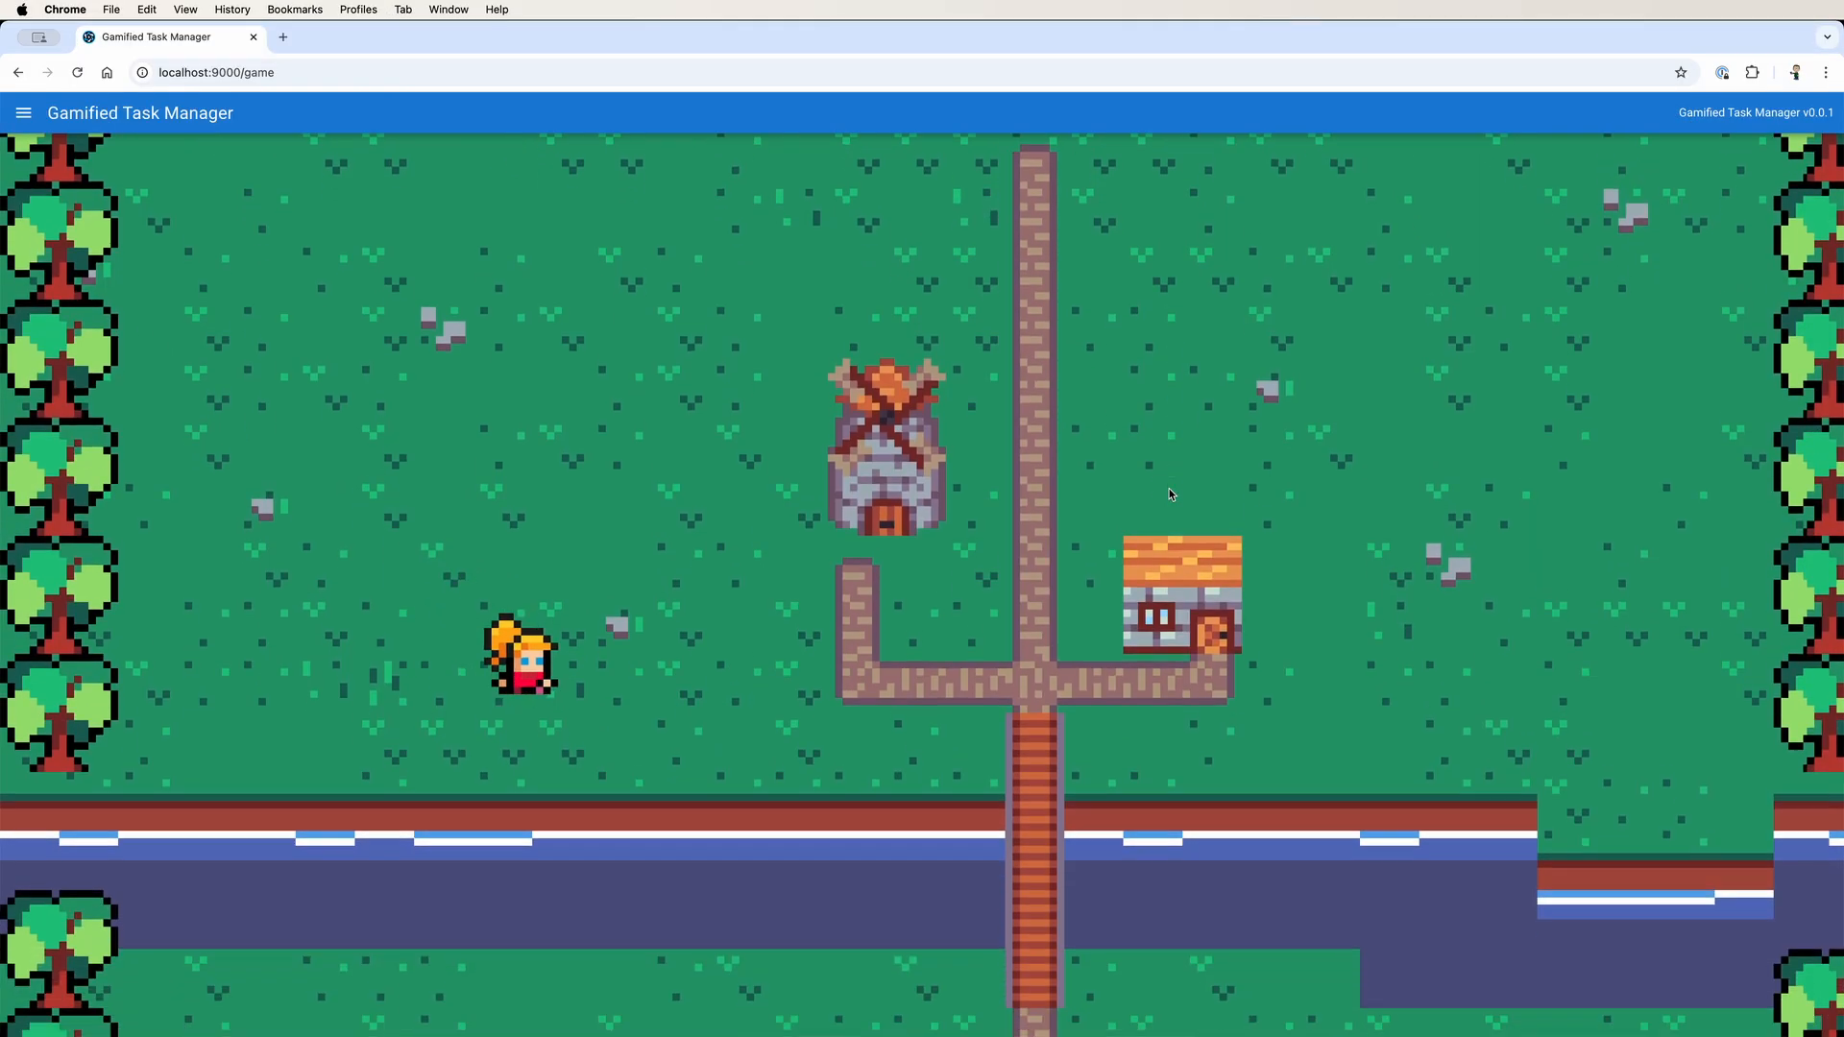
- Walk the blonde character right, then down onto the dirt path below the windmill
{"action": "key", "text": "Right"}
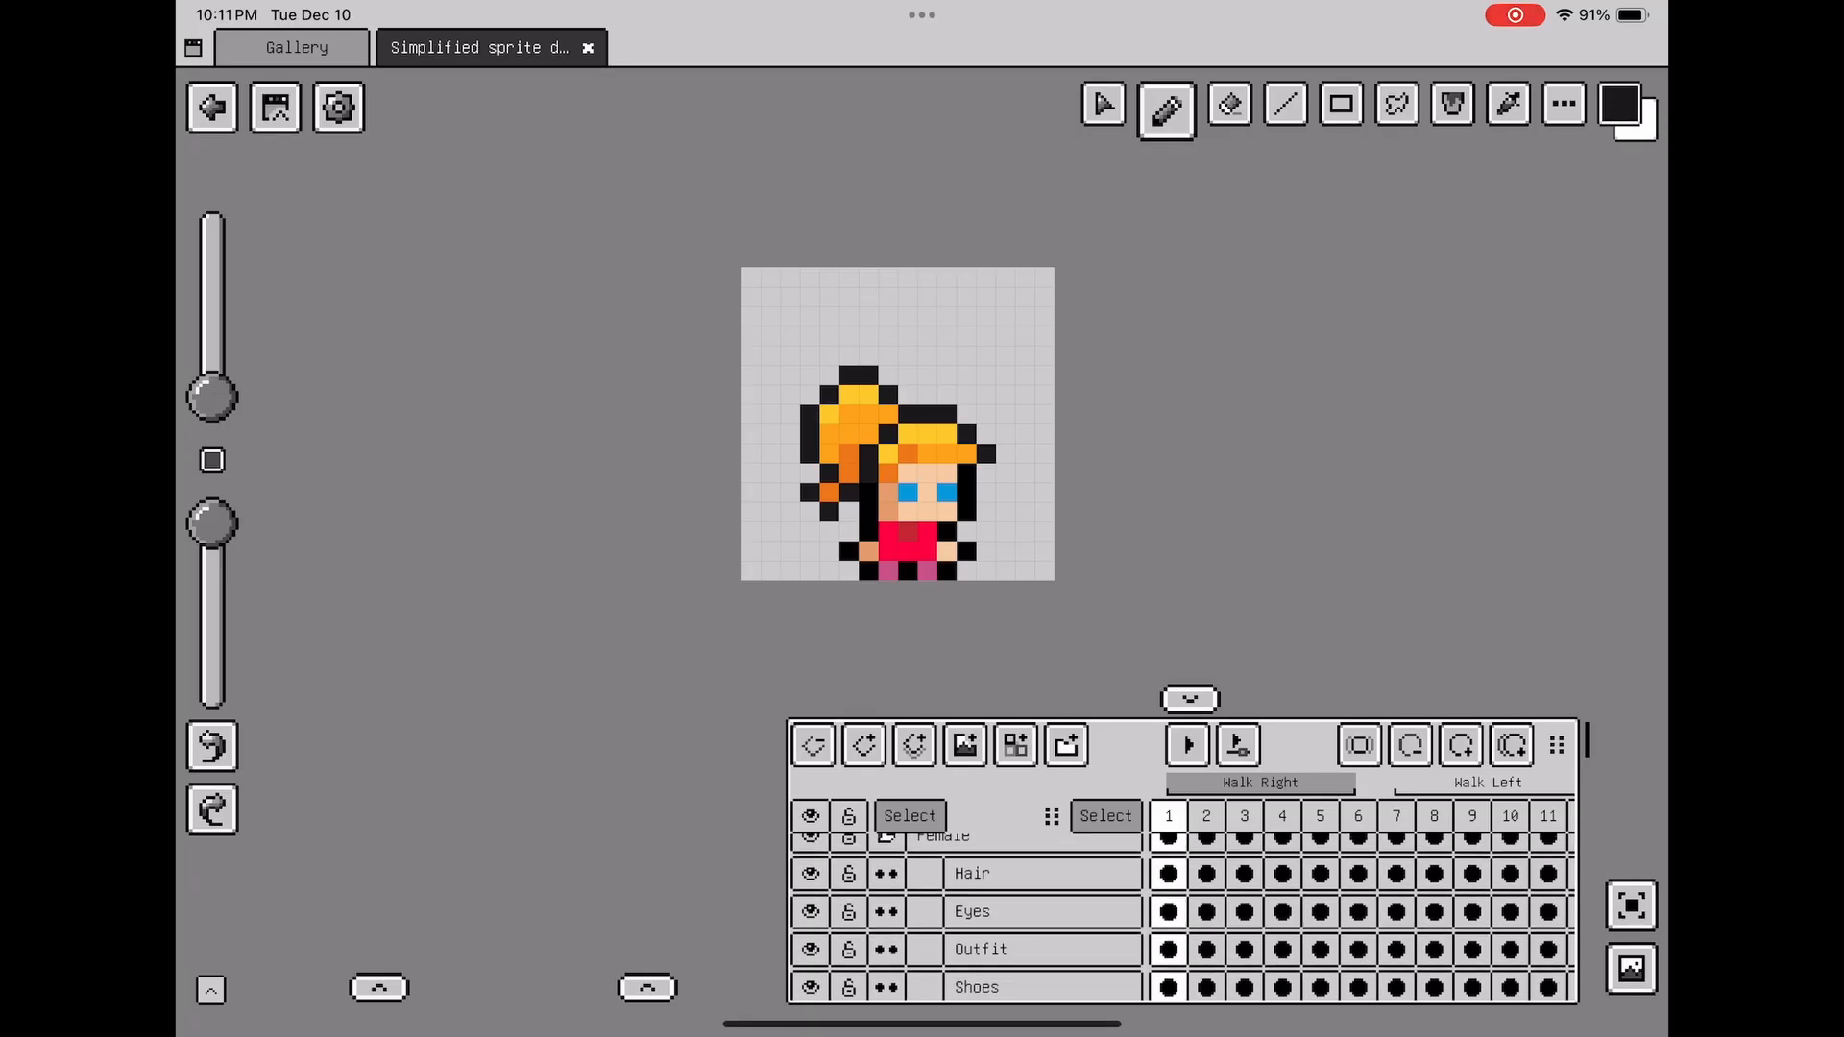
{"action": "left_click", "coordinate": [809, 949]}
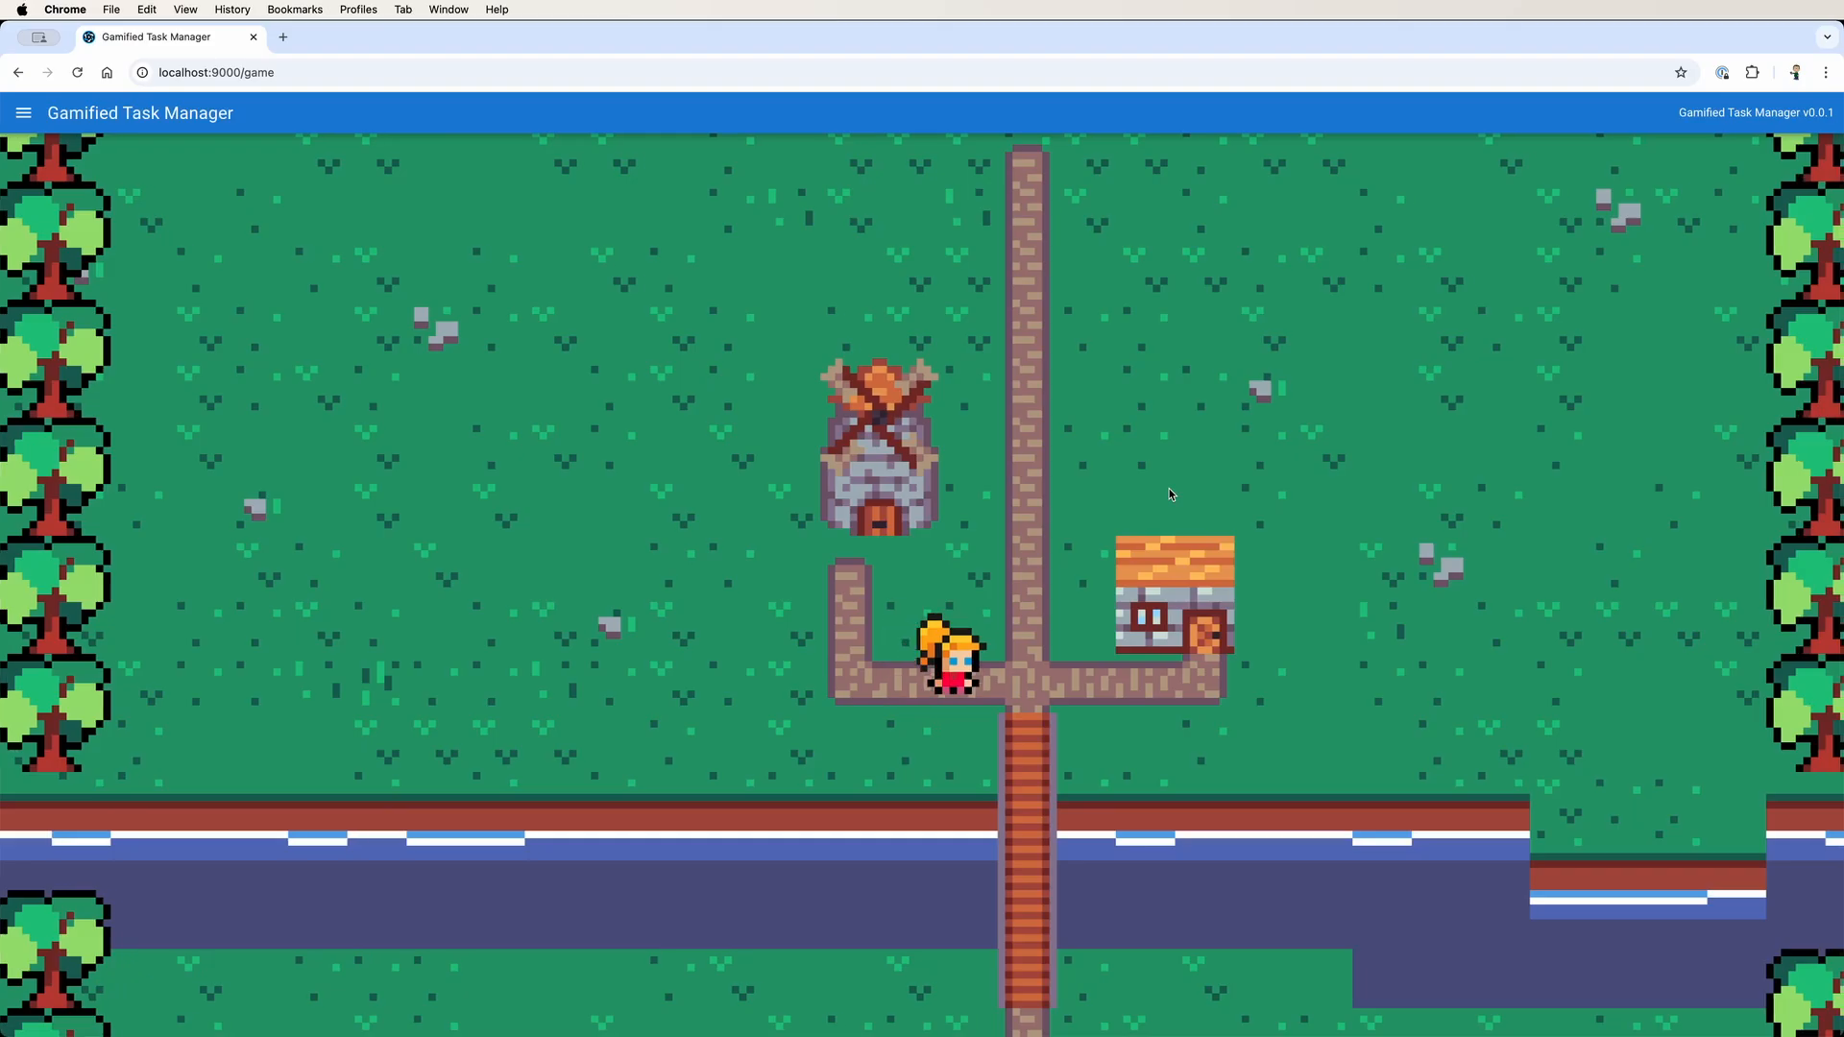
{"action": "key", "text": "down"}
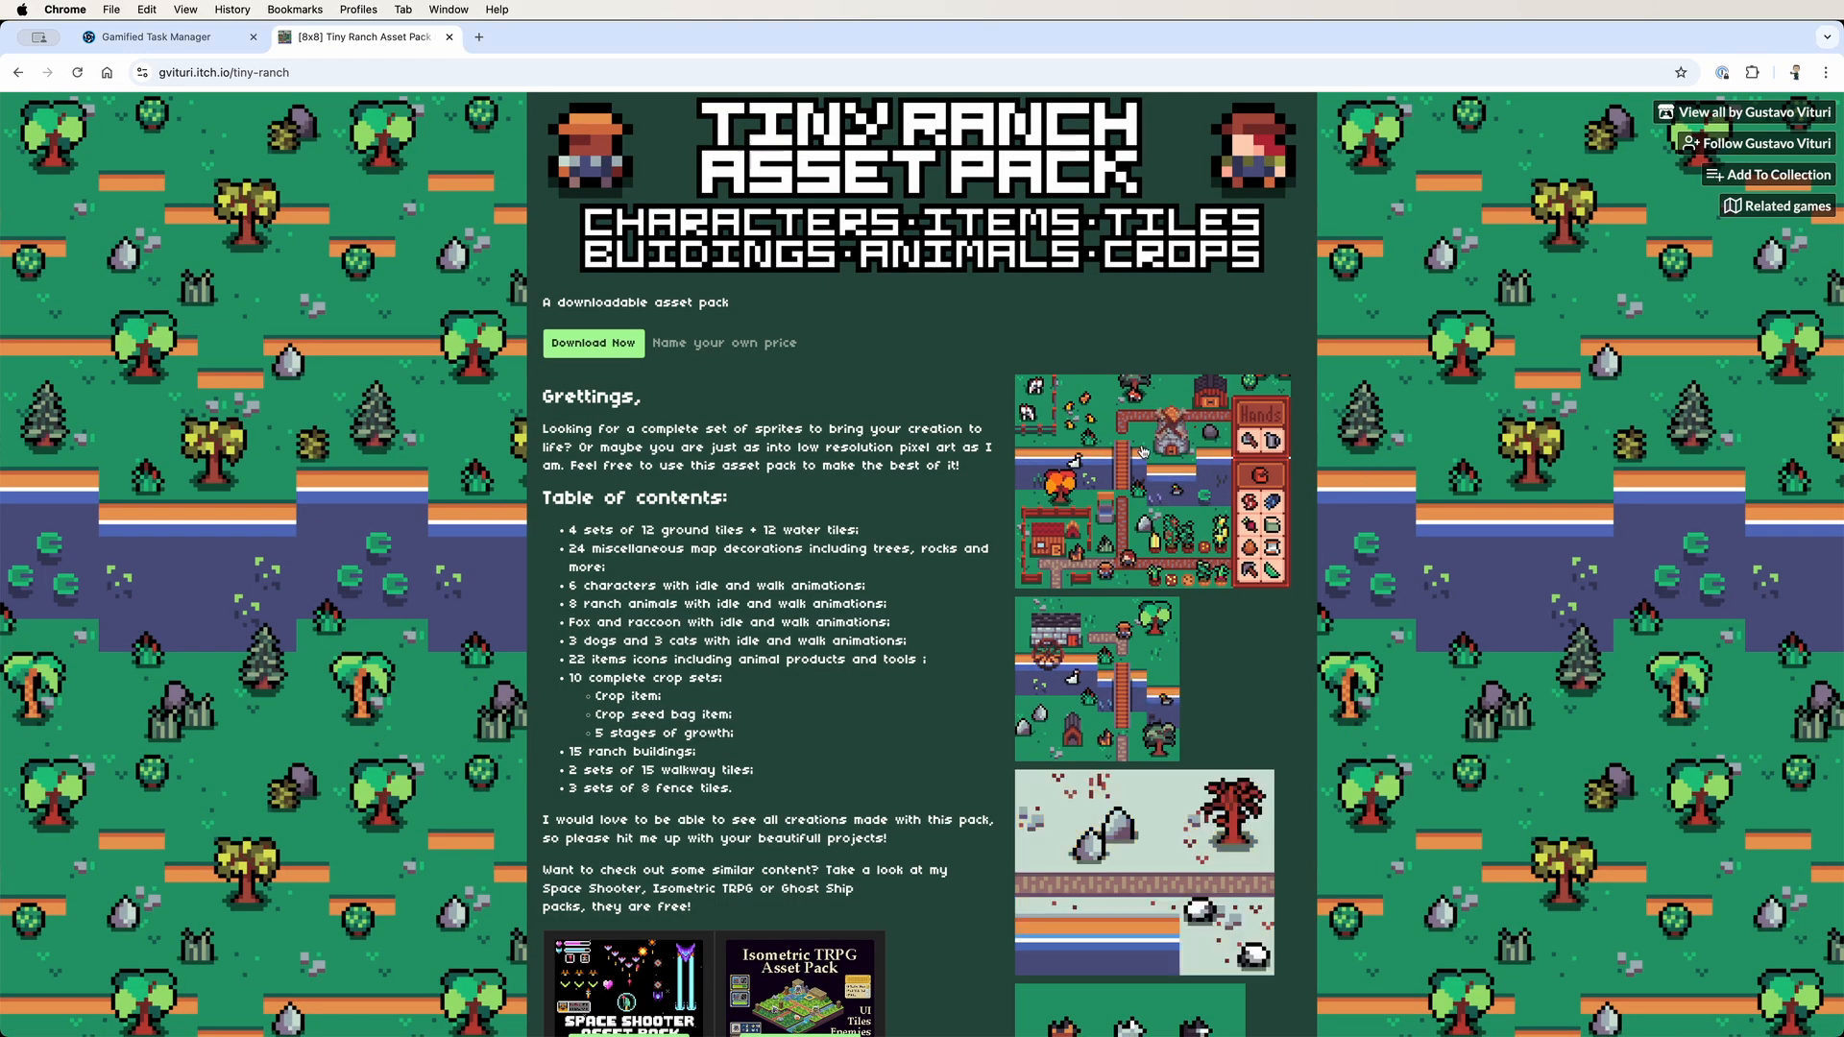
- Scroll the Tiny Ranch Asset Pack page to its download list and back, then enlarge the village map screenshot
{"action": "scroll", "scroll_direction": "down", "scroll_amount": 3}
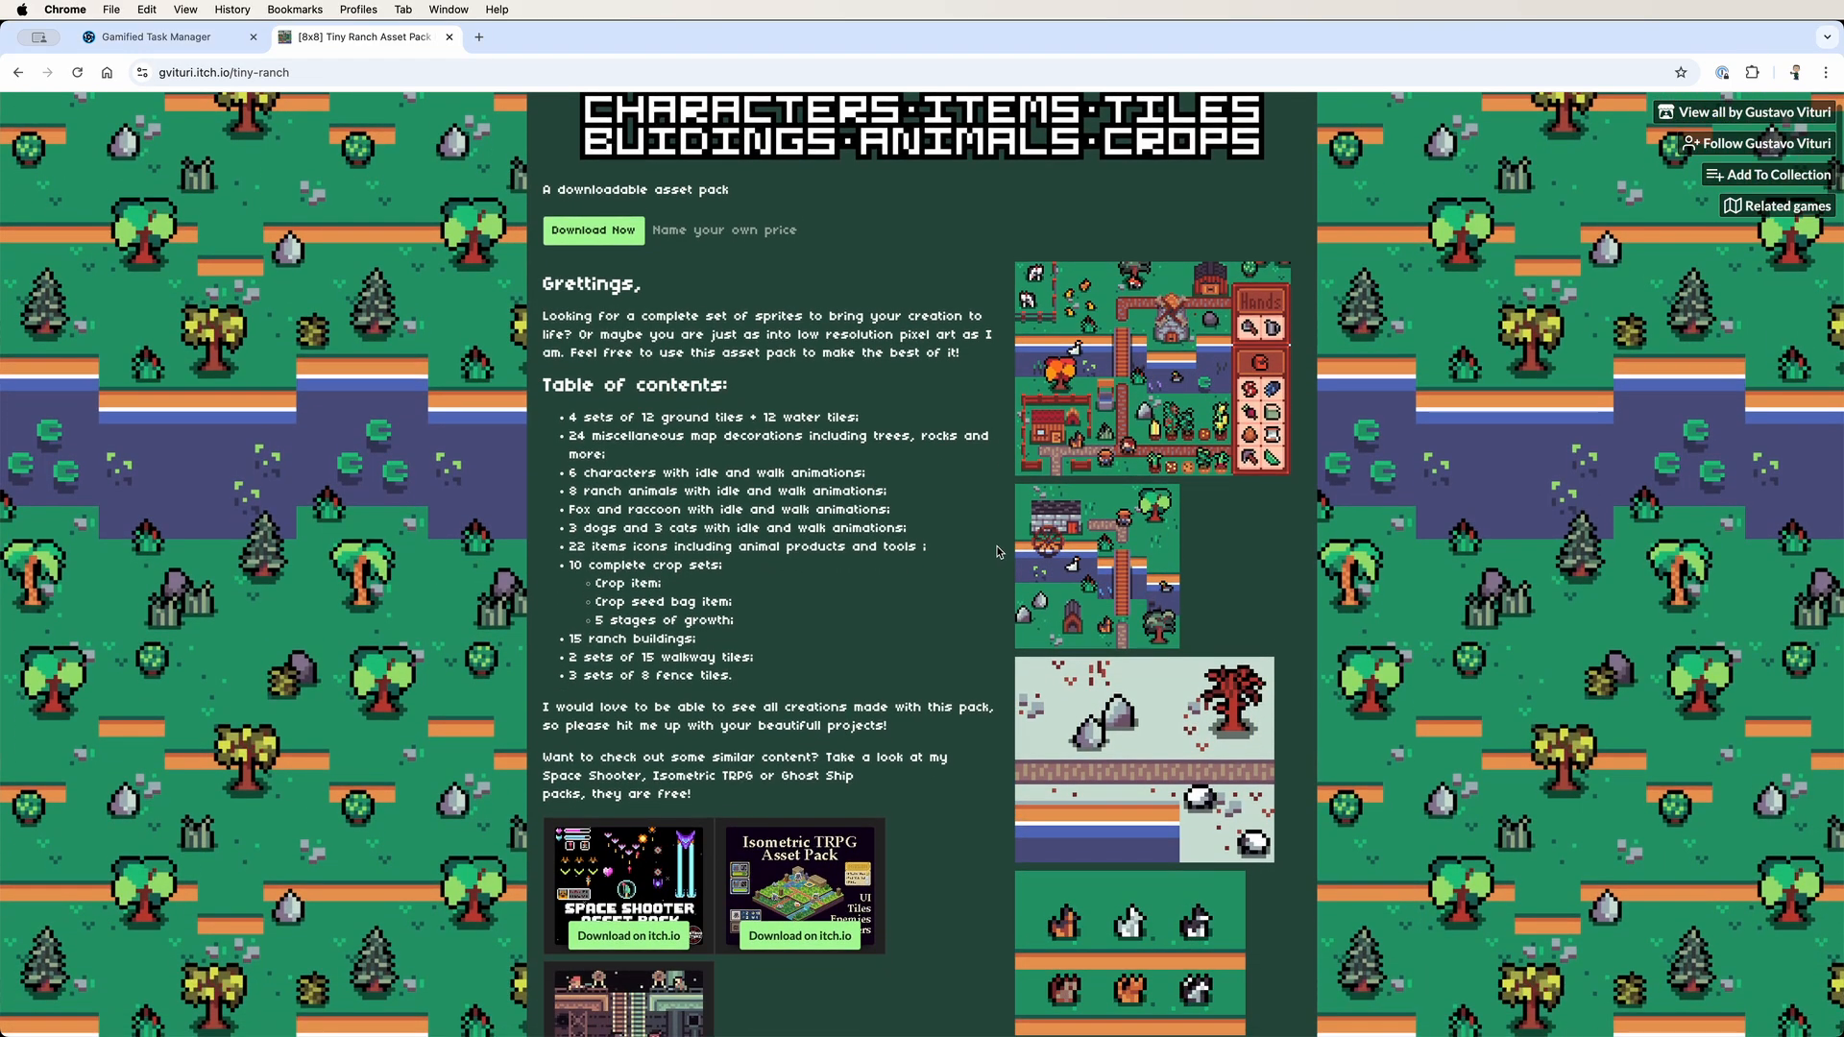
{"action": "scroll", "scroll_direction": "down", "scroll_amount": 3}
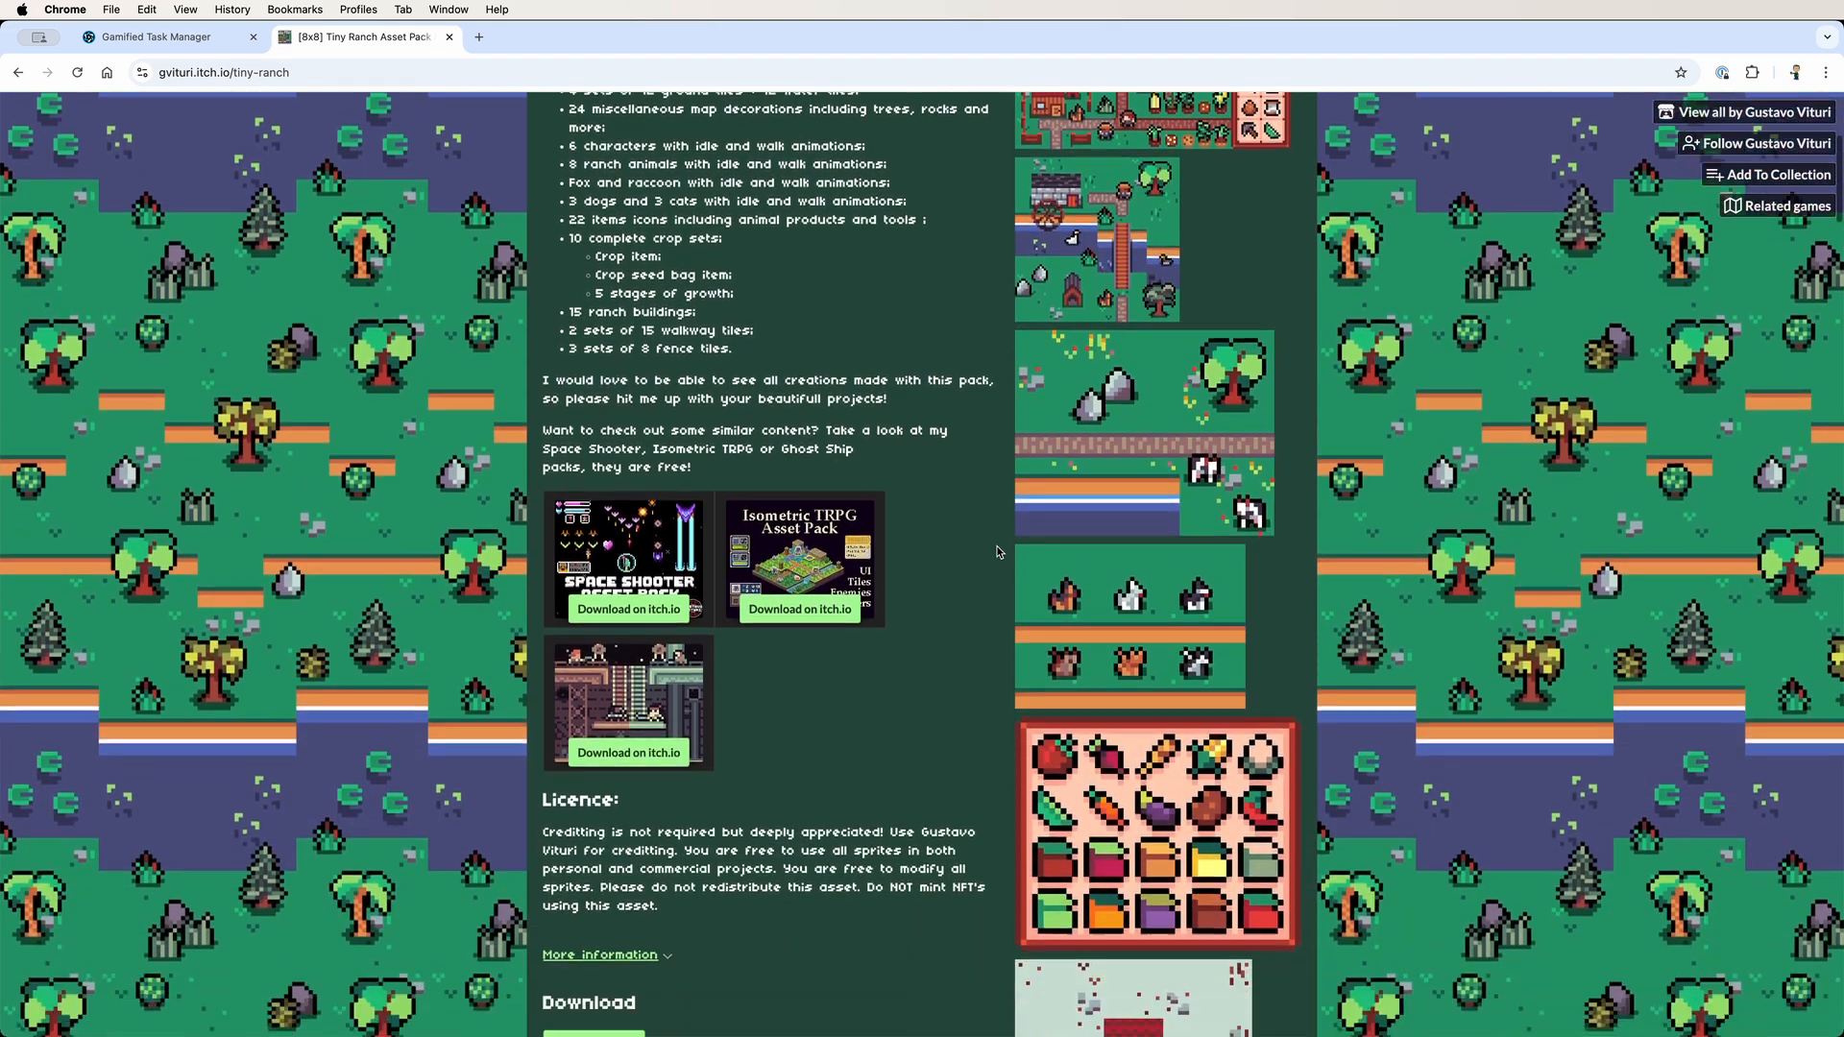
{"action": "scroll", "scroll_direction": "down", "scroll_amount": 3}
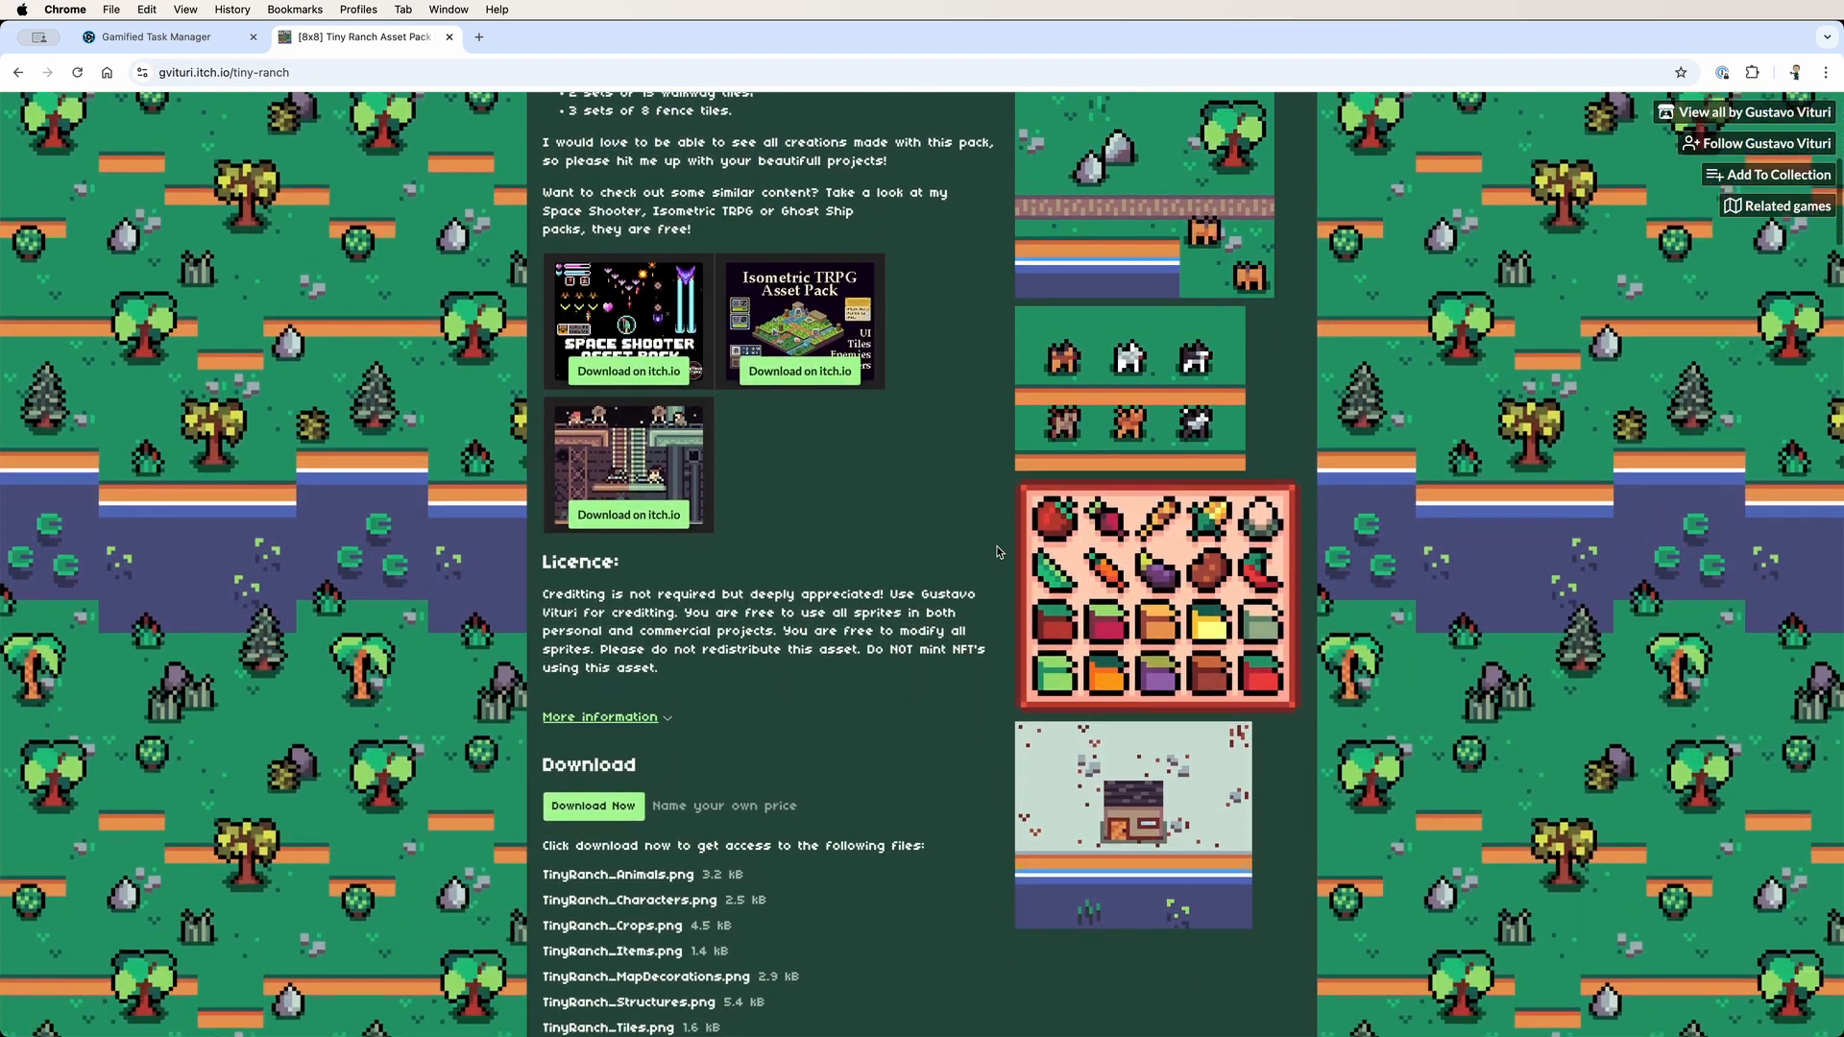
{"action": "scroll", "scroll_direction": "down", "scroll_amount": 3}
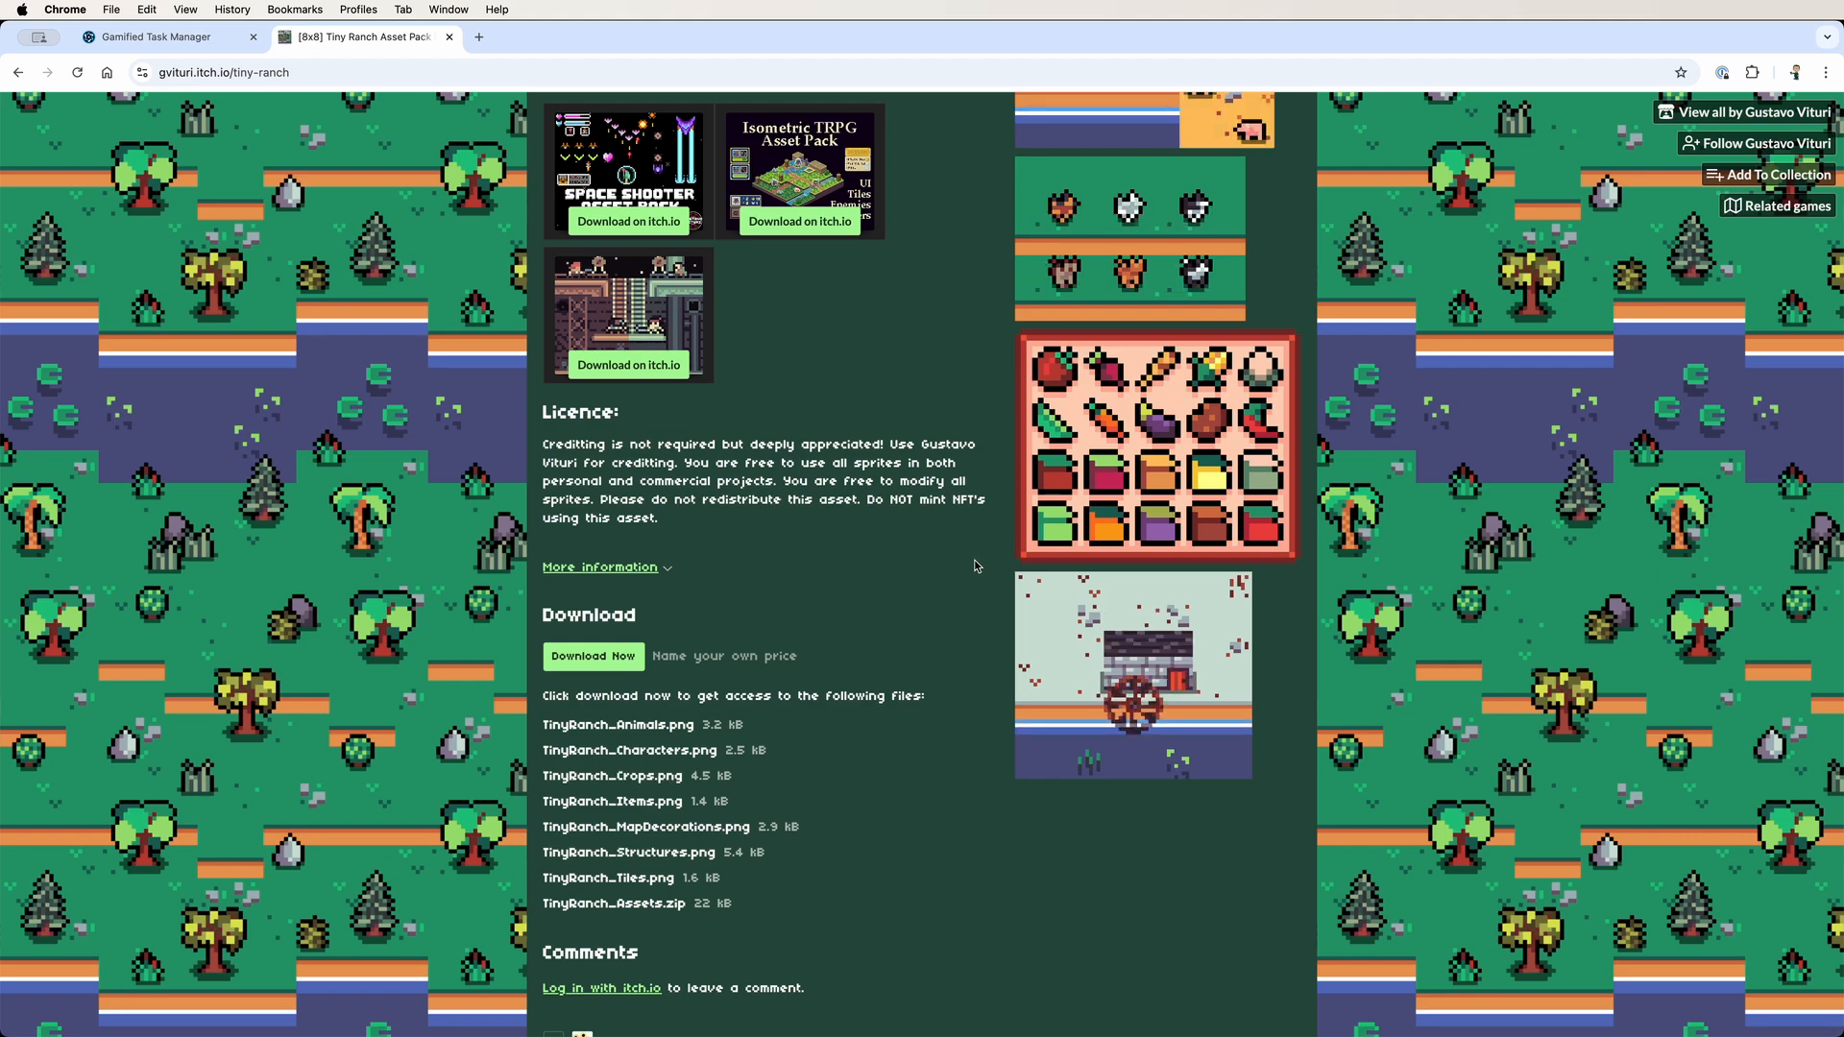
{"action": "scroll", "scroll_direction": "up", "scroll_amount": 3}
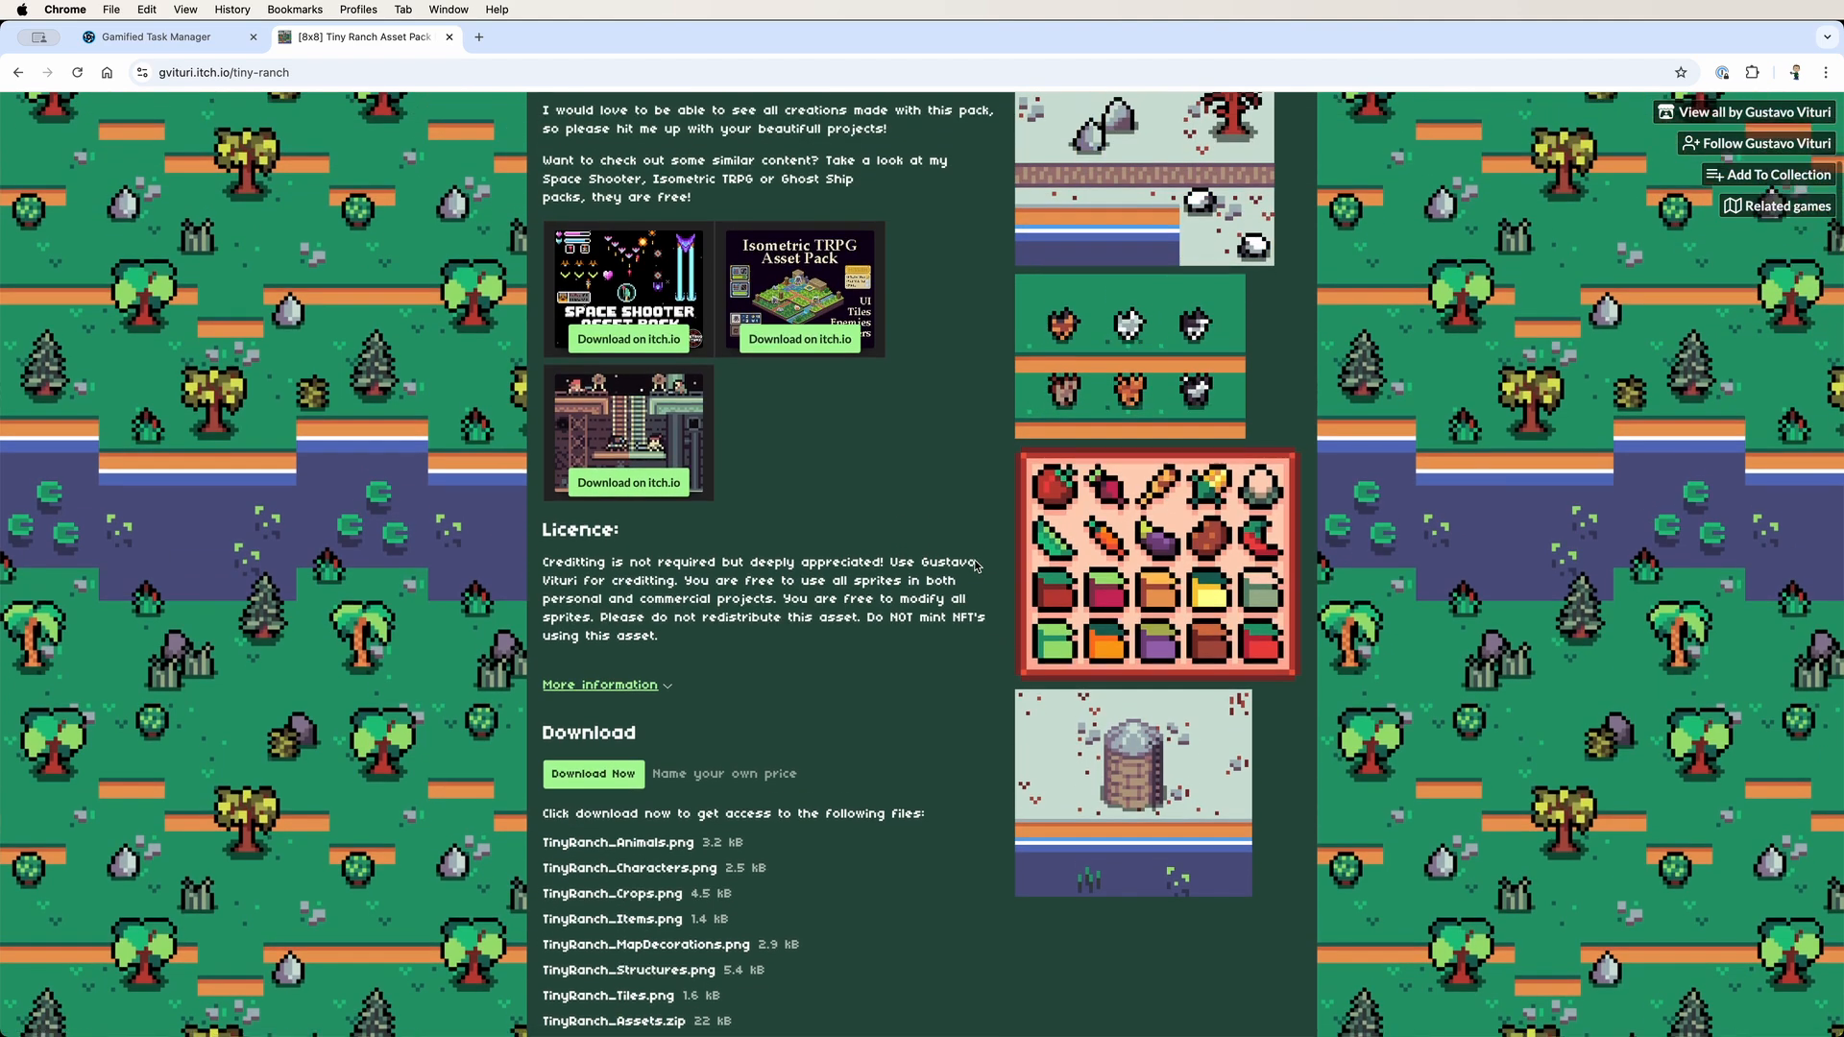
{"action": "scroll", "scroll_direction": "up", "scroll_amount": 3}
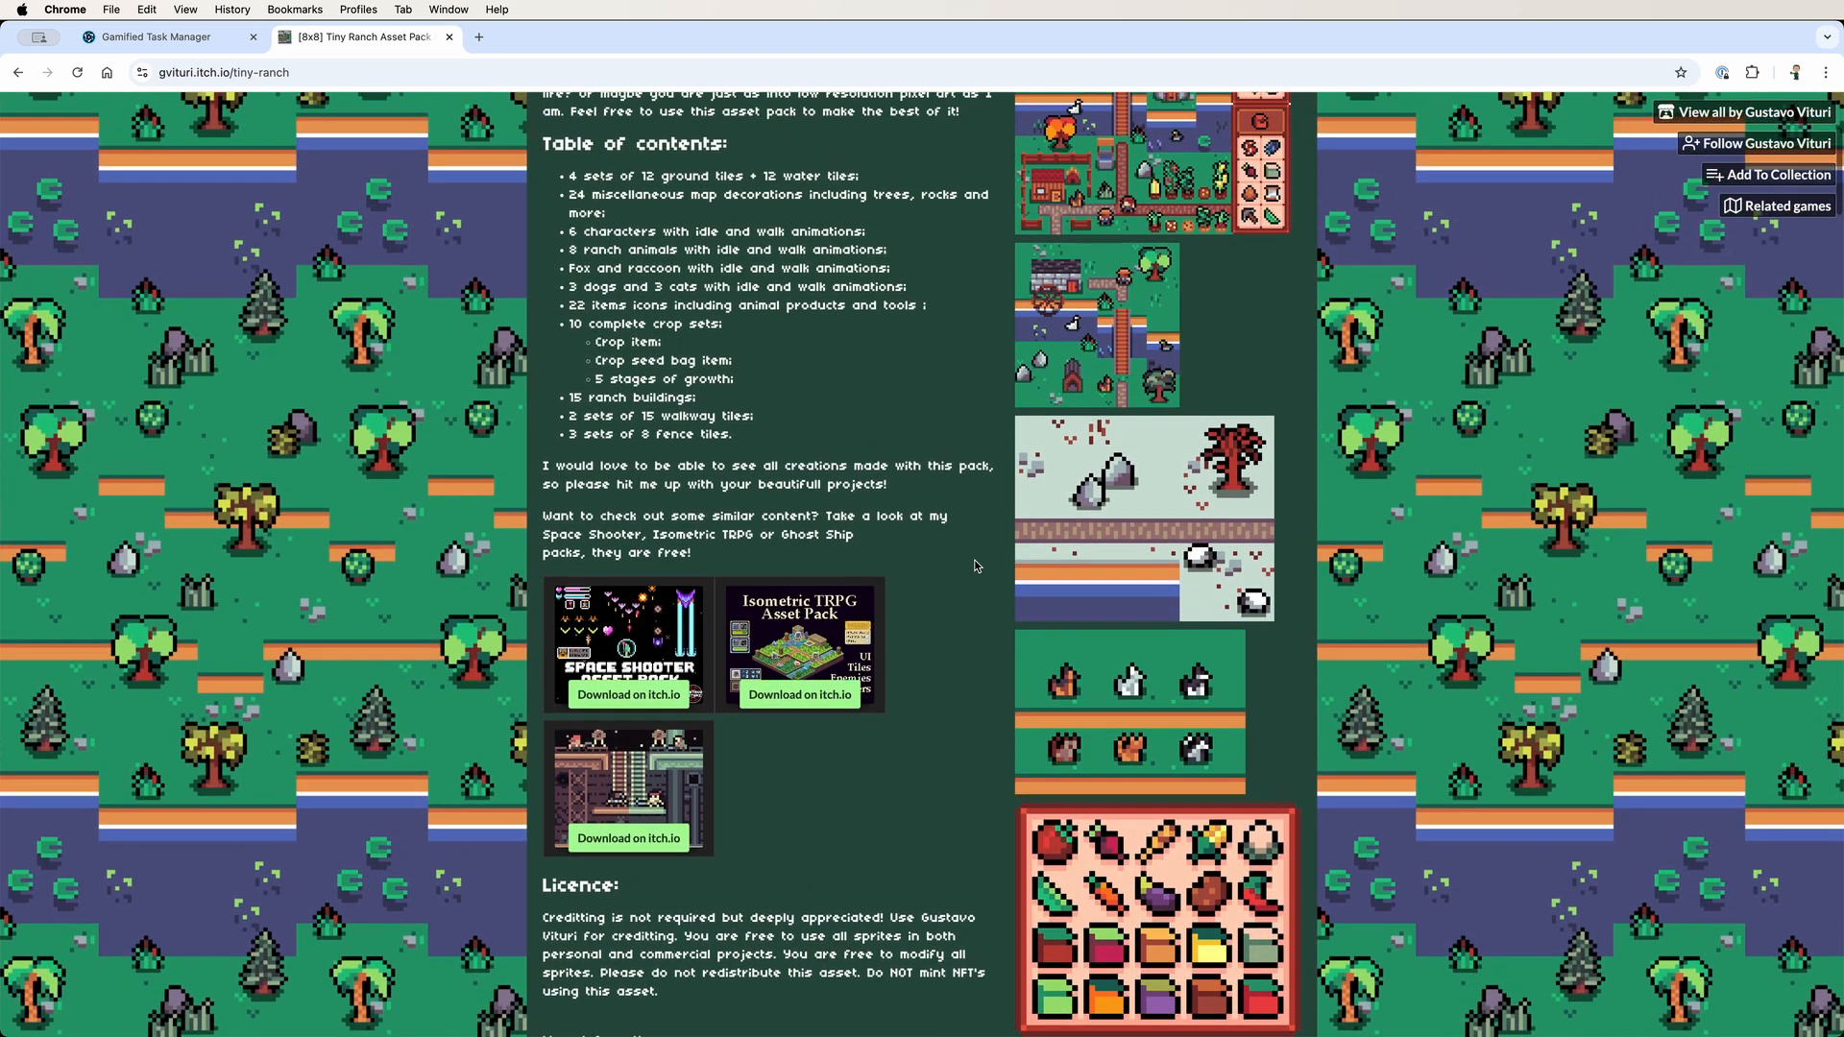
{"action": "scroll", "scroll_direction": "up", "scroll_amount": 3}
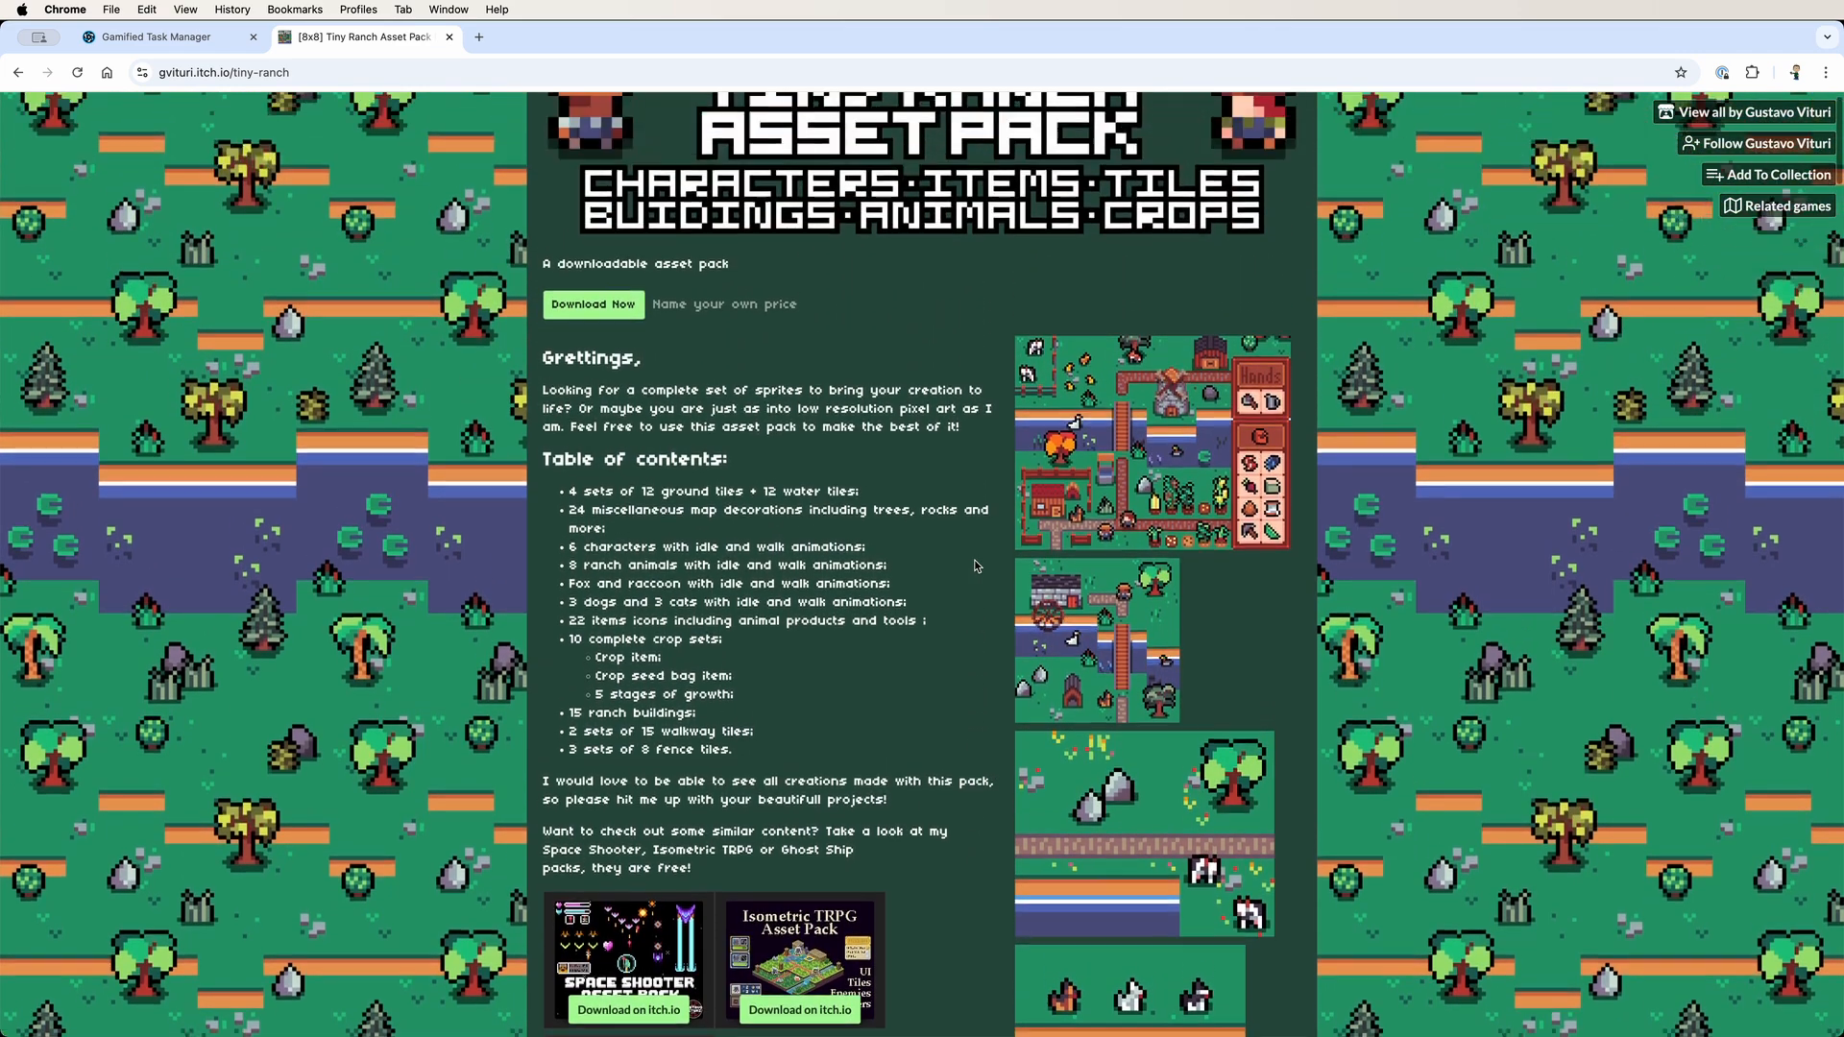
{"action": "left_click", "coordinate": [1153, 445]}
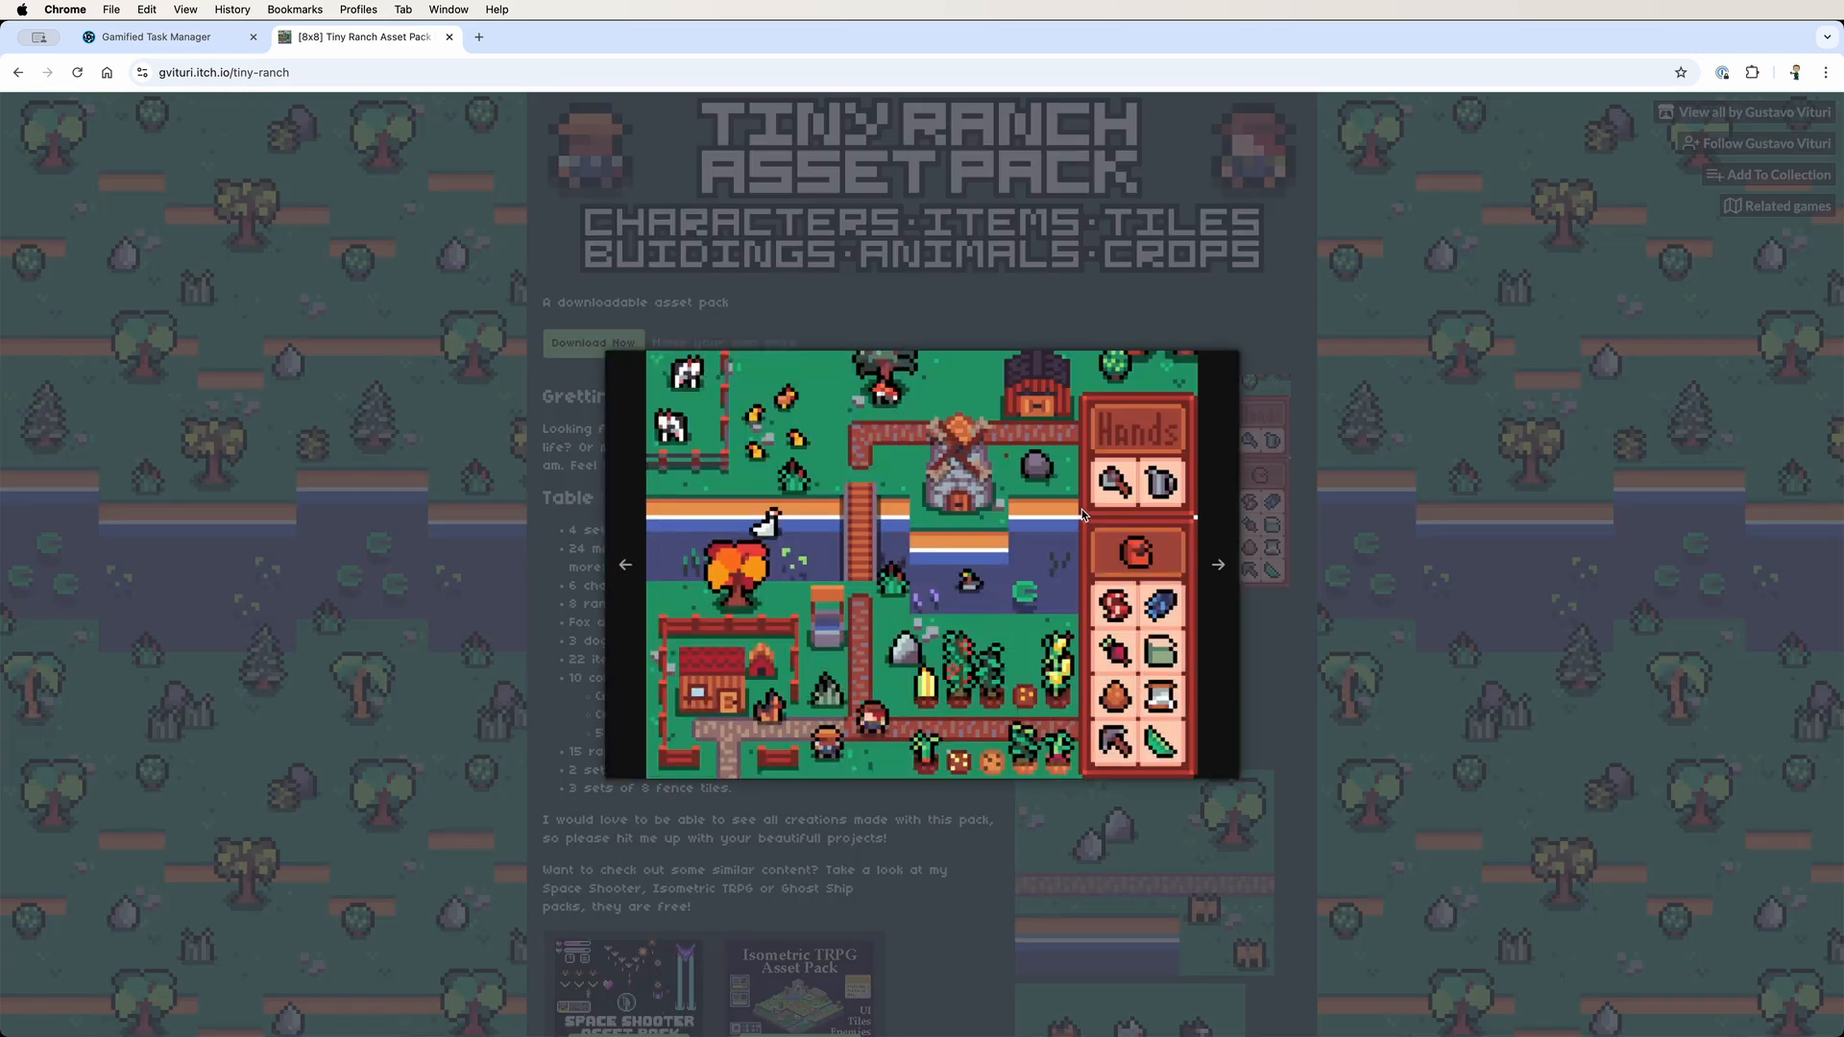
{"action": "mouse_move", "coordinate": [1212, 568]}
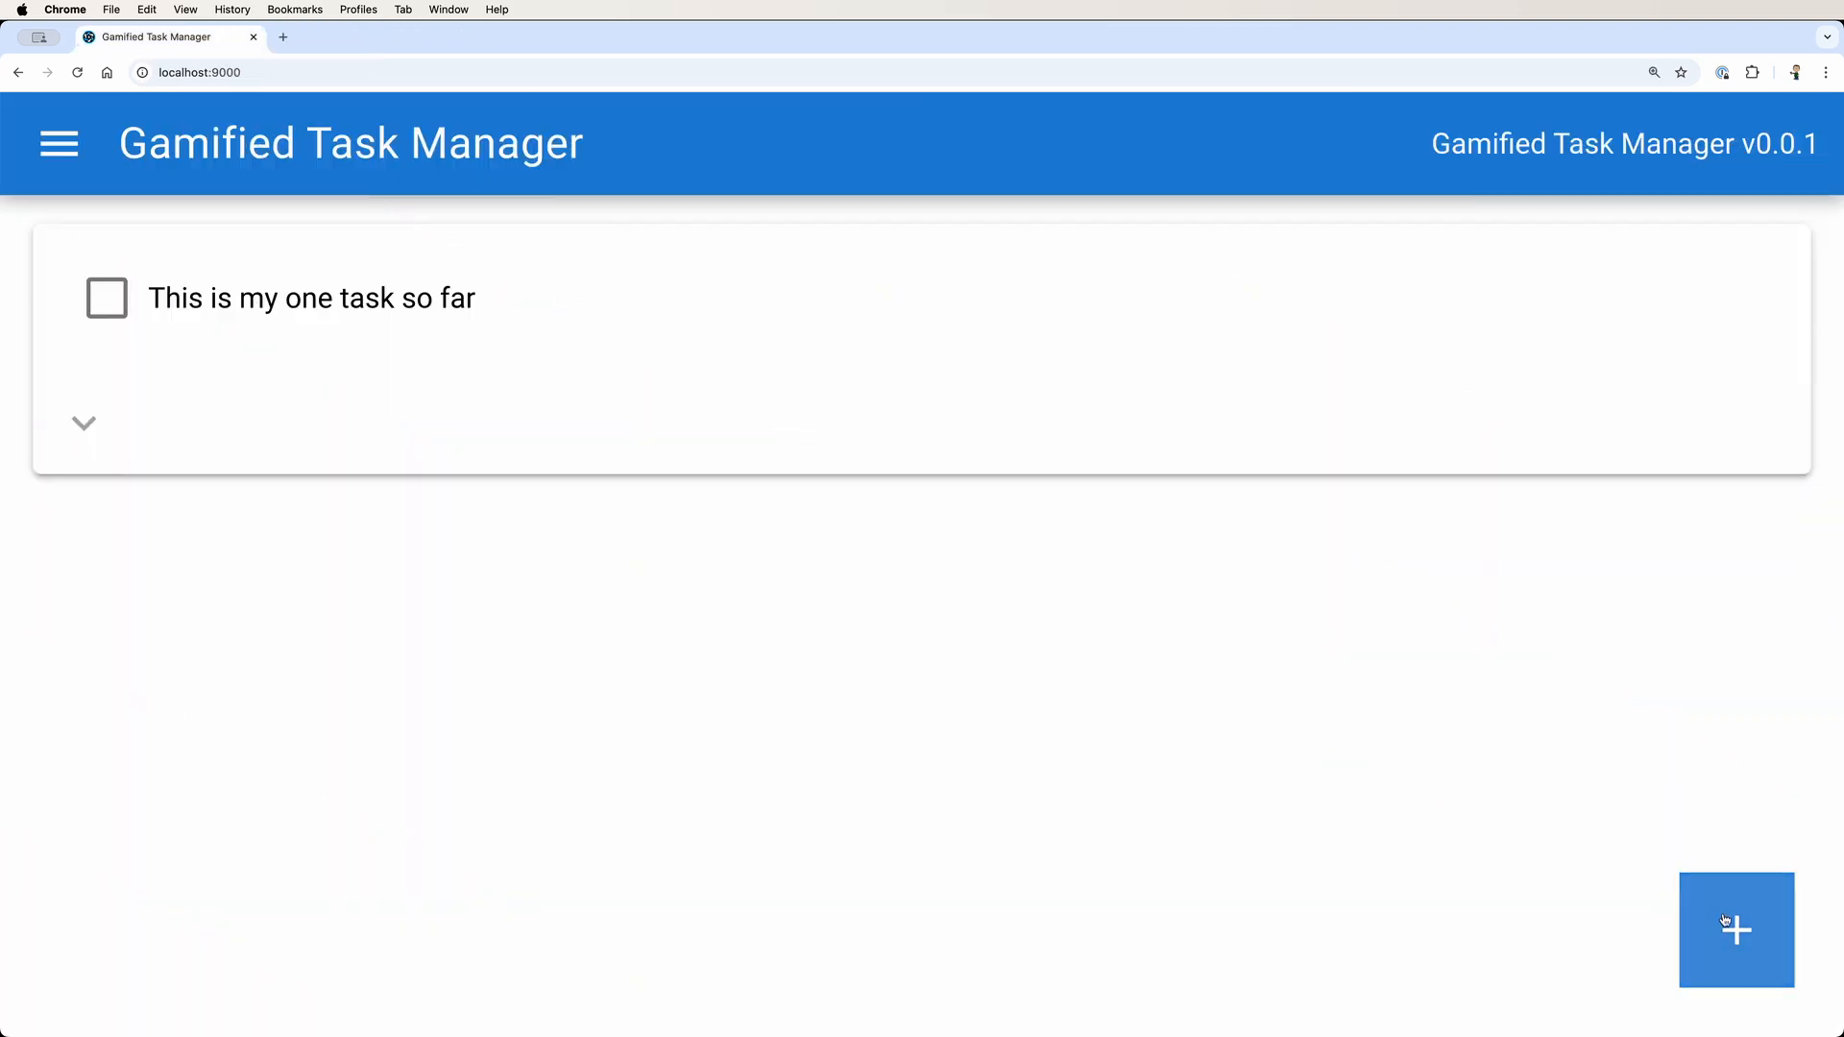
- Add a task titled 'No more logistical garbage' with notes begun, then walk the character east
{"action": "left_click", "coordinate": [1736, 931]}
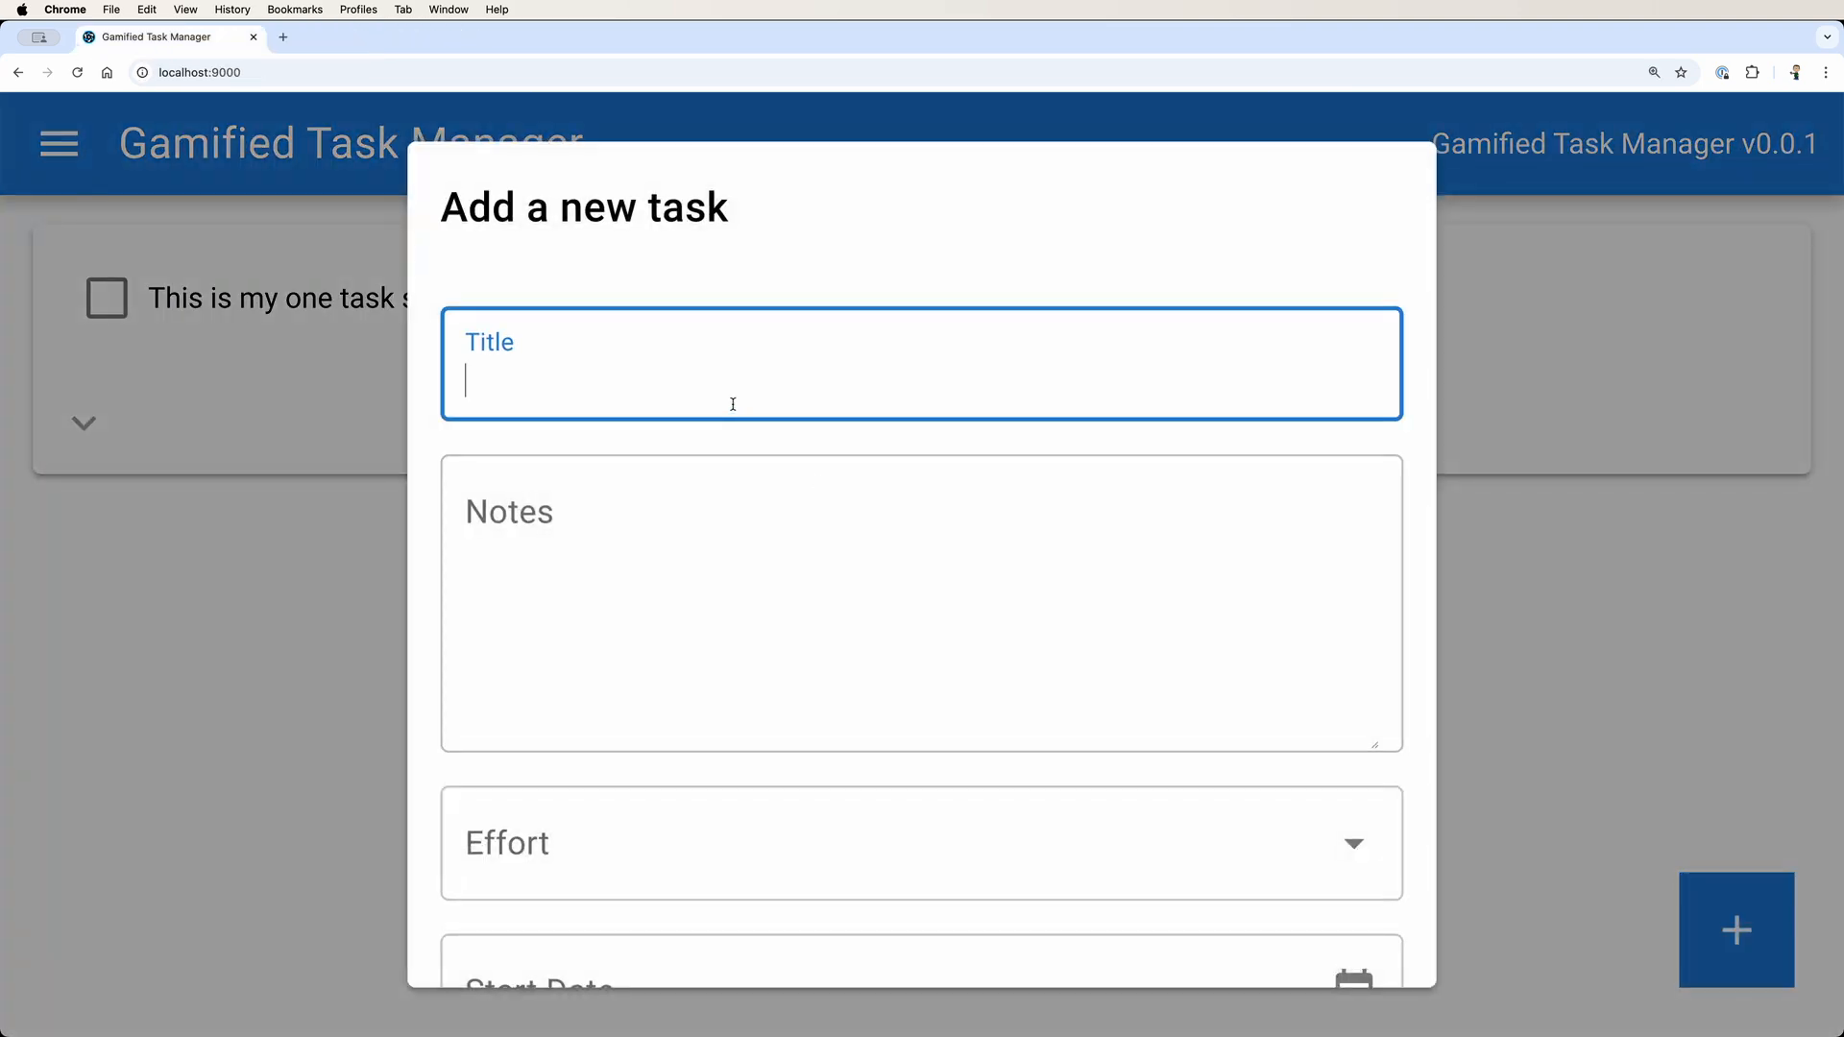
{"action": "type", "text": "No more l"}
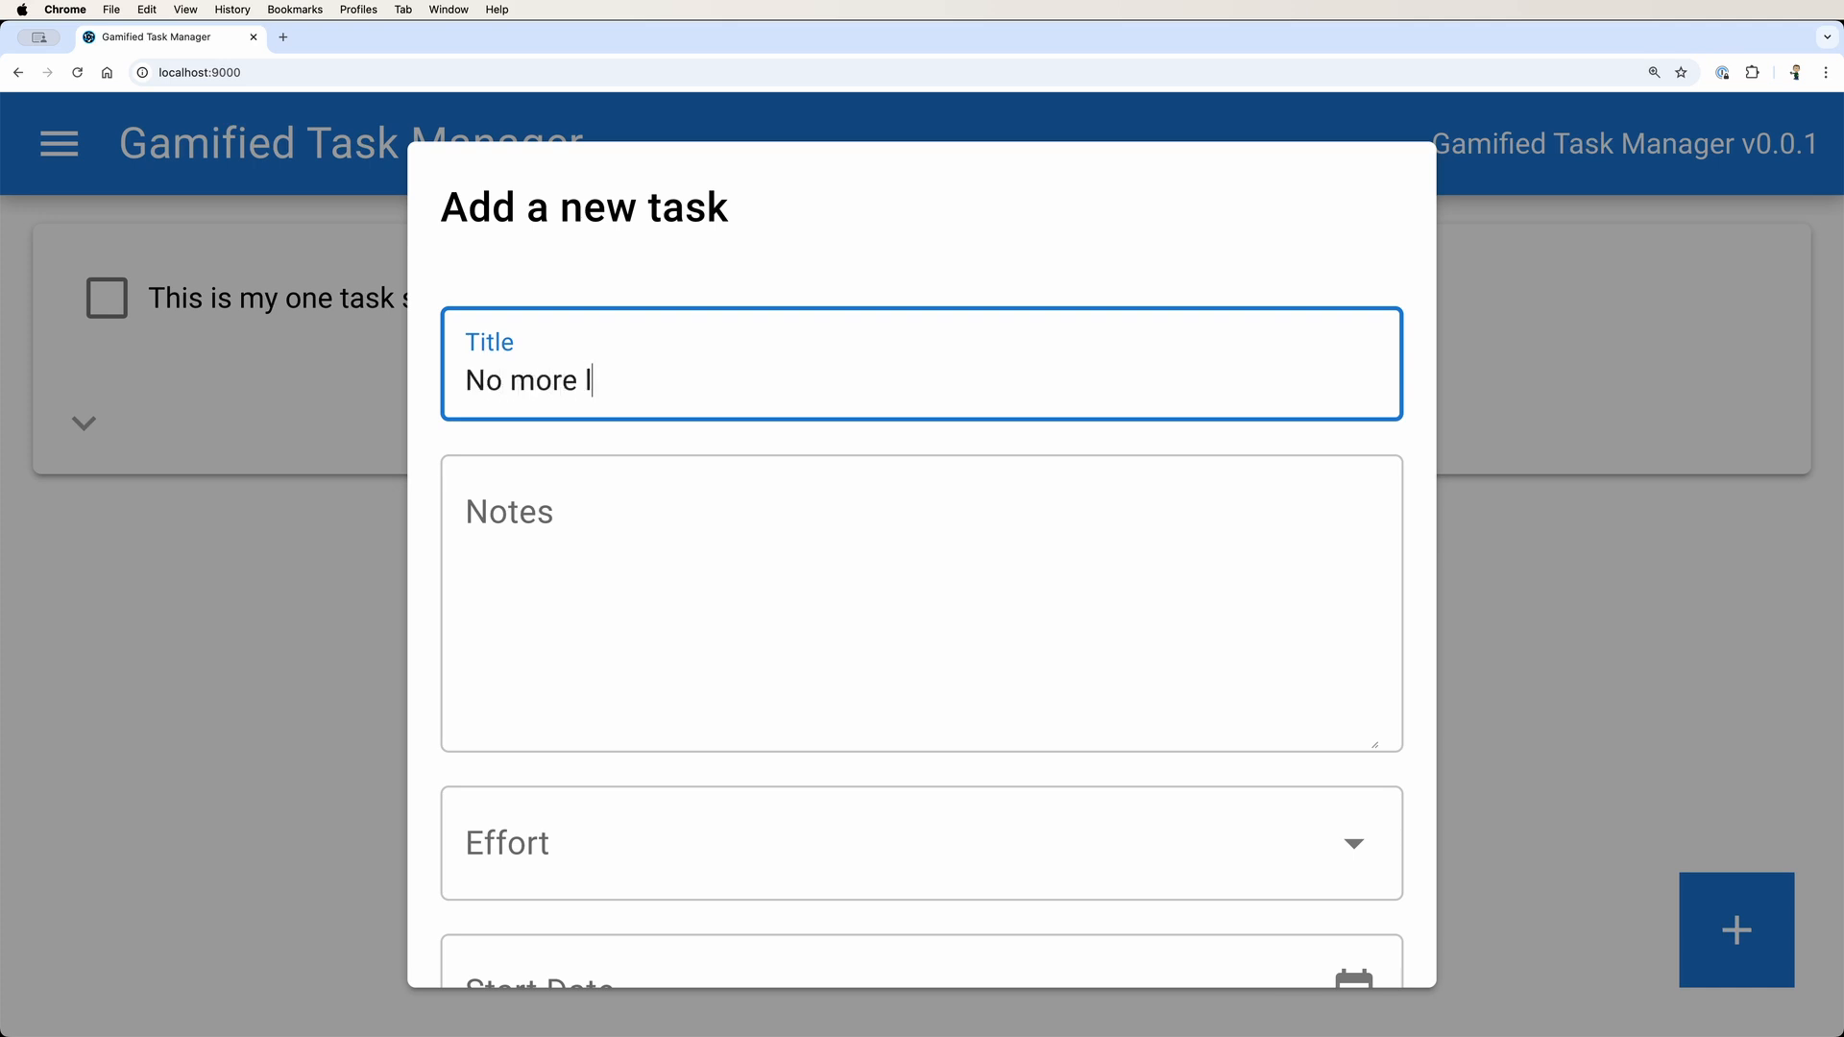
{"action": "type", "text": "ogistical"}
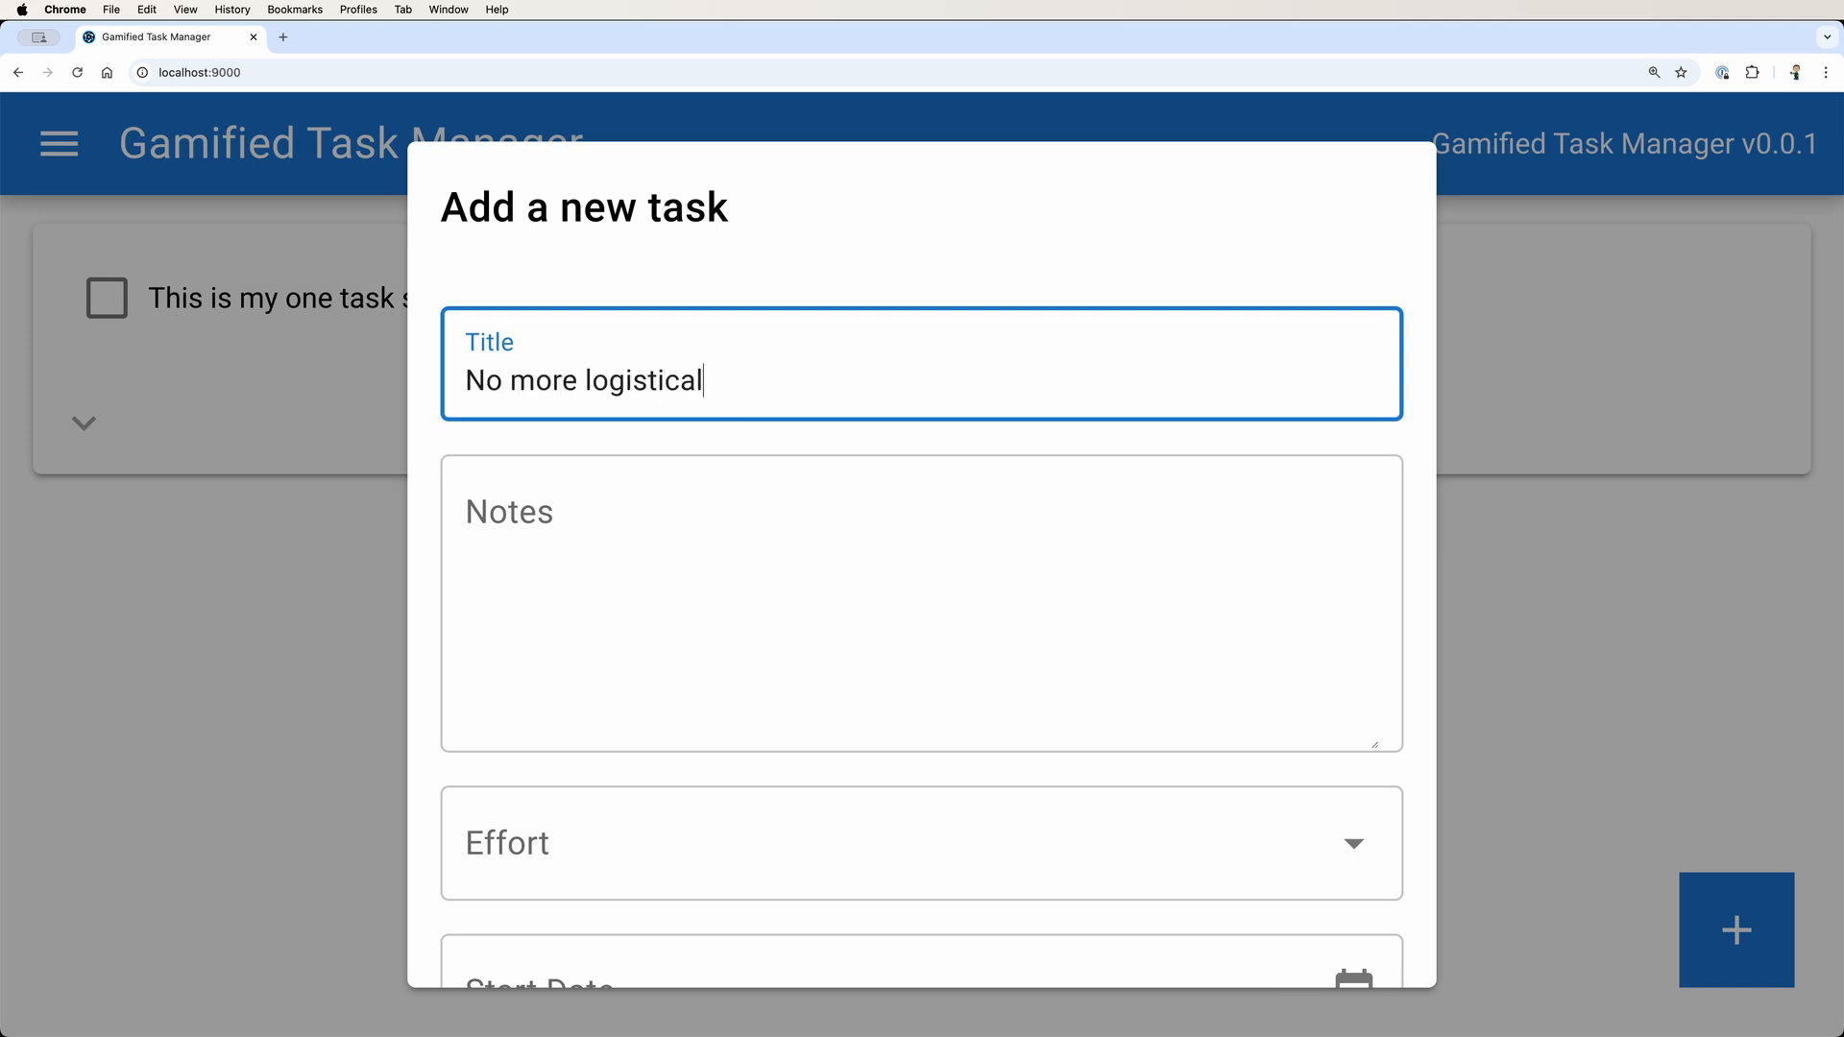
{"action": "type", "text": "ga"}
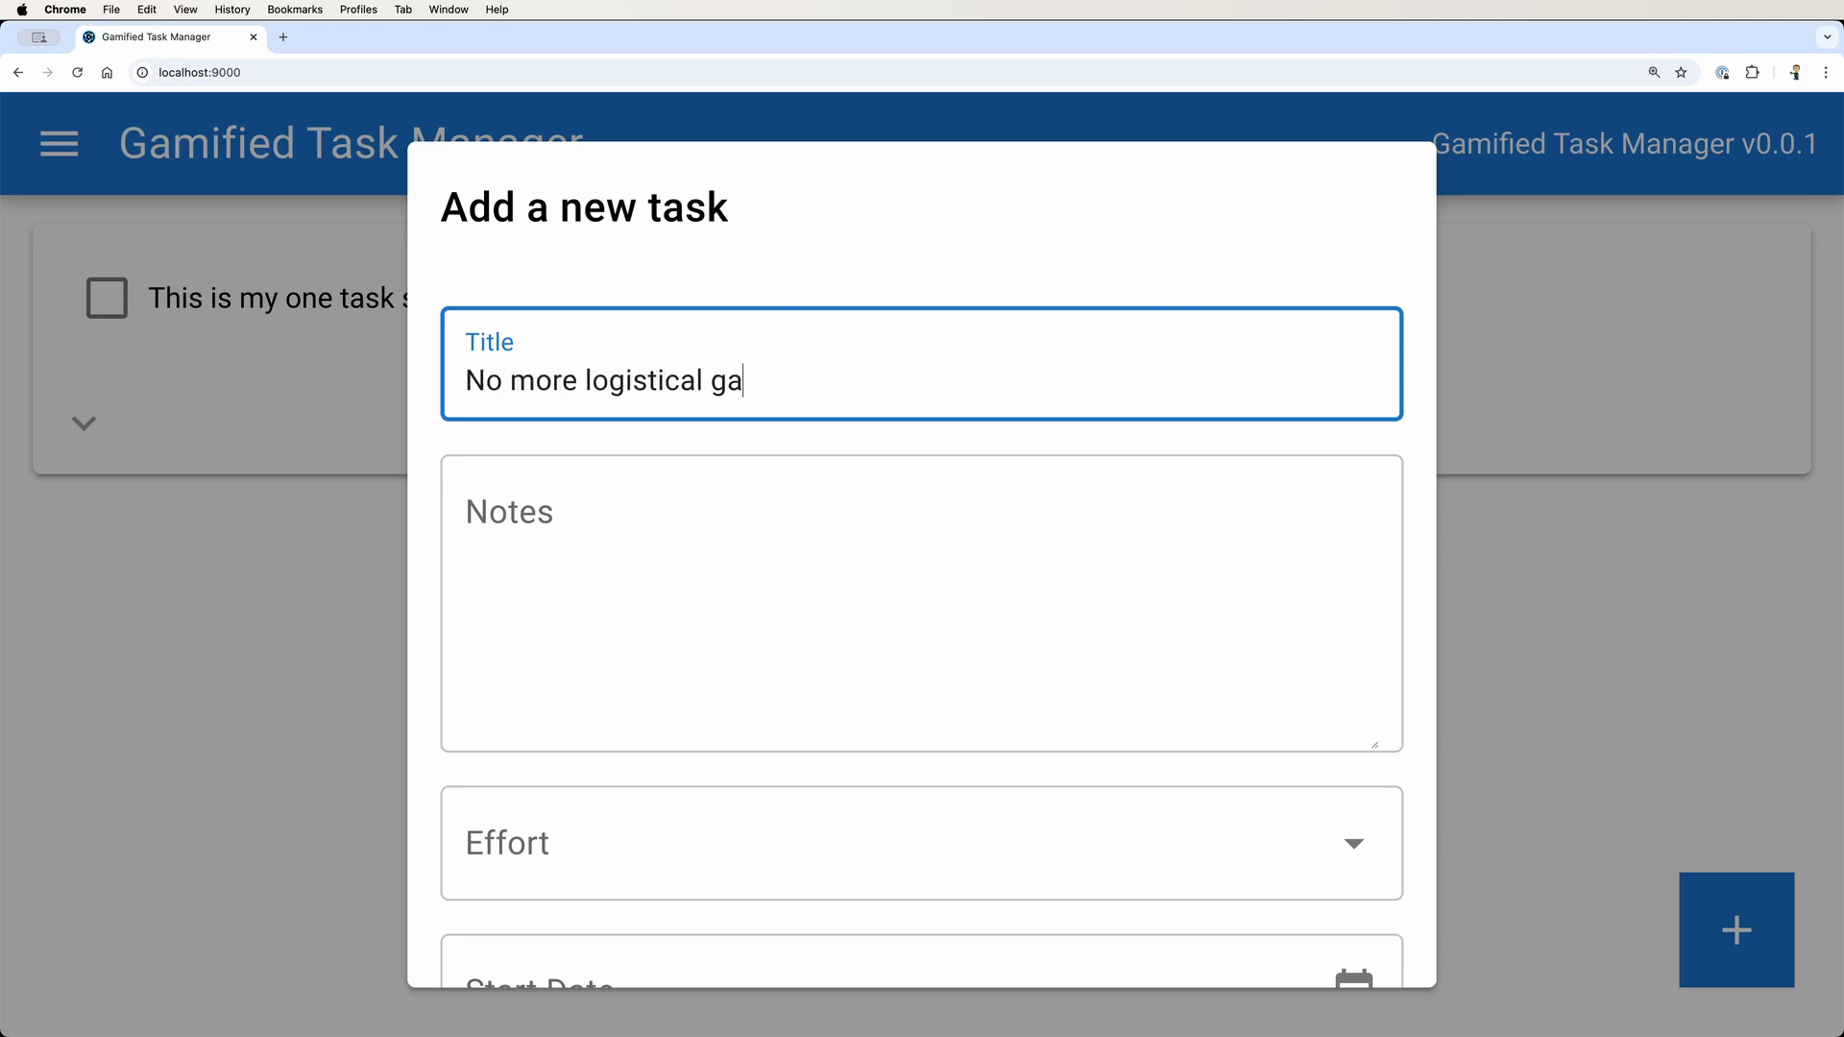
{"action": "type", "text": "rbag"}
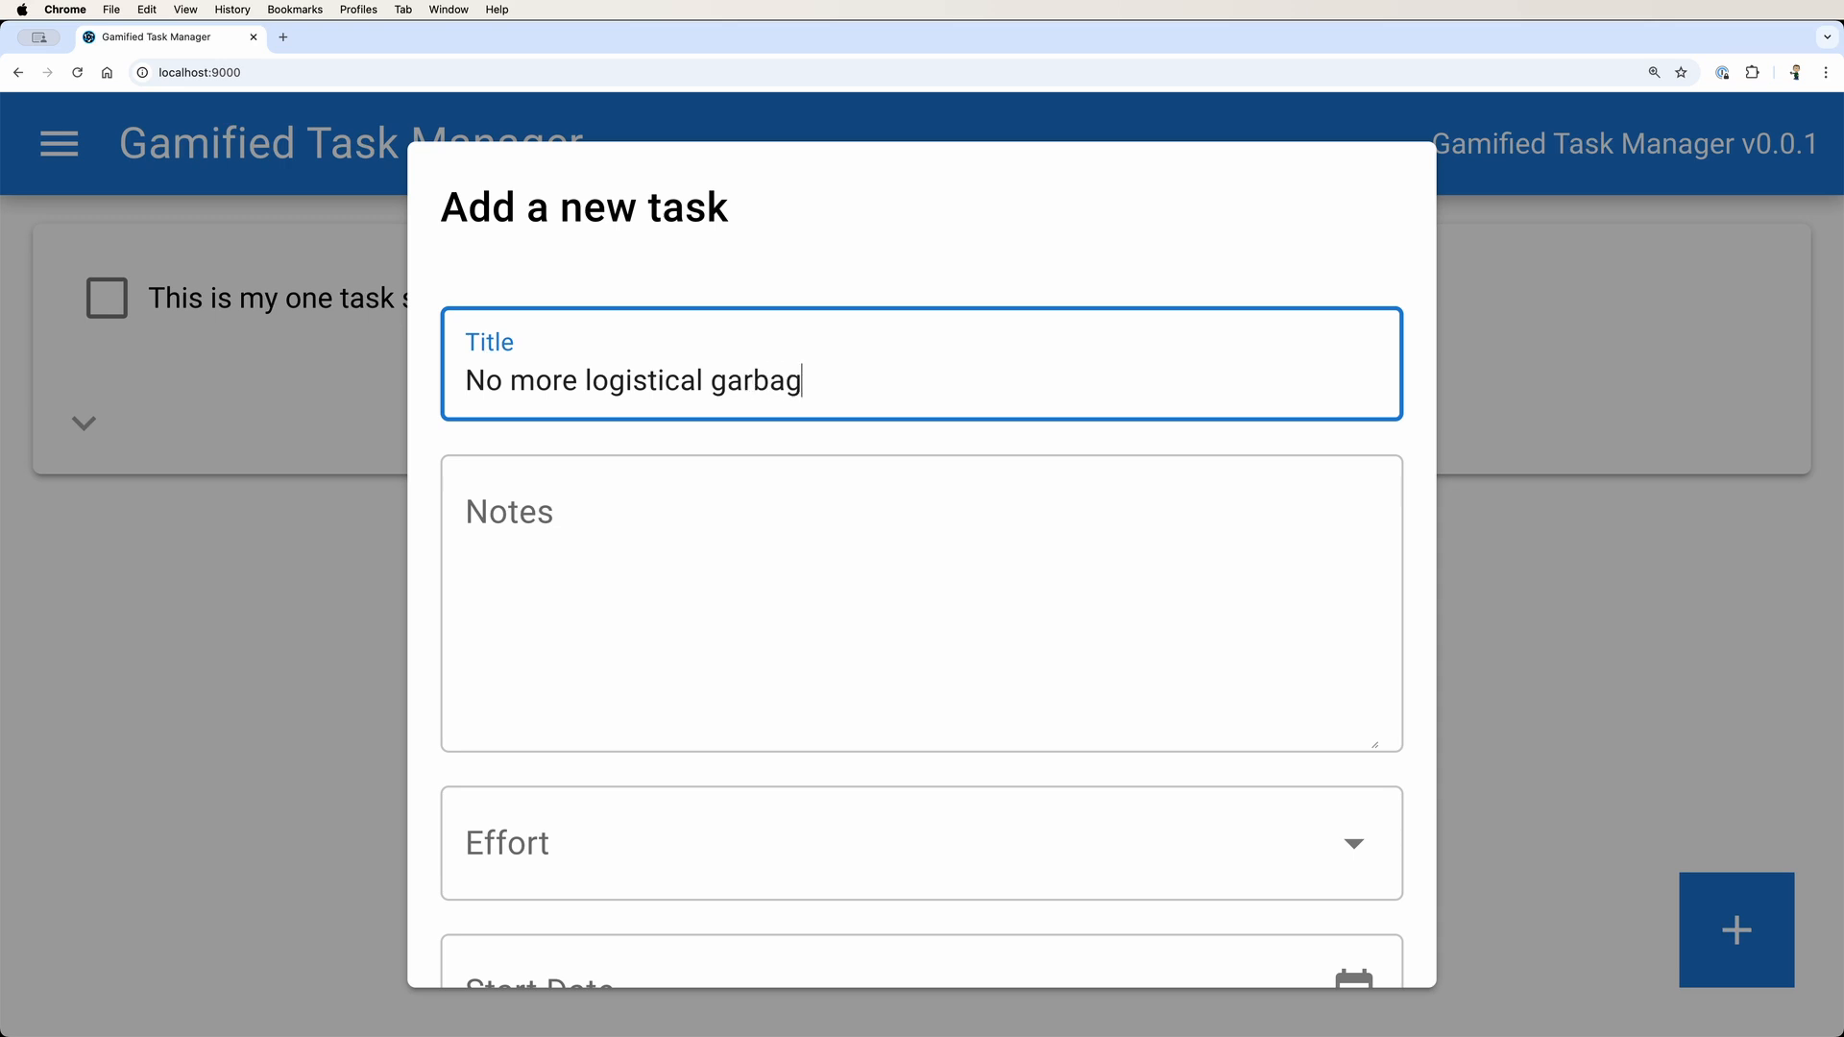
{"action": "type", "text": "No more do"}
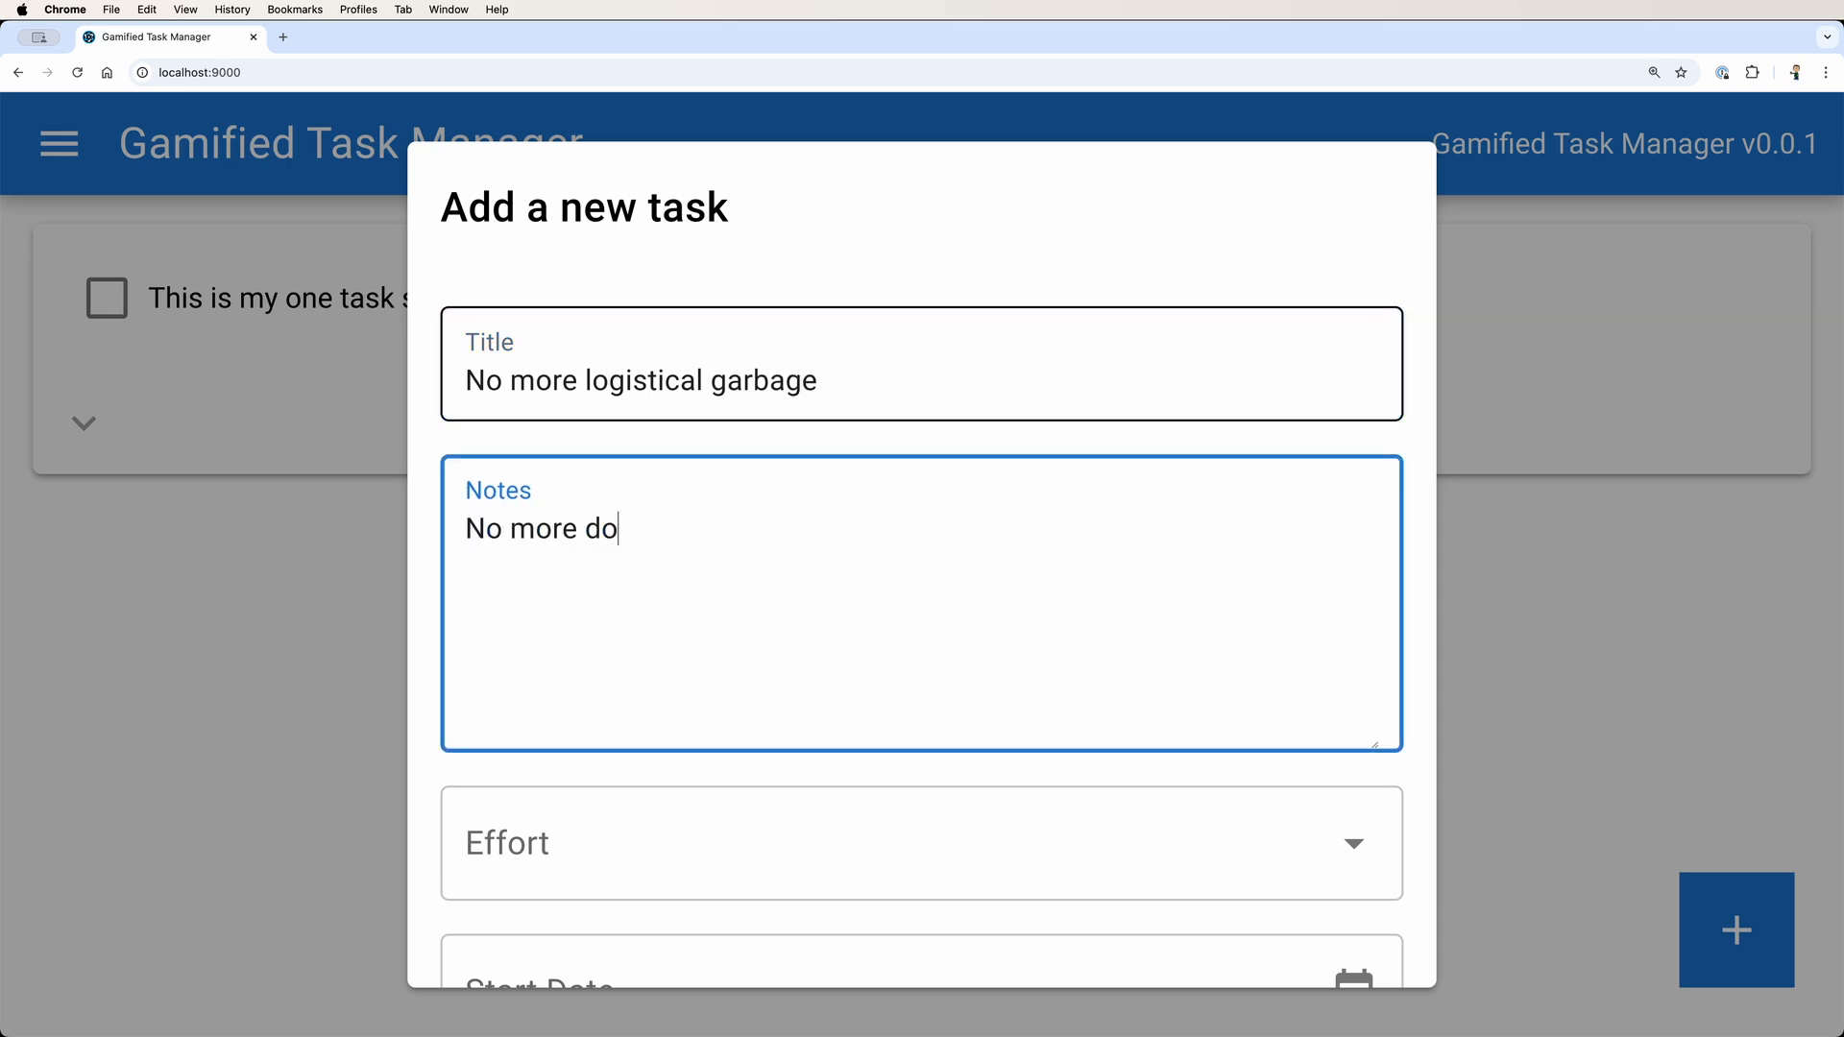
{"action": "type", "text": "row"}
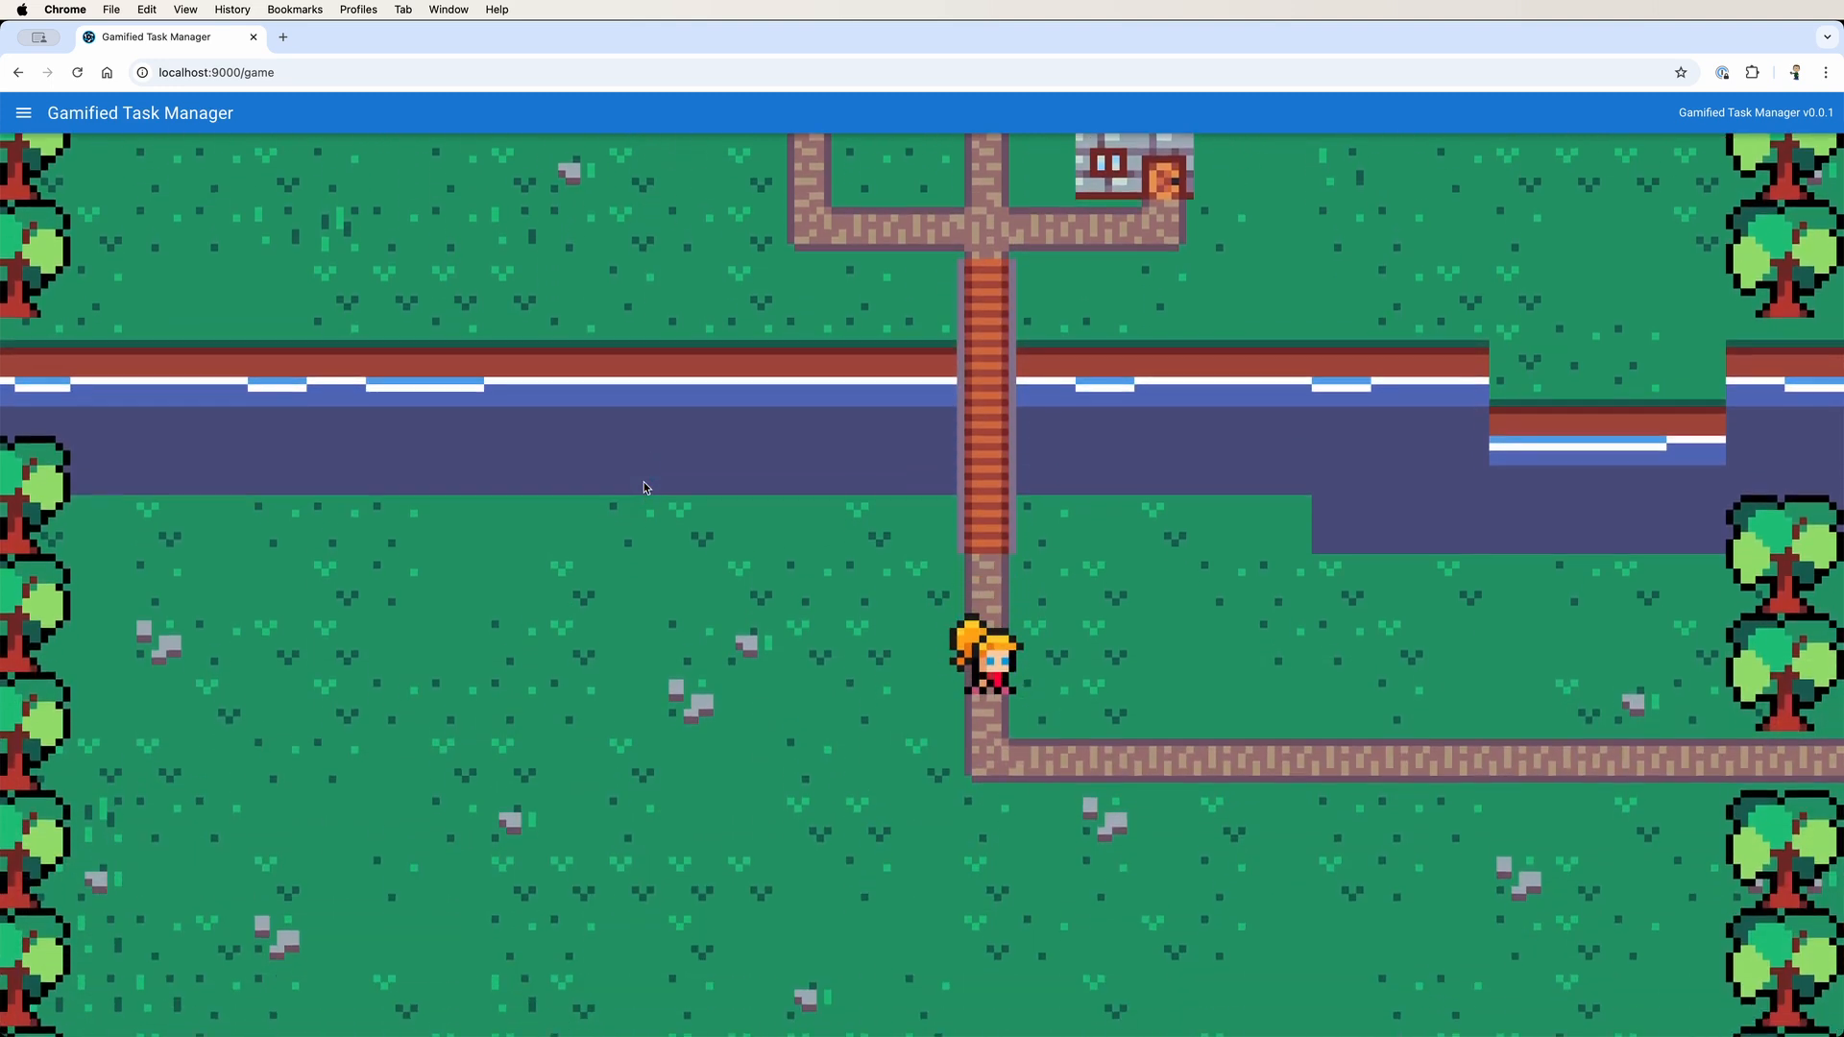
{"action": "key", "text": "Right"}
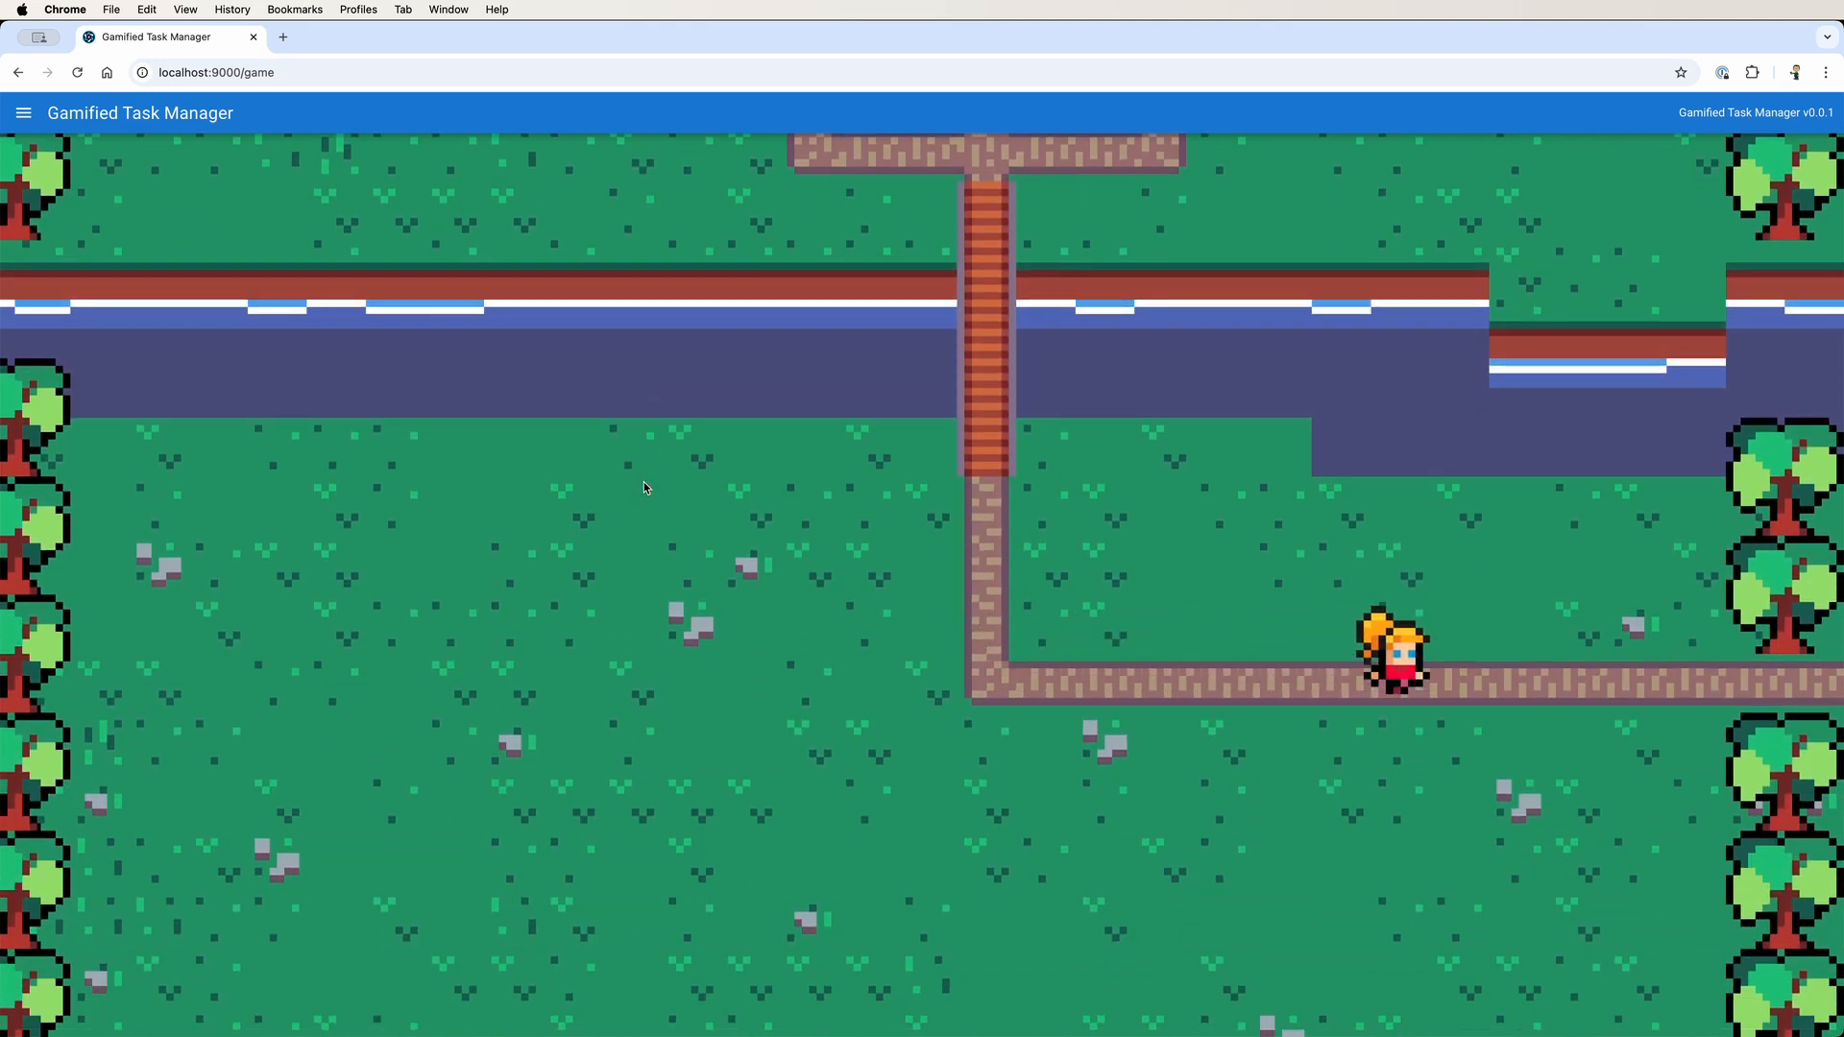